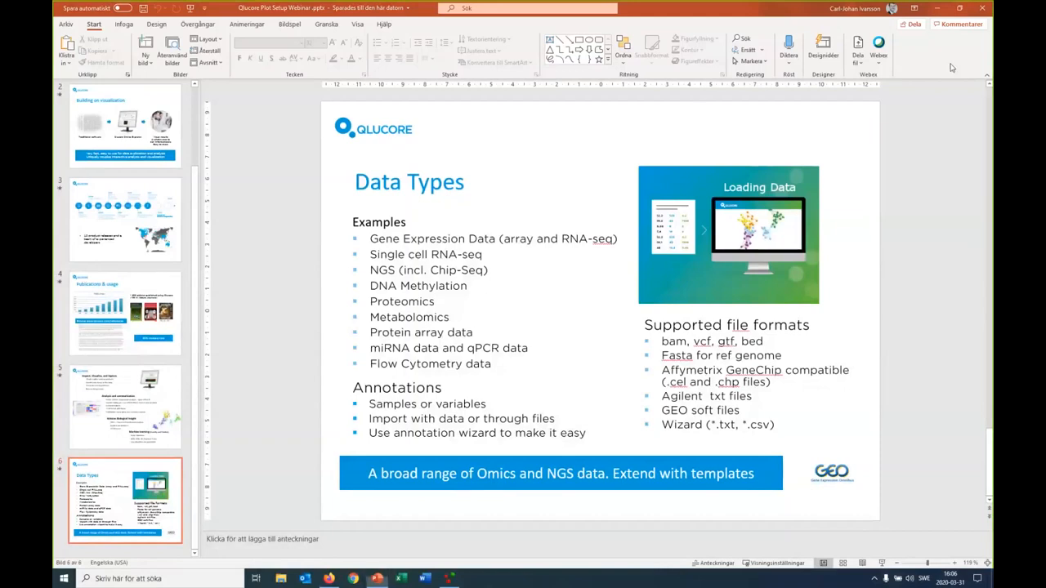
mouse_move(892, 196)
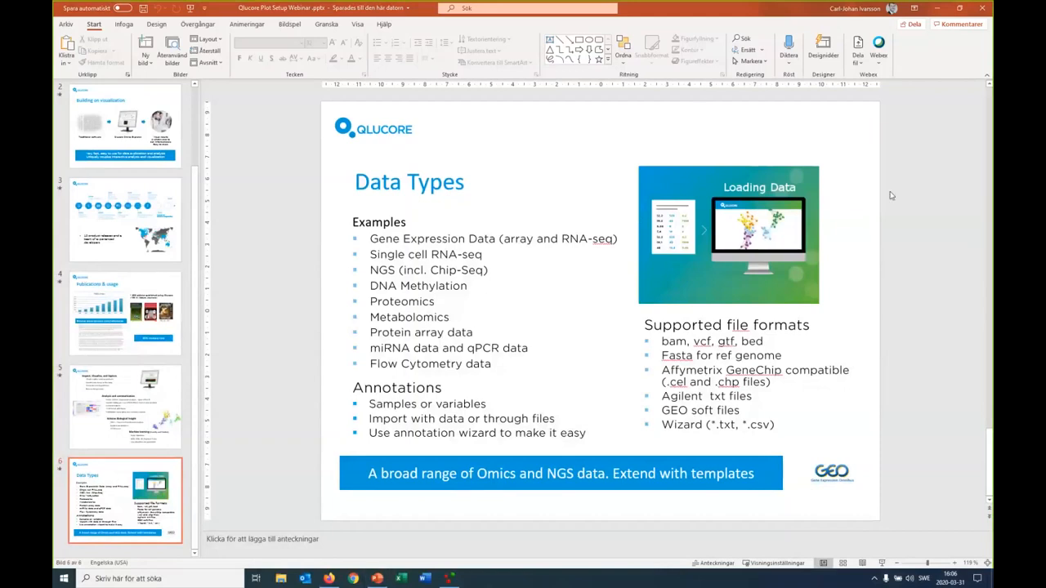
mouse_move(892, 237)
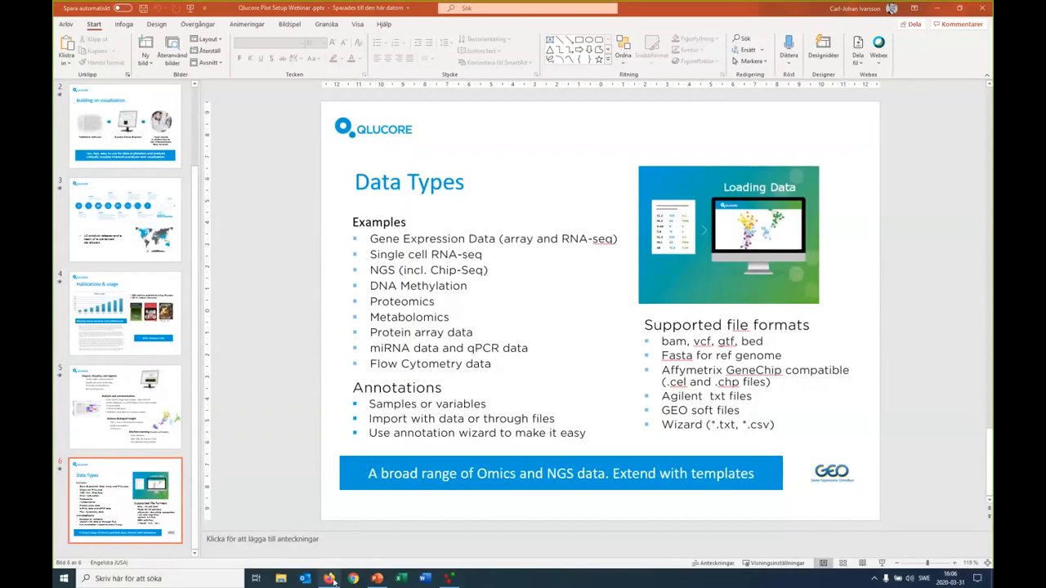
Bring the Firefox window with qlucore.com in front of the PowerPoint deck
left_click(336, 579)
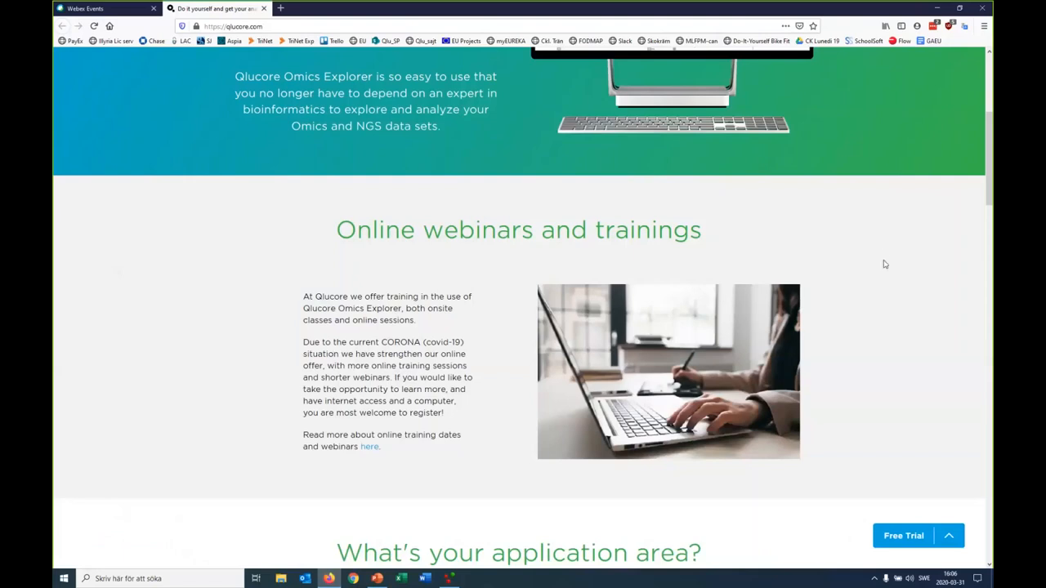
mouse_move(897, 143)
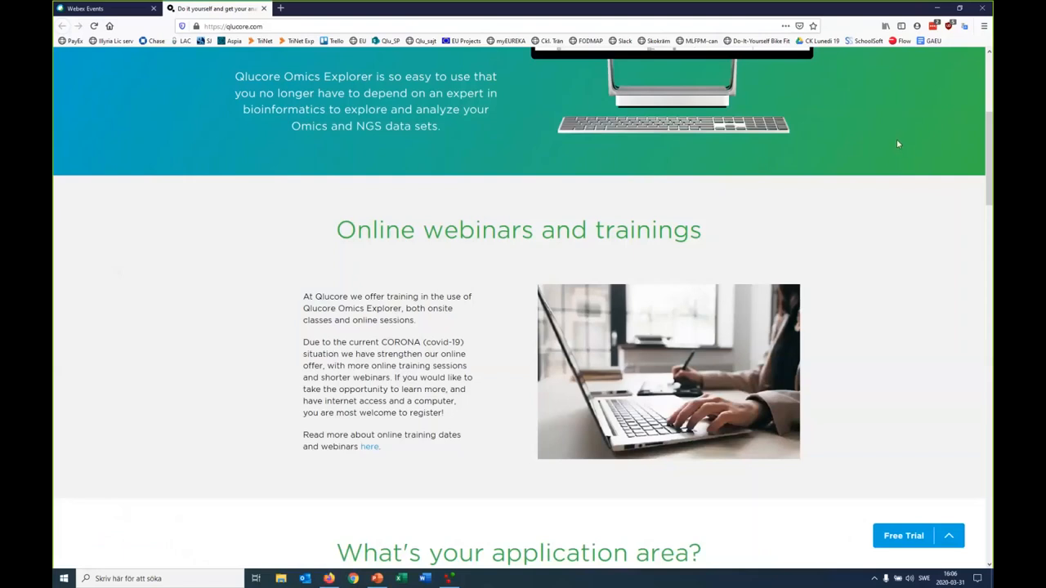
mouse_move(469, 407)
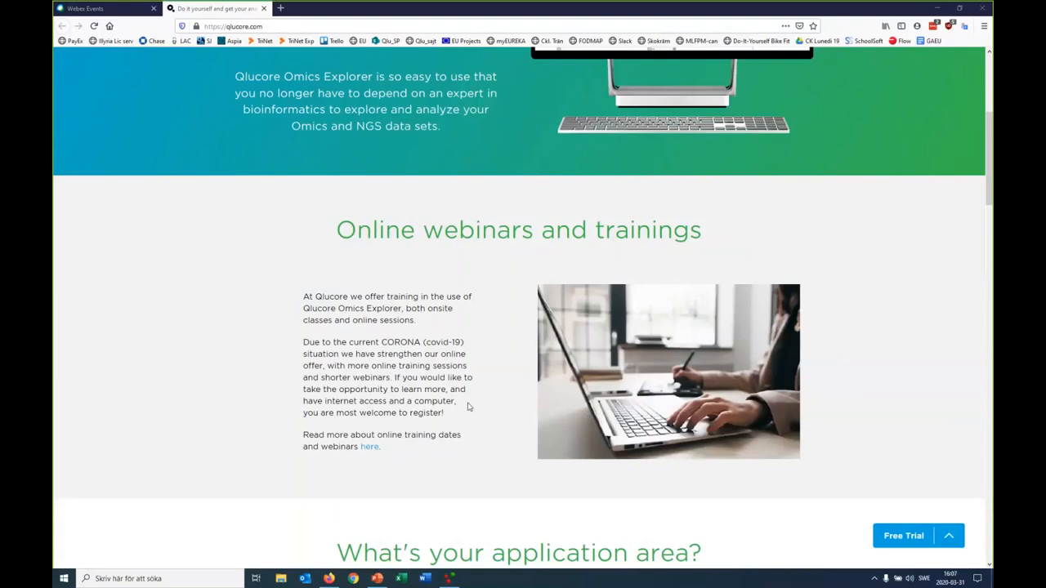
Follow the 'here' link under Online webinars and trainings to the Book a webinar/training page
scroll("up", 3)
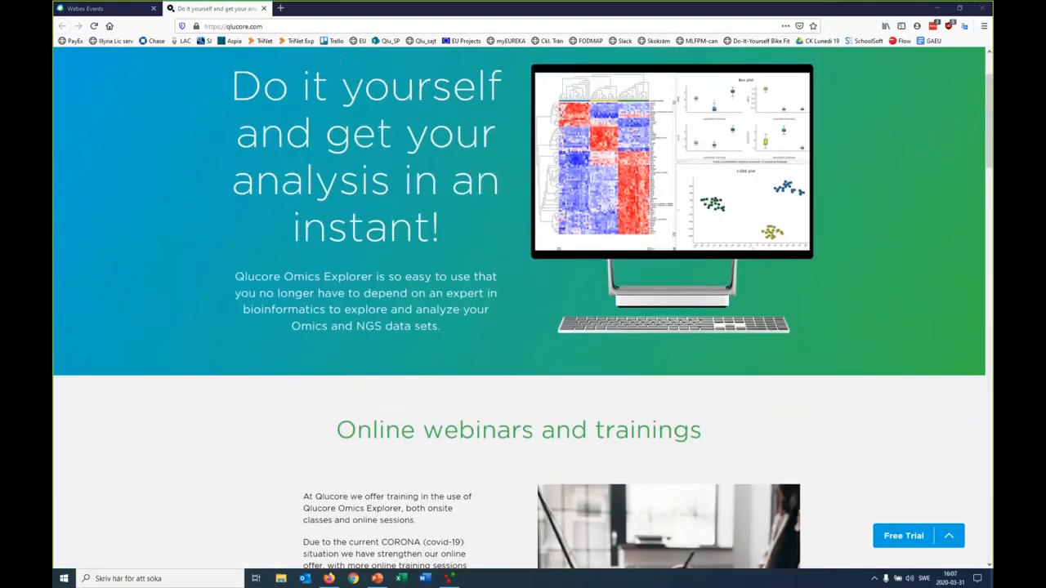
scroll("down", 3)
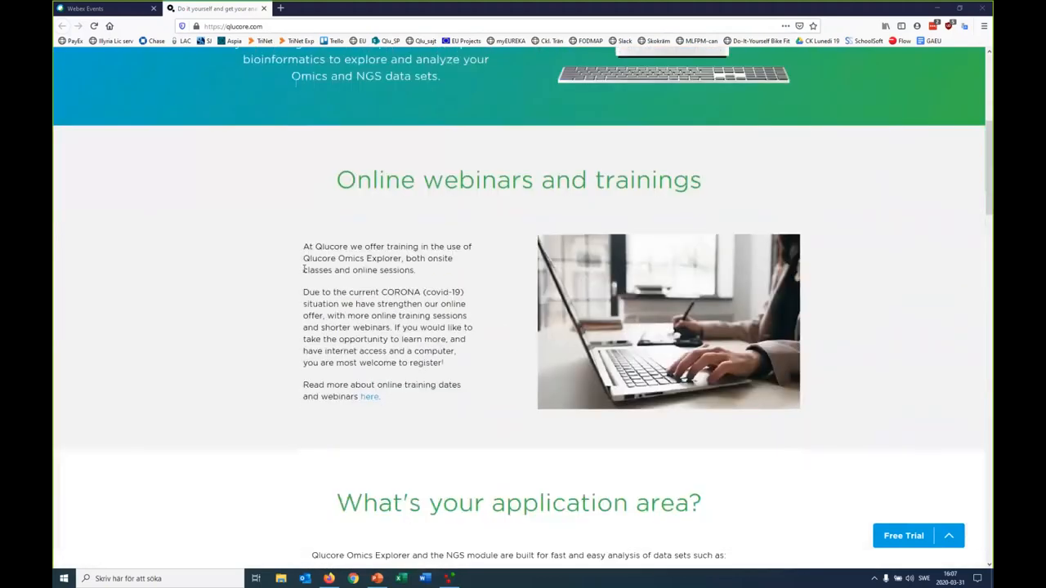
mouse_move(376, 412)
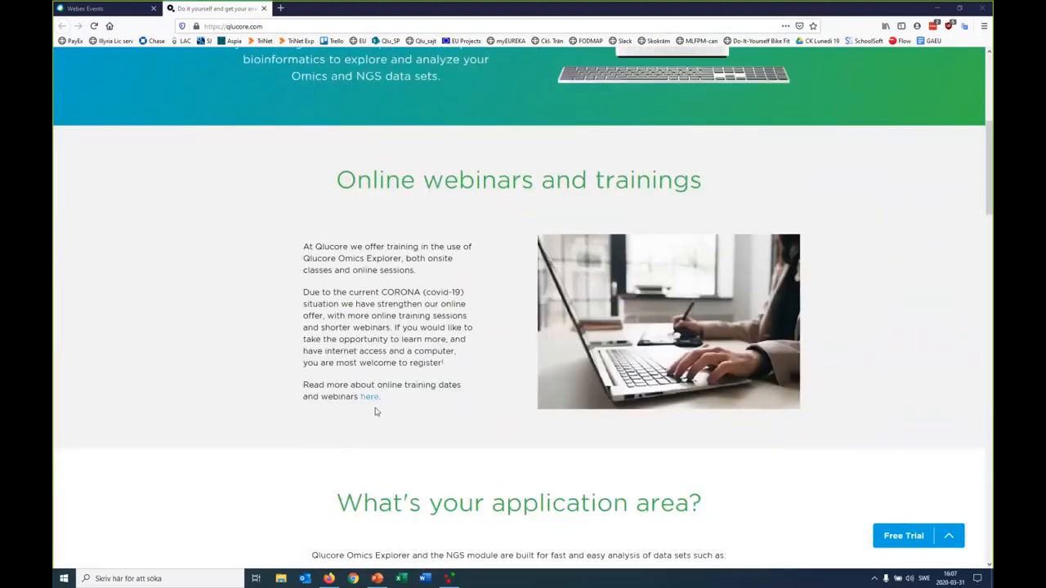
left_click(281, 9)
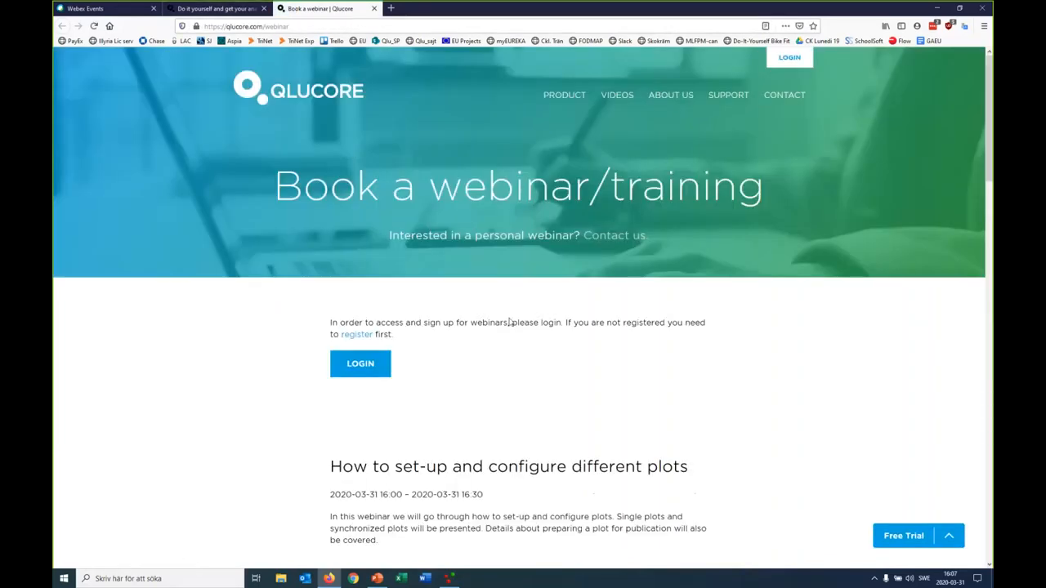
scroll("down", 3)
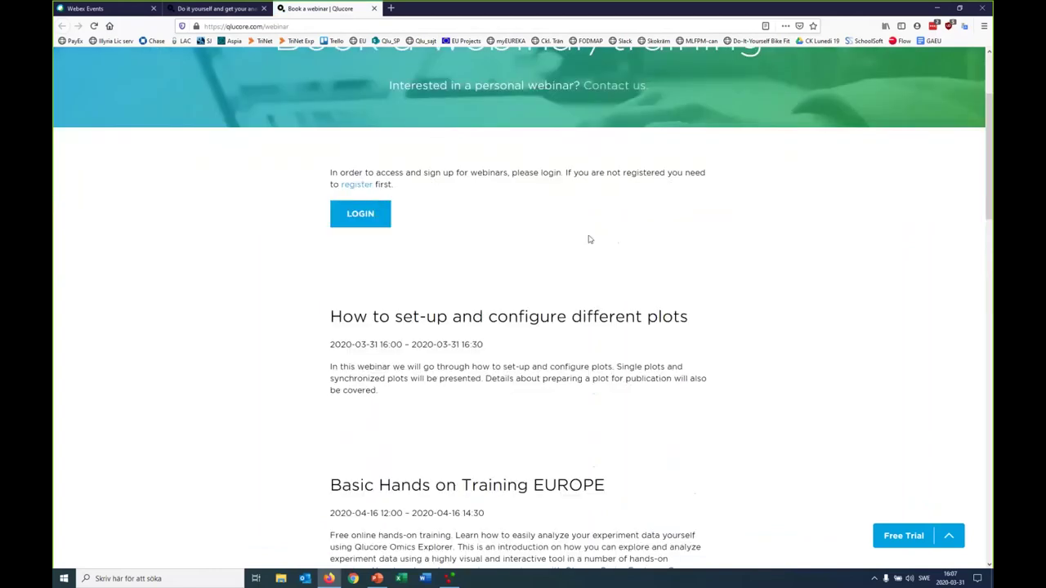
mouse_move(474, 338)
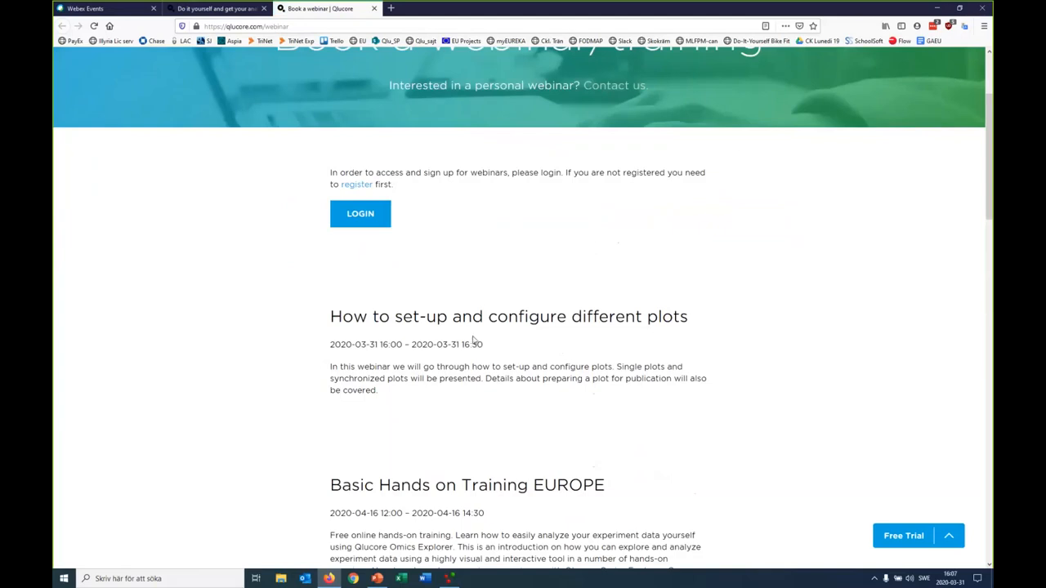
scroll("down", 3)
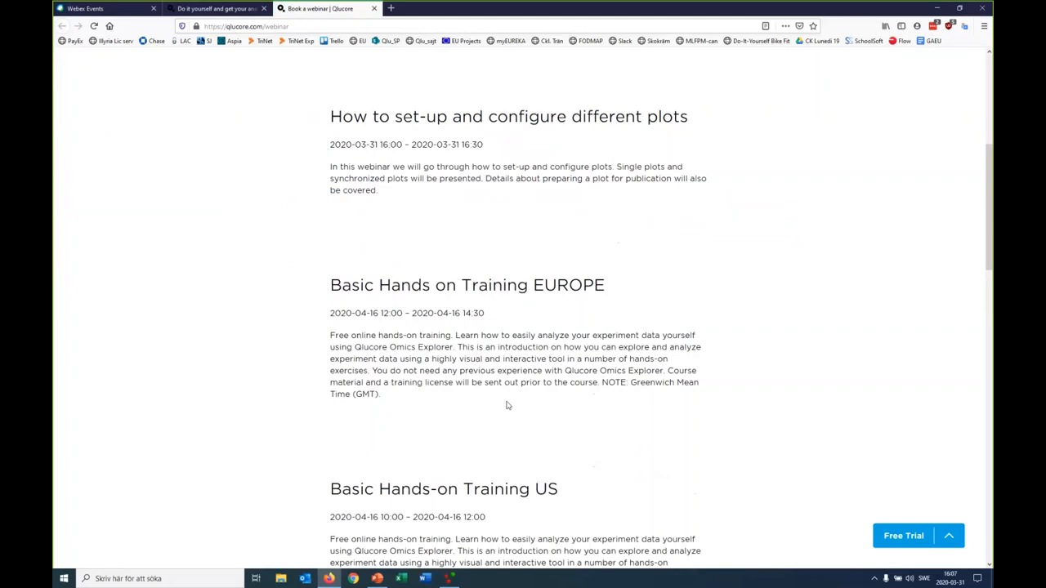
mouse_move(507, 405)
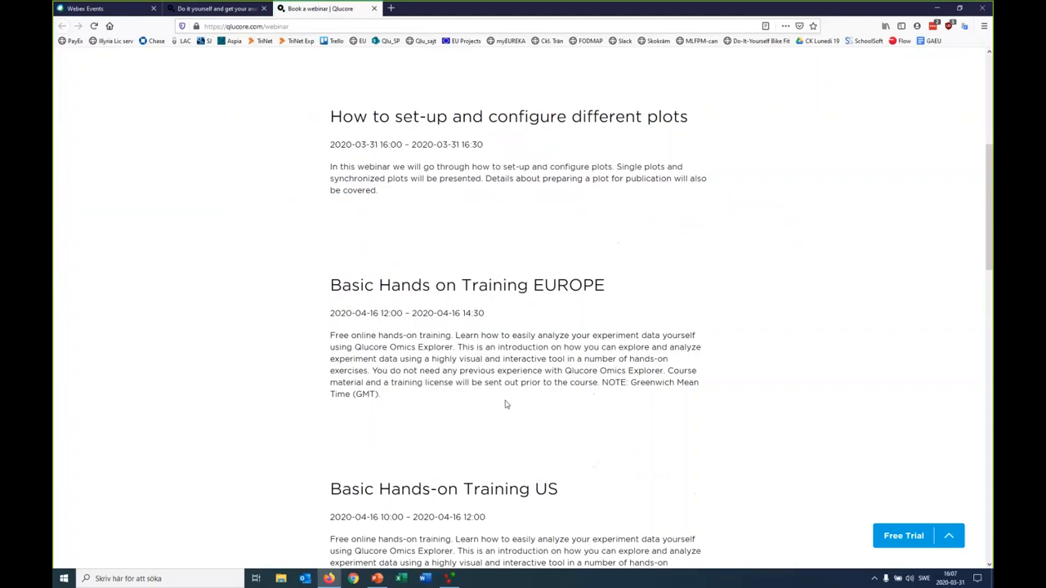
scroll("down", 3)
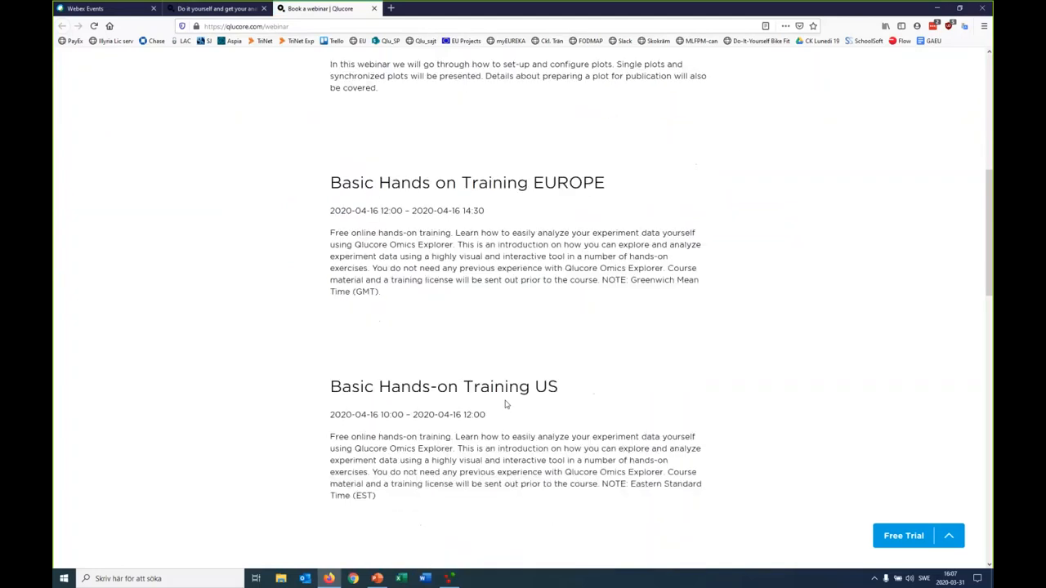
scroll("down", 3)
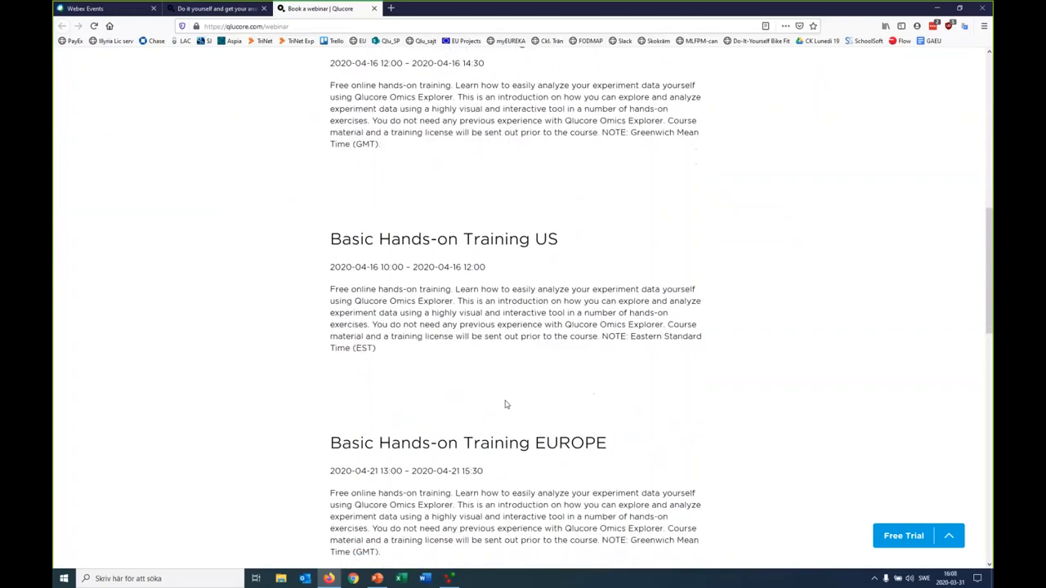
scroll("down", 3)
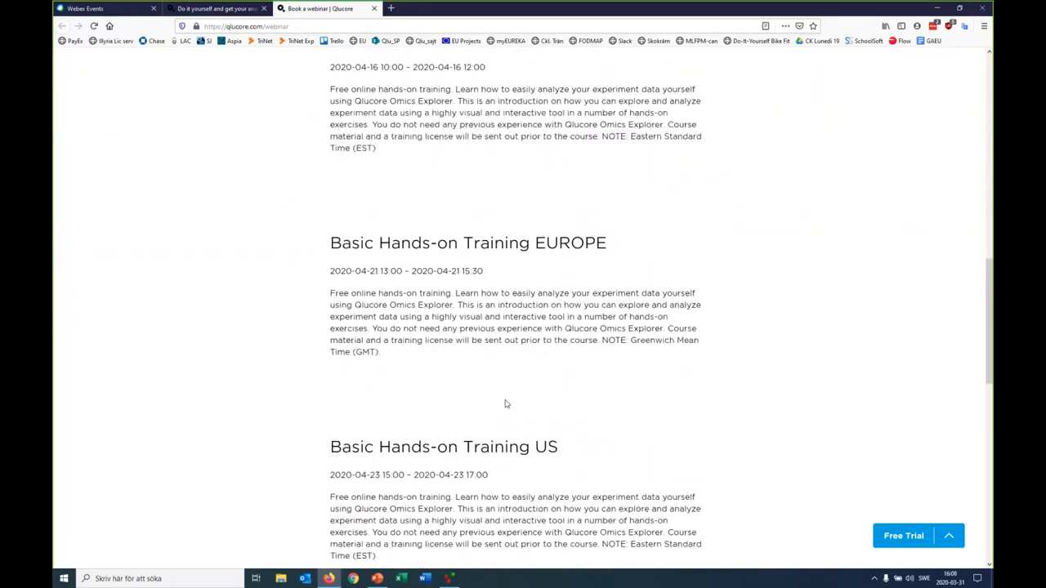
scroll("down", 3)
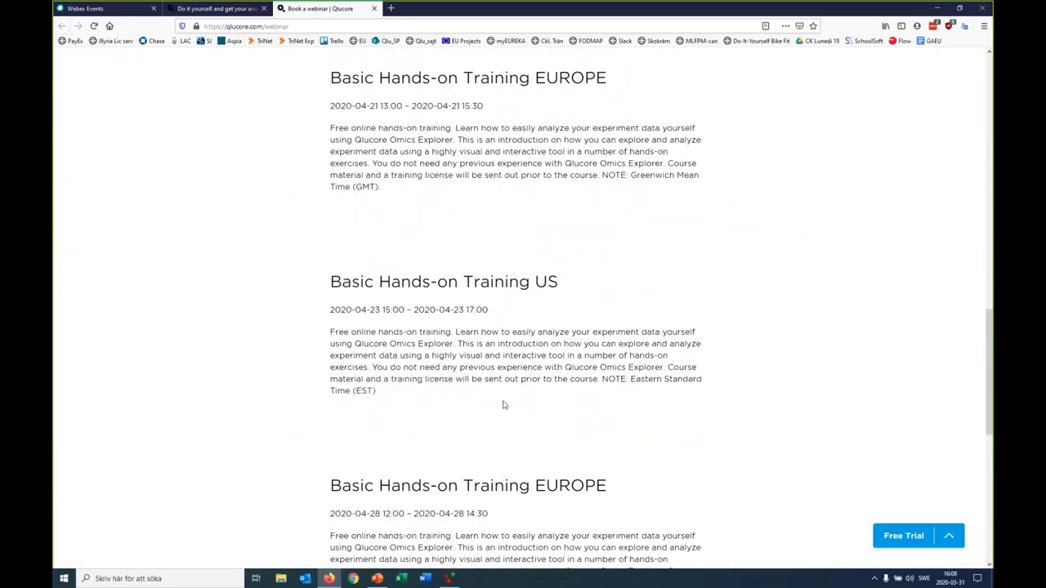
scroll("up", 3)
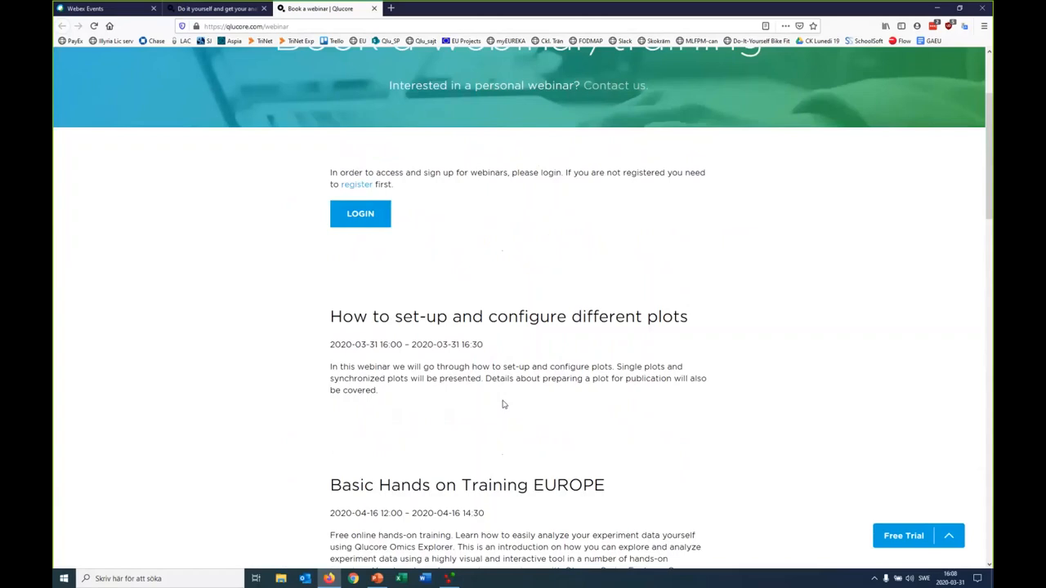
mouse_move(510, 409)
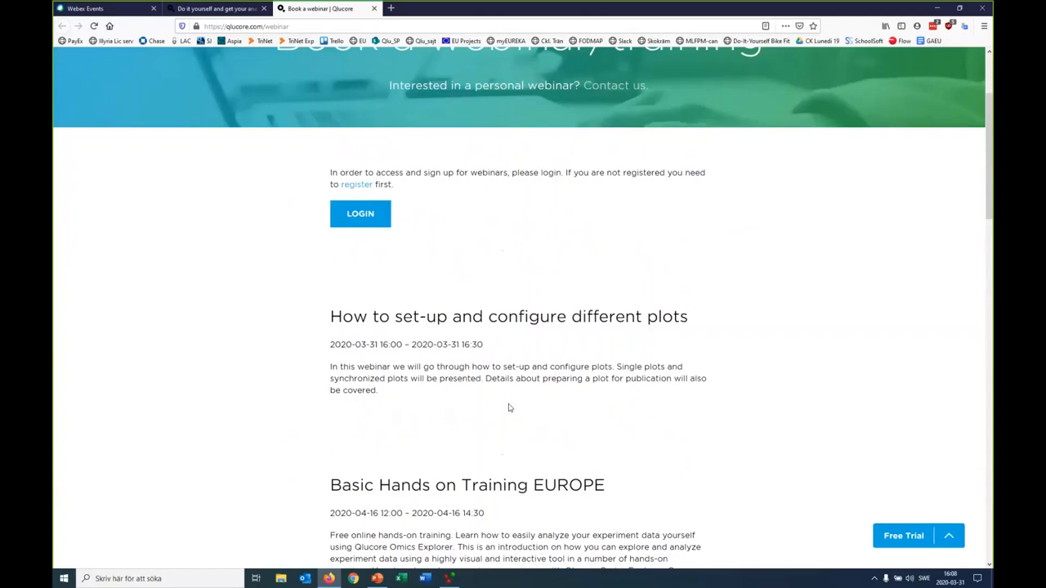
mouse_move(615, 488)
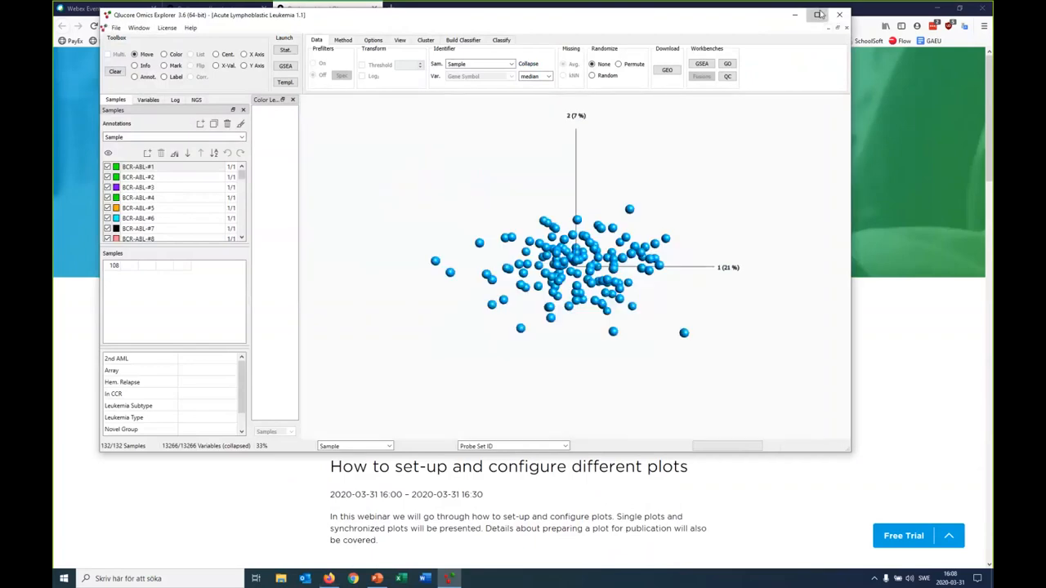
Maximize the Qlucore window, glance at the Help menu, and show the View settings for the PCA plot
left_click(817, 13)
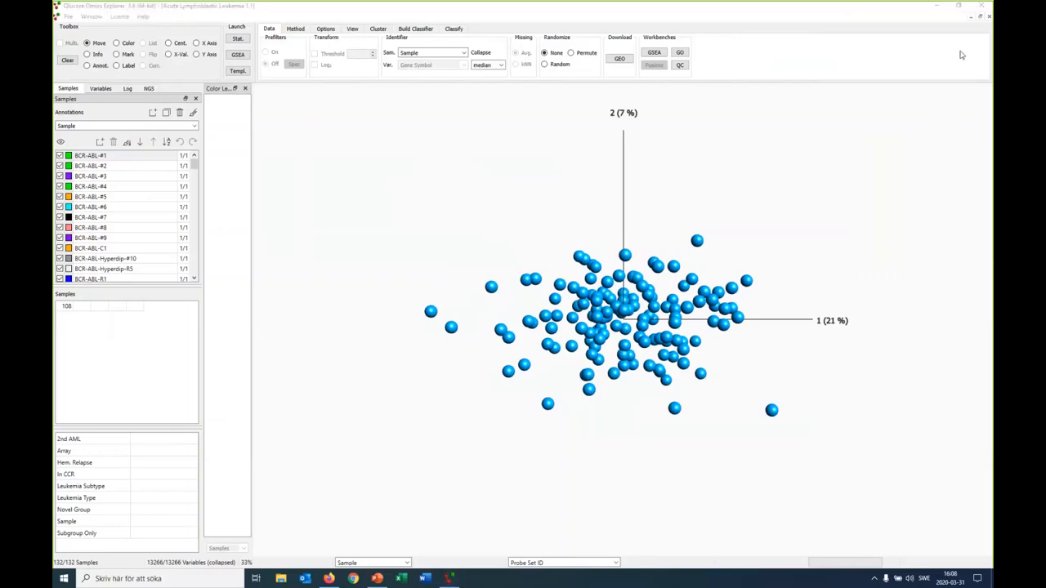
mouse_move(900, 105)
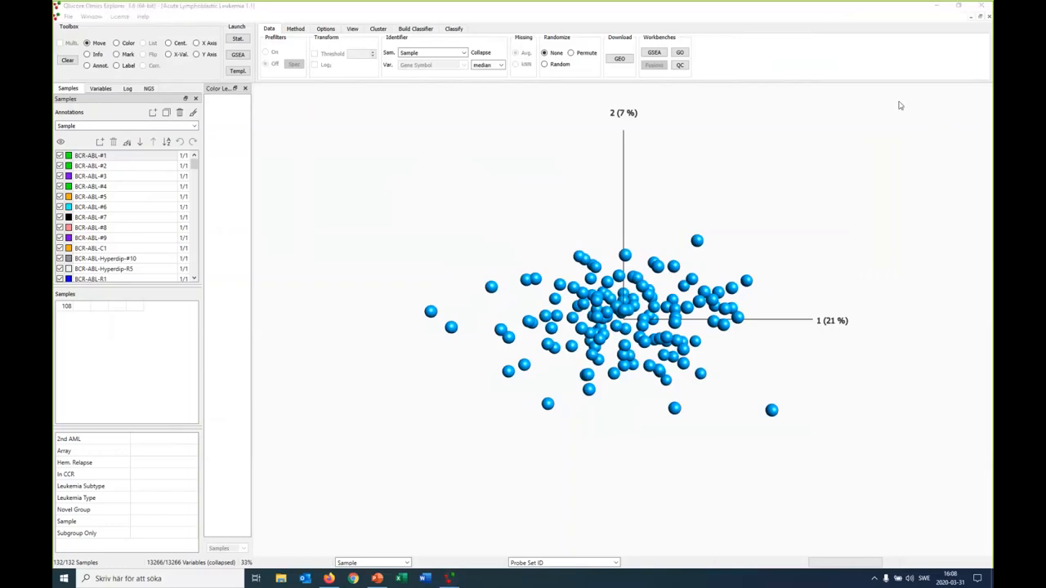
mouse_move(884, 43)
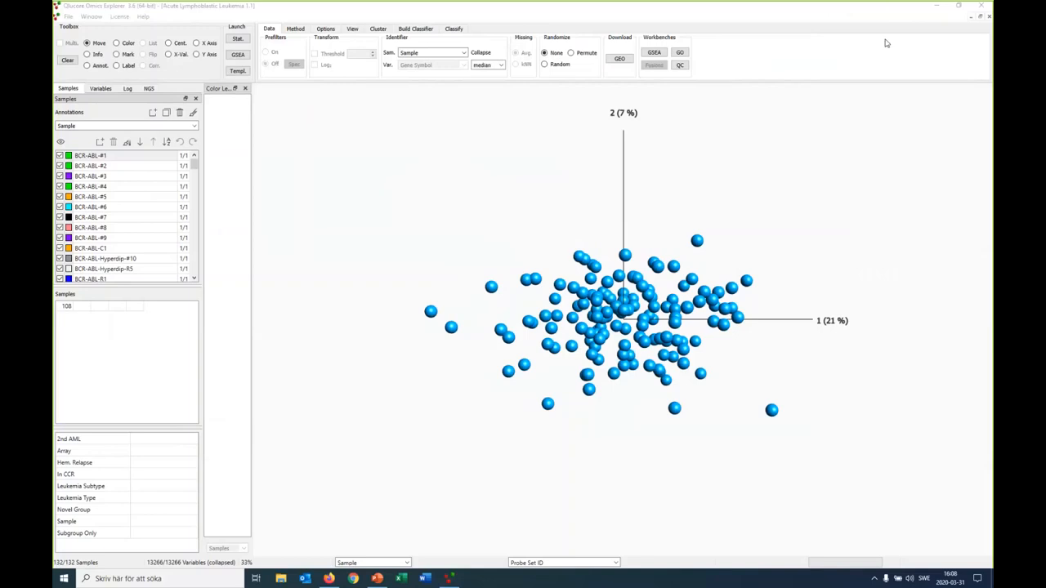
mouse_move(973, 142)
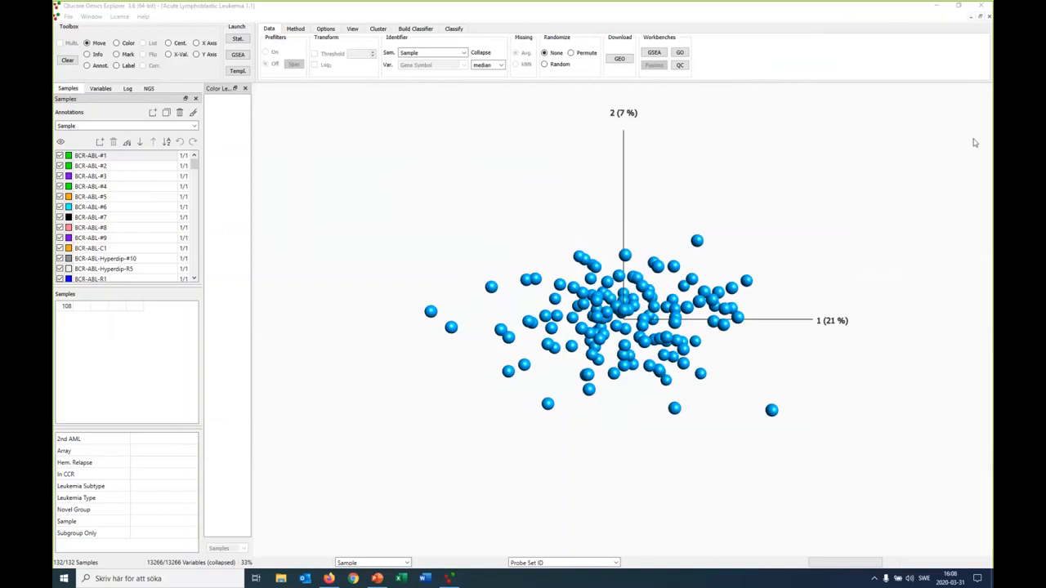
left_click(140, 16)
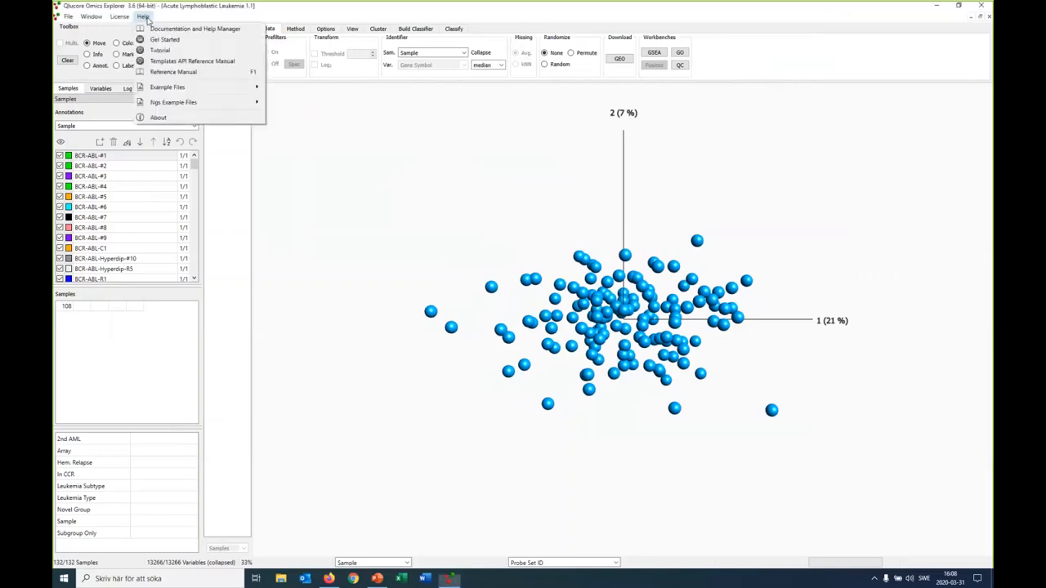
mouse_move(167, 86)
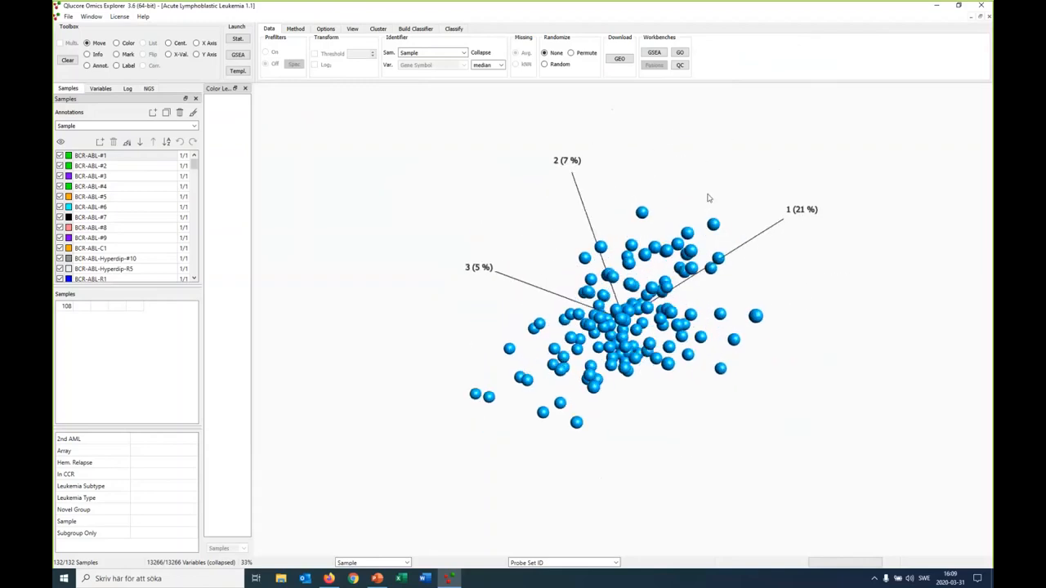
mouse_move(735, 386)
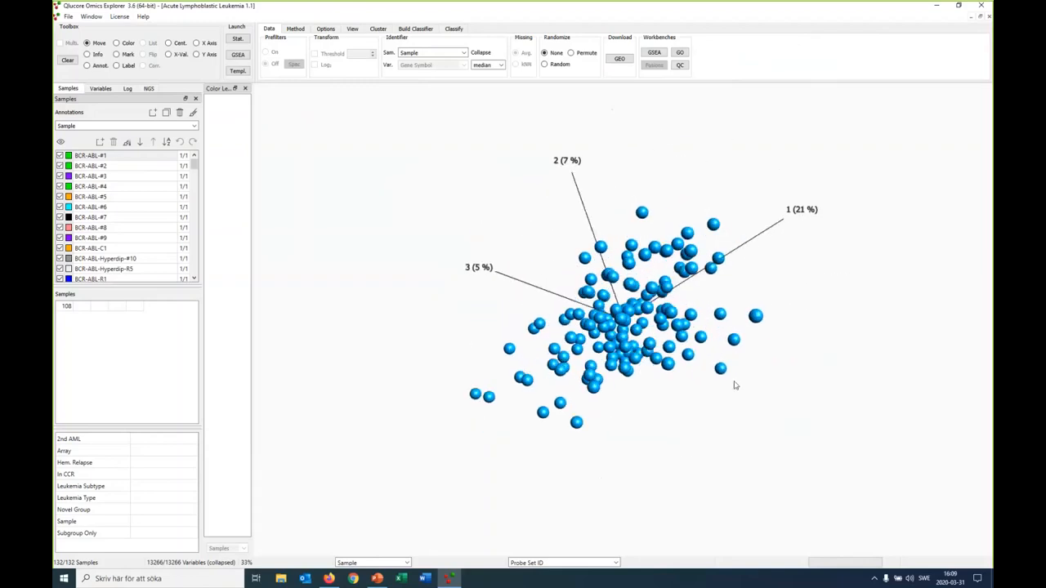
left_click(351, 29)
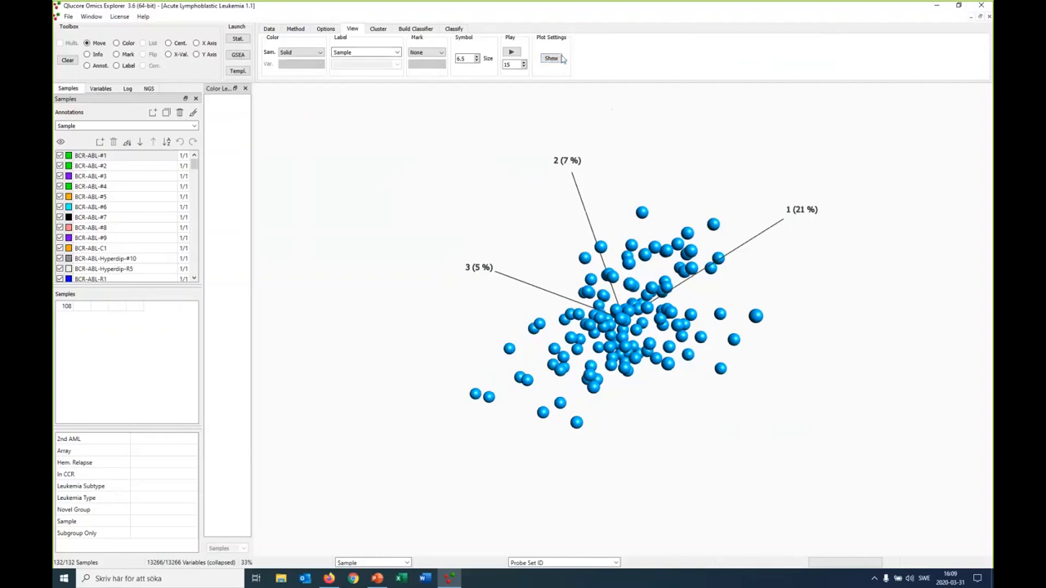
mouse_move(580, 108)
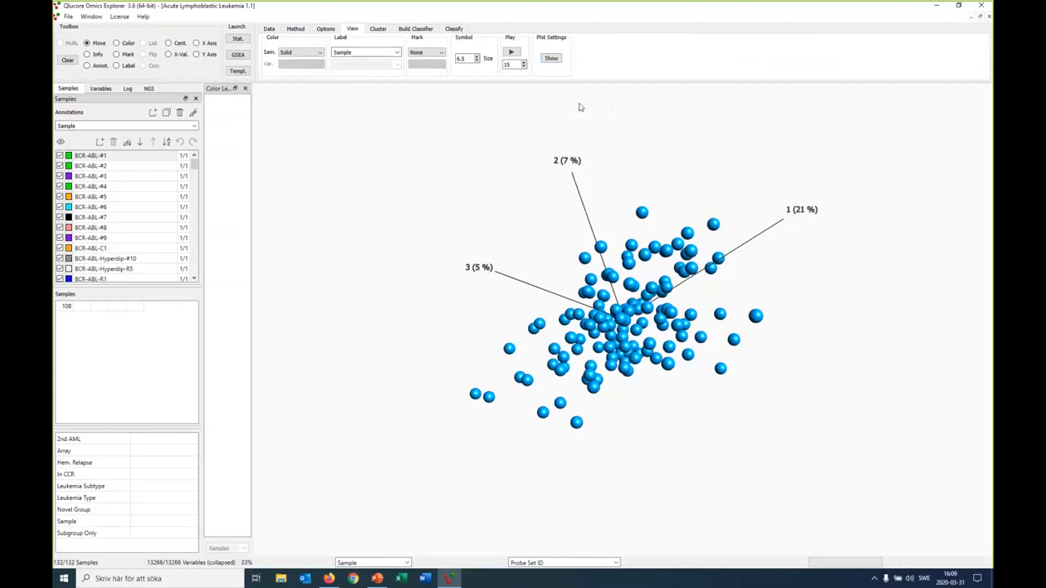
Rotate the 3D PCA plot and colour its sample points by the Leukemia Subtype annotation
left_click_drag(580, 108, 611, 156)
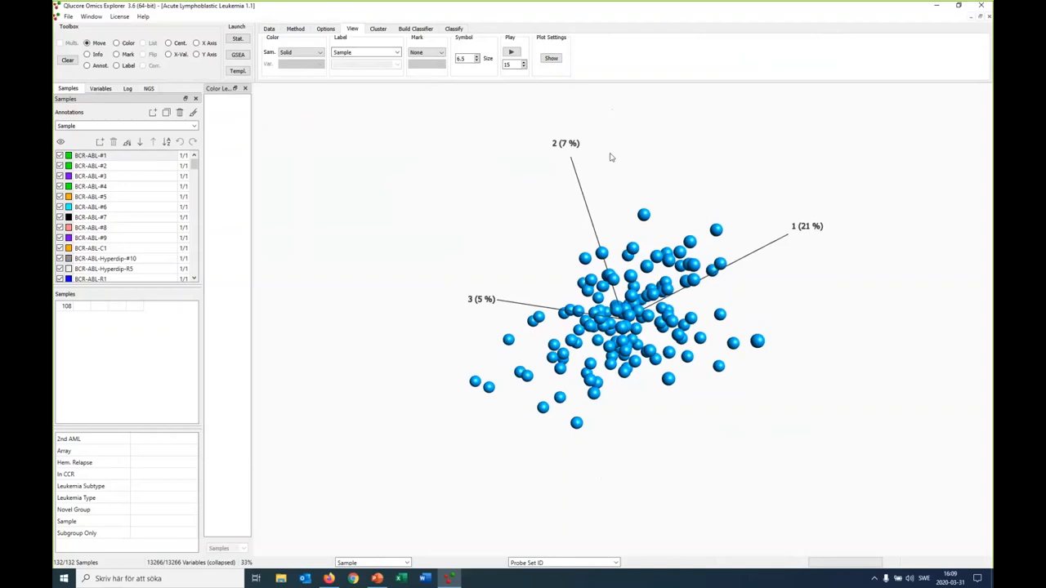
mouse_move(165, 177)
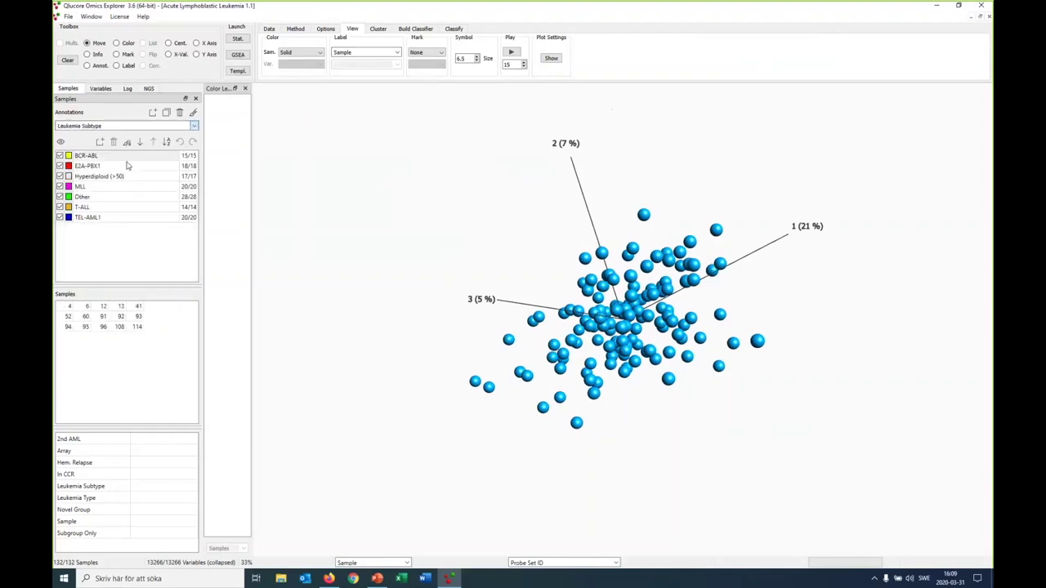
mouse_move(192, 112)
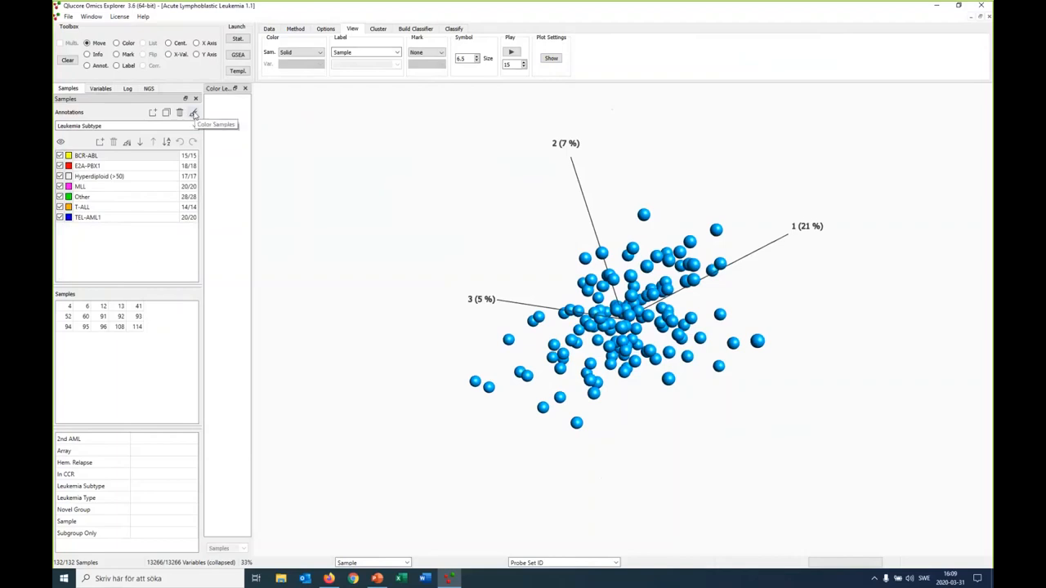
left_click(192, 113)
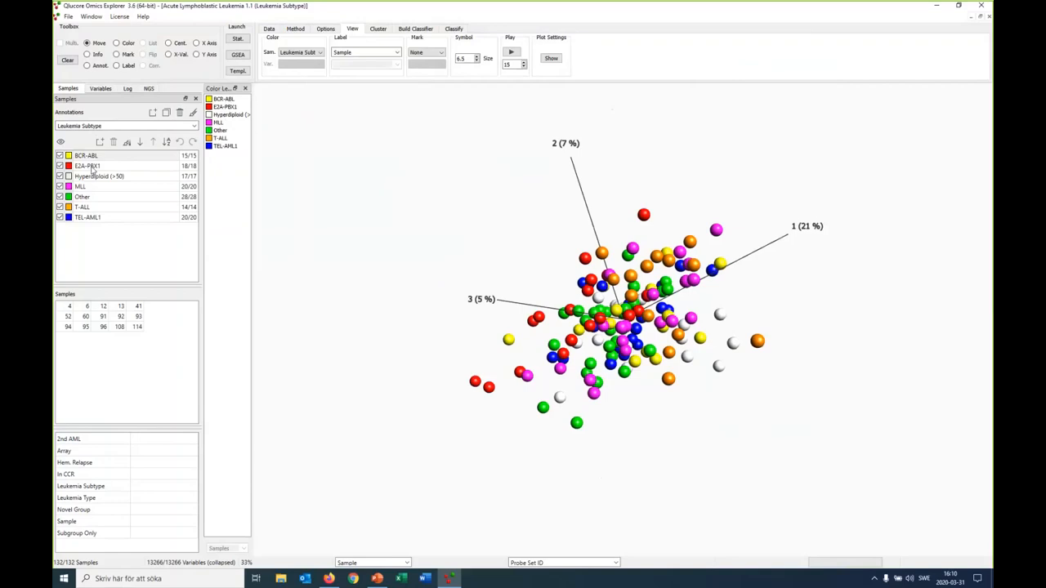
mouse_move(82, 209)
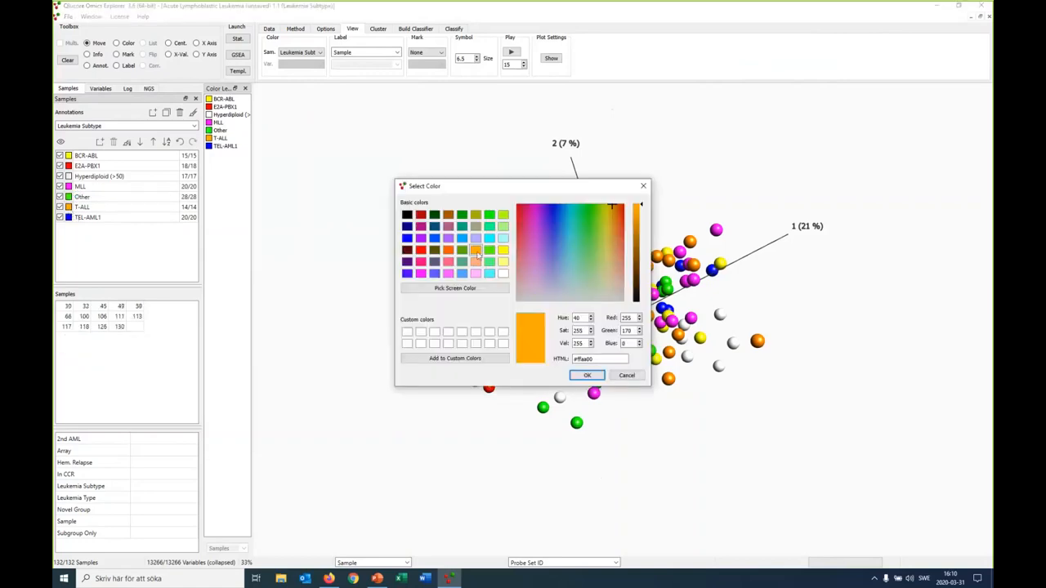
Give the E2A-PBX1 subtype a dark red colour in the Select Color dialog
left_click(587, 374)
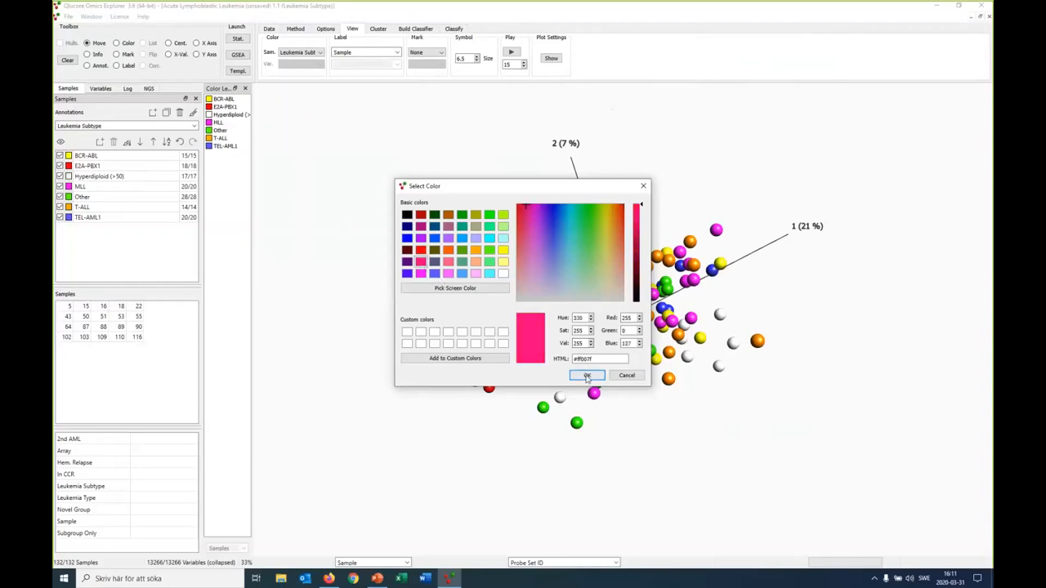
left_click(503, 275)
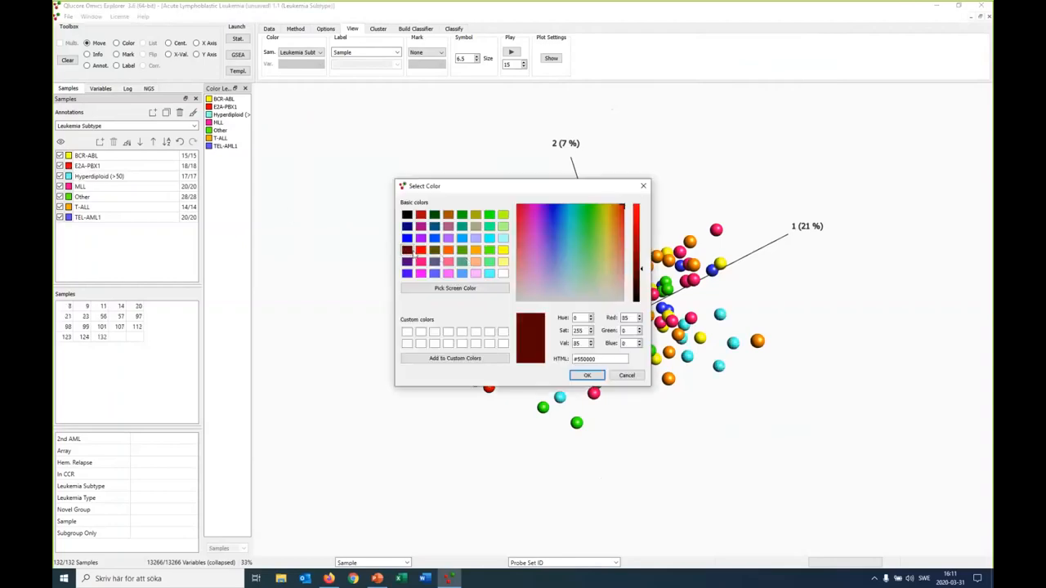
left_click(587, 374)
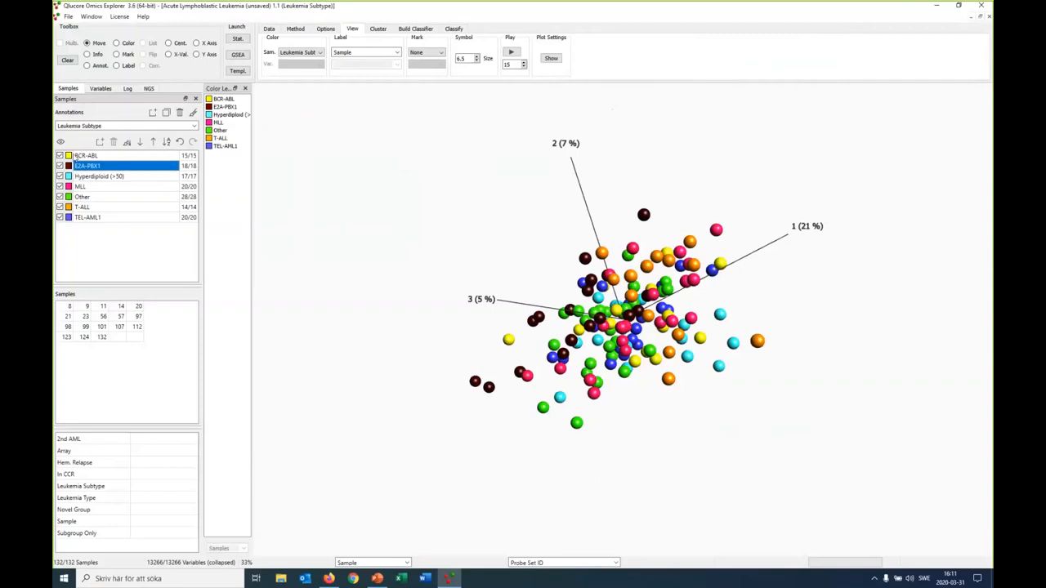
Recolour another leukemia subtype group light pink
double_click(65, 165)
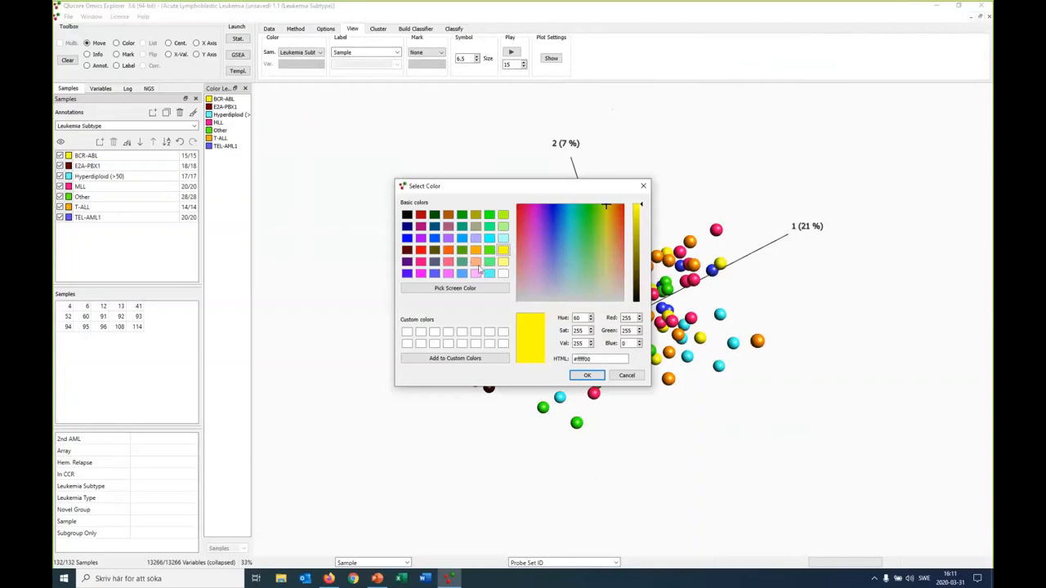
left_click(534, 268)
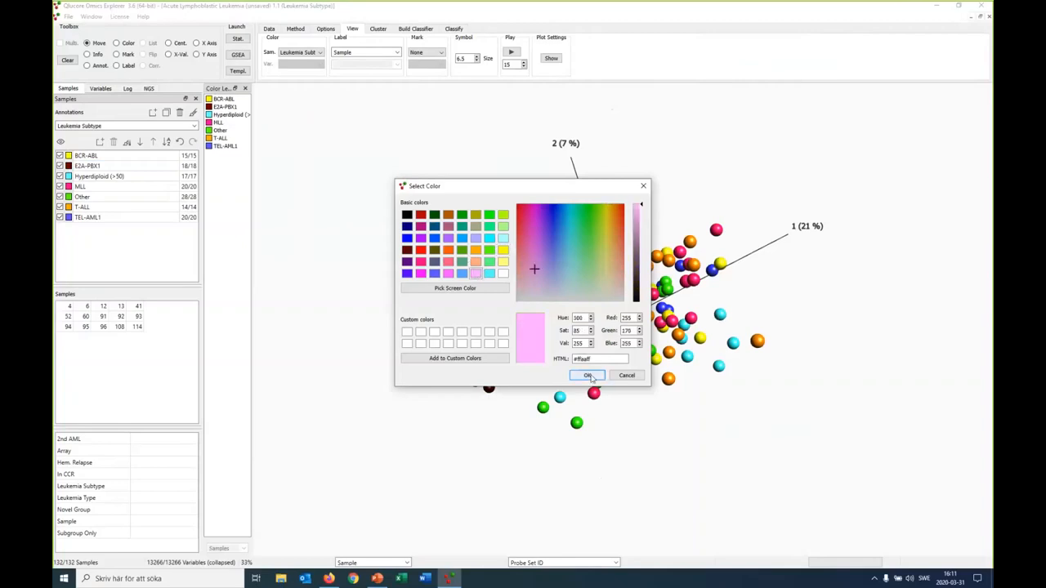
left_click(589, 374)
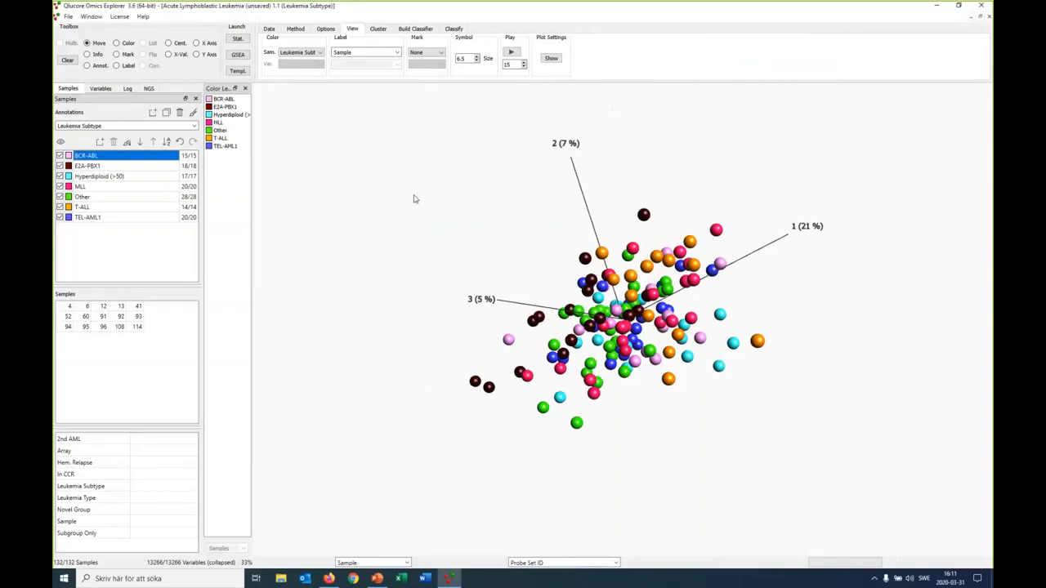
mouse_move(356, 229)
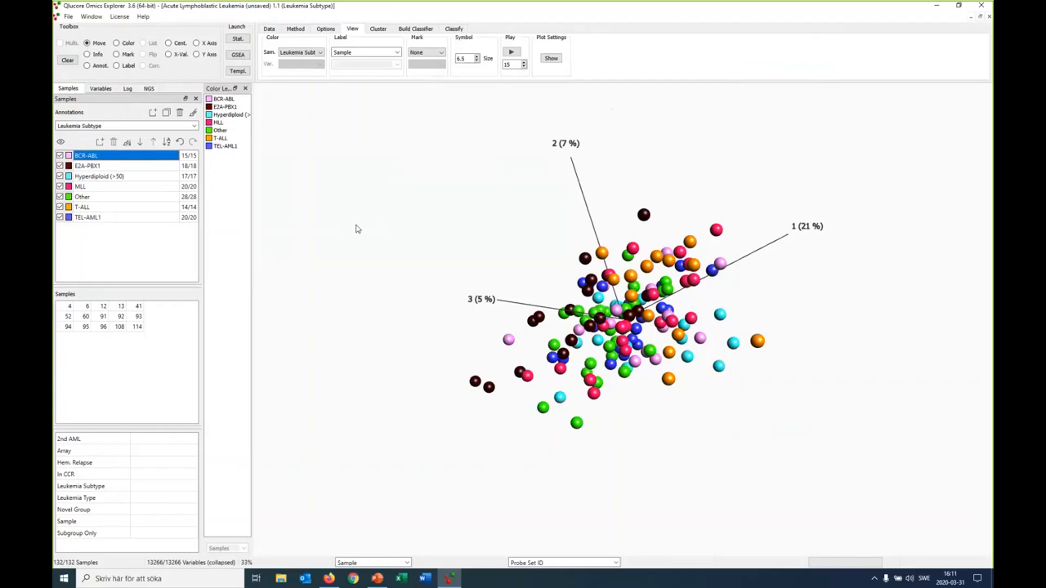
In Statistics, raise the standard deviation filter until the subtypes form separate PCA clusters
left_click(239, 39)
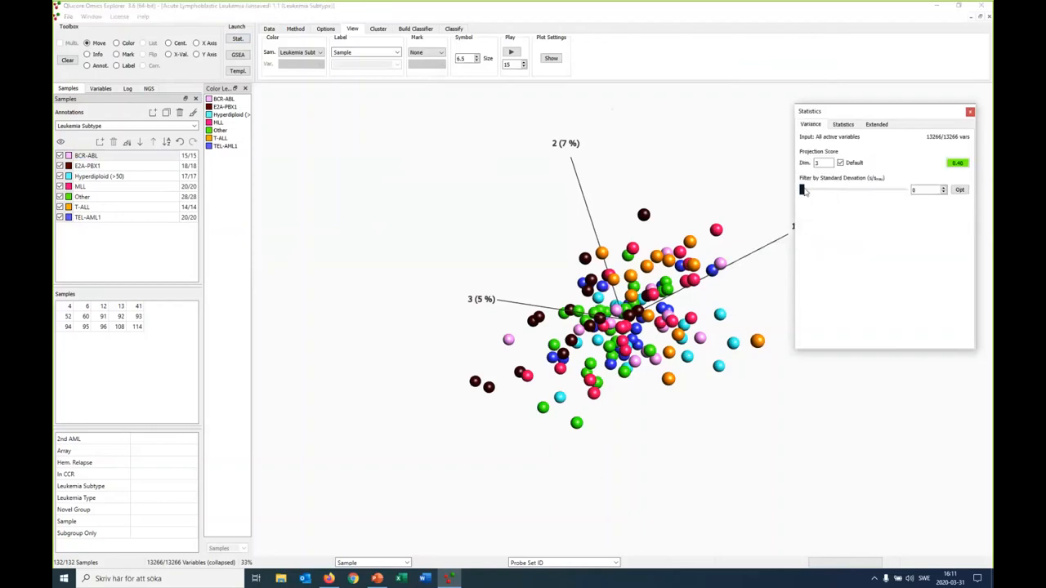
left_click_drag(800, 189, 875, 189)
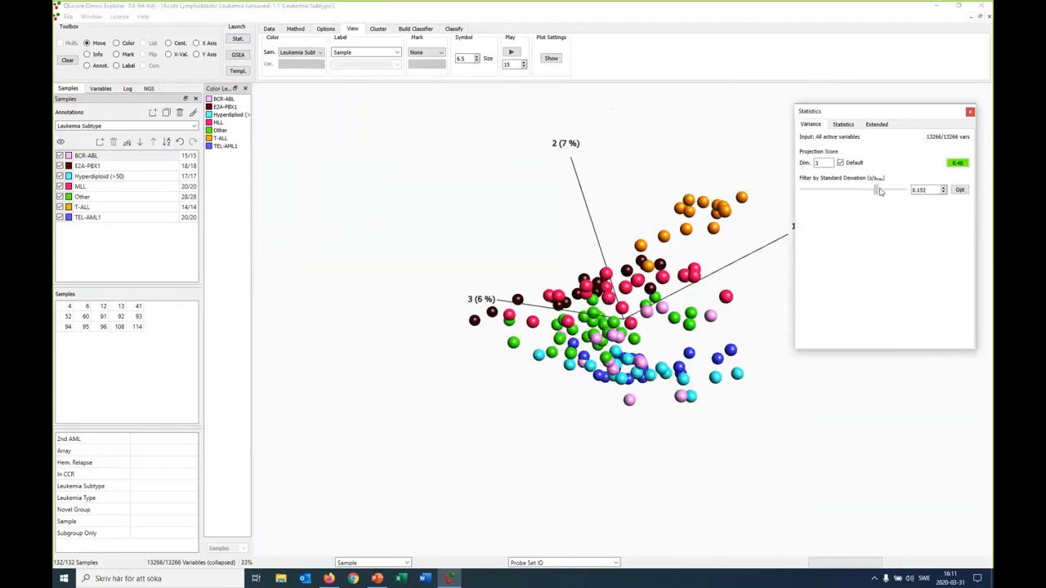
left_click_drag(876, 190, 879, 190)
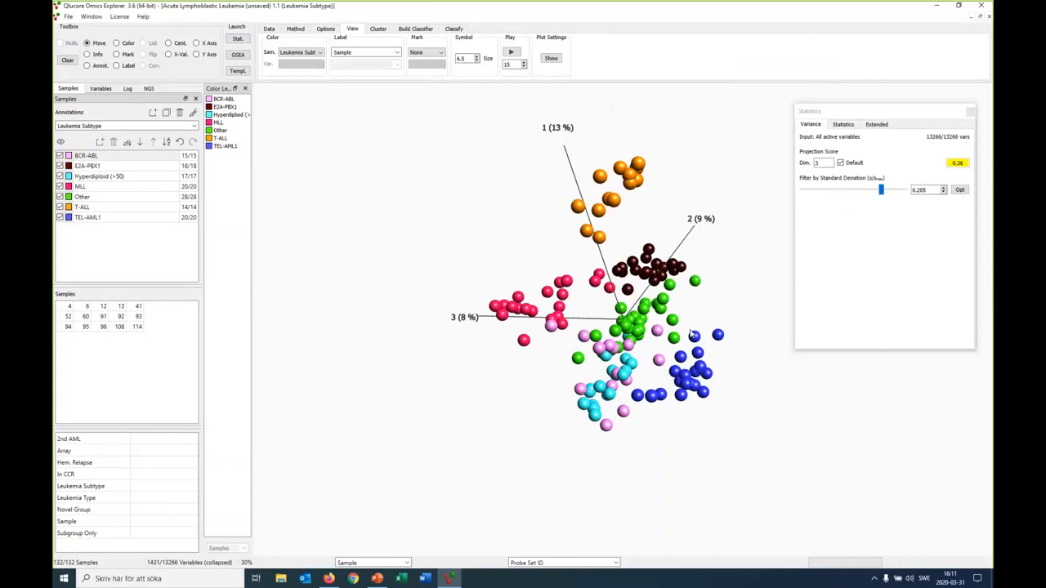
mouse_move(683, 335)
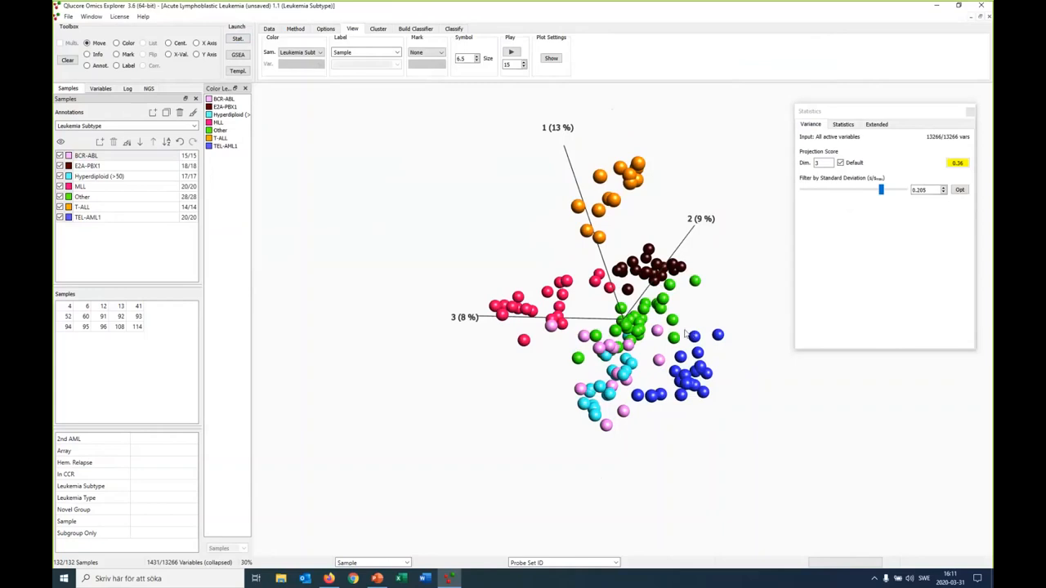
mouse_move(53, 29)
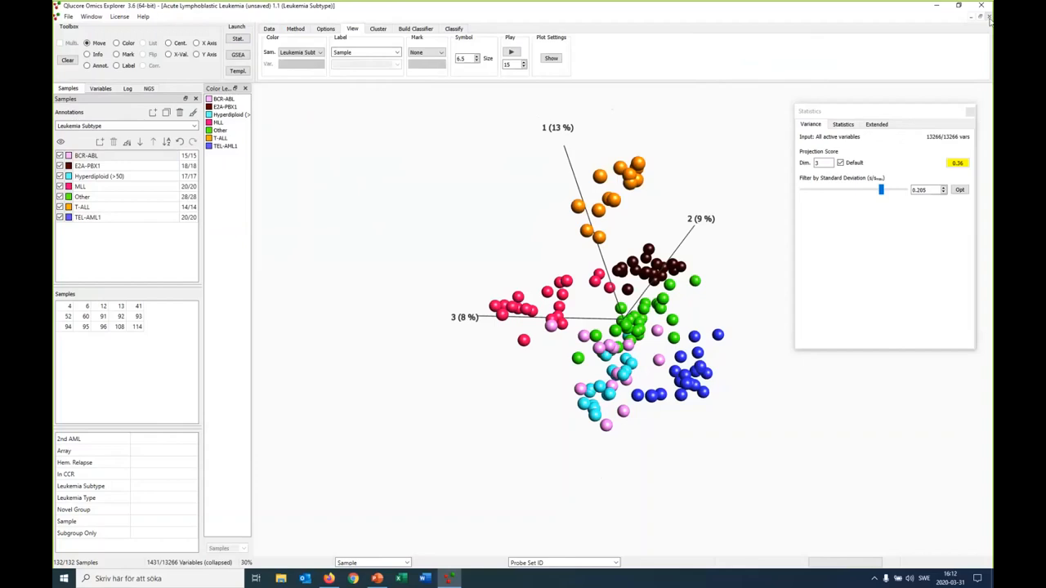
Close the leukemia data set and discard its unsaved changes
left_click(990, 16)
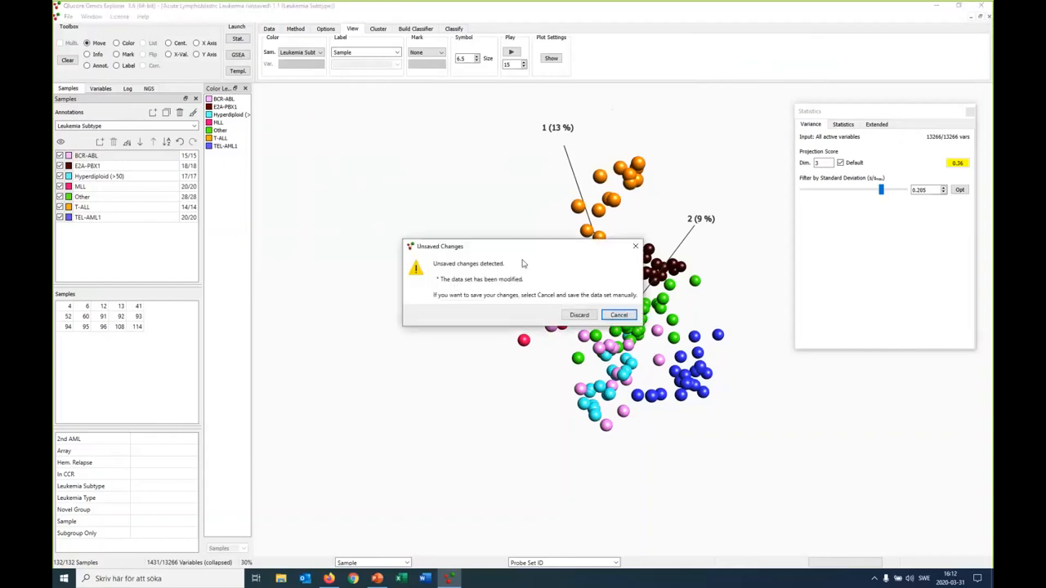
mouse_move(384, 168)
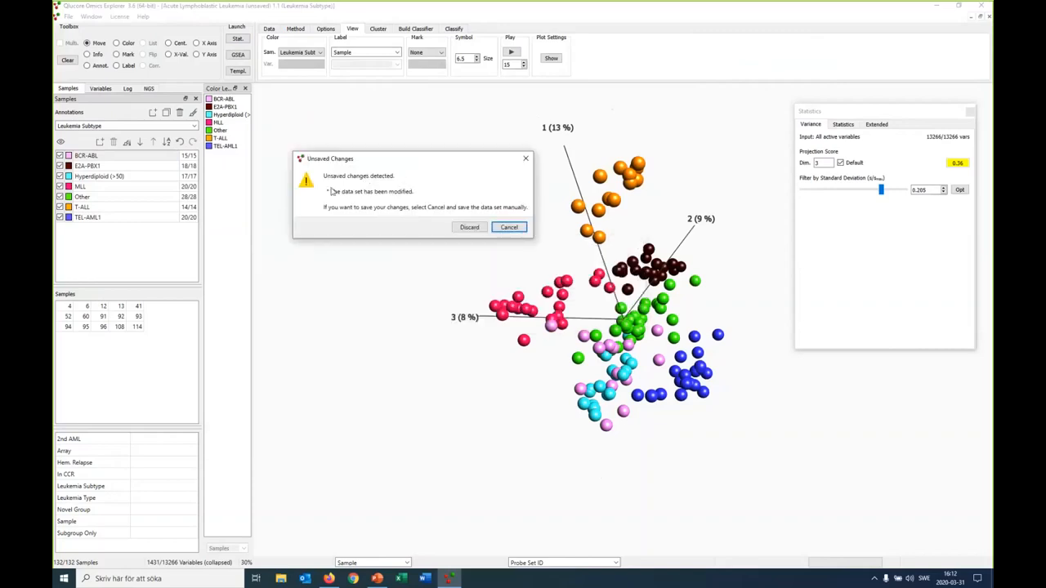
mouse_move(418, 194)
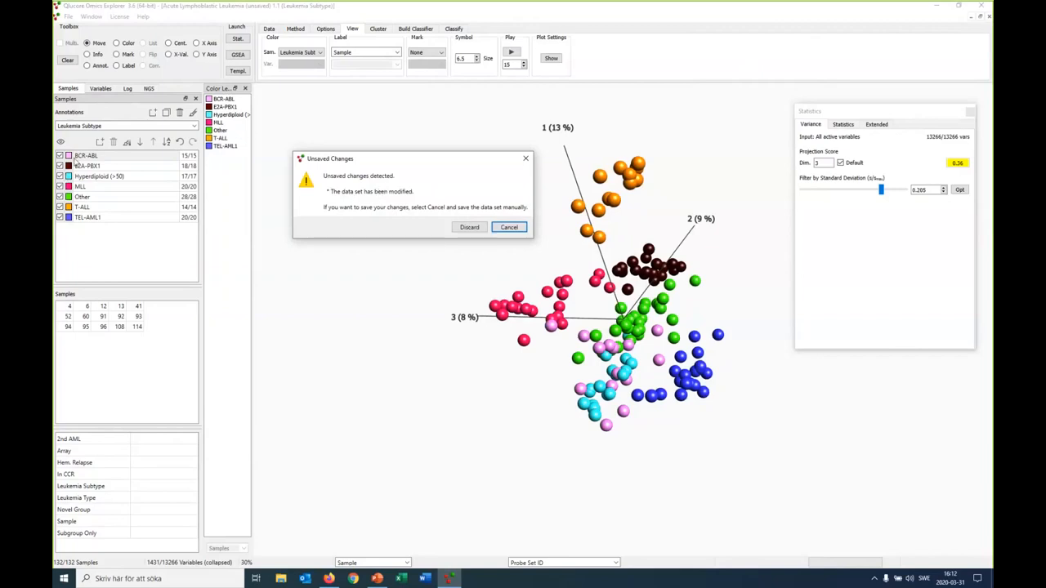
left_click(469, 227)
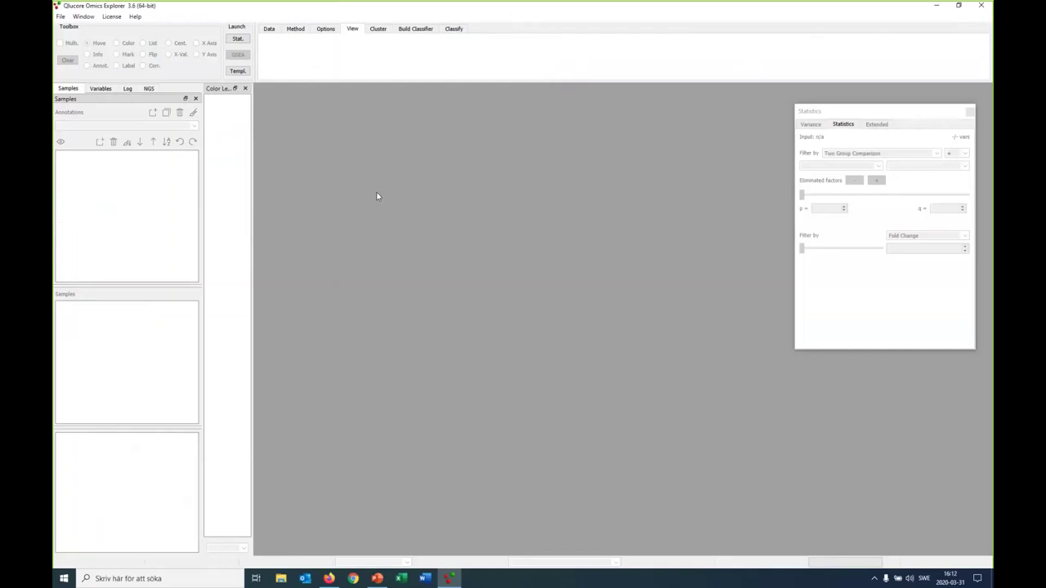
Reopen the Acute Lymphoblastic Leukemia example and collapse variables to Gene Symbol using the median
left_click(138, 17)
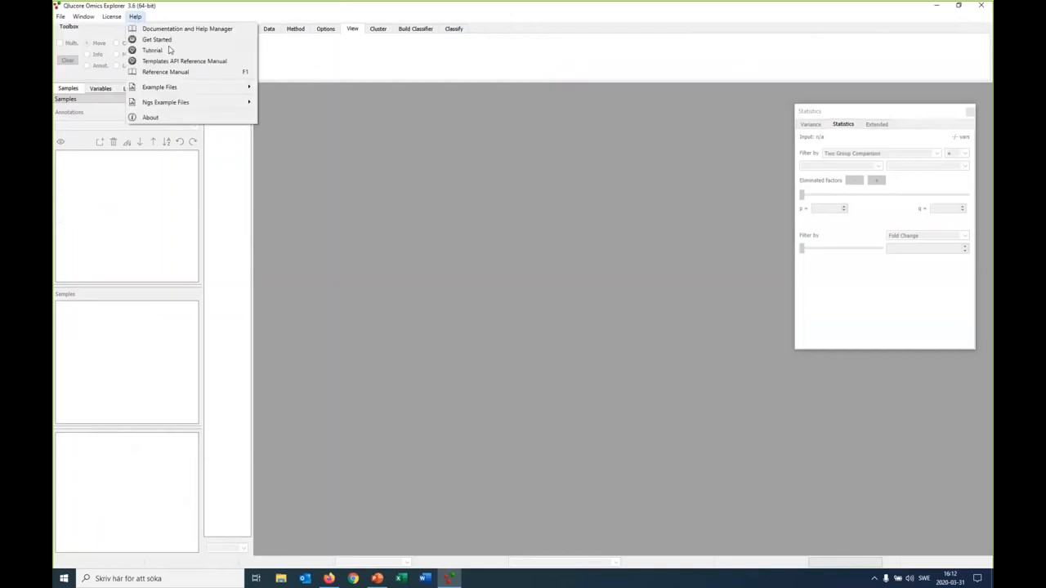
mouse_move(163, 87)
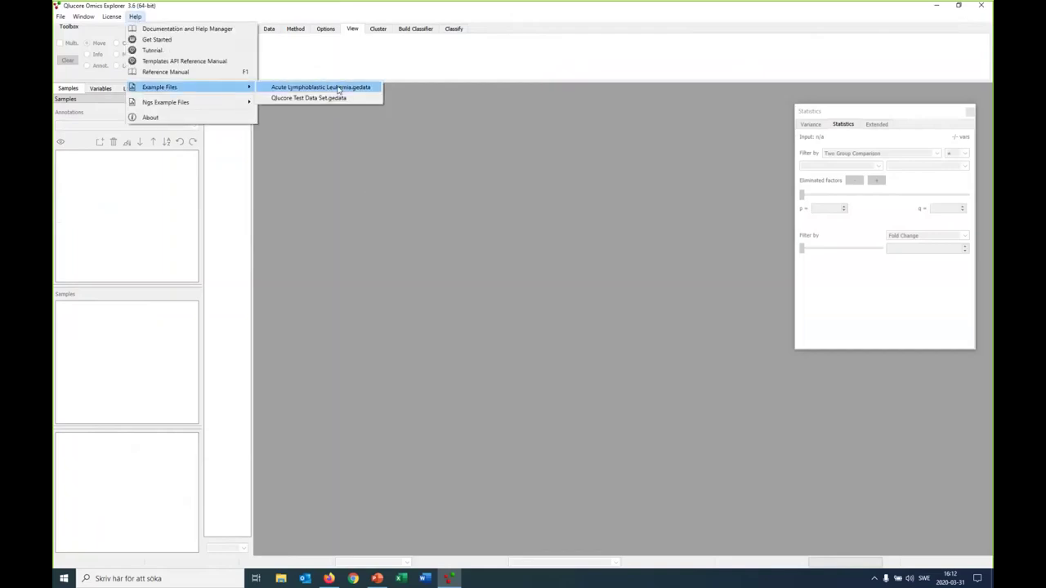
left_click(320, 86)
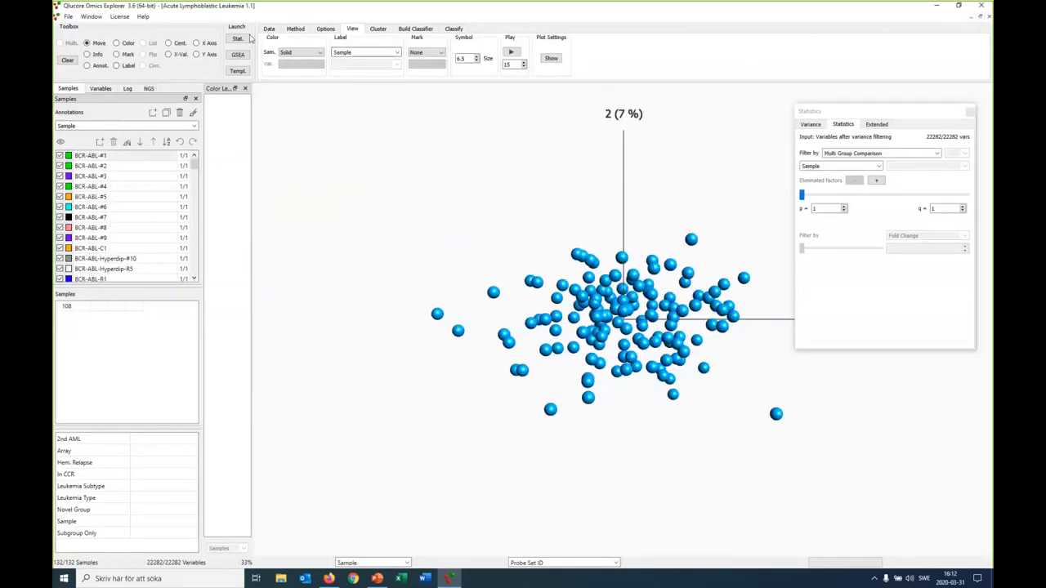
left_click(268, 29)
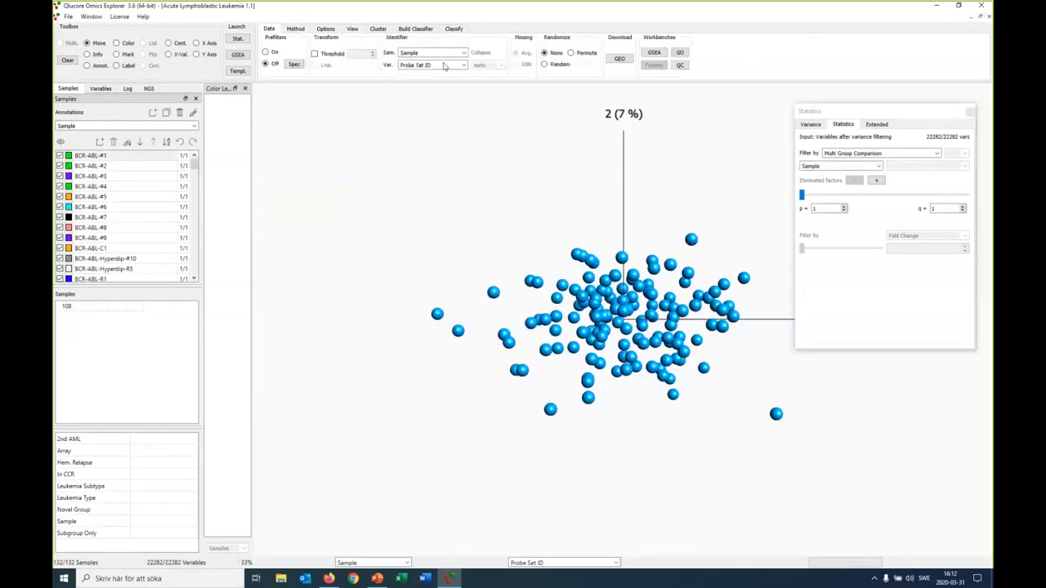
left_click(460, 66)
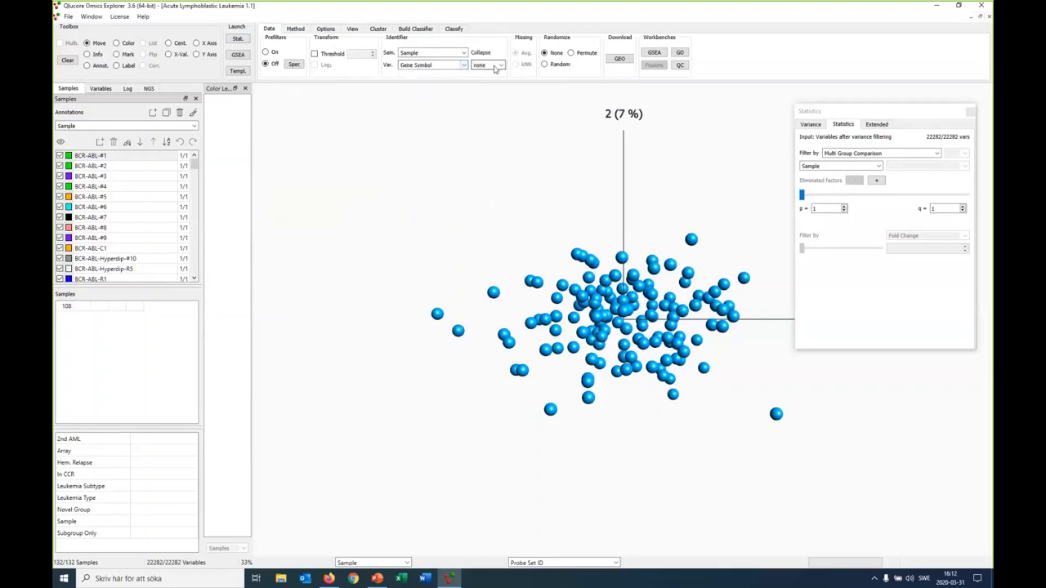
left_click(496, 65)
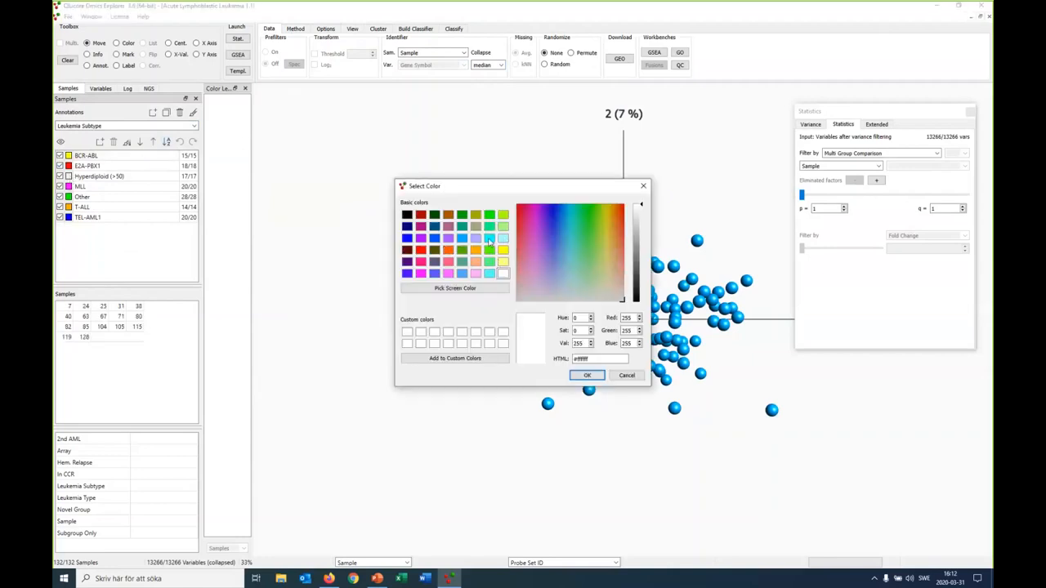
Colour a subtype group red and raise the standard deviation filter so subtypes separate
left_click(586, 374)
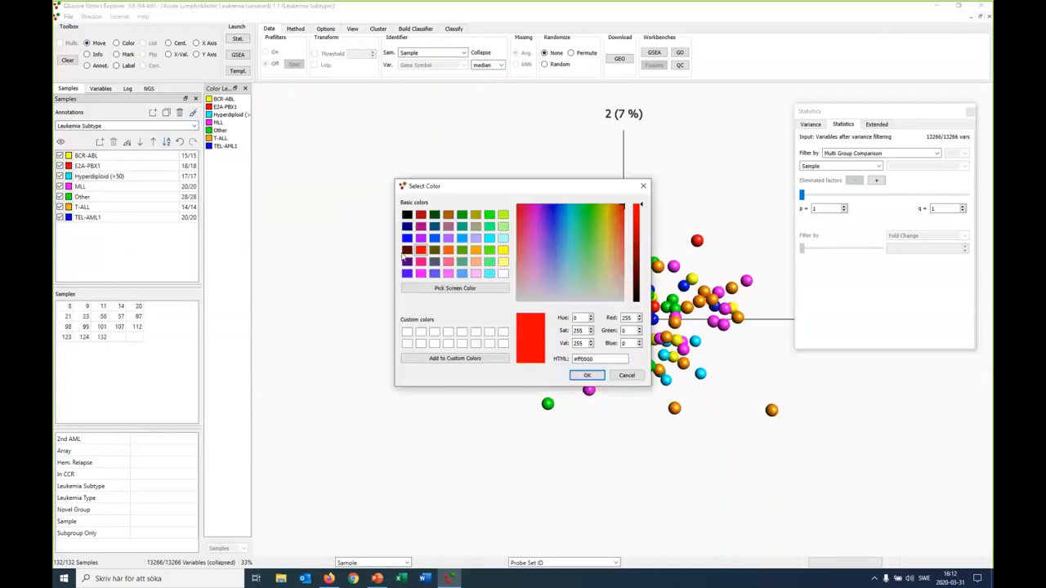
left_click(587, 374)
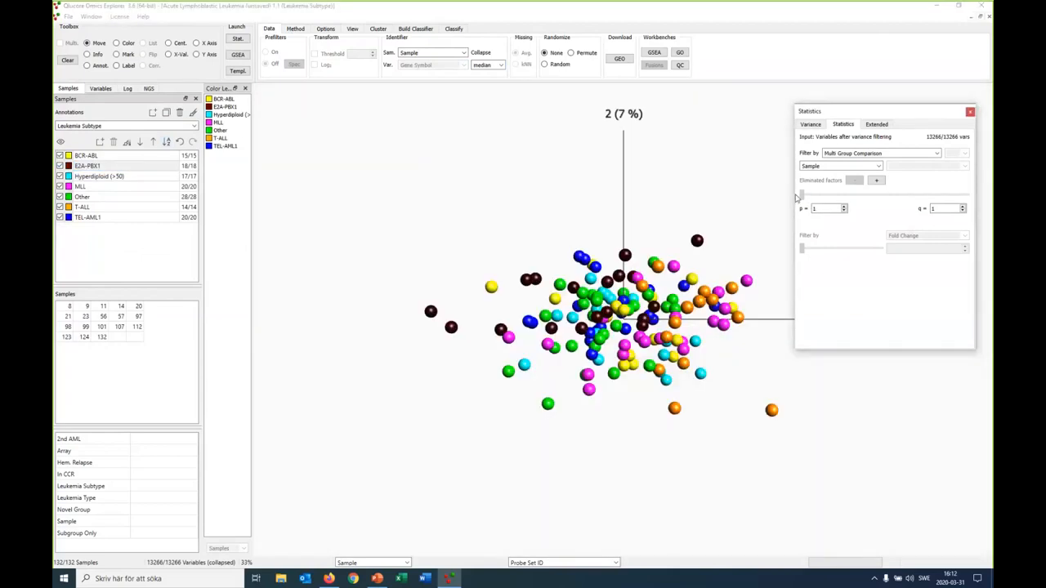
left_click(811, 125)
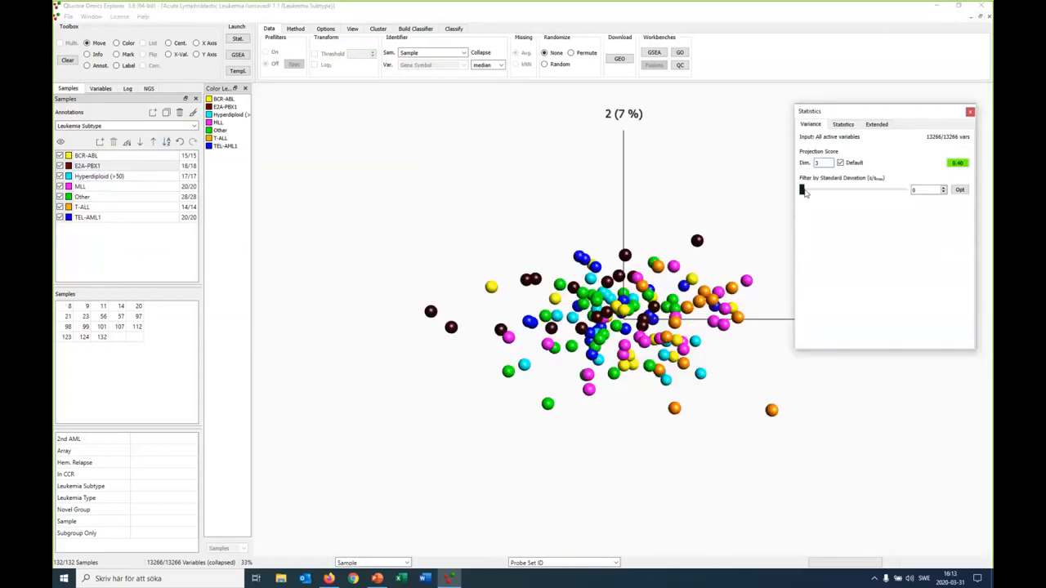
left_click_drag(802, 190, 869, 190)
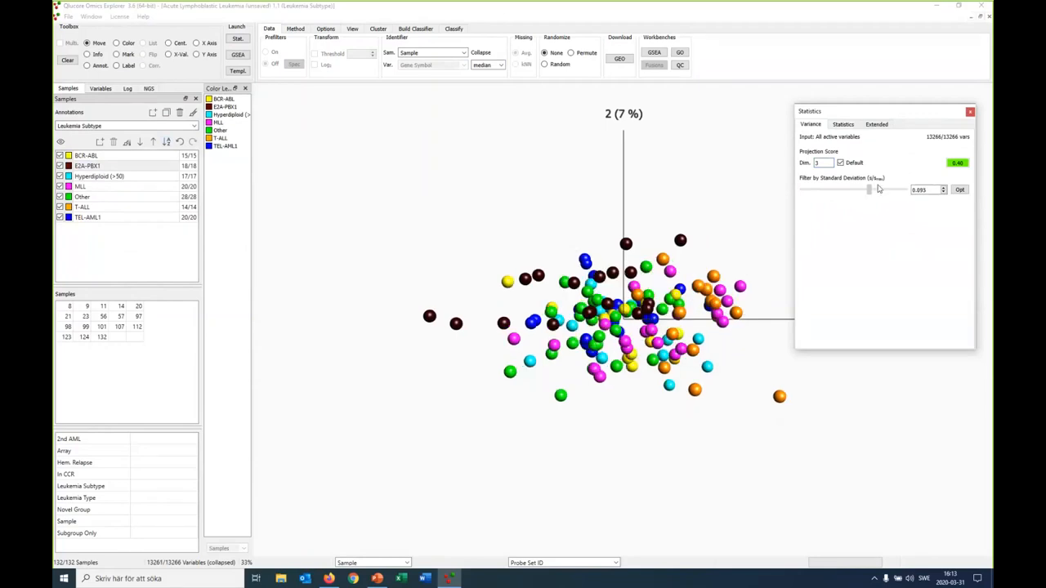
left_click_drag(870, 189, 879, 190)
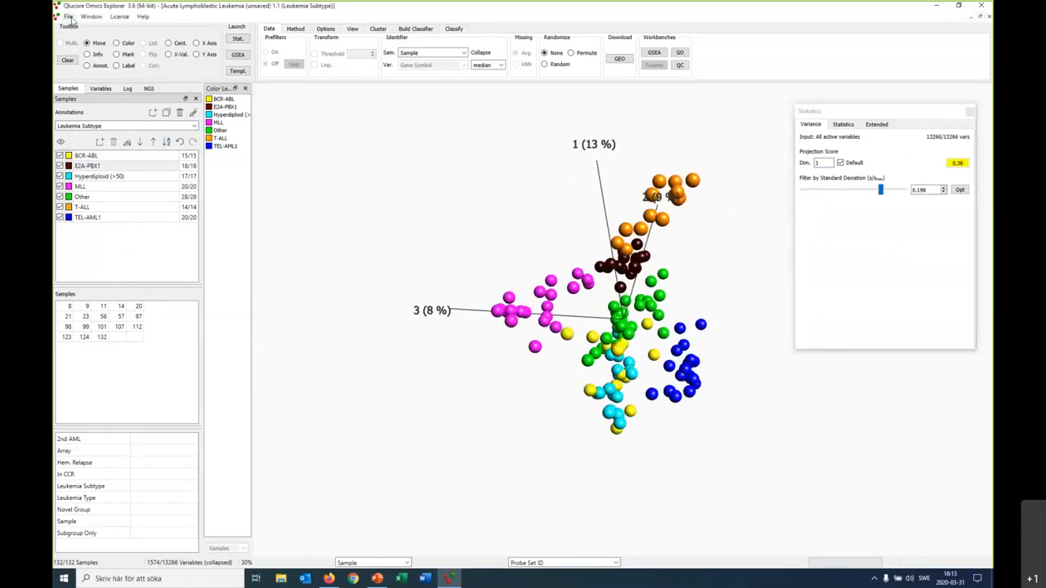
Attempt to save the collapsed data set from the File menu and dismiss the result
left_click(62, 16)
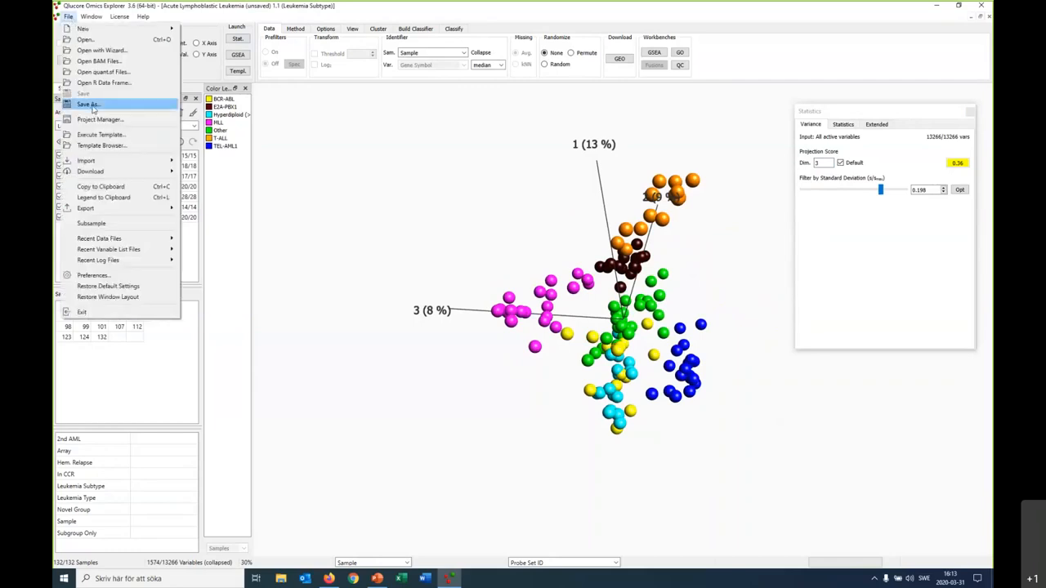
left_click(85, 103)
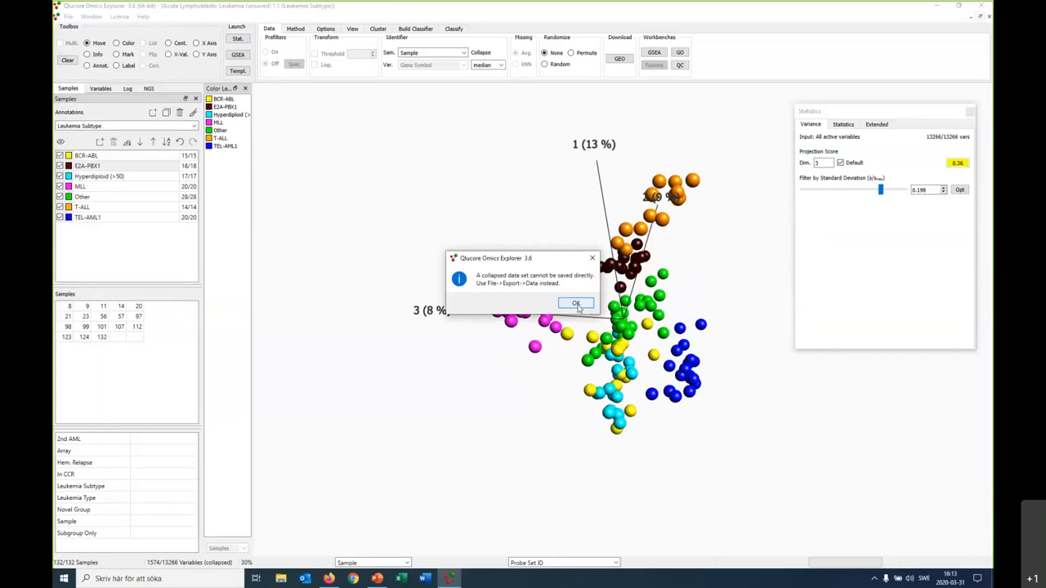
left_click(575, 302)
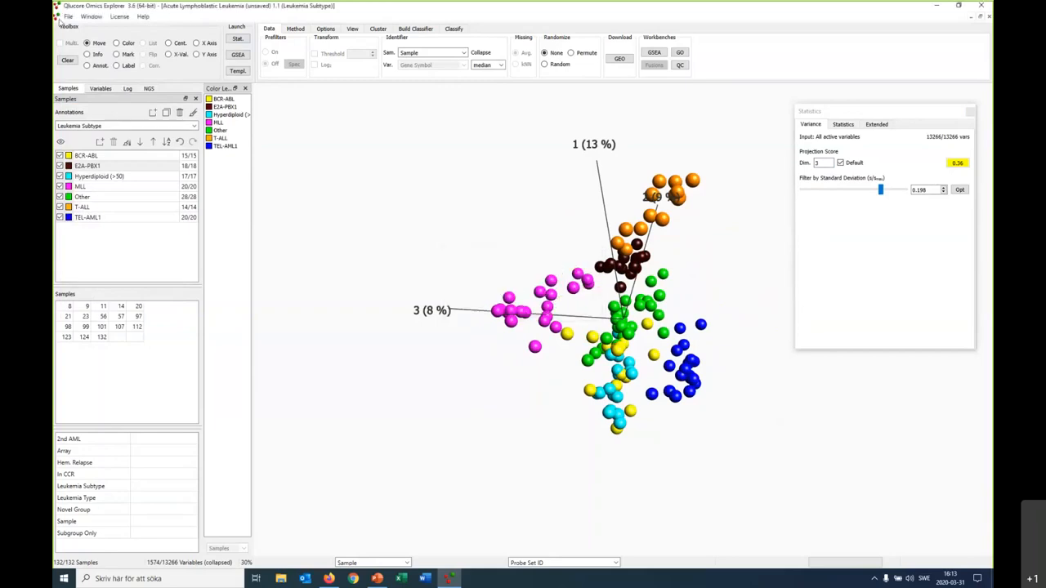
Export the expression data to Webinar.gedata on the Desktop, keeping collapsed variables
left_click(74, 16)
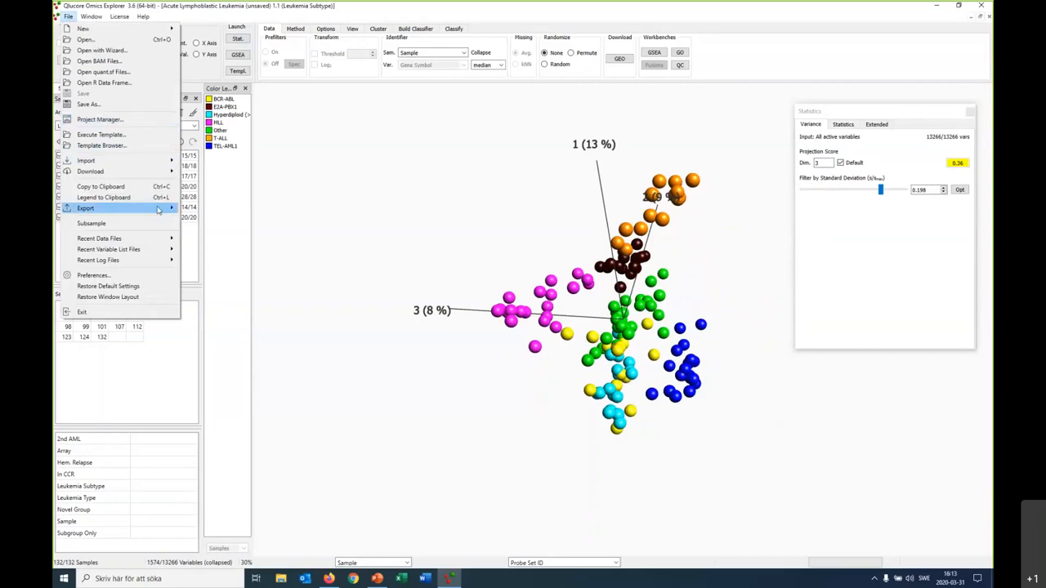
left_click(81, 209)
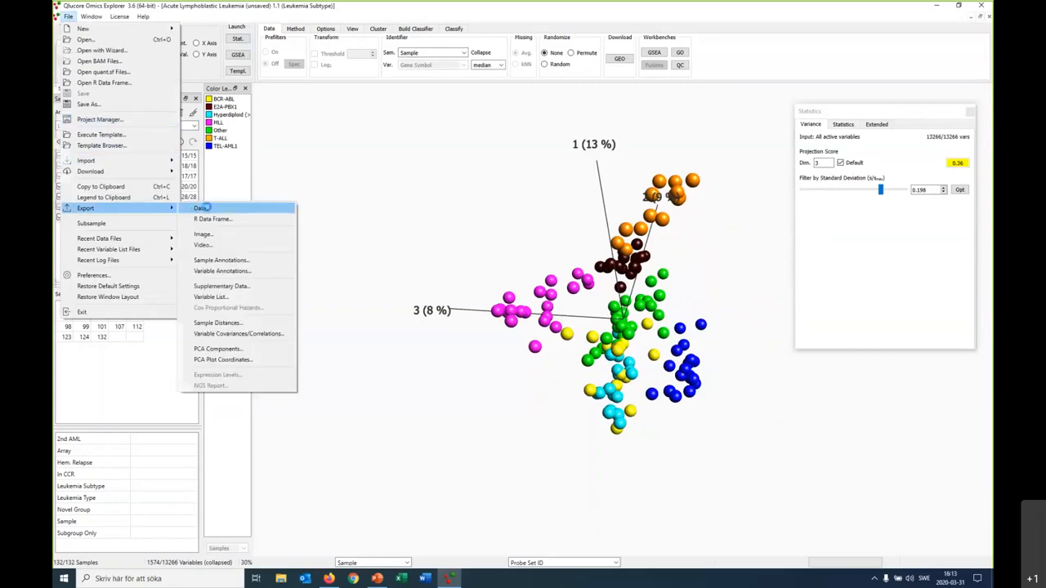
left_click(199, 208)
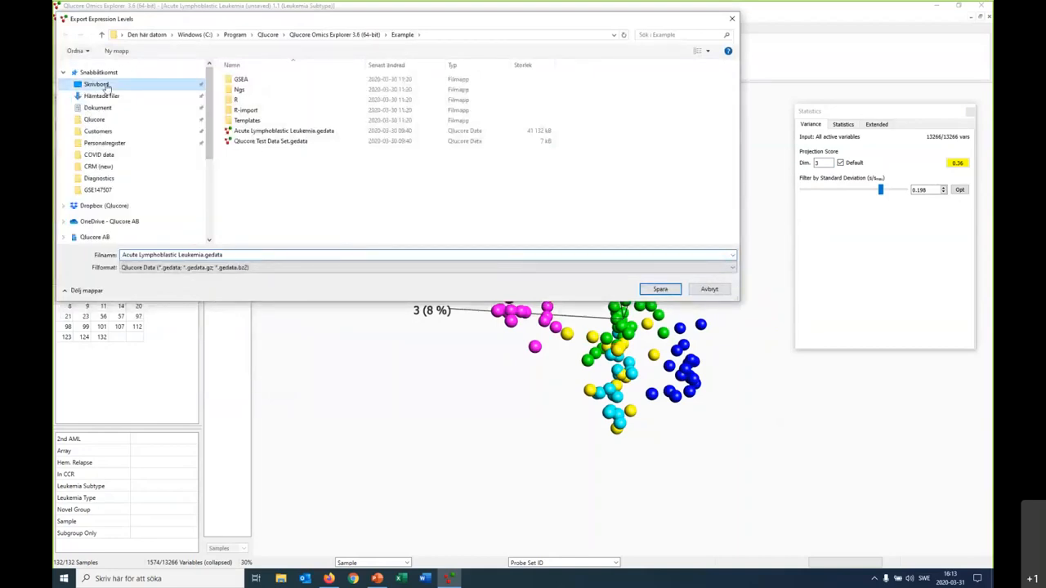
left_click(95, 83)
type("Webinar")
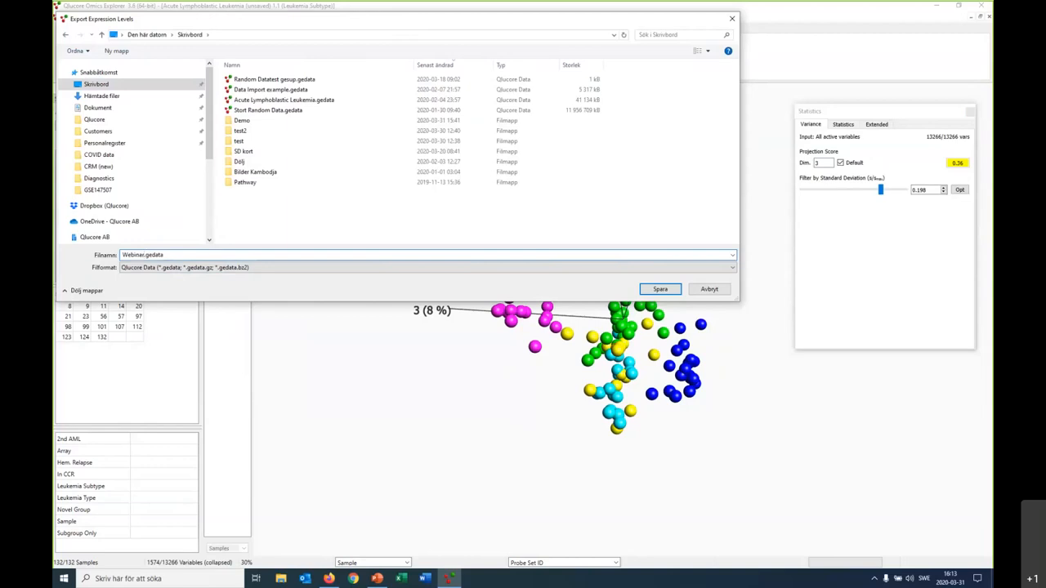
left_click(660, 288)
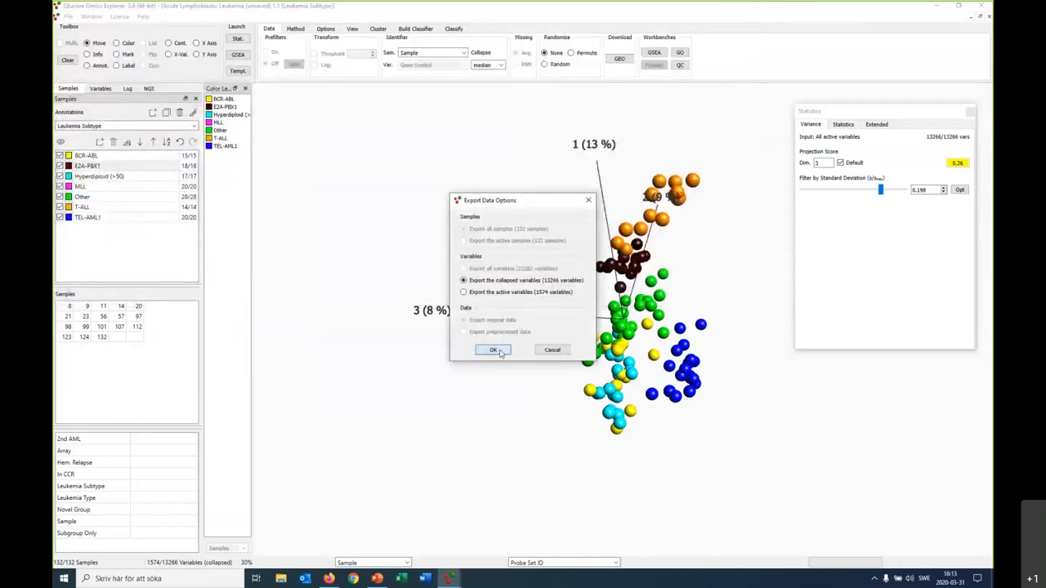
left_click(493, 349)
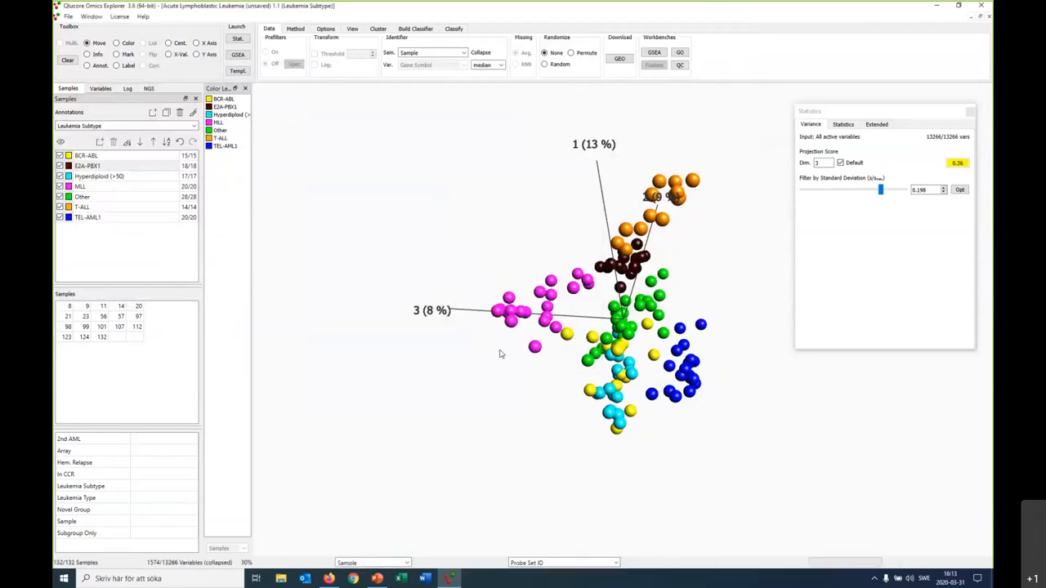
left_click(962, 6)
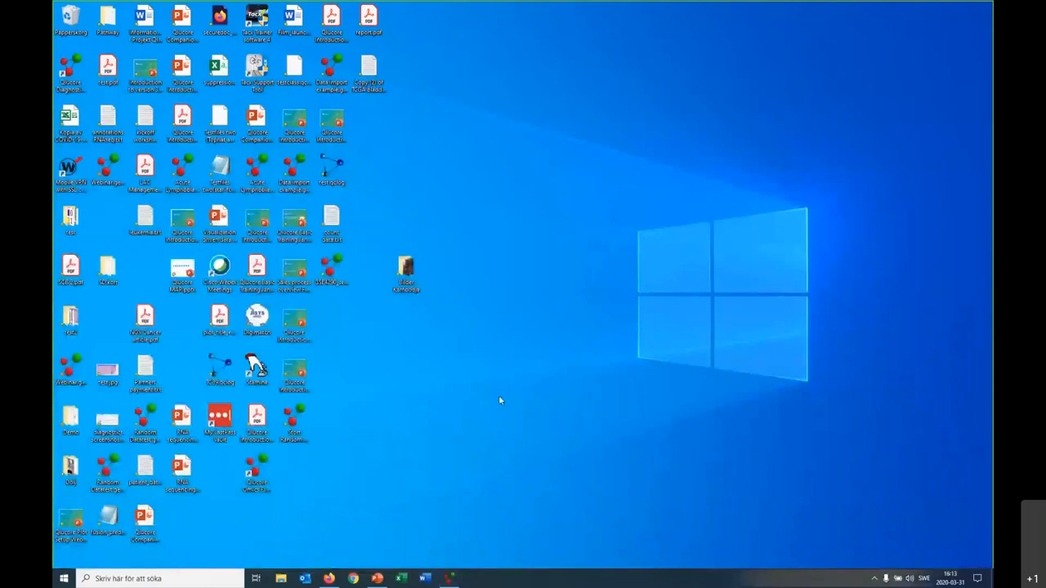
mouse_move(361, 500)
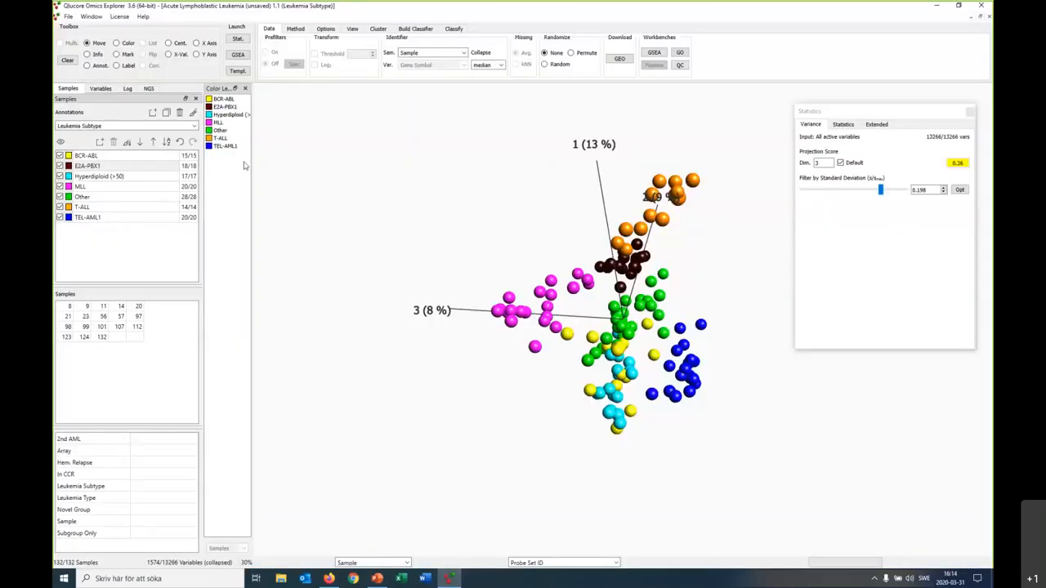
Export the supplementary data into the existing Webinar.gsup on the Desktop, then close the data set
left_click(75, 17)
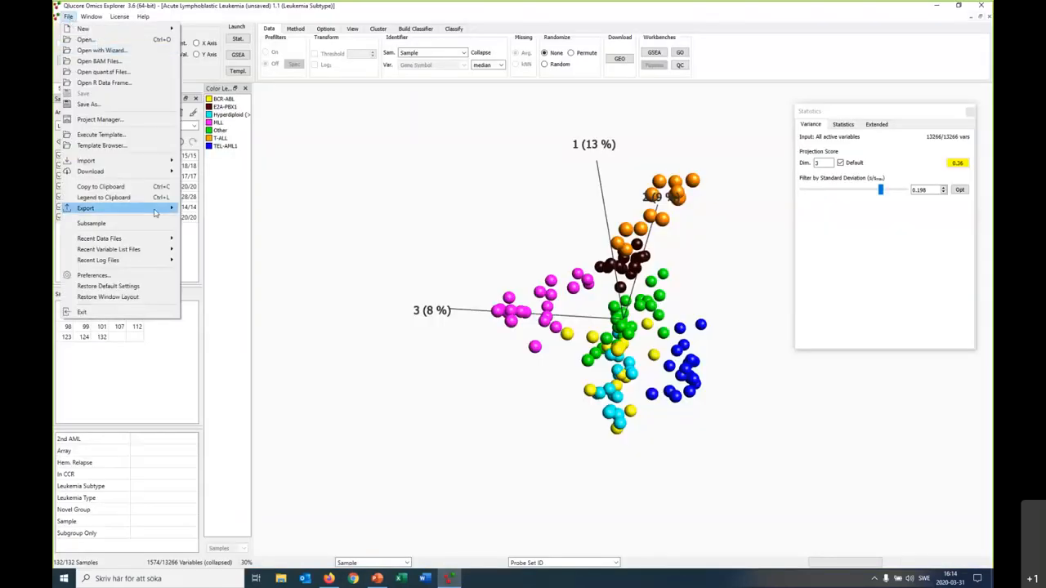
mouse_move(150, 223)
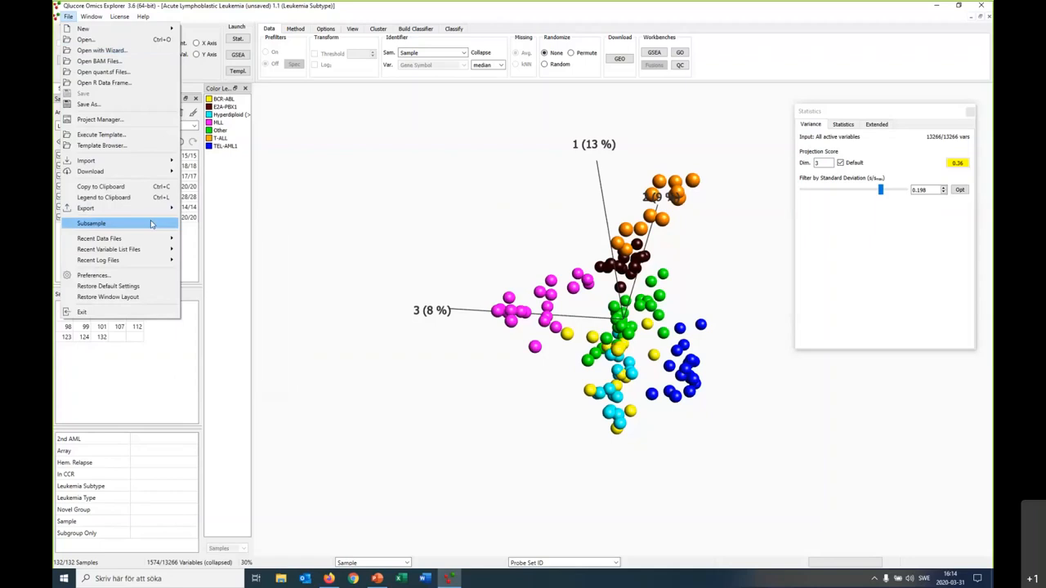
mouse_move(160, 209)
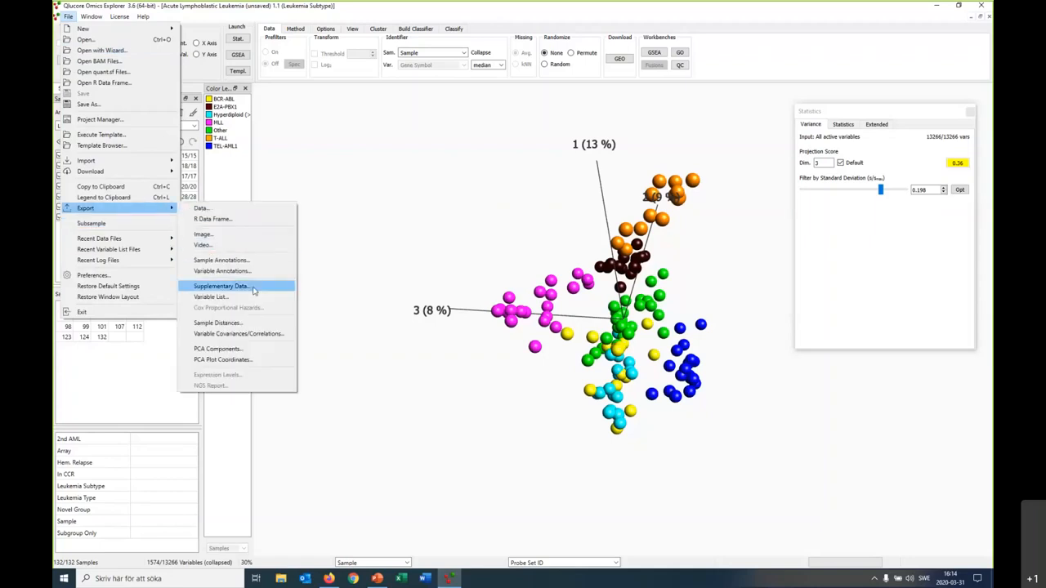
left_click(220, 286)
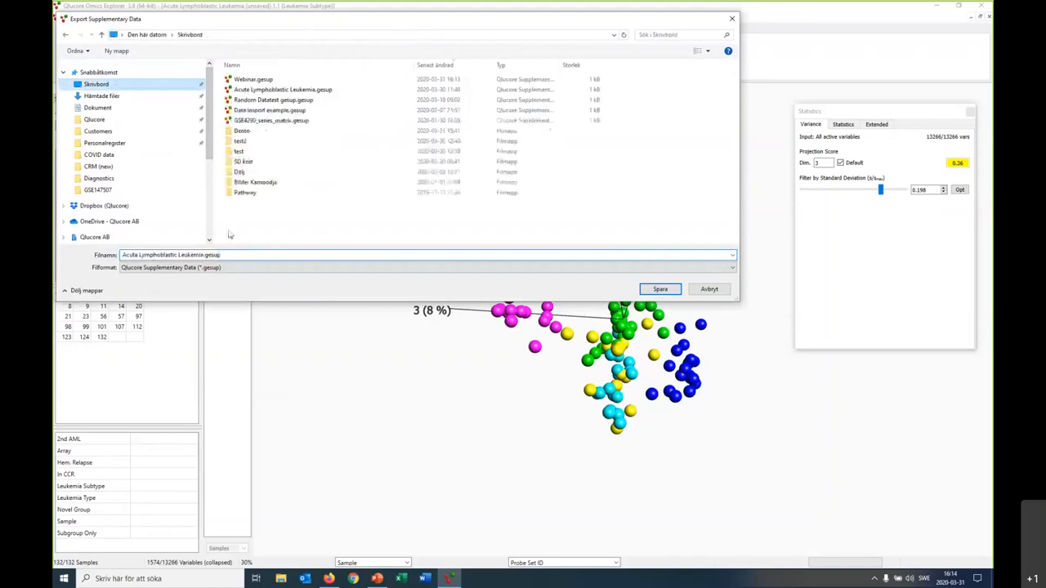
left_click(248, 75)
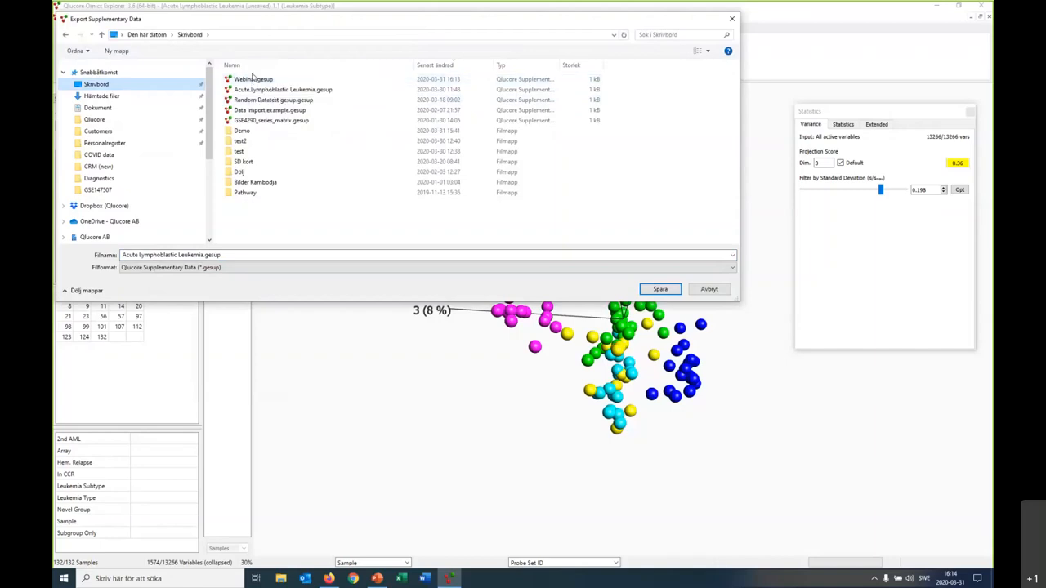
mouse_move(249, 78)
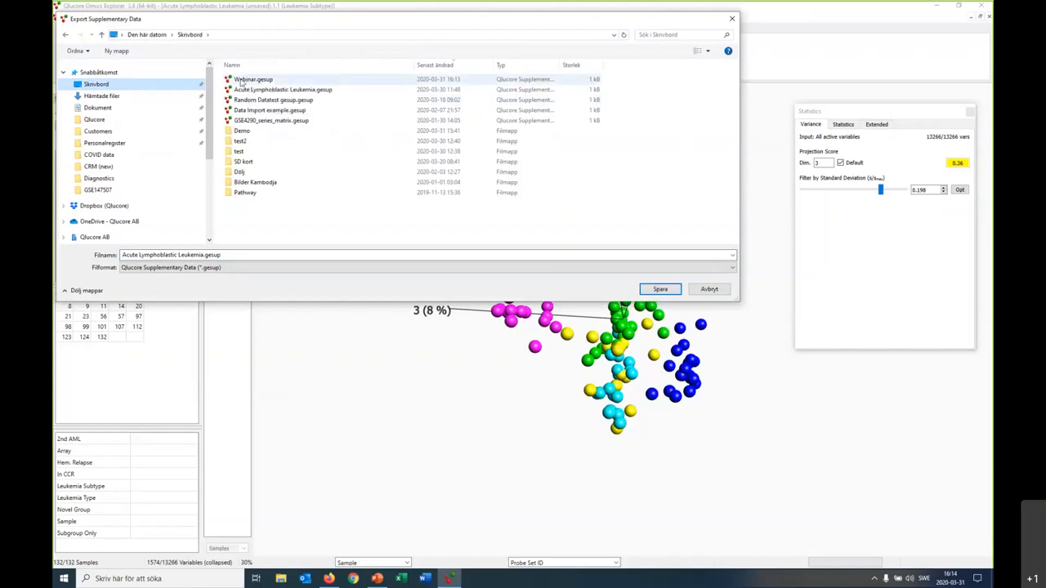
mouse_move(246, 75)
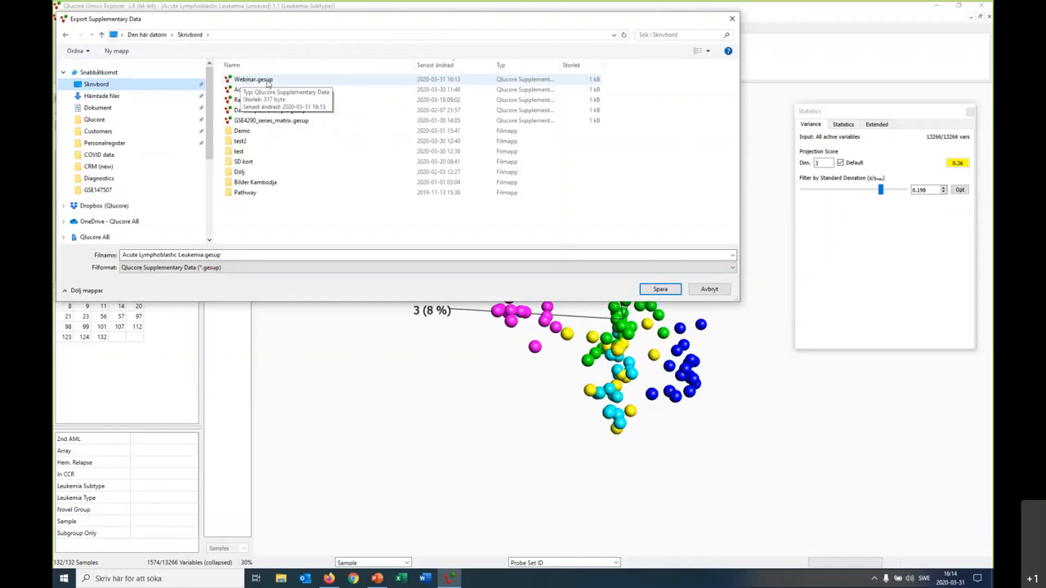
left_click(709, 287)
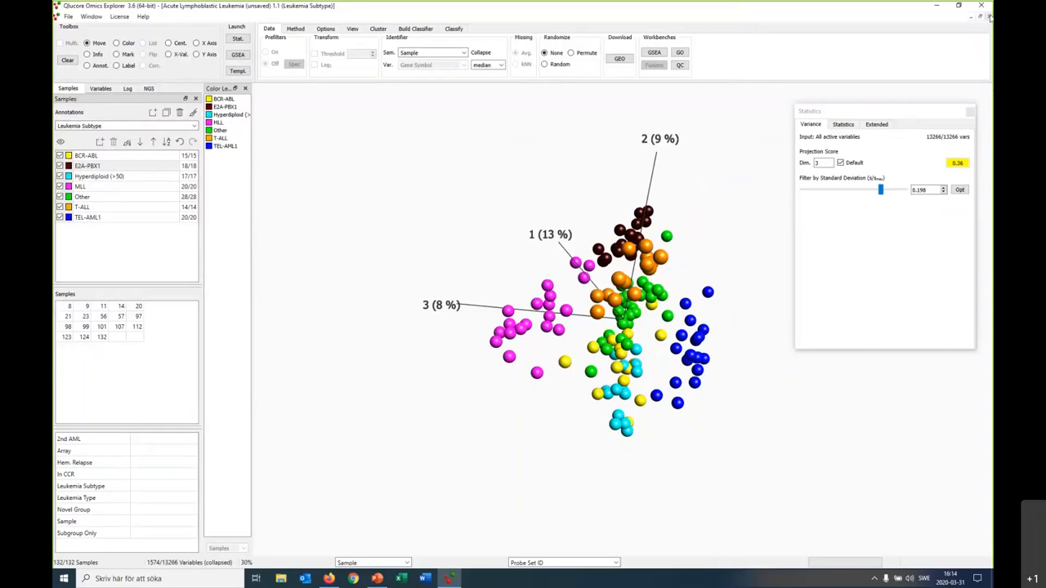
left_click(980, 6)
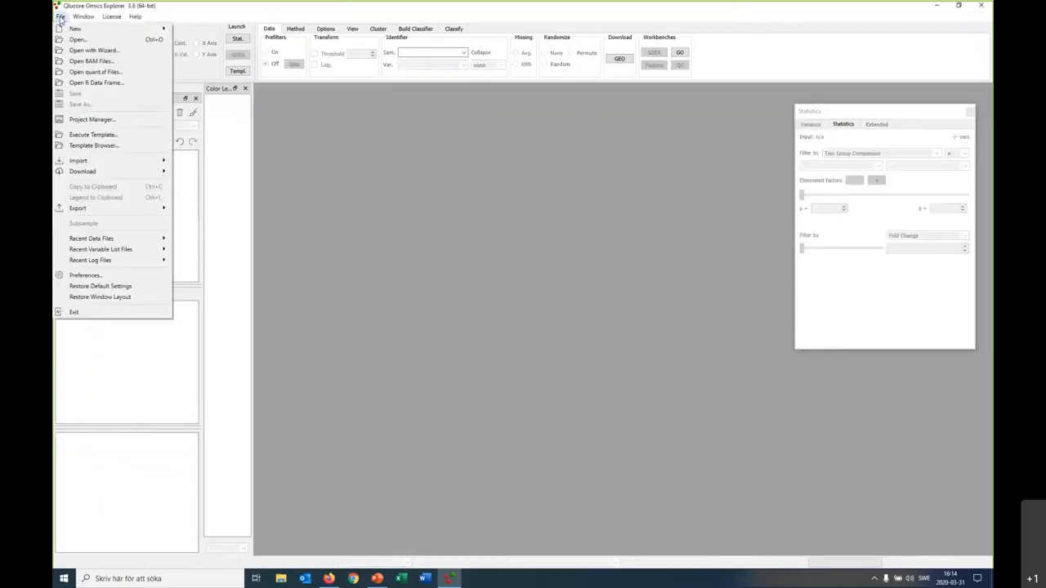
mouse_move(92, 239)
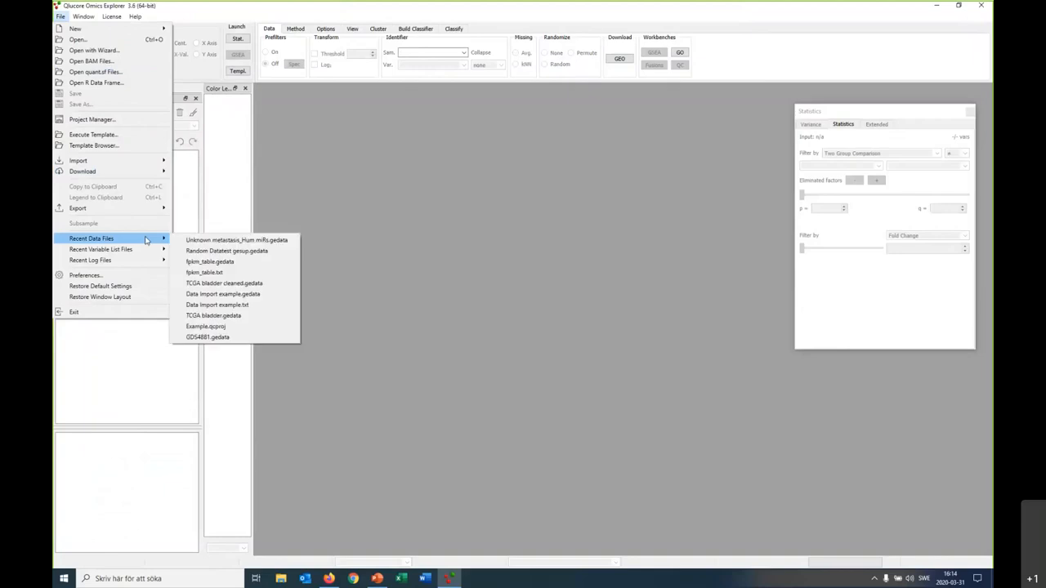
mouse_move(88, 71)
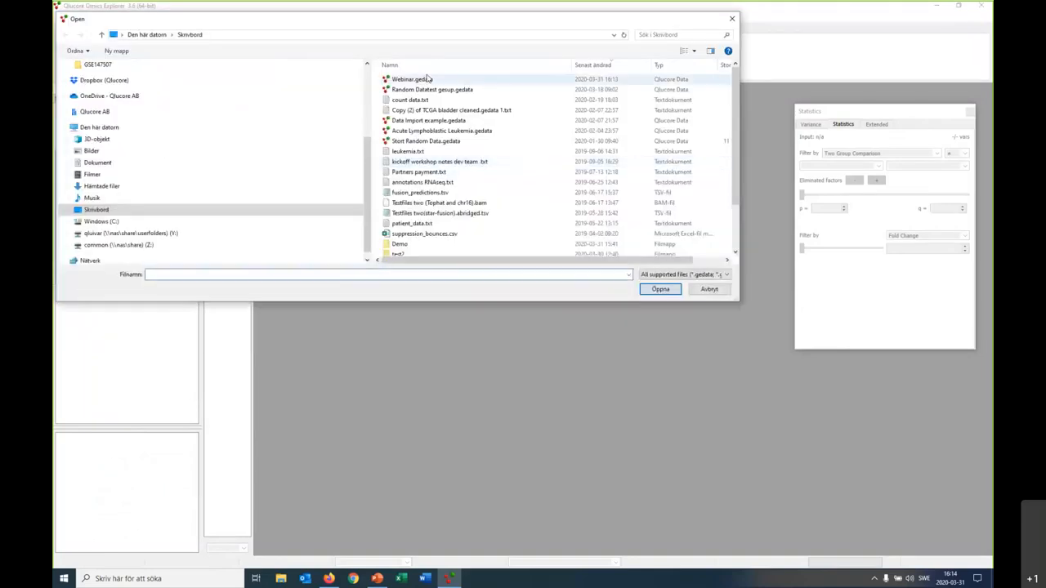
Load Webinar.gedata, colour samples by Leukaemia Subtype and set the standard deviation filter near 0.2
left_click(709, 289)
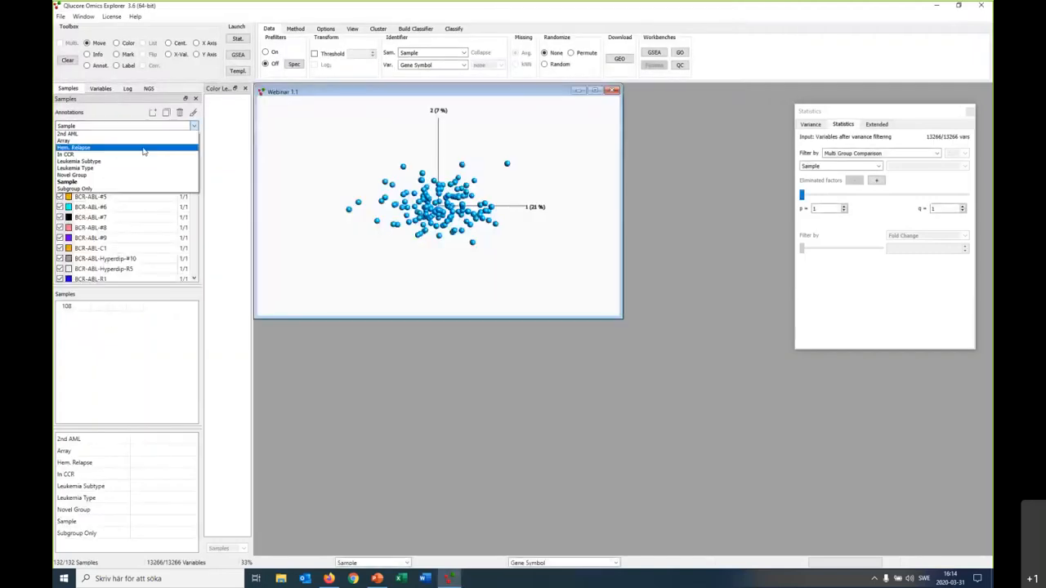
left_click(79, 161)
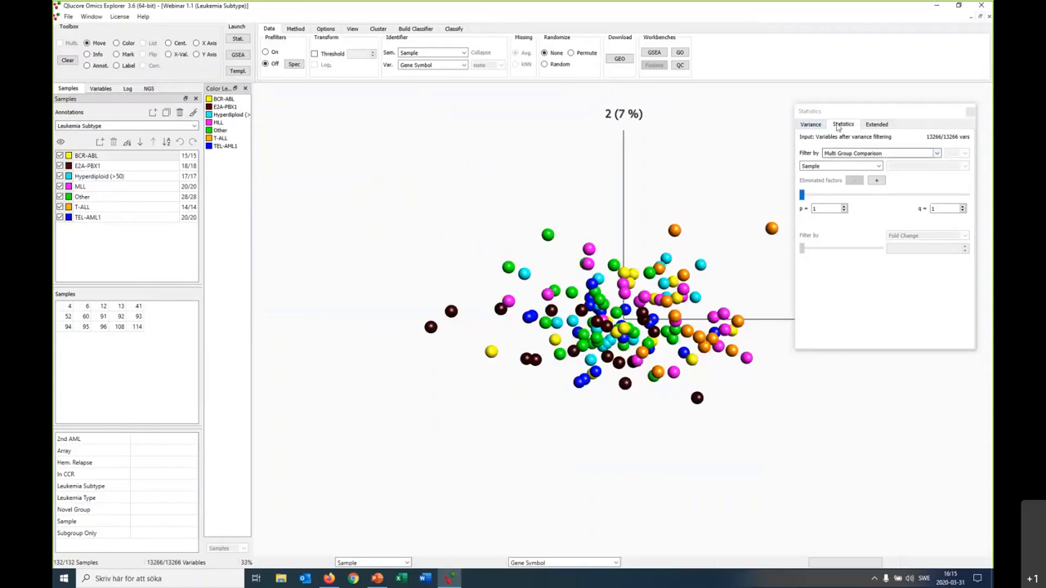
left_click(810, 124)
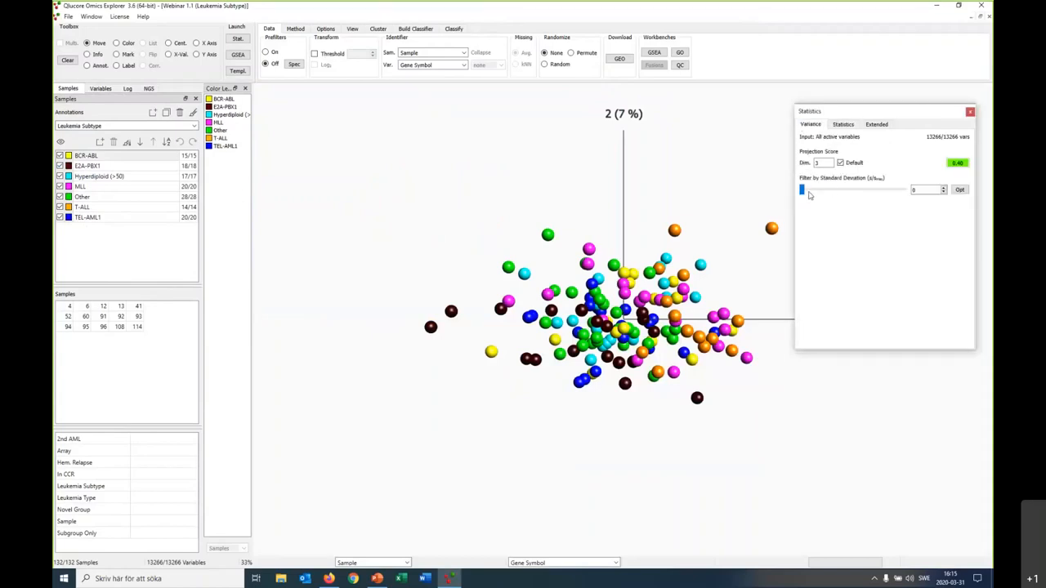
left_click_drag(801, 189, 882, 190)
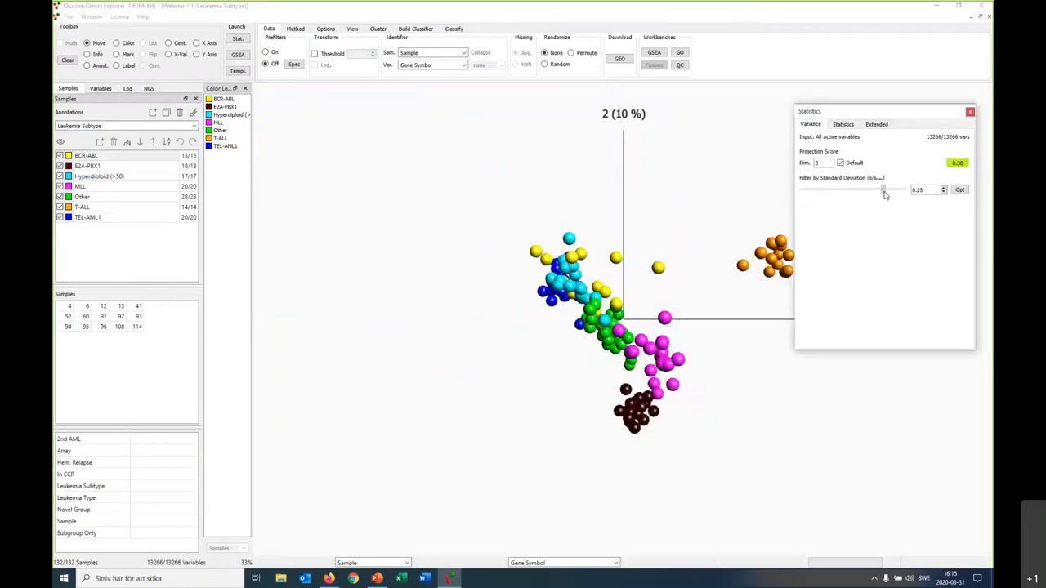
left_click_drag(882, 190, 879, 190)
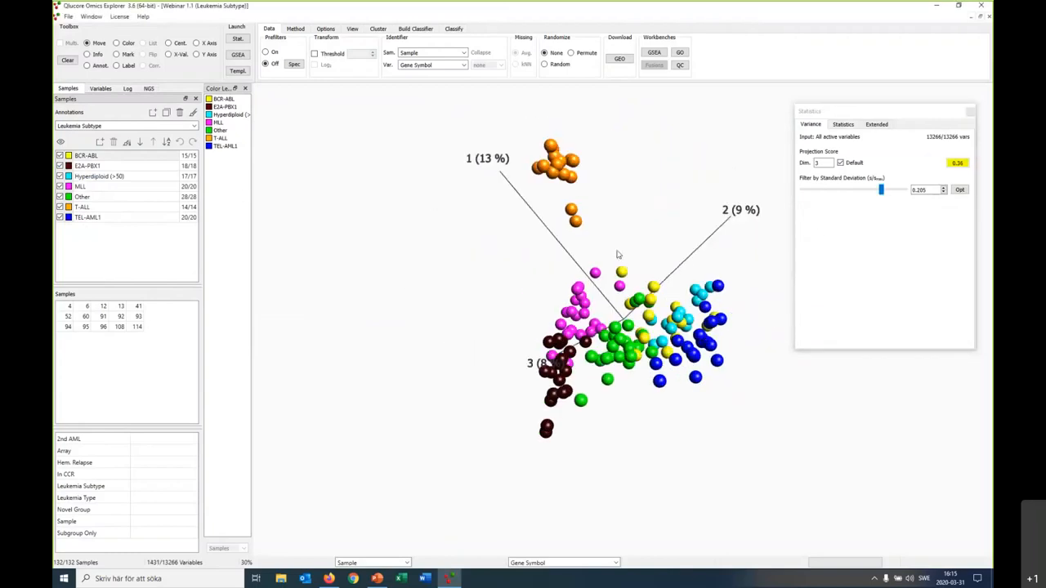
left_click(72, 16)
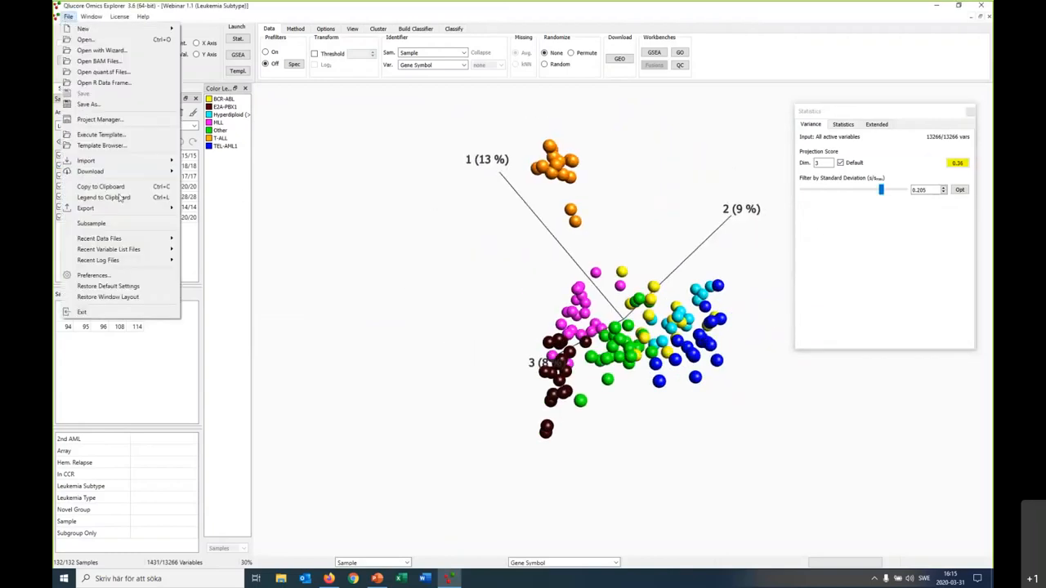
left_click(85, 207)
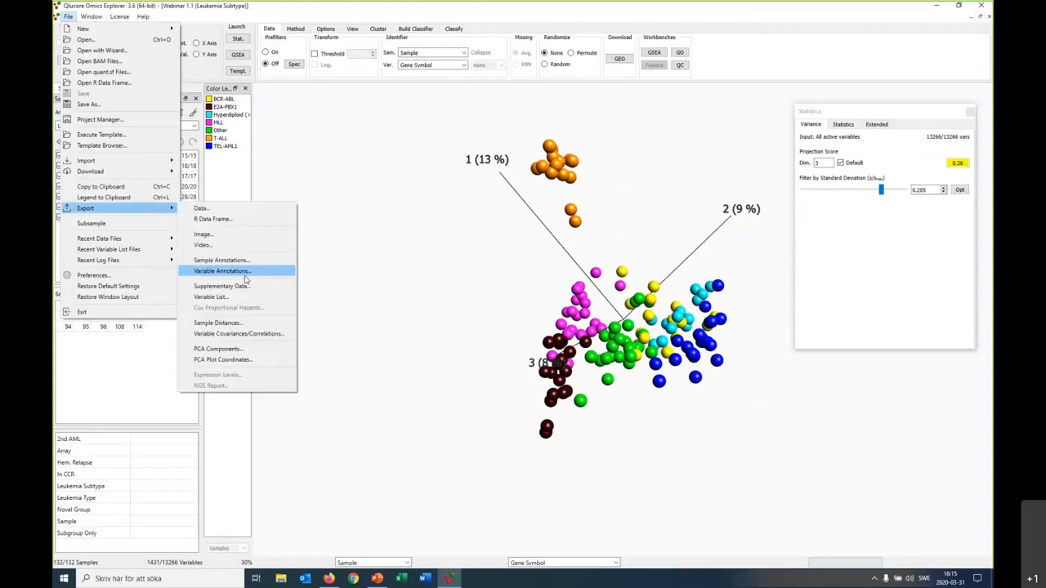
mouse_move(222, 286)
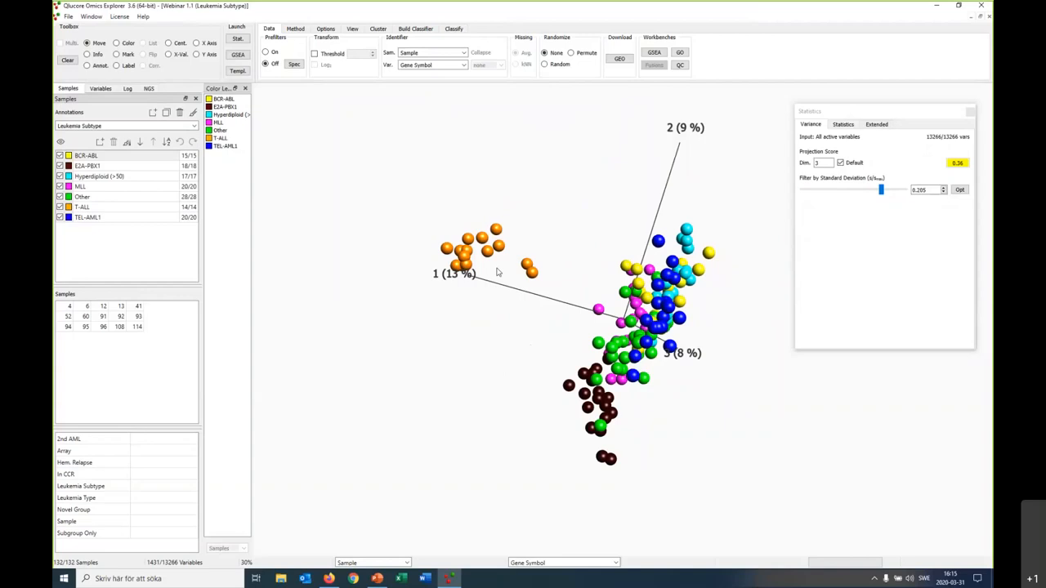
mouse_move(553, 161)
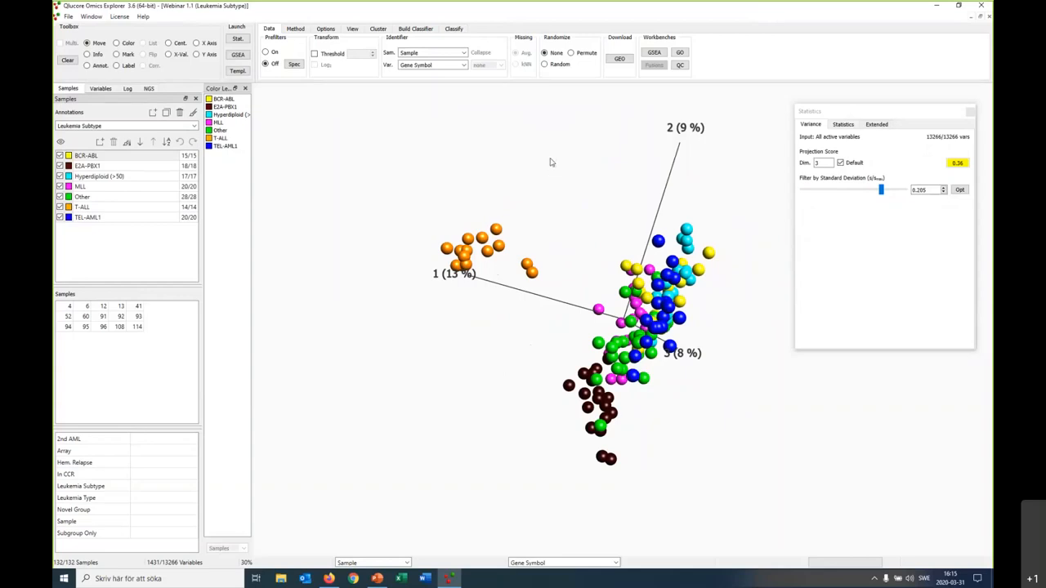
mouse_move(683, 150)
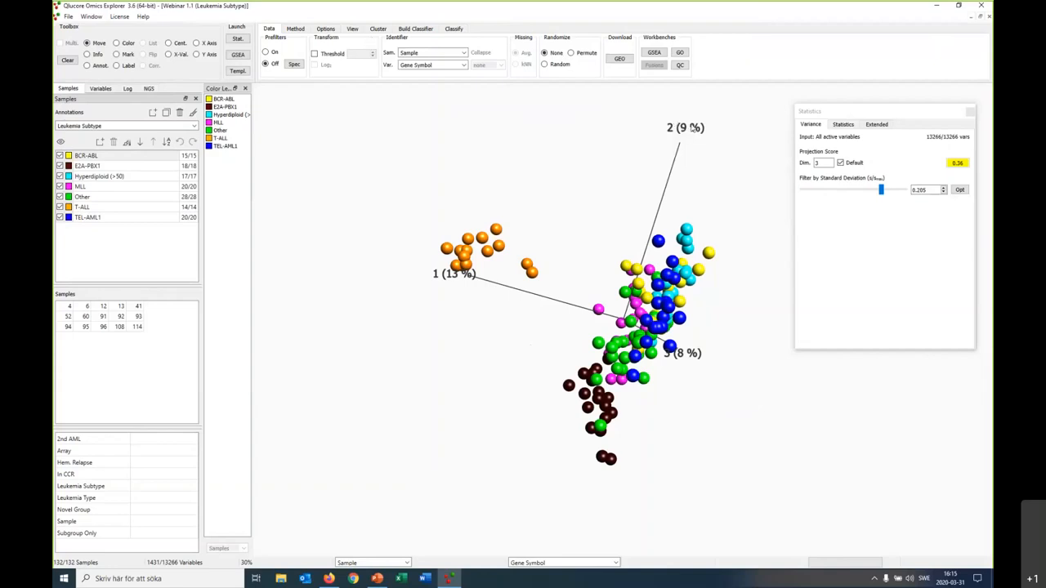
mouse_move(686, 137)
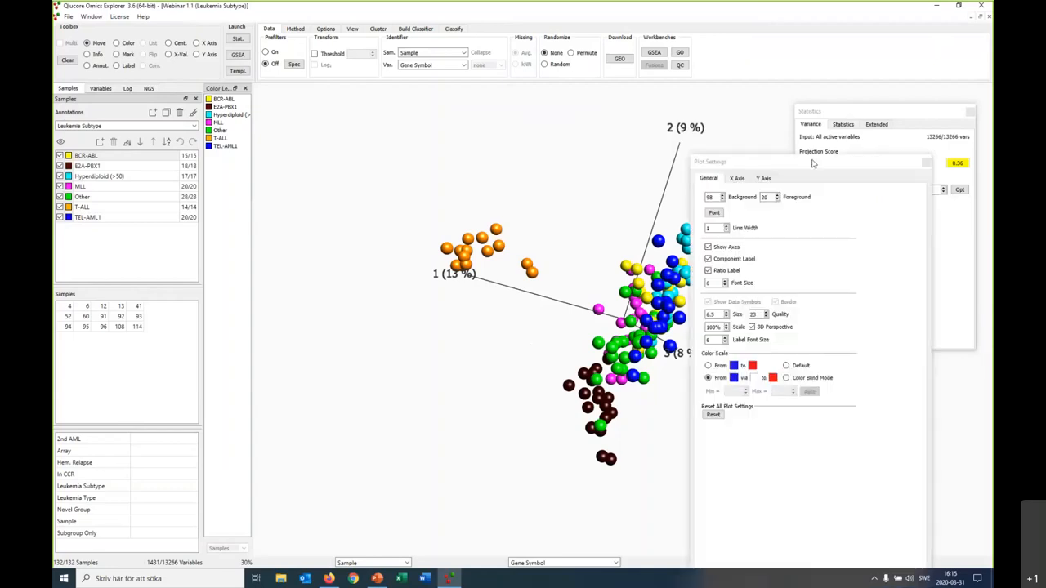
mouse_move(254, 111)
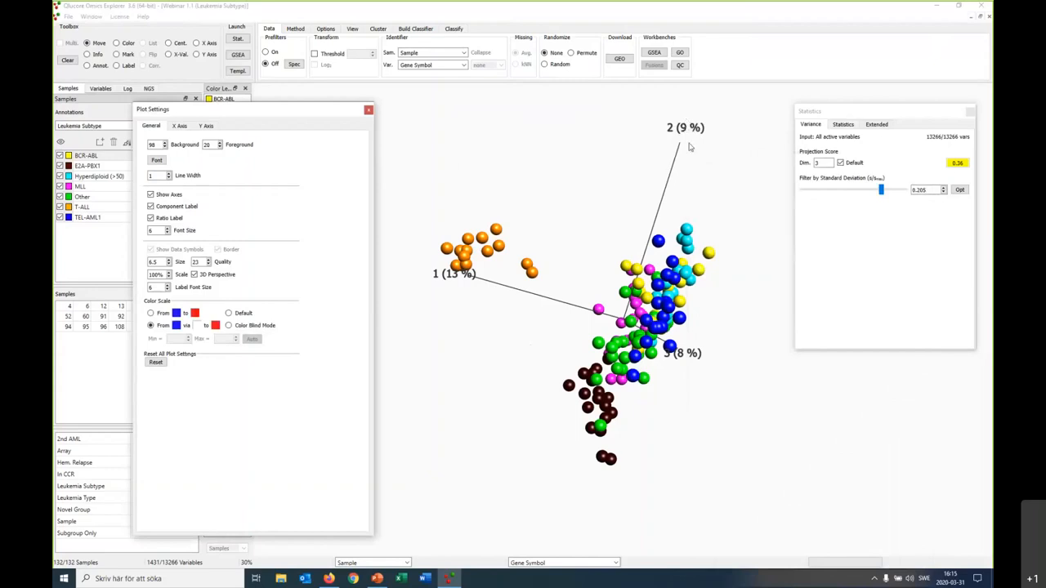
mouse_move(677, 188)
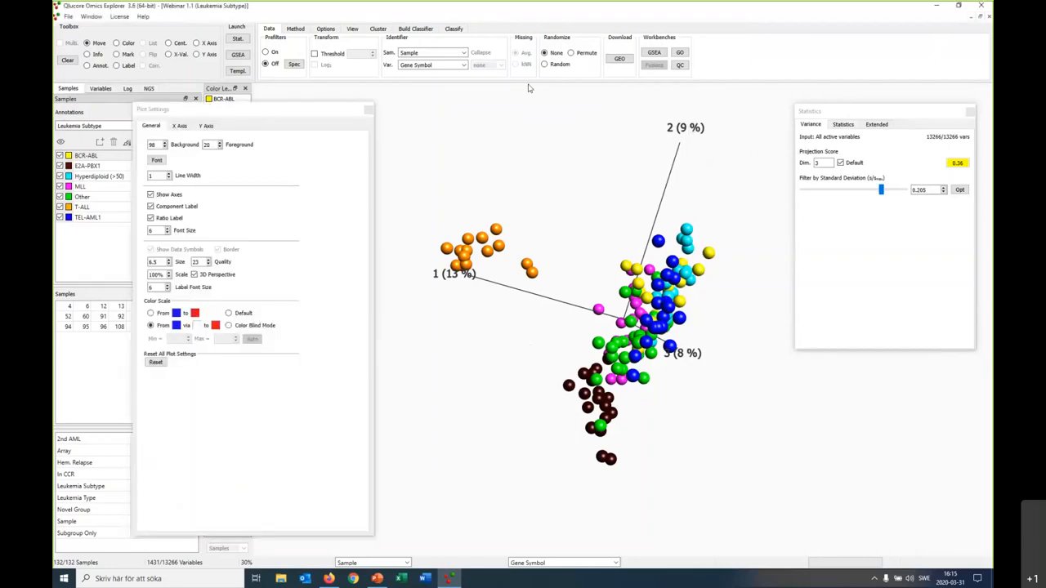
Switch to the View ribbon to show the plot display options for colour, labels and symbols
left_click(348, 30)
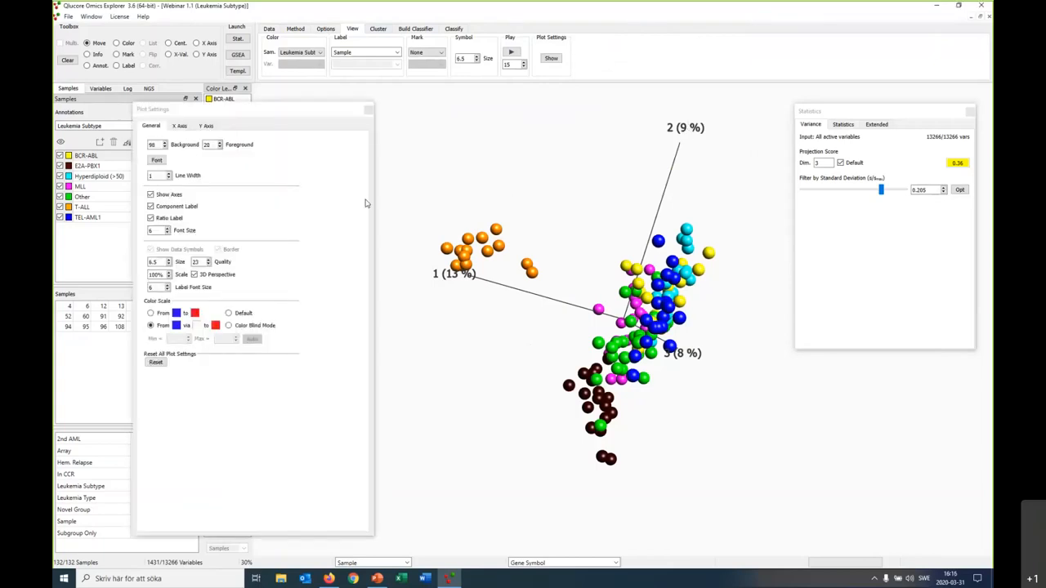
mouse_move(320, 196)
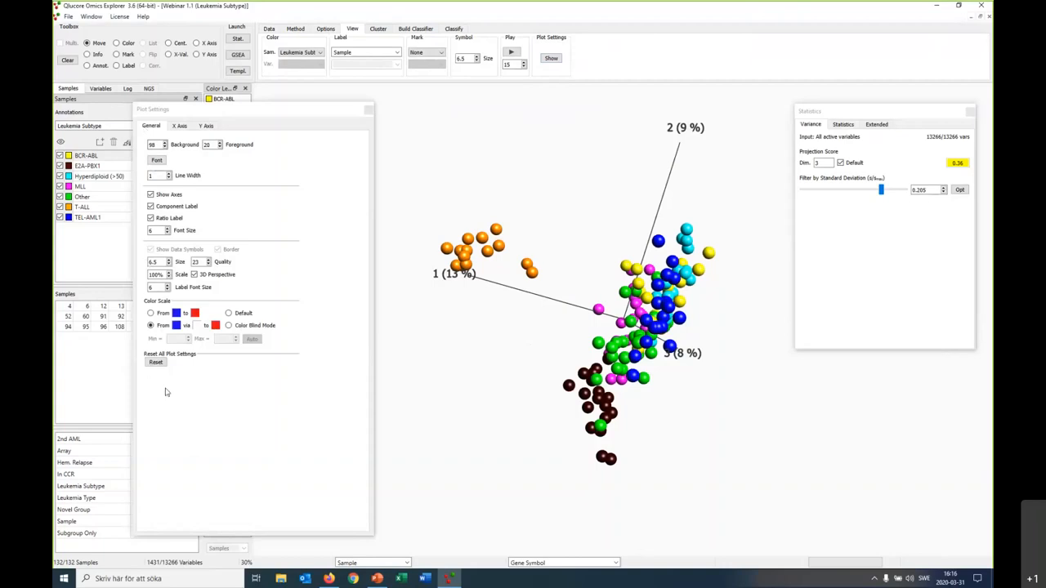
mouse_move(177, 155)
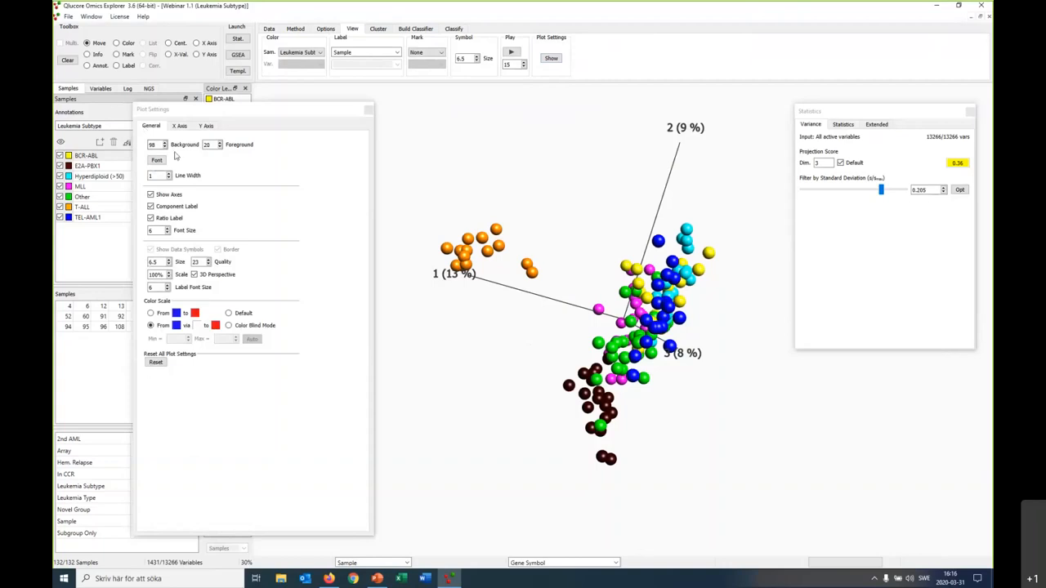
mouse_move(172, 157)
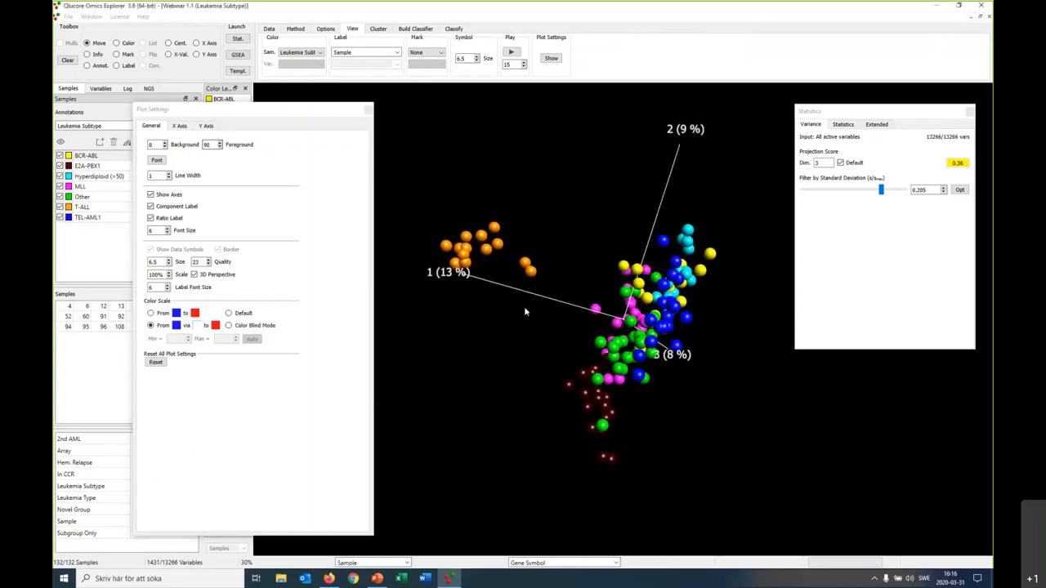
Rotate the 3D PCA plot until the third component axis becomes visible
left_click_drag(527, 314, 667, 351)
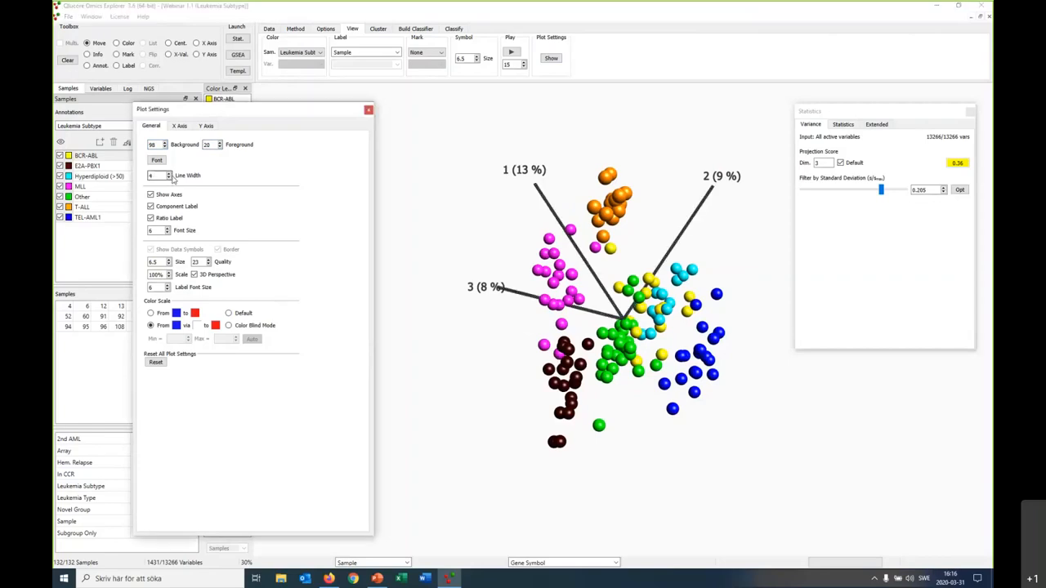
left_click(167, 175)
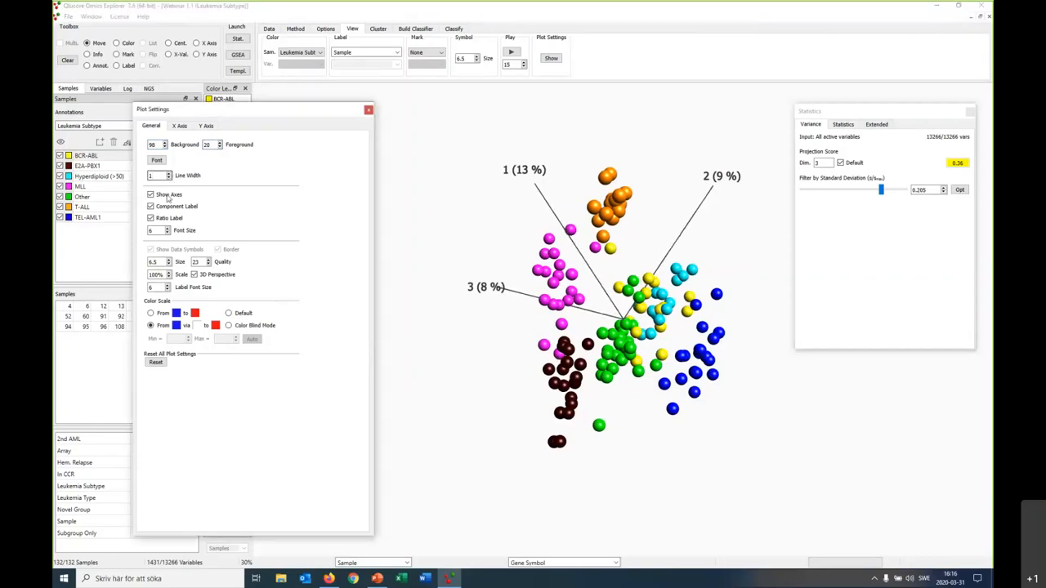
left_click(150, 206)
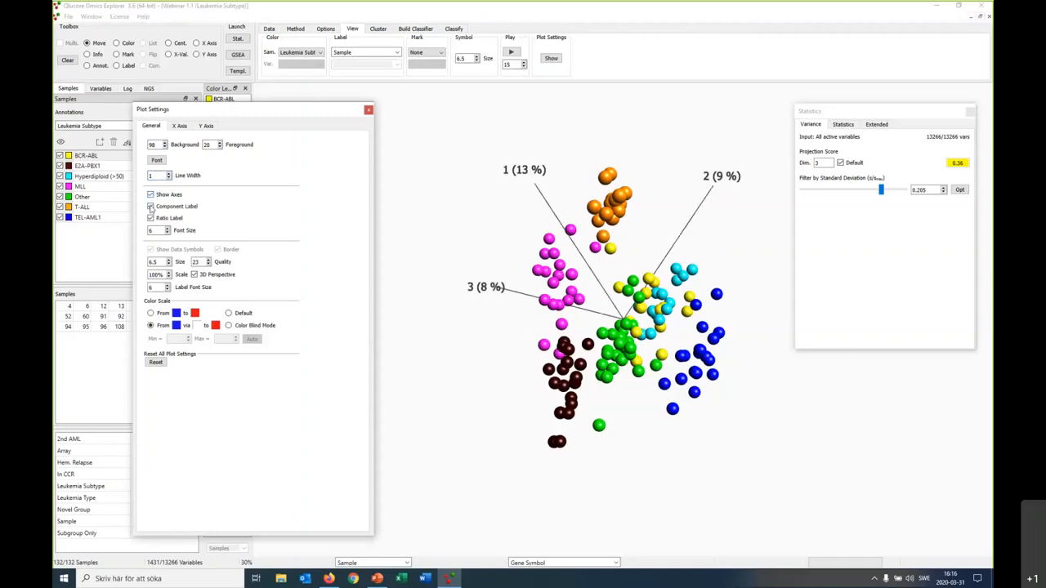
left_click(149, 206)
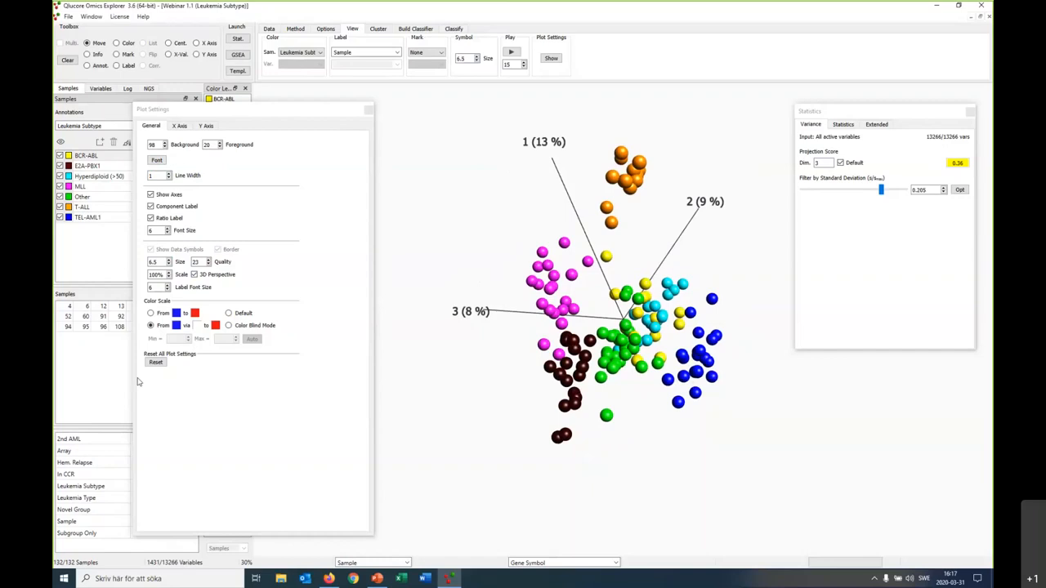
mouse_move(226, 353)
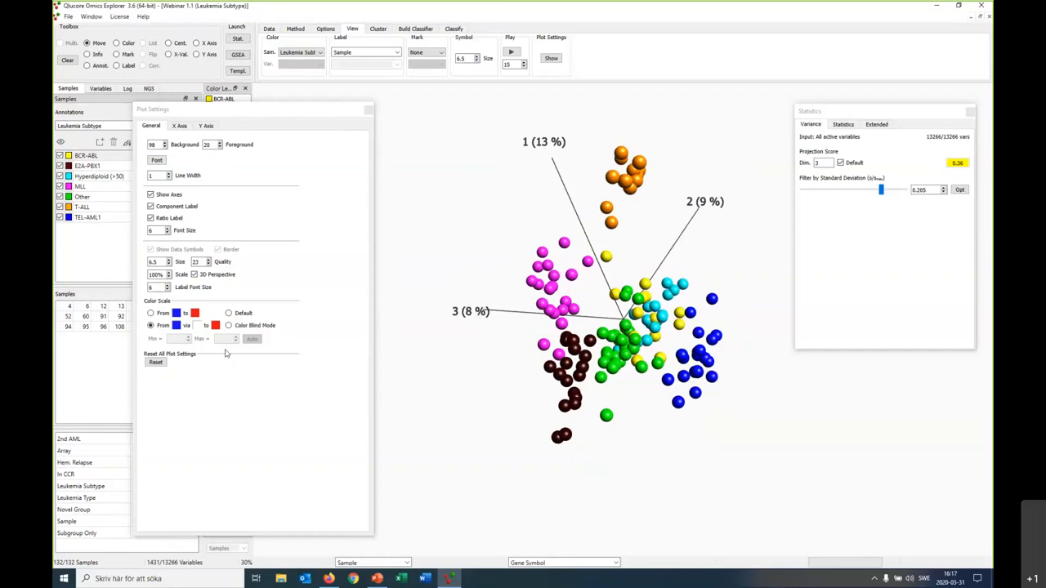
mouse_move(350, 402)
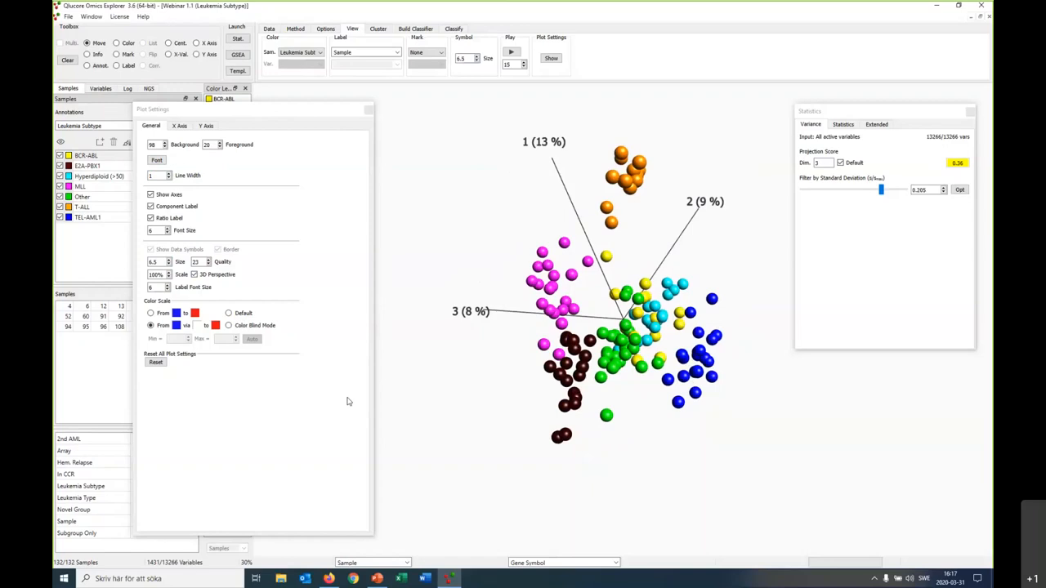
mouse_move(213, 363)
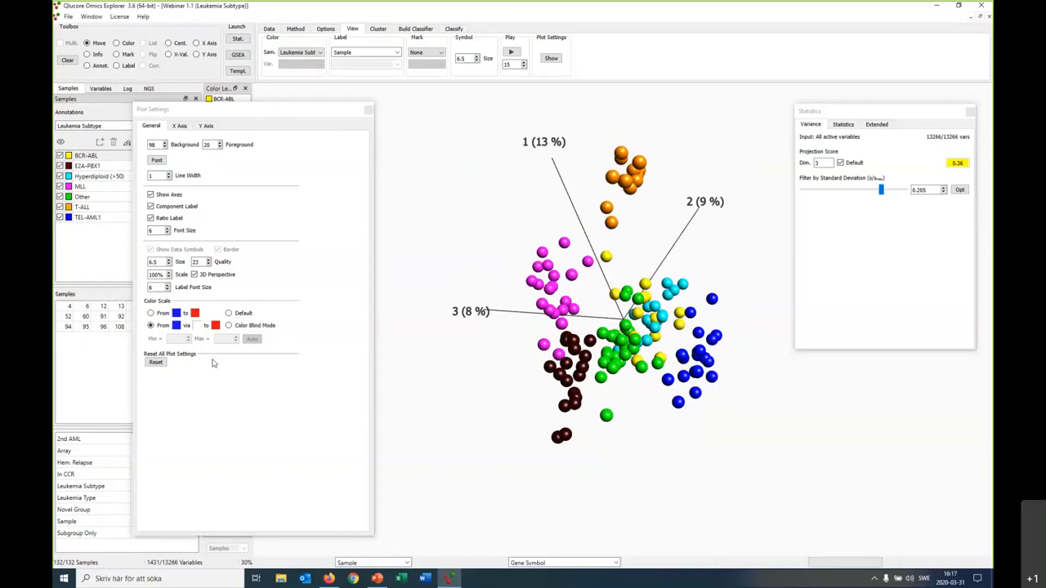
mouse_move(155, 363)
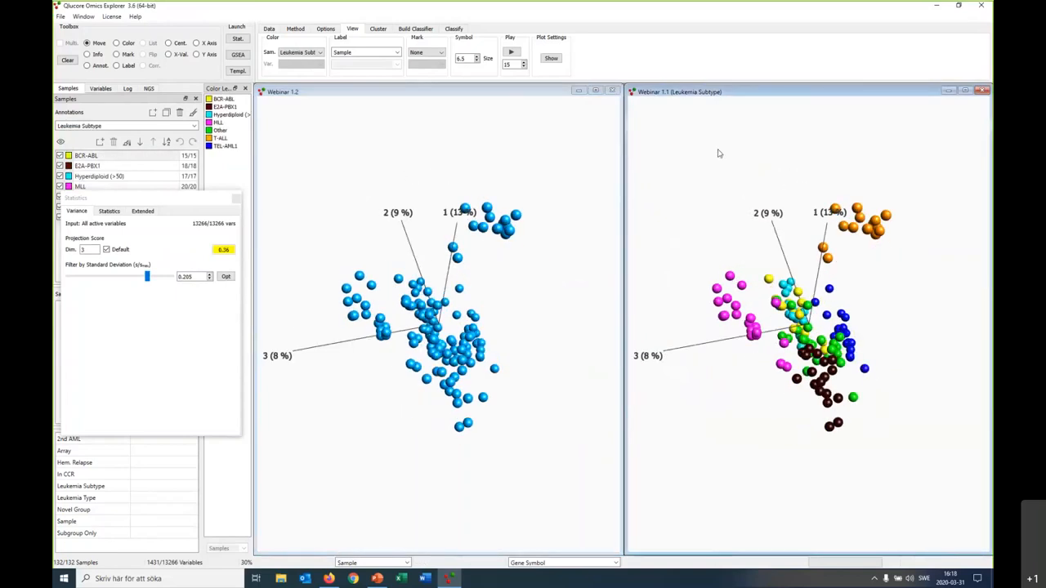
Add a new synchronized PCA plot window linked to the subtype-coloured original
right_click(719, 153)
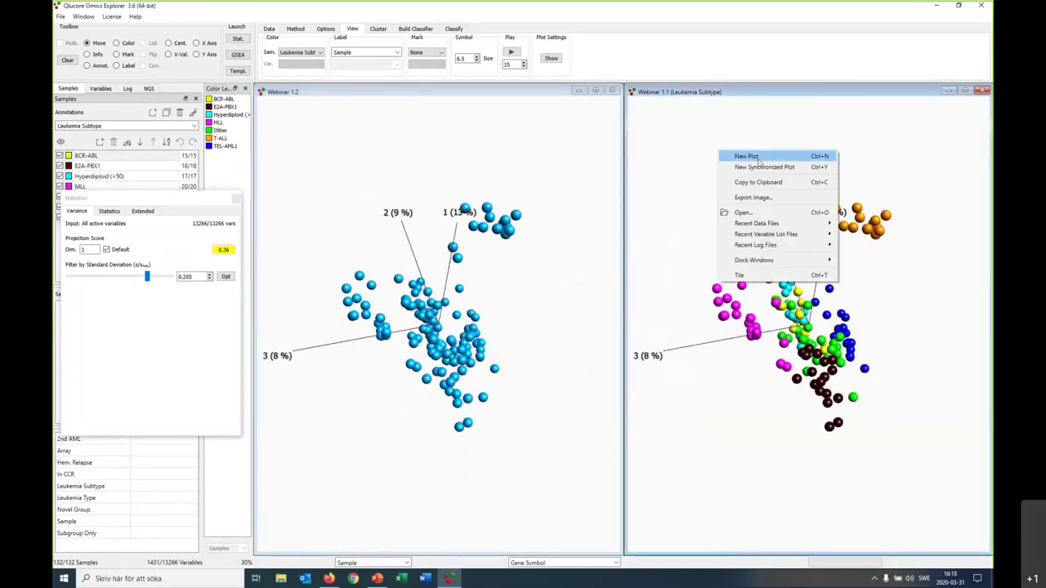
mouse_move(764, 167)
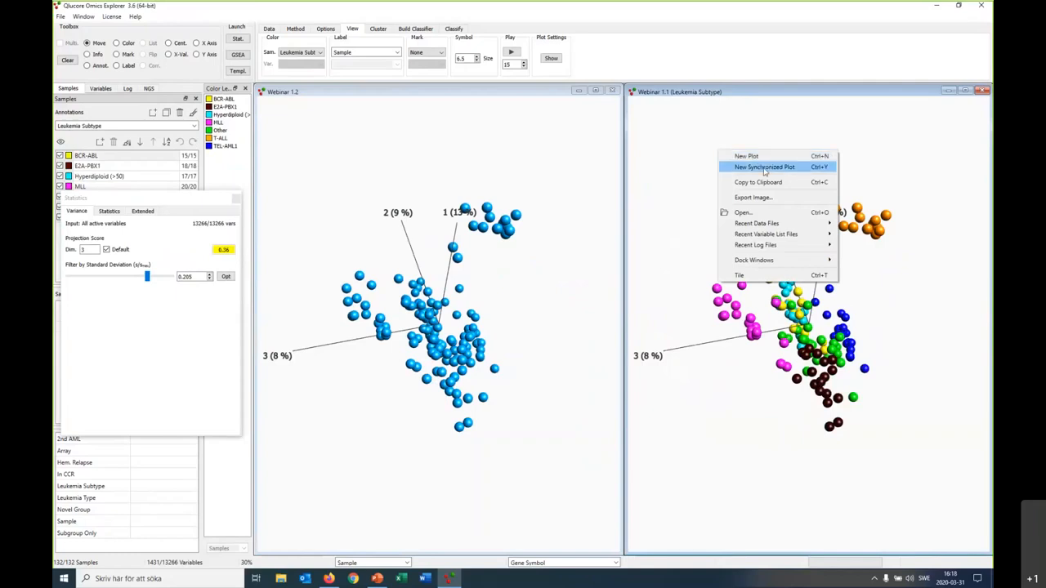
left_click(540, 222)
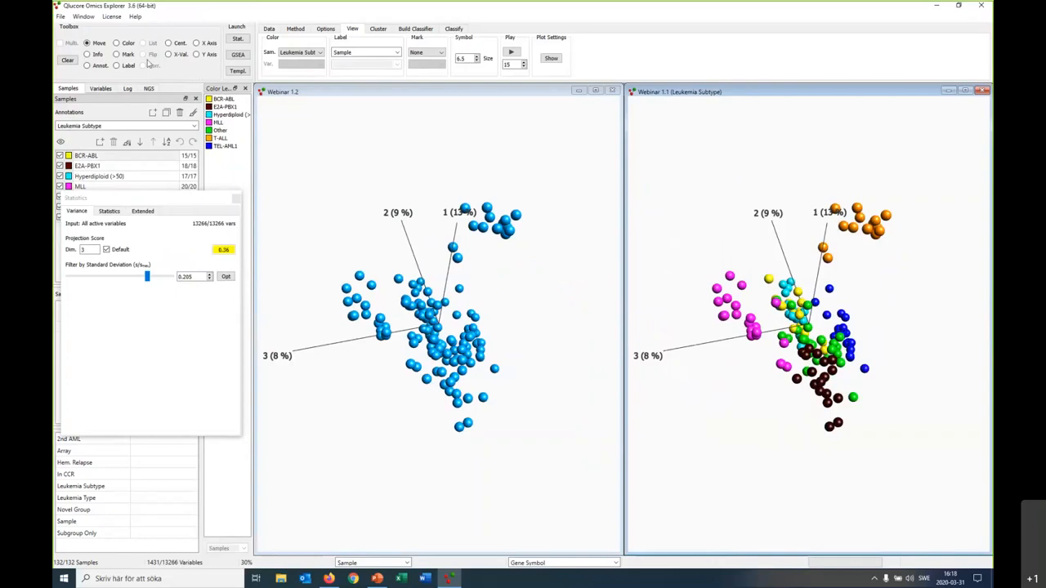
left_click(76, 17)
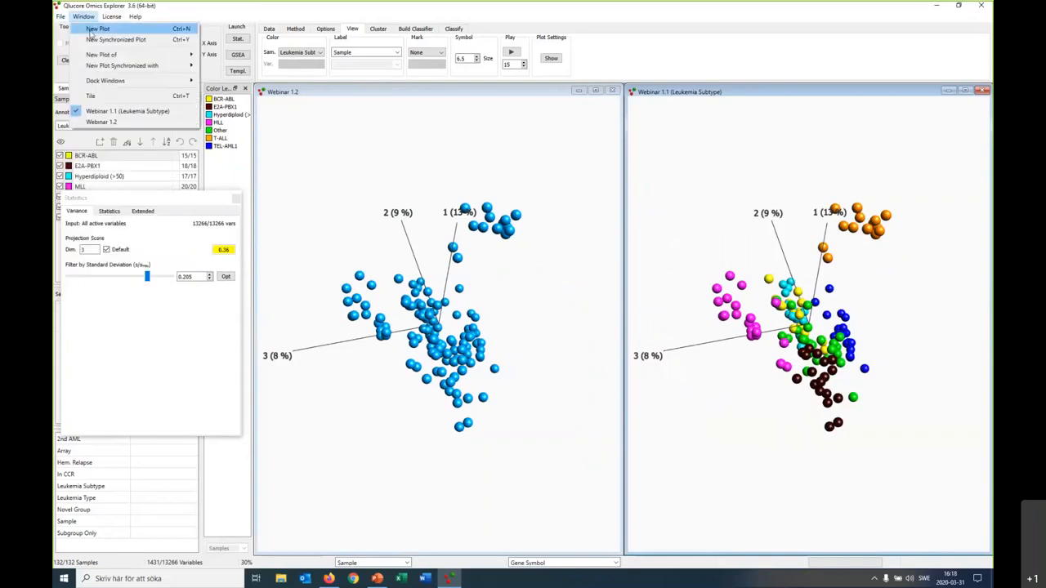
mouse_move(114, 40)
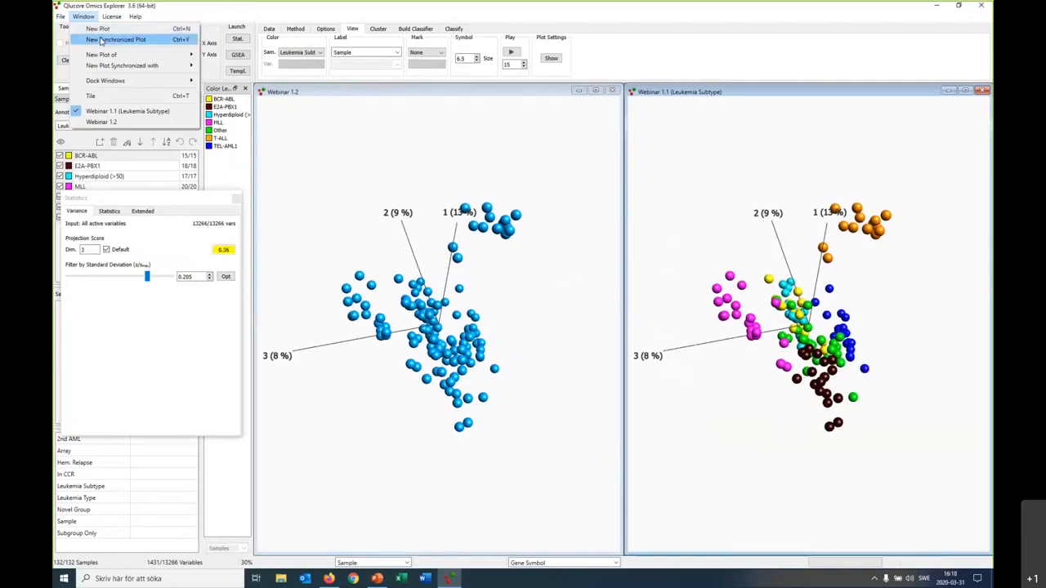
mouse_move(568, 160)
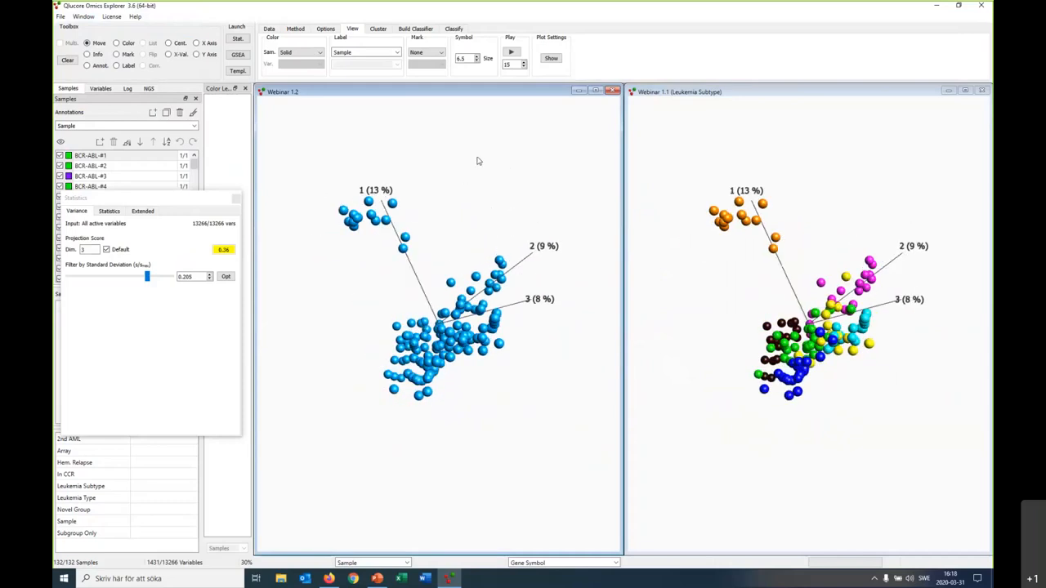
mouse_move(242, 323)
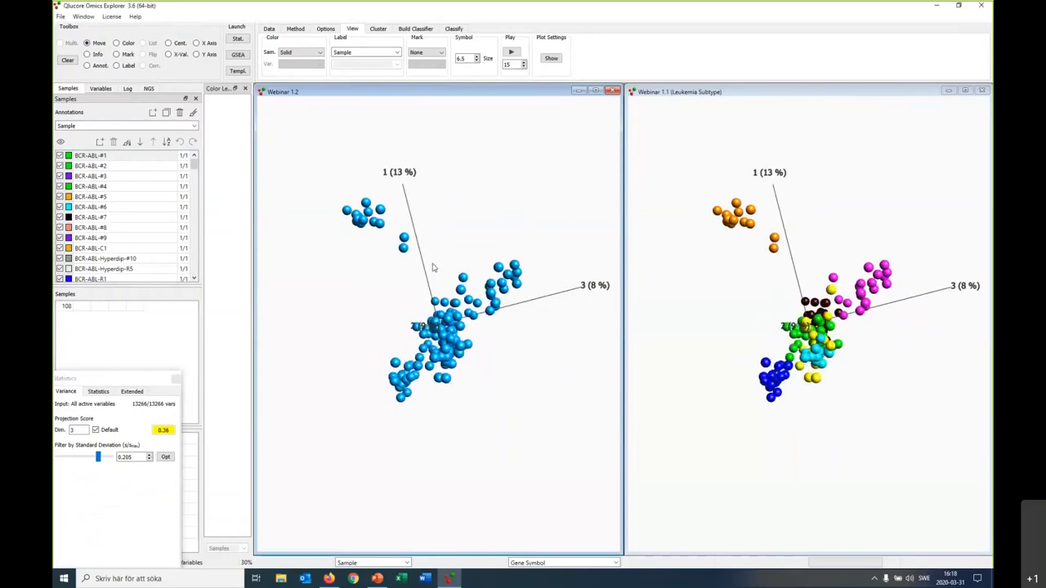
mouse_move(784, 204)
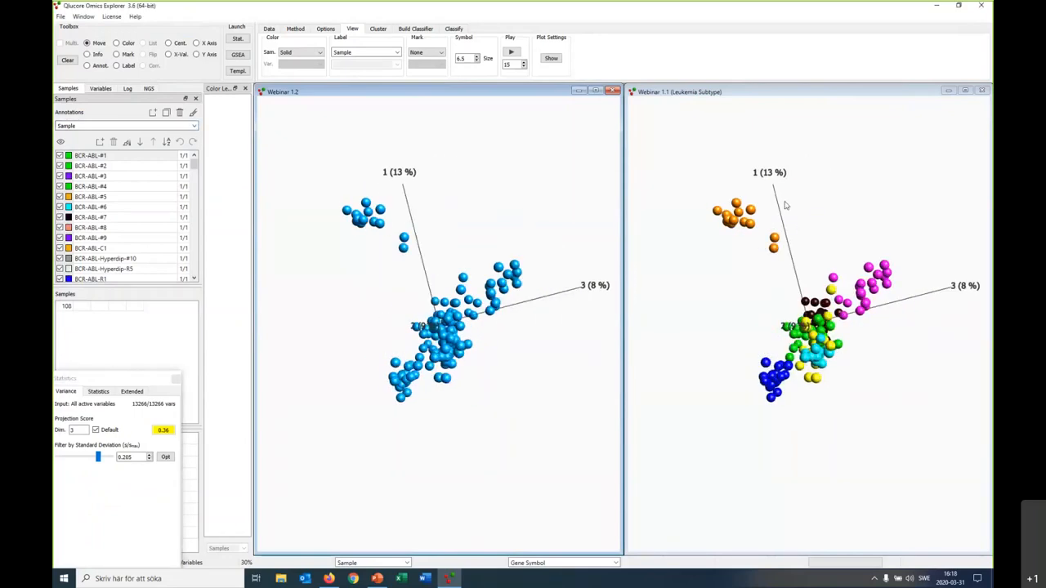
Colour all samples in the left synchronized plot solid orange via the Sample Color swatch
left_click(319, 51)
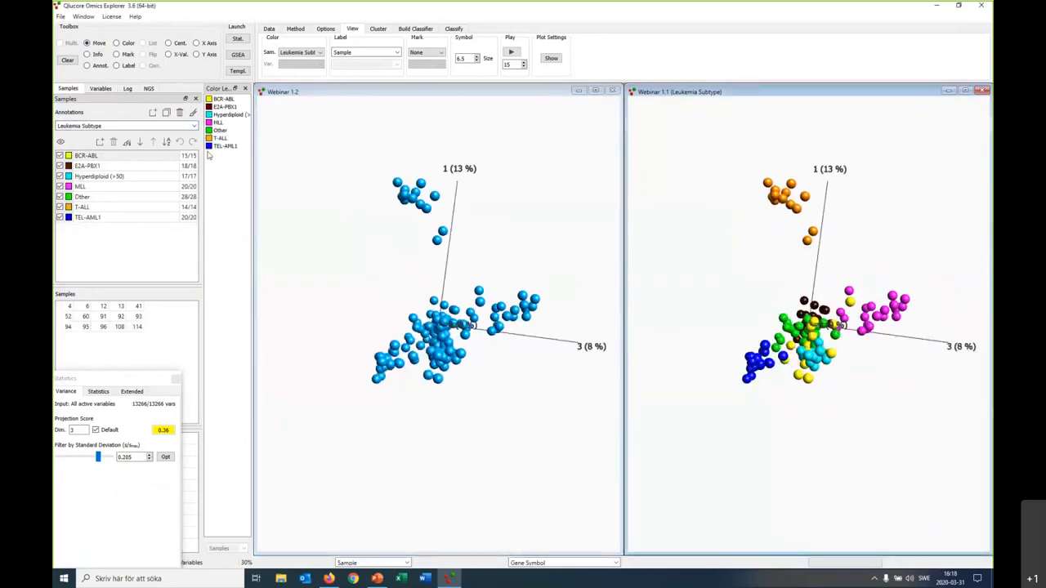
mouse_move(352, 190)
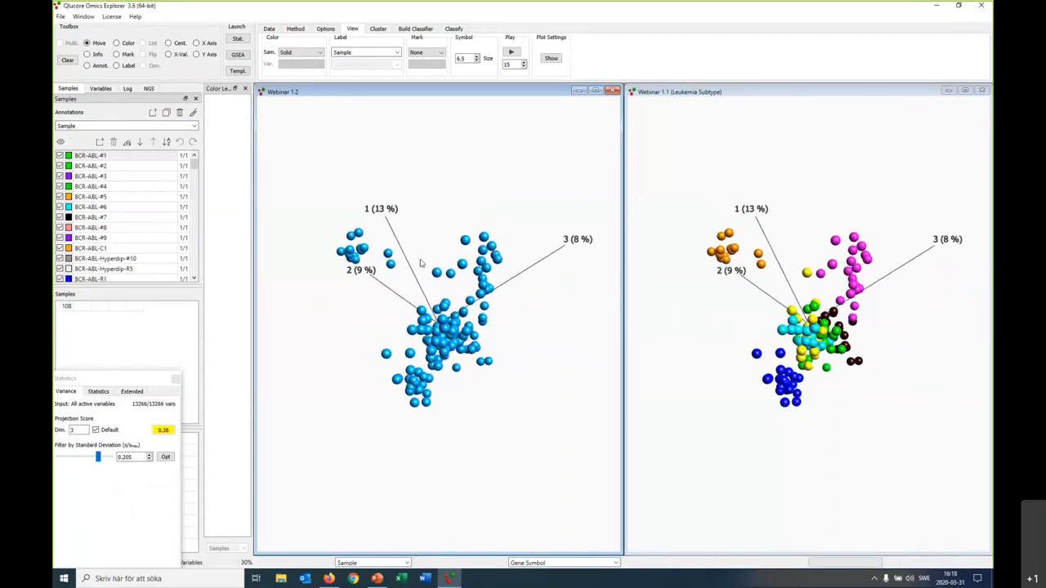
left_click(317, 52)
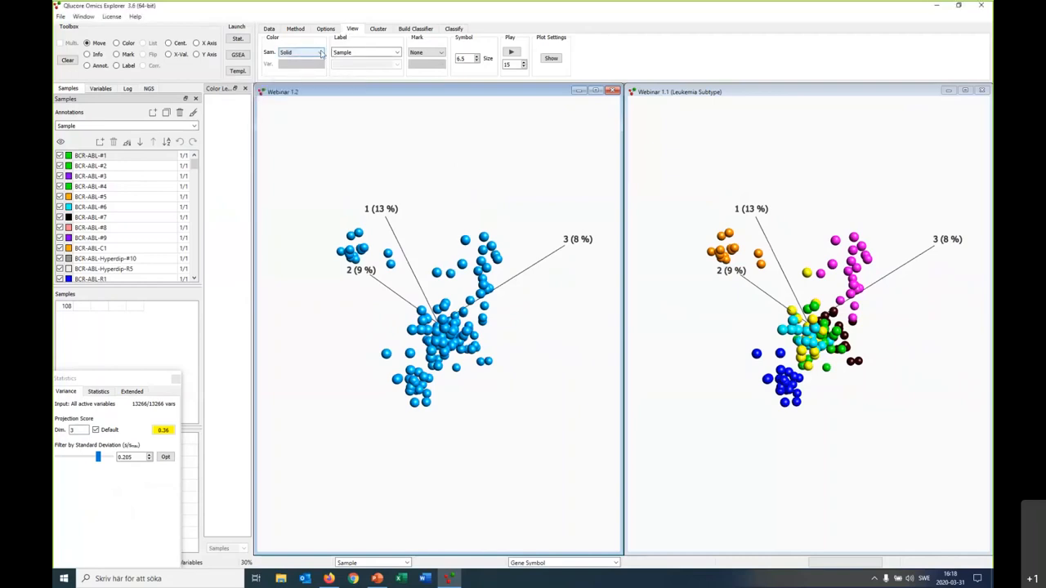
left_click(320, 51)
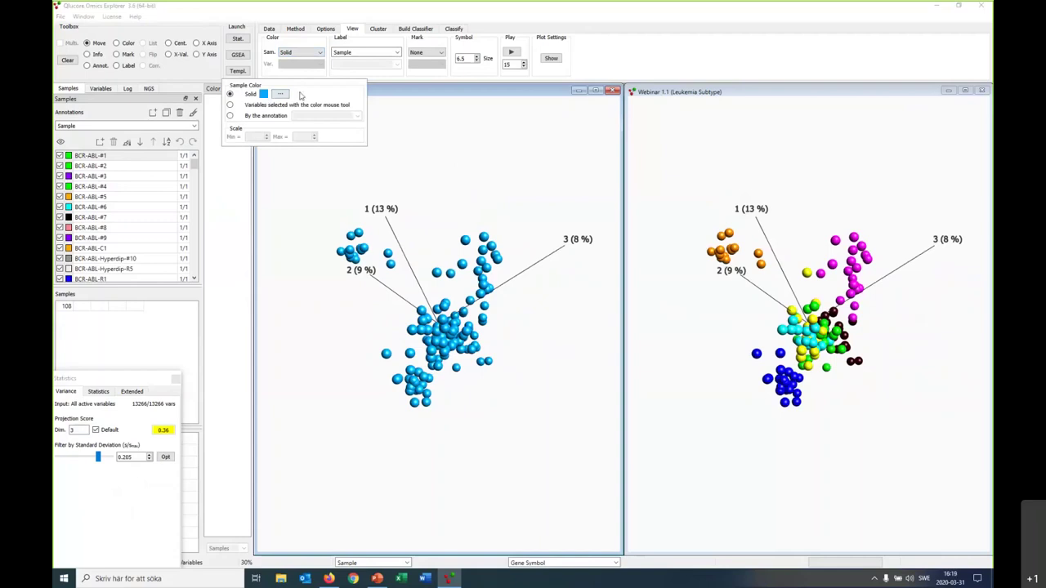
left_click(281, 93)
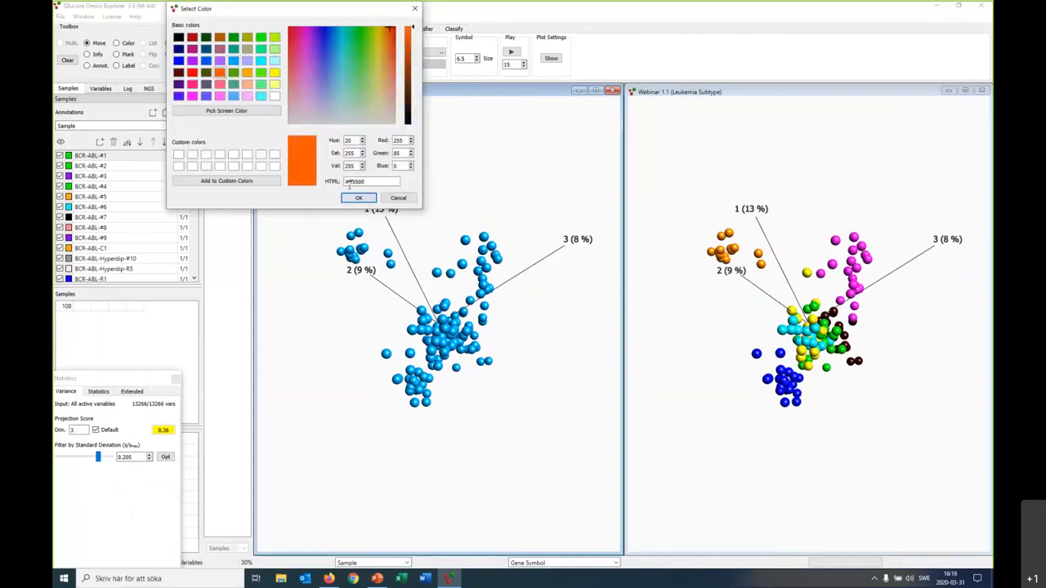
left_click(359, 198)
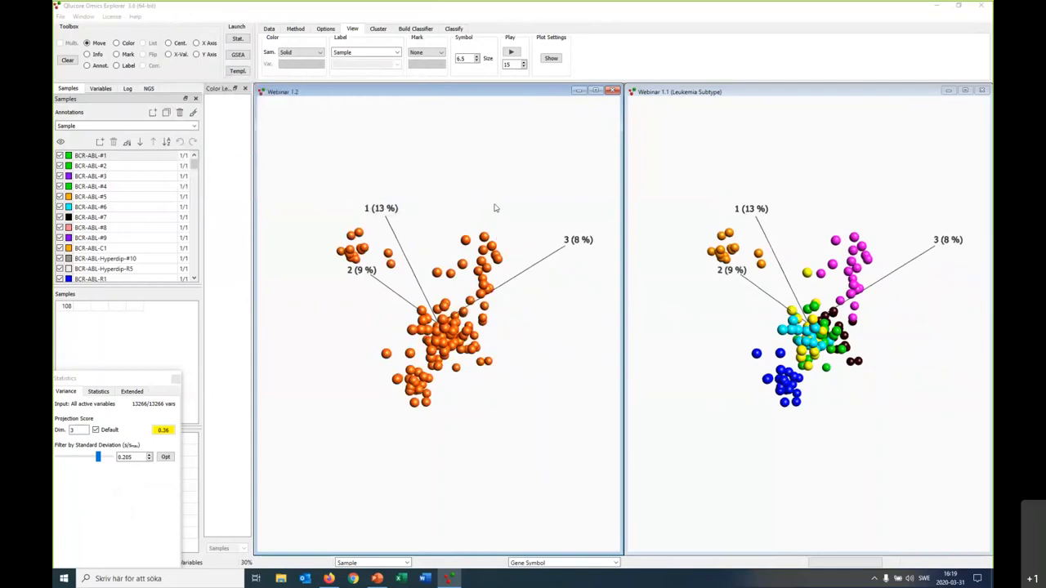
mouse_move(225, 171)
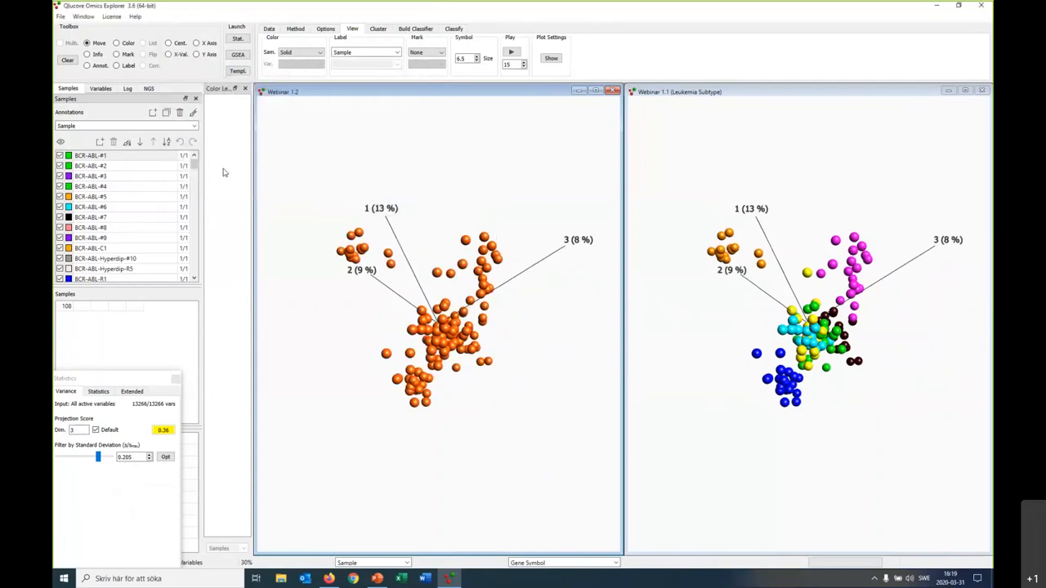
left_click(193, 126)
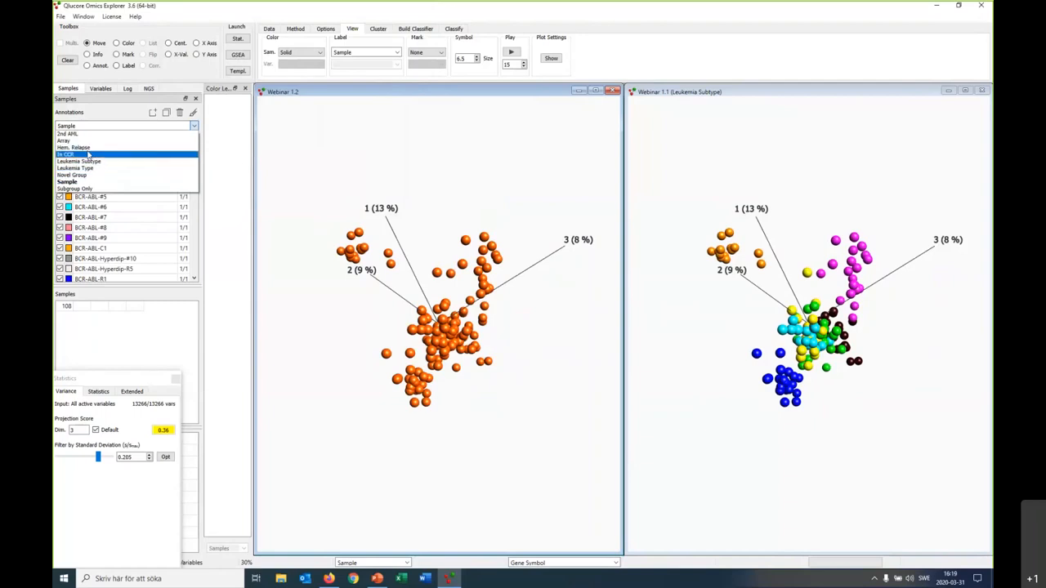
Colour the left plot by the In CCR annotation and make the Leukaemia Subtype plot active
left_click(69, 154)
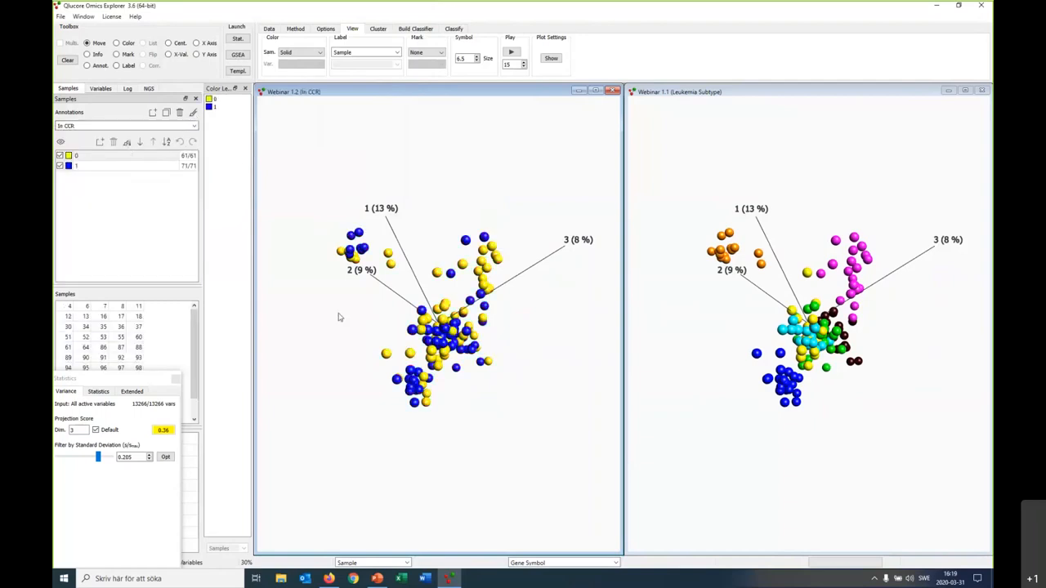
left_click(301, 50)
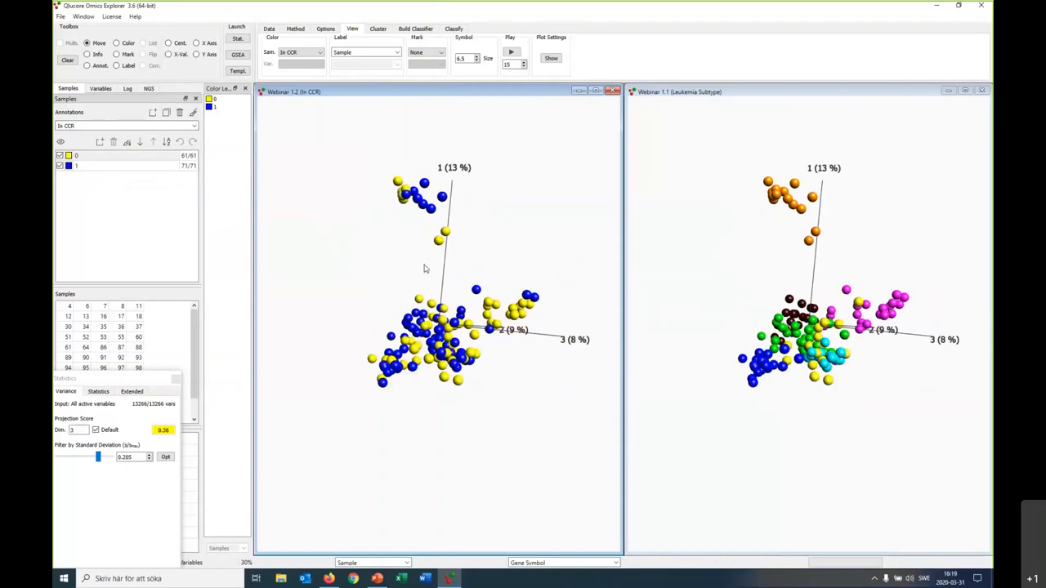
mouse_move(522, 239)
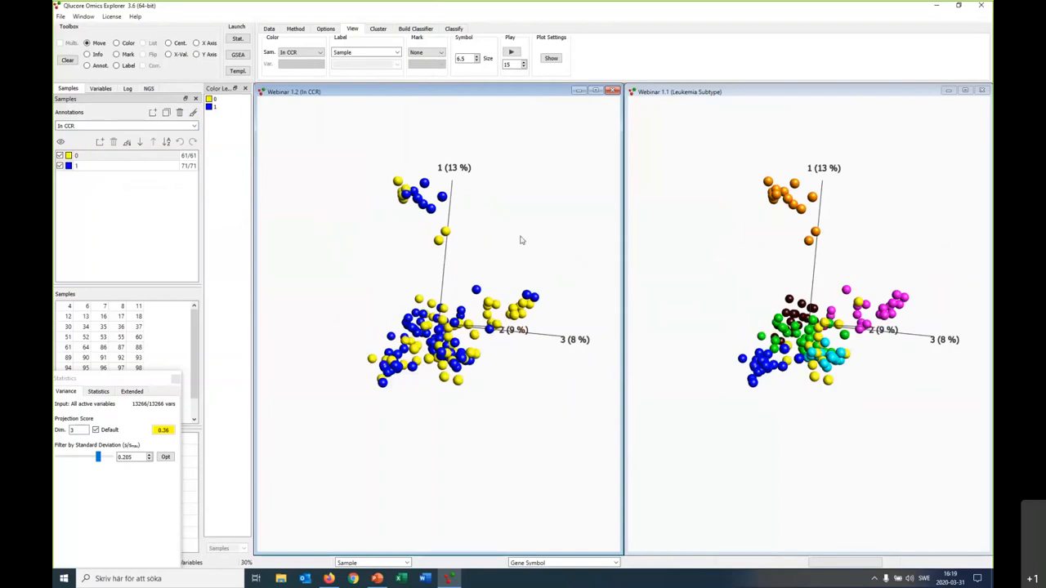
mouse_move(843, 229)
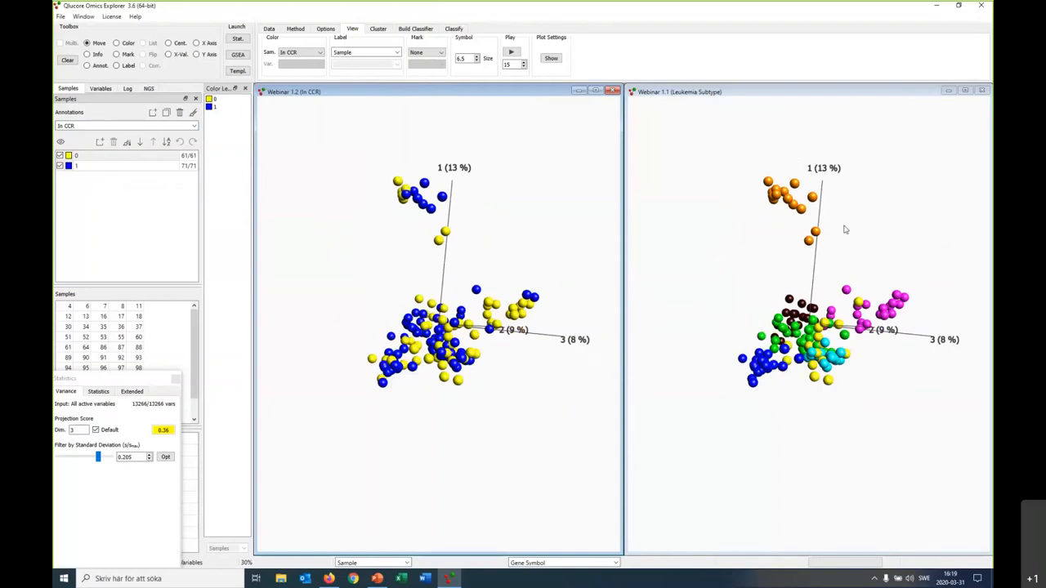
mouse_move(824, 193)
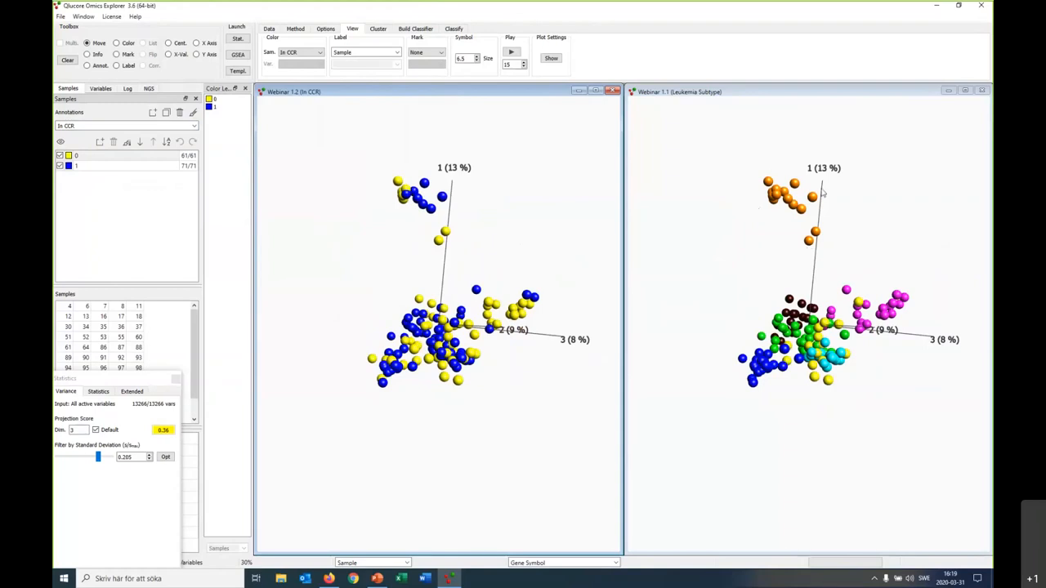
left_click(301, 50)
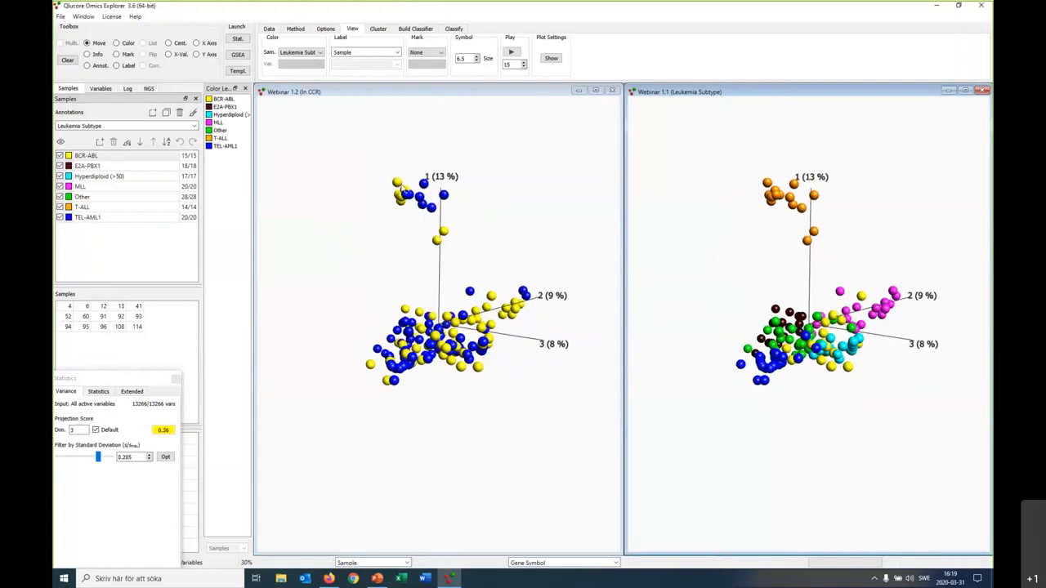
mouse_move(422, 240)
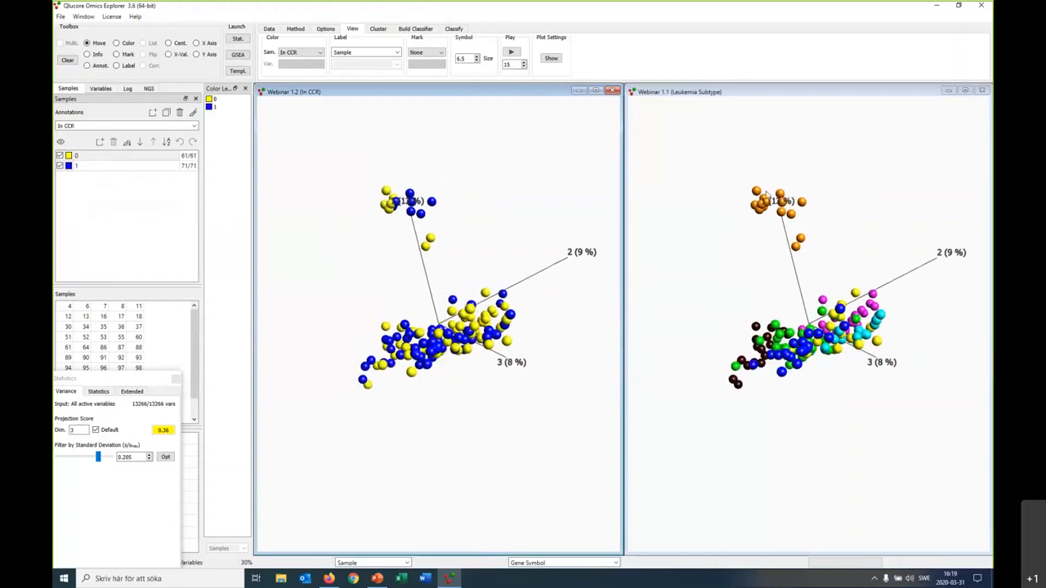
mouse_move(439, 258)
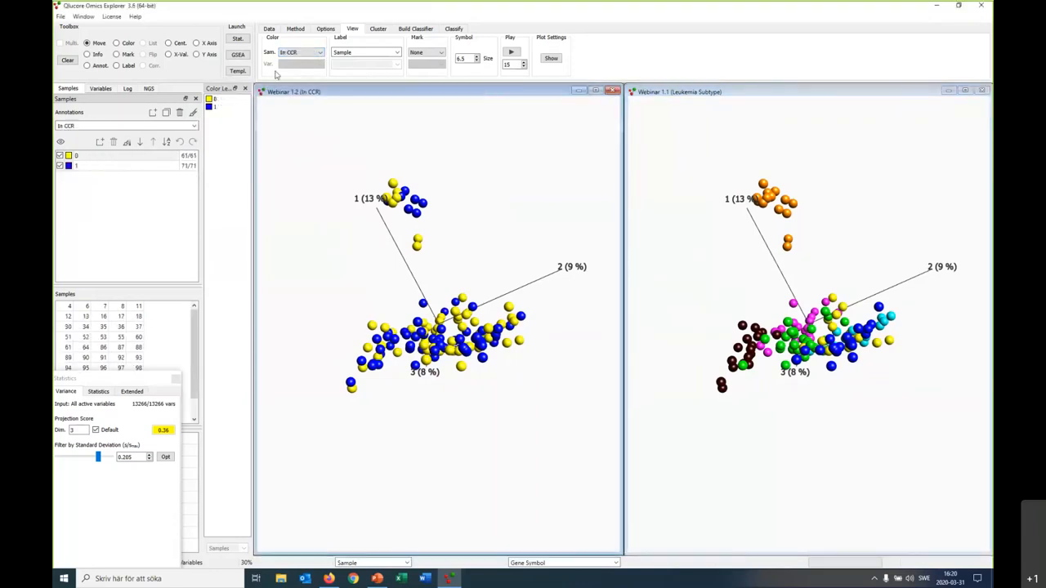
mouse_move(706, 96)
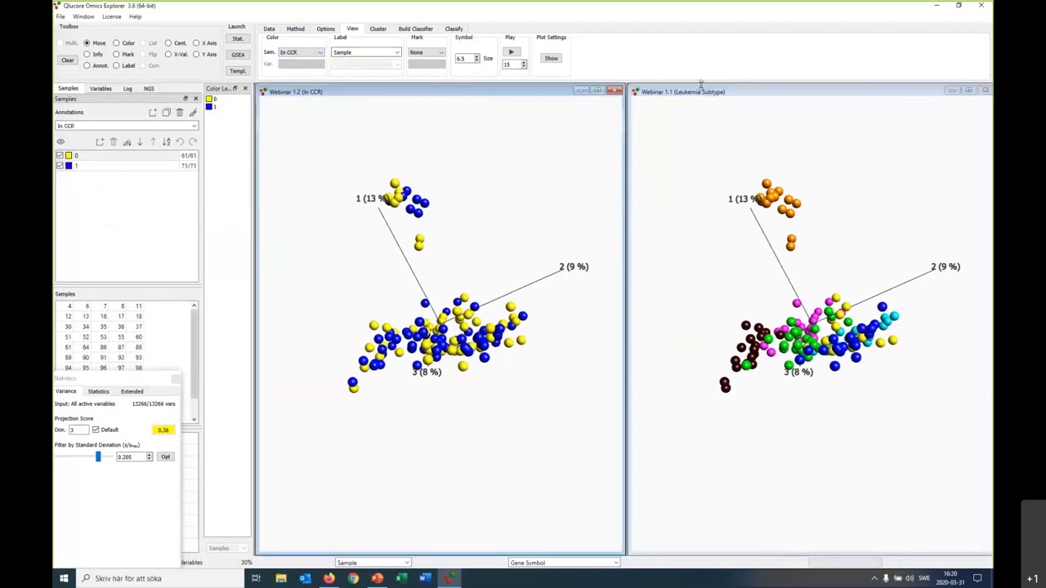
left_click(301, 52)
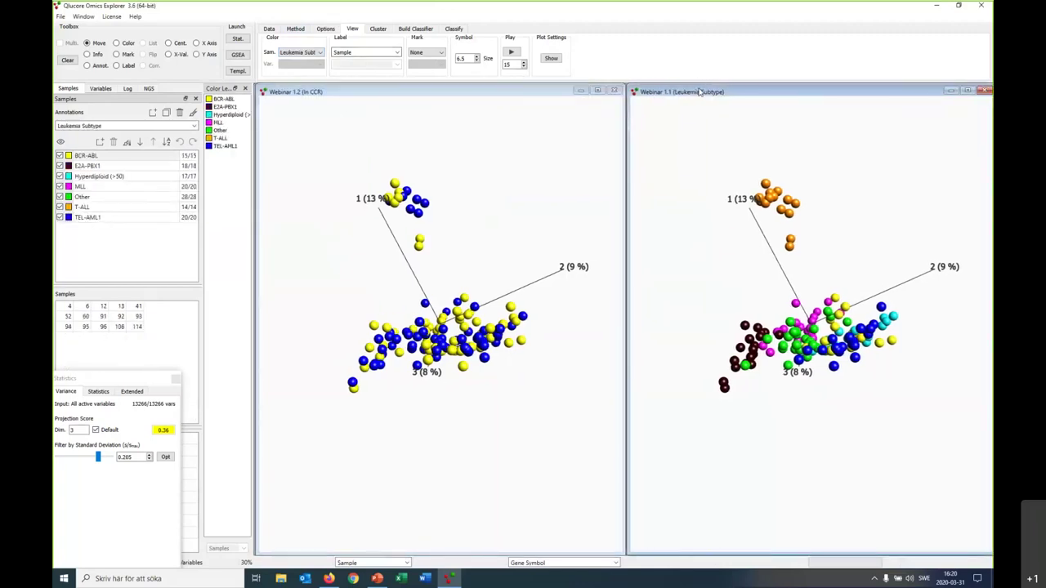
mouse_move(491, 162)
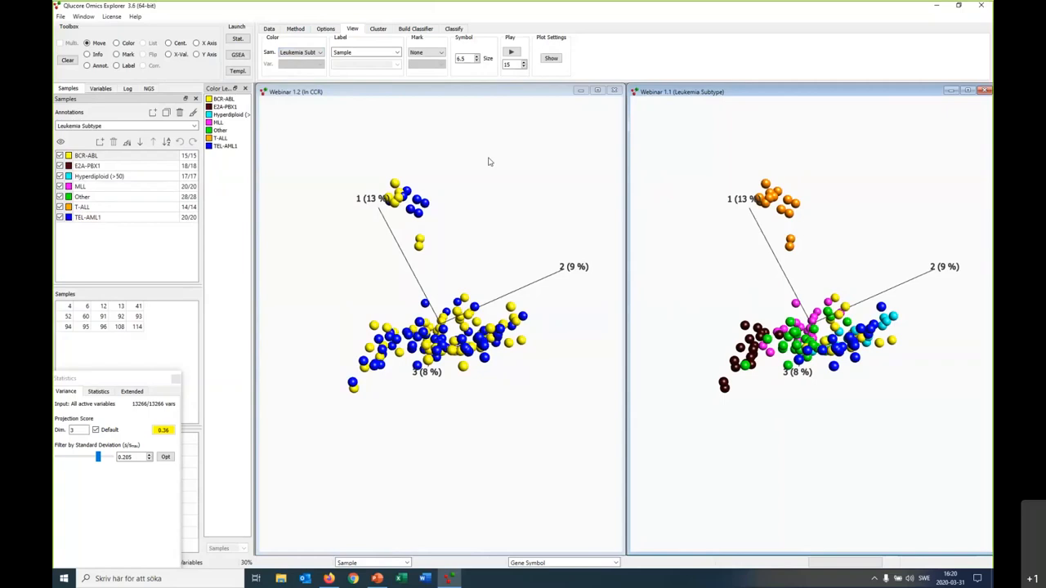
Change the left plot's method to PCA Variable so it shows genes instead of samples
left_click(321, 51)
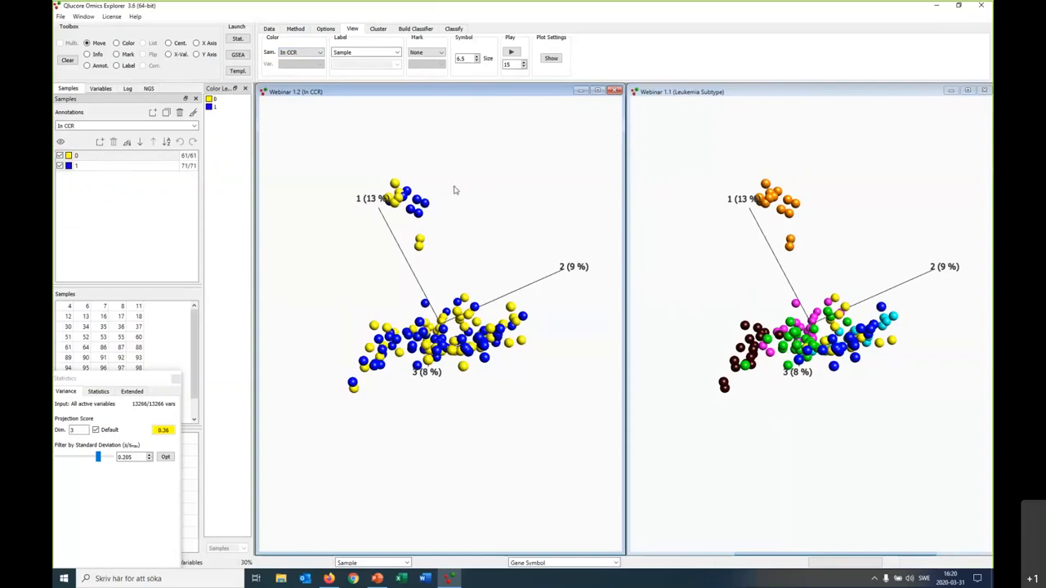
left_click(294, 29)
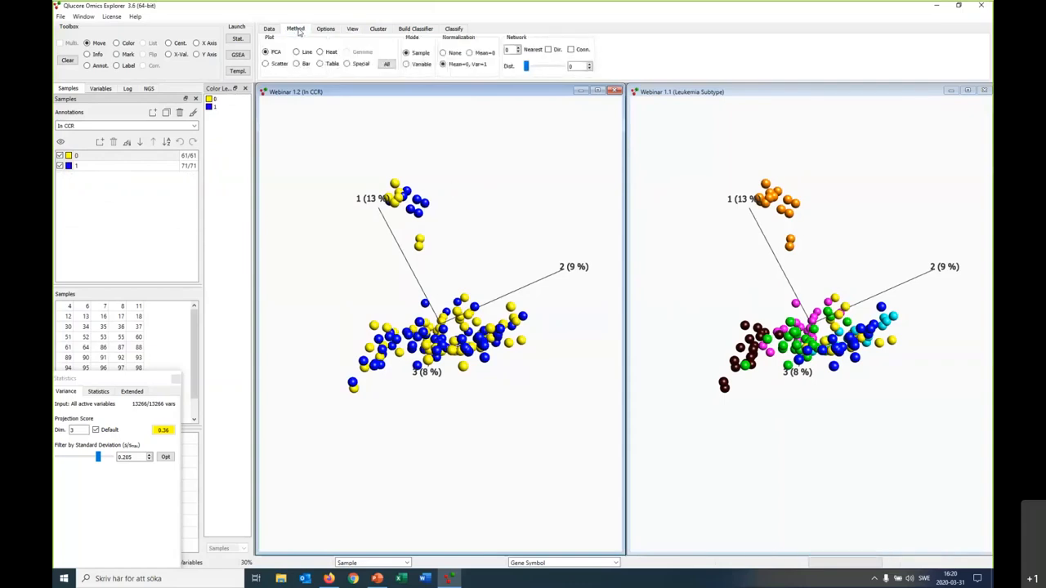
mouse_move(291, 40)
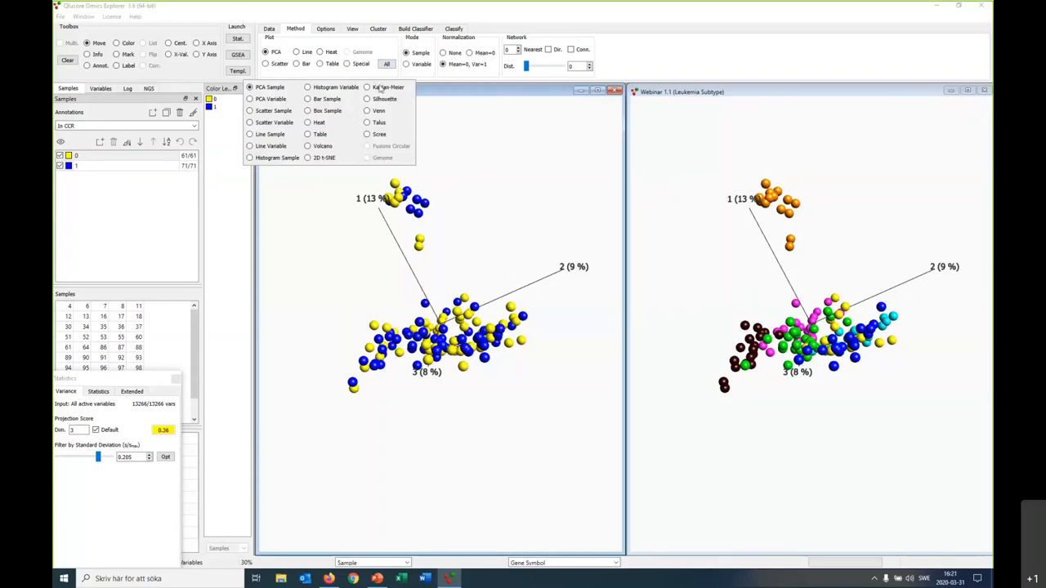
mouse_move(383, 147)
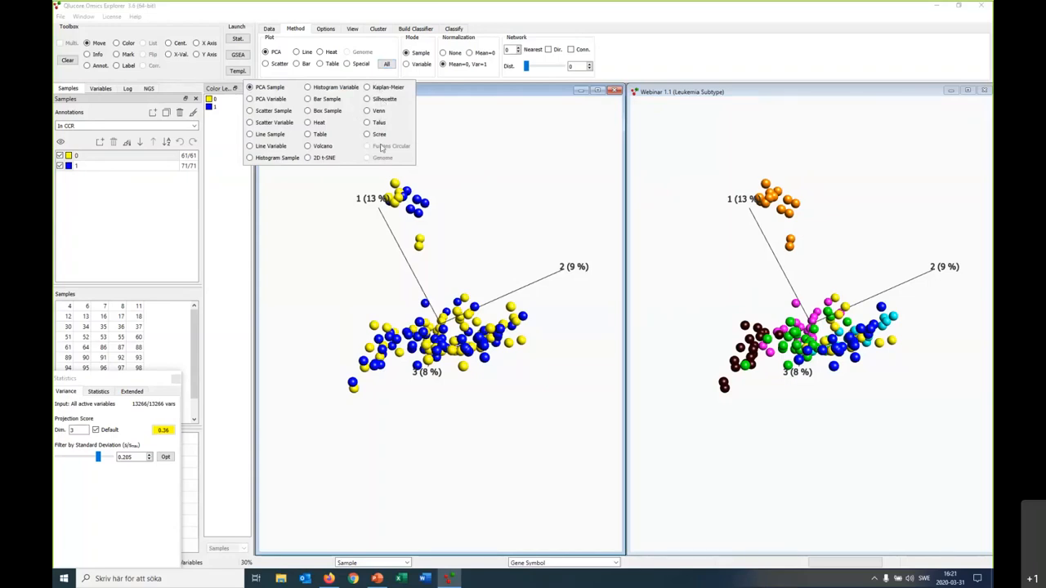
left_click(250, 100)
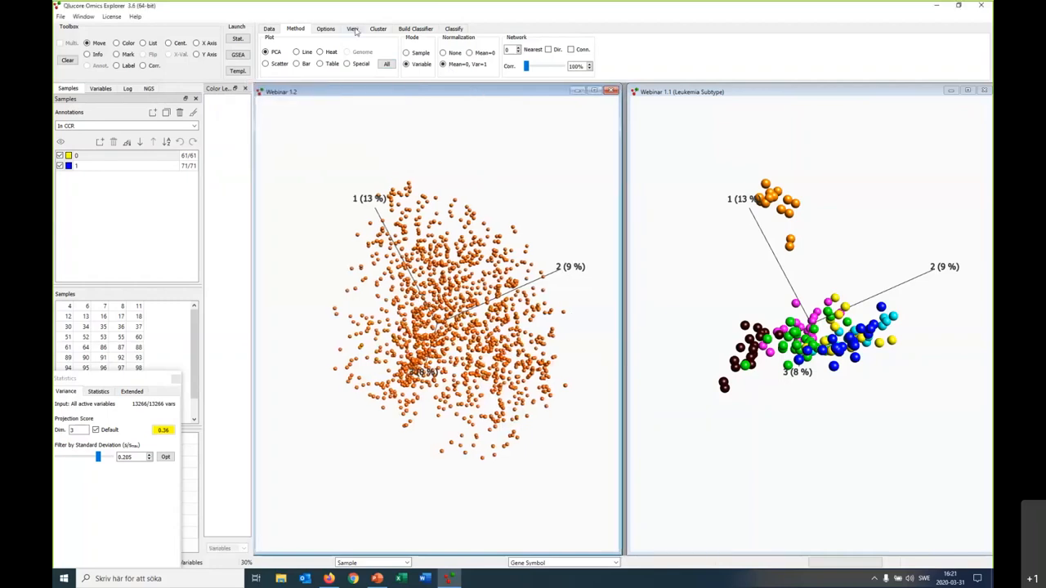
Set Variable Colors to By standard deviation, adding a colour-scale legend
left_click(353, 28)
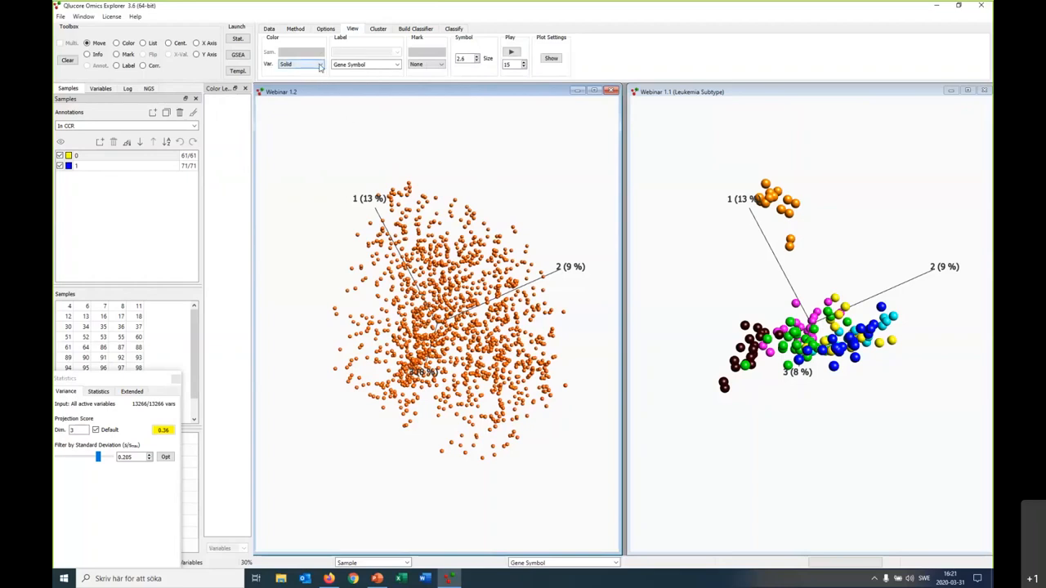
left_click(320, 65)
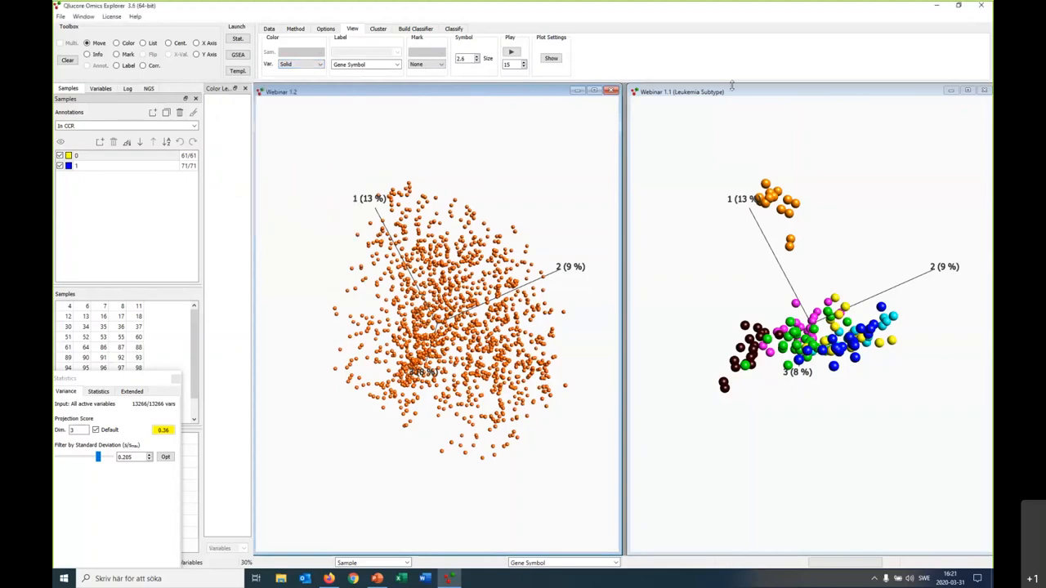
left_click(297, 51)
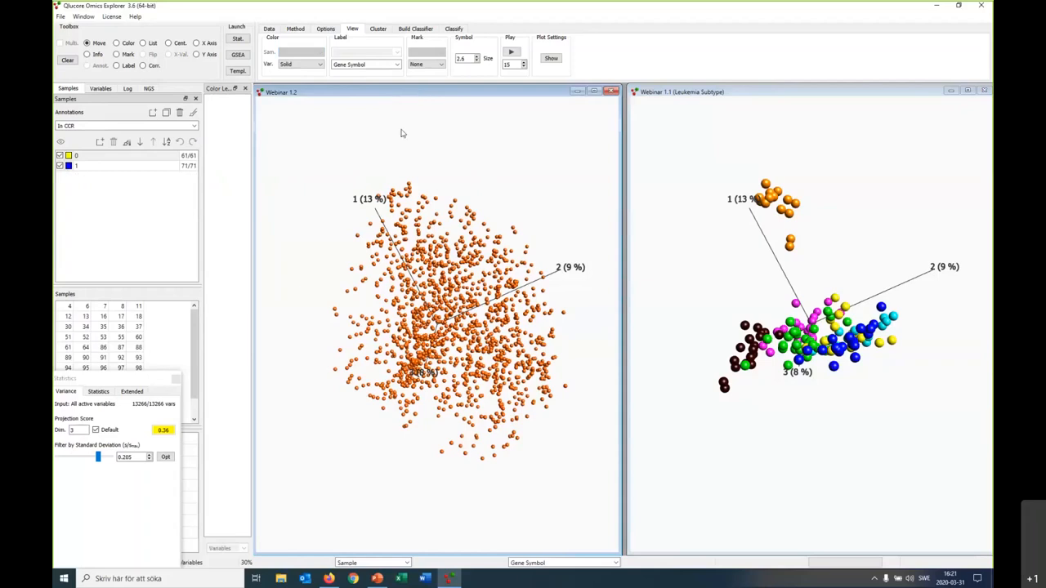
left_click(317, 64)
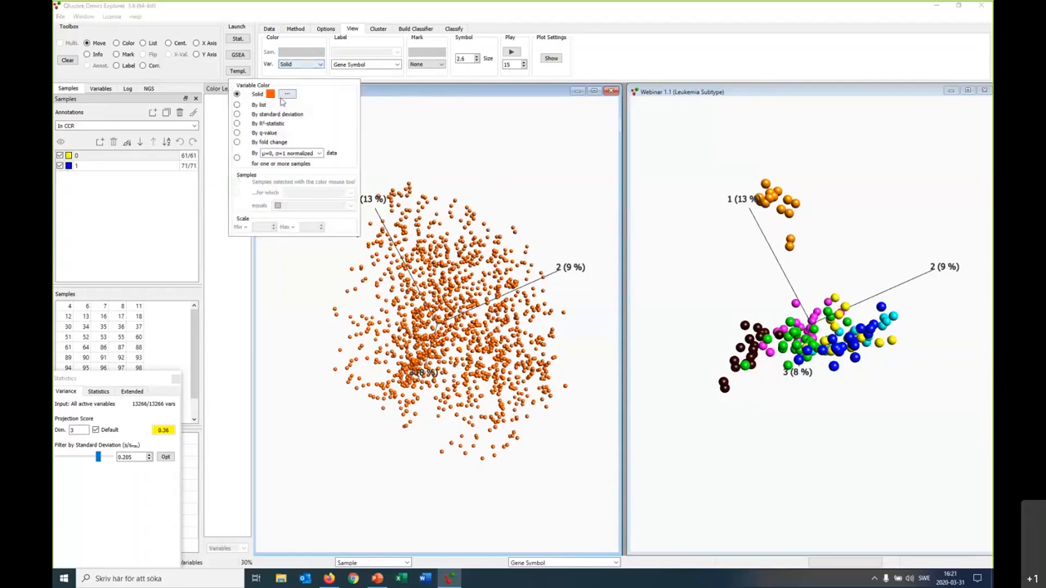
left_click(237, 114)
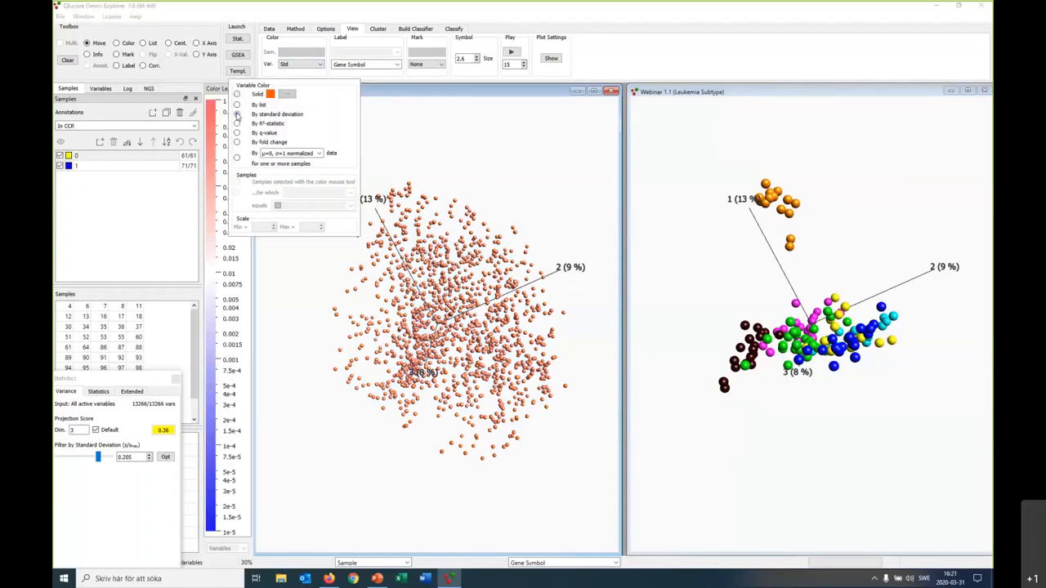
left_click(237, 114)
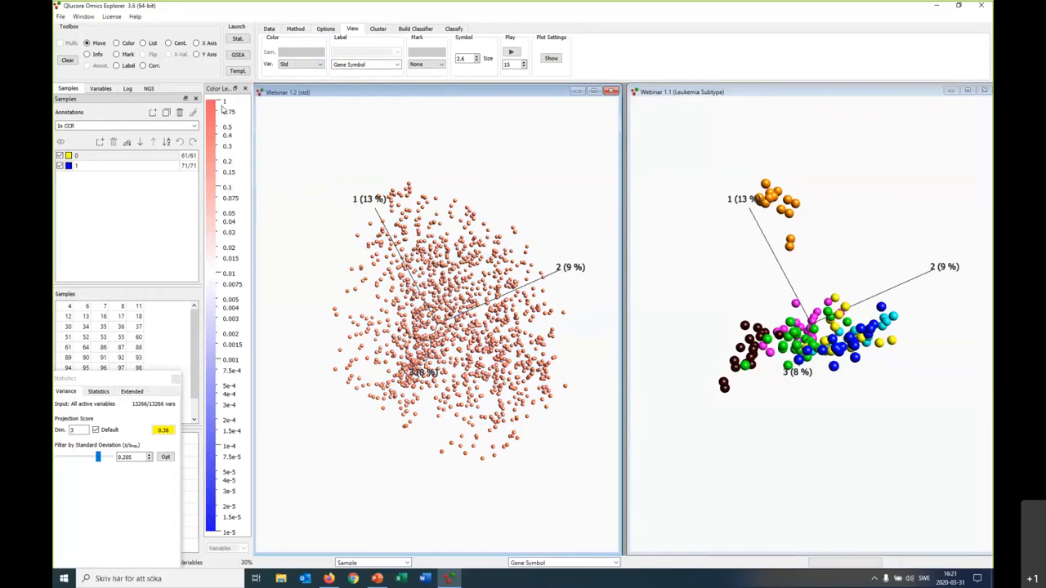
mouse_move(228, 532)
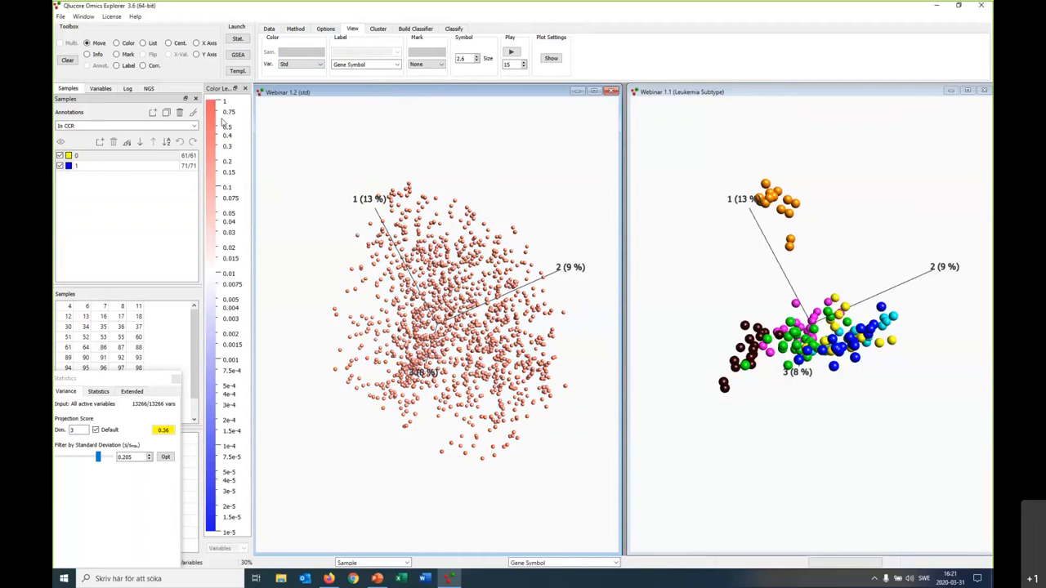
mouse_move(520, 228)
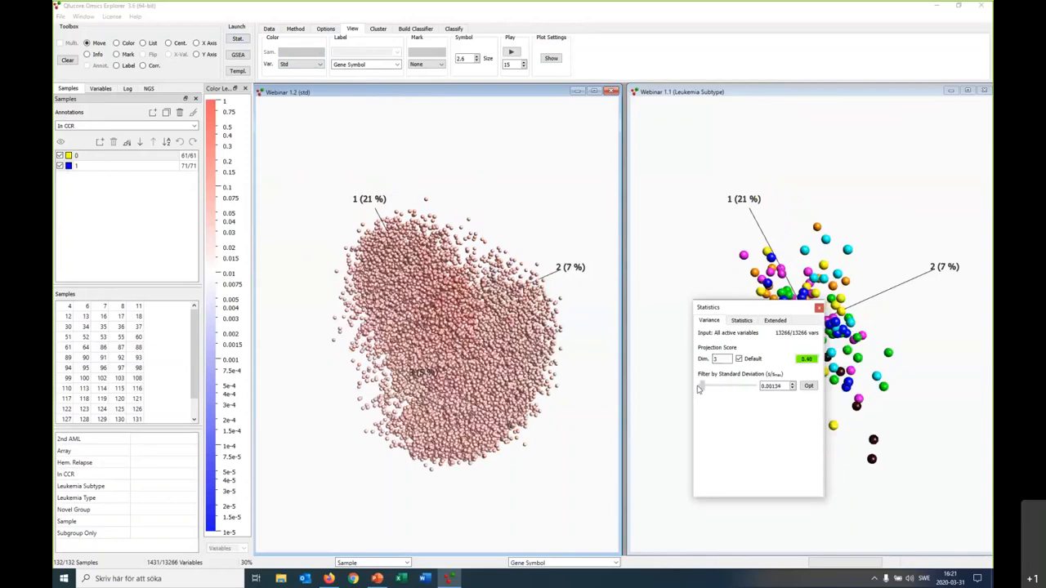
Tighten the standard deviation filter in the Statistics window, then relax it again
left_click_drag(699, 386, 738, 385)
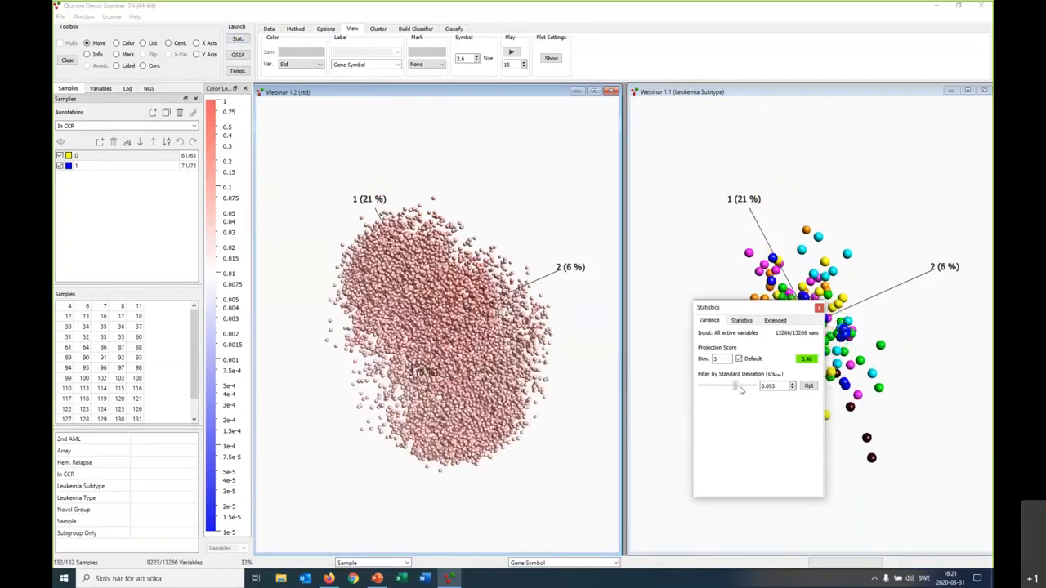
left_click_drag(735, 385, 749, 386)
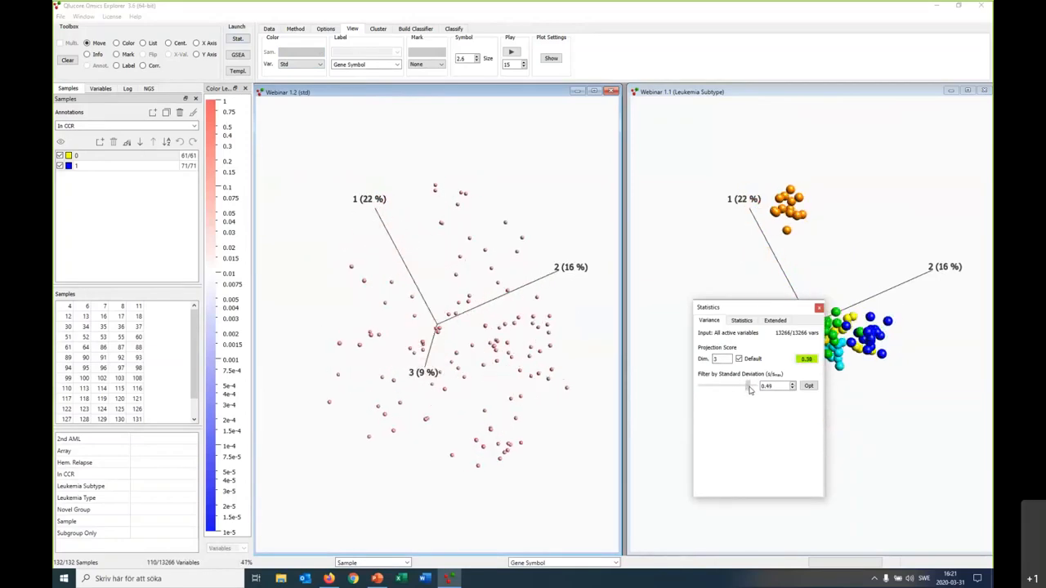
left_click_drag(750, 386, 753, 386)
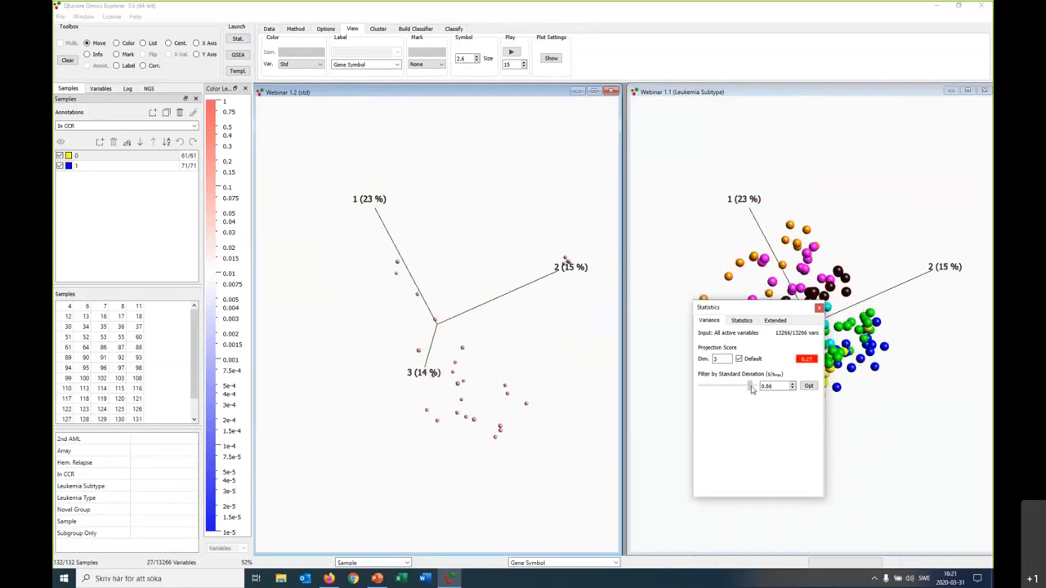
left_click_drag(752, 386, 742, 385)
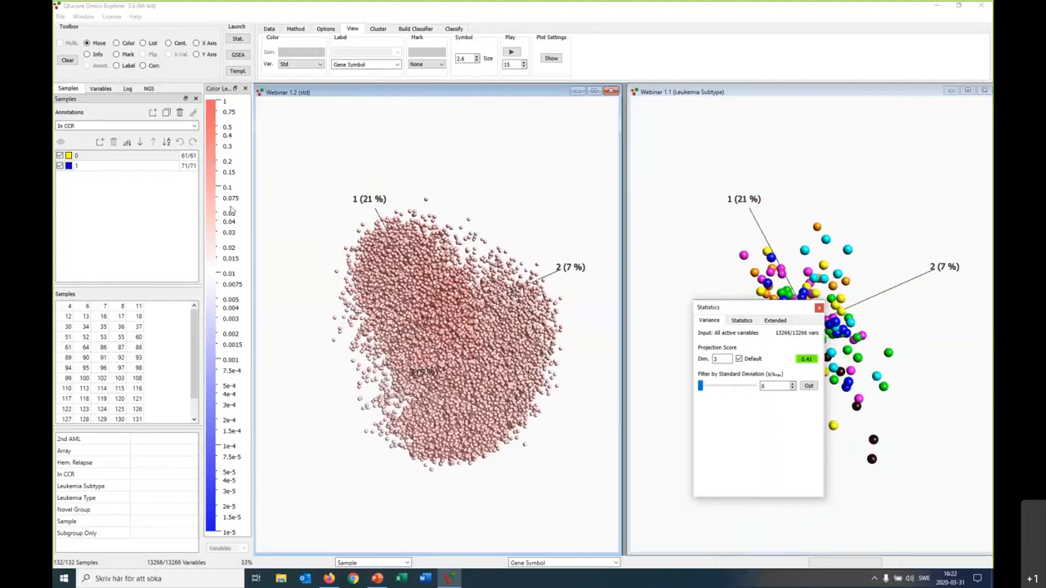
mouse_move(209, 327)
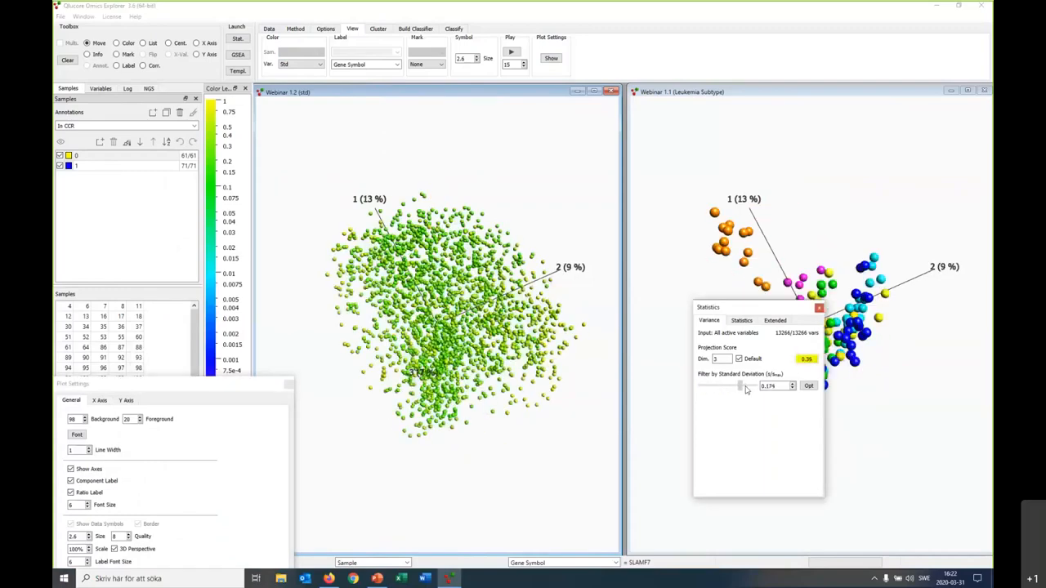
Drop the variance filter to near zero and set the colour scale From blue to red
left_click_drag(739, 386, 717, 386)
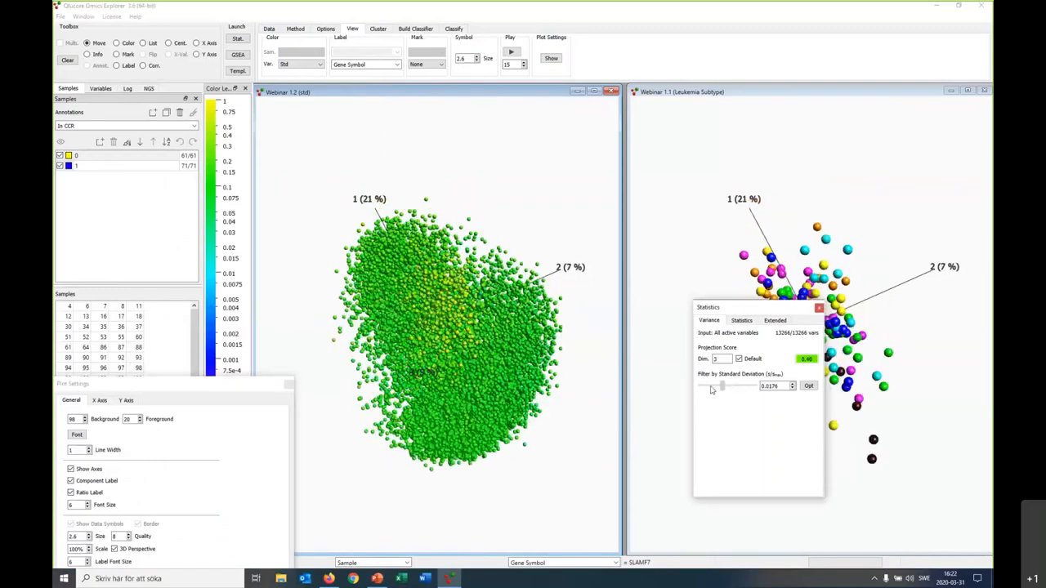
left_click_drag(722, 386, 707, 385)
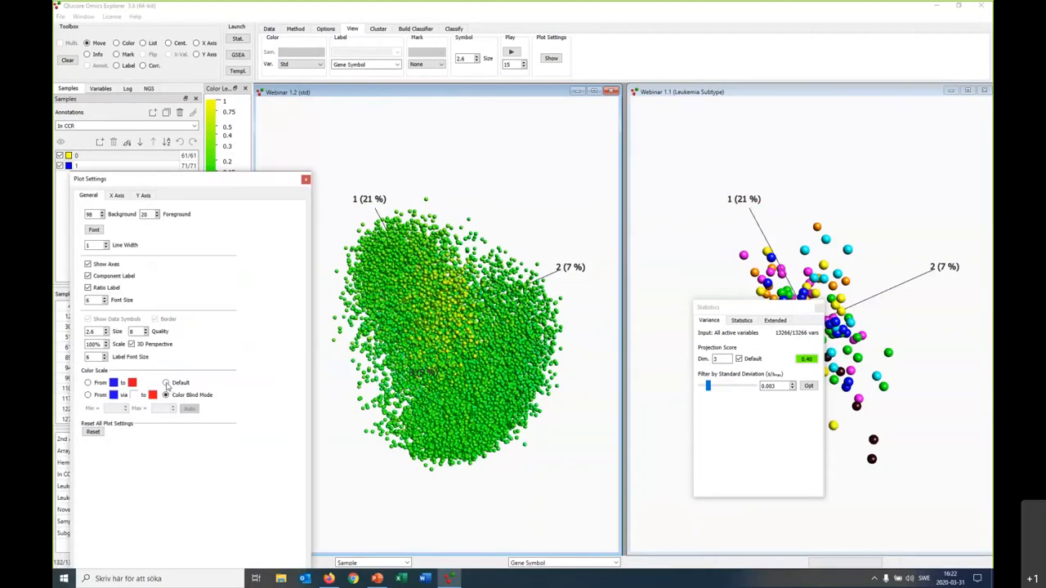
left_click(167, 383)
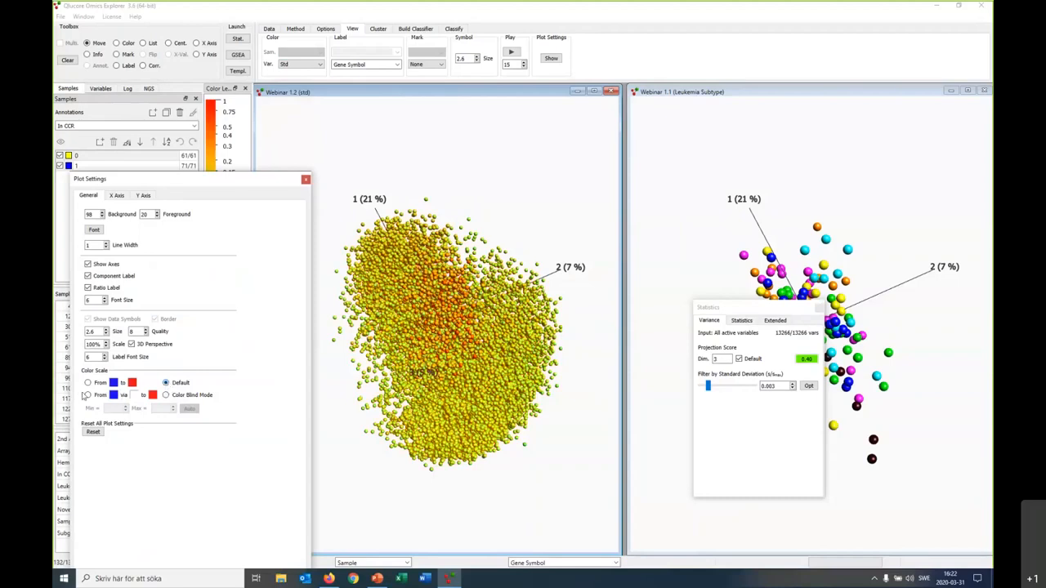
left_click(88, 394)
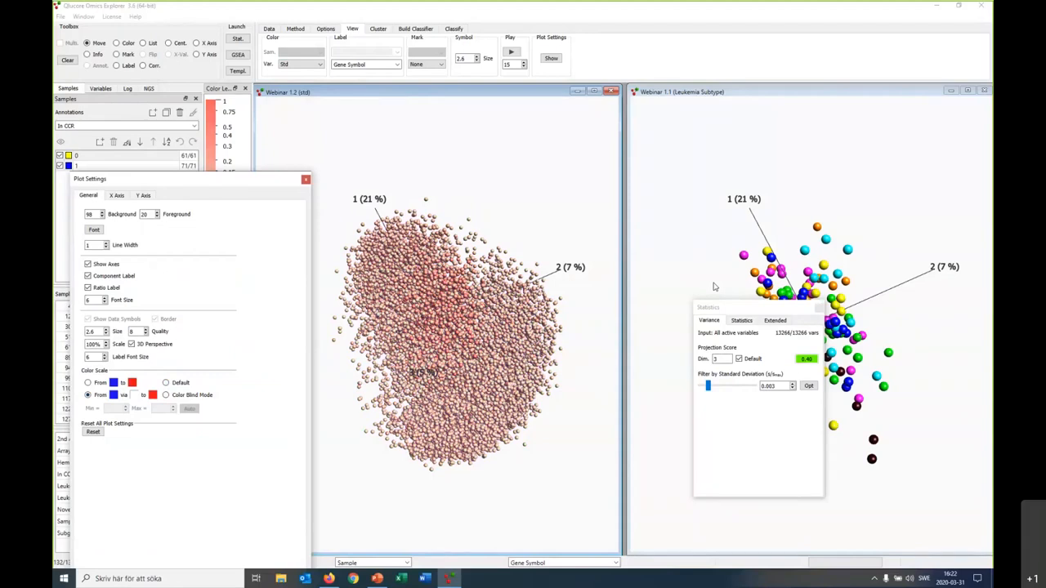
mouse_move(270, 150)
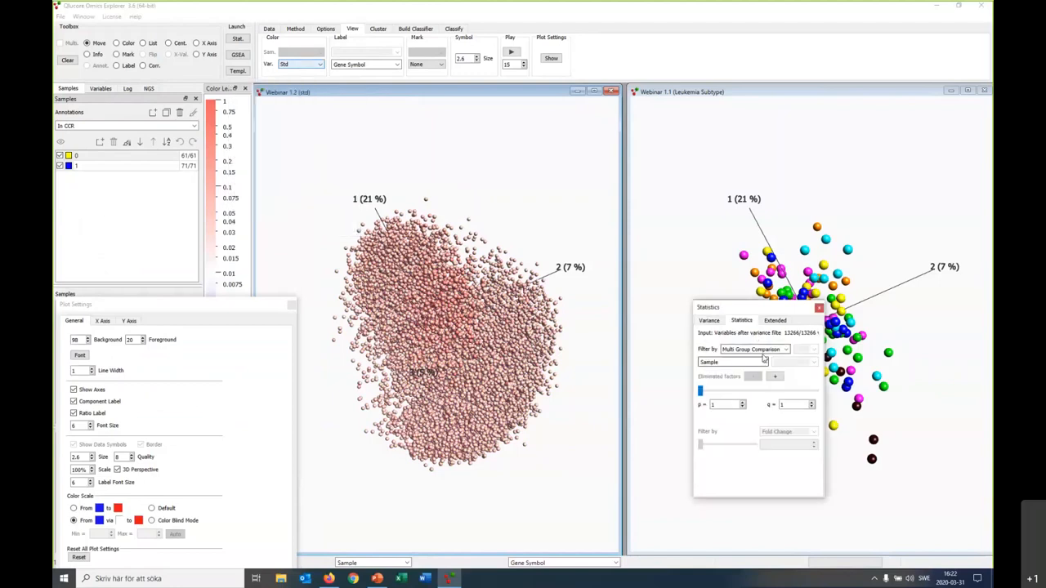
Filter both PCA plots by an annotation-based group comparison, then return to variance filtering
left_click(319, 65)
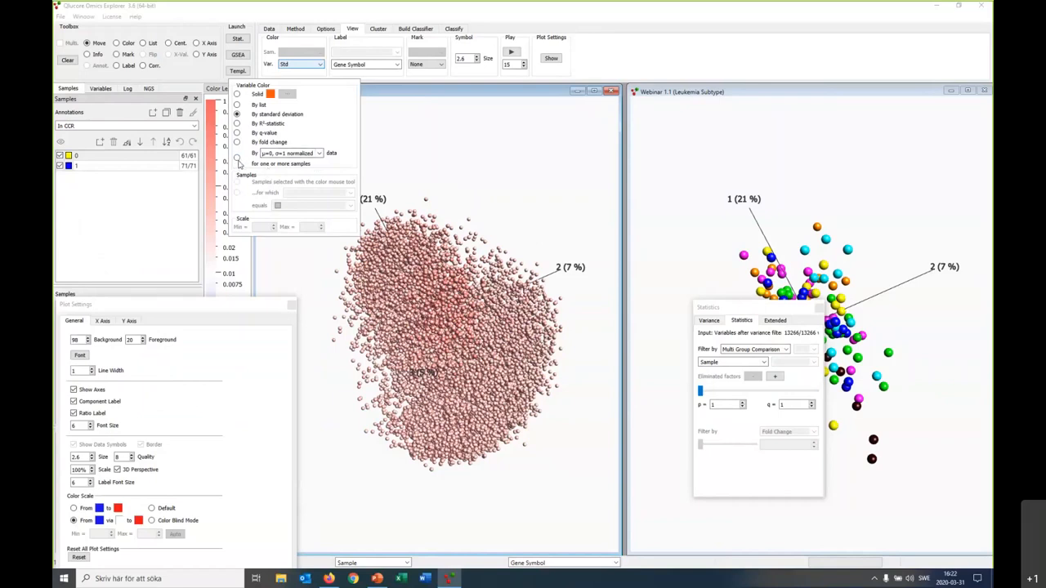
mouse_move(768, 308)
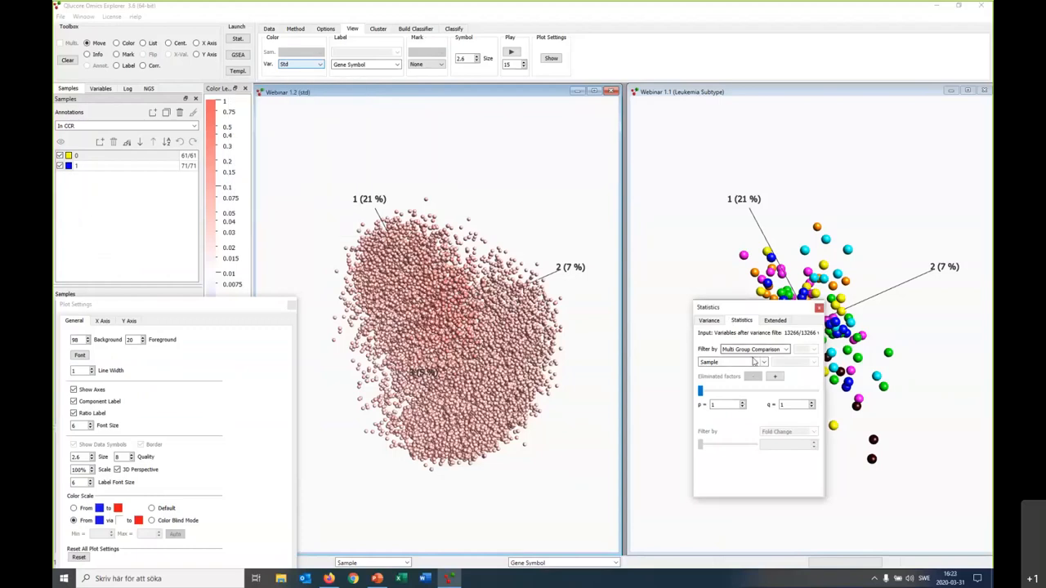
left_click(762, 362)
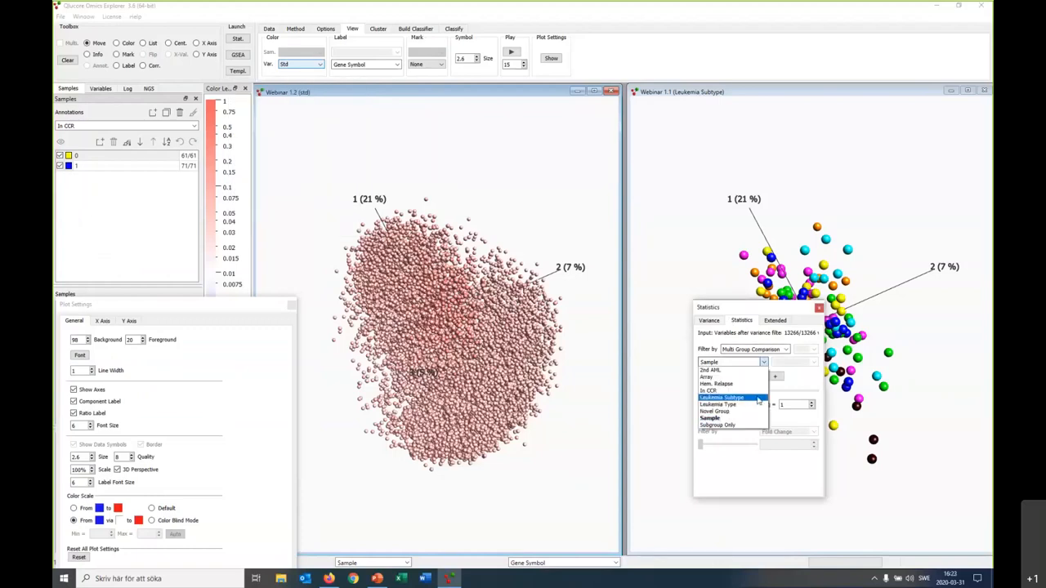
left_click(722, 397)
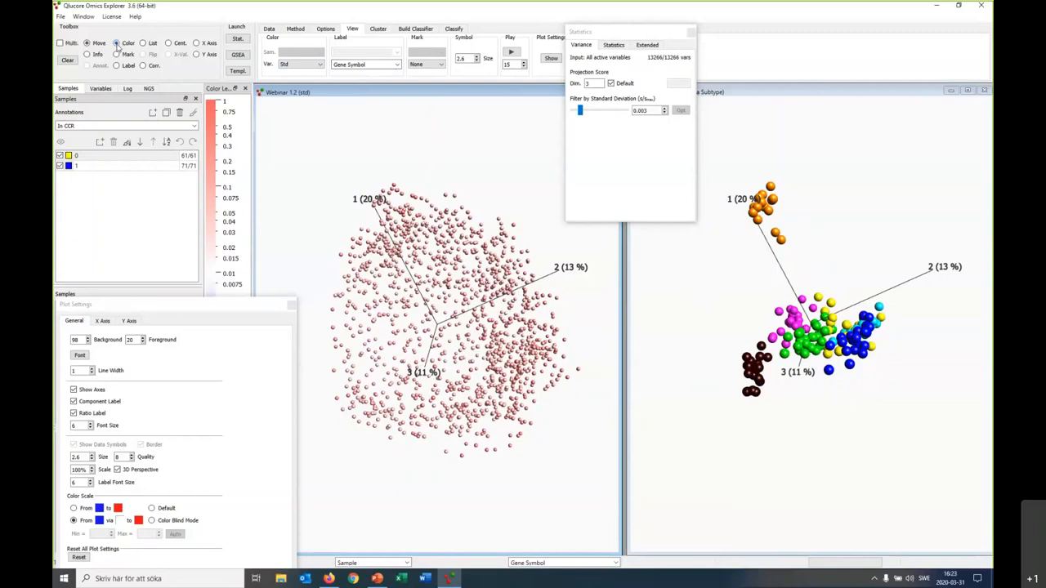
mouse_move(214, 82)
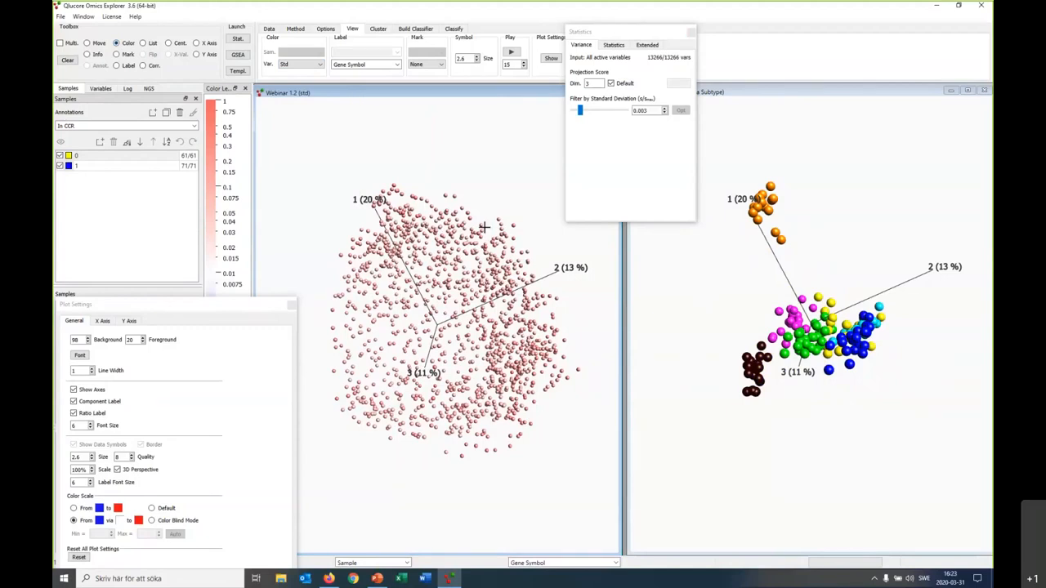
mouse_move(523, 180)
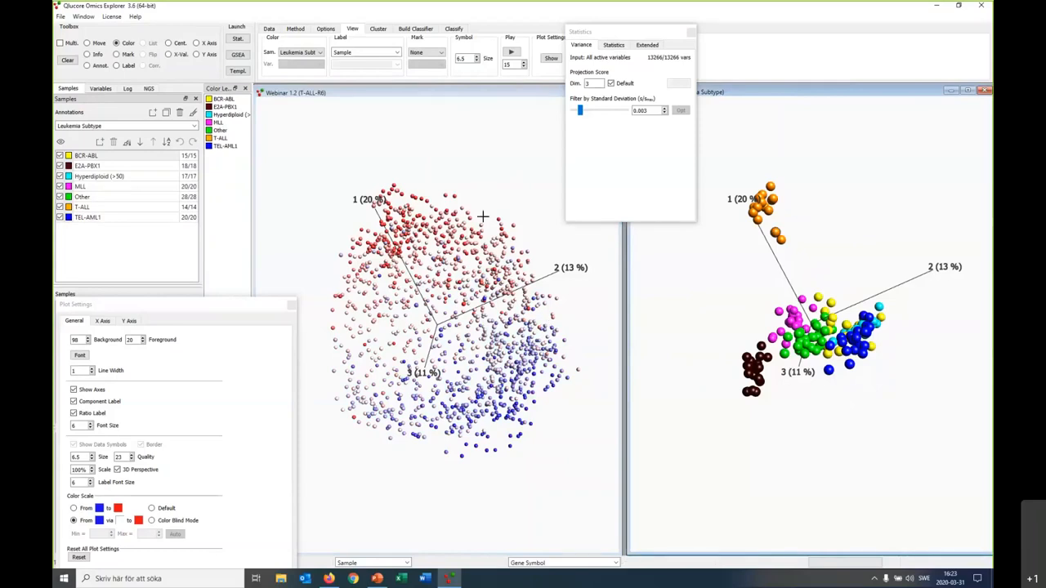
mouse_move(503, 199)
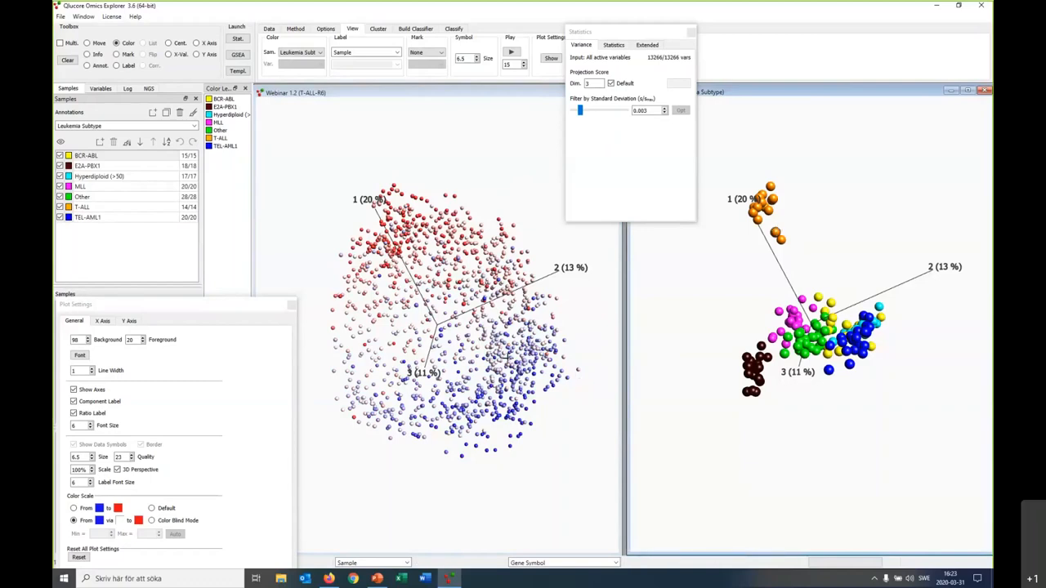
mouse_move(425, 163)
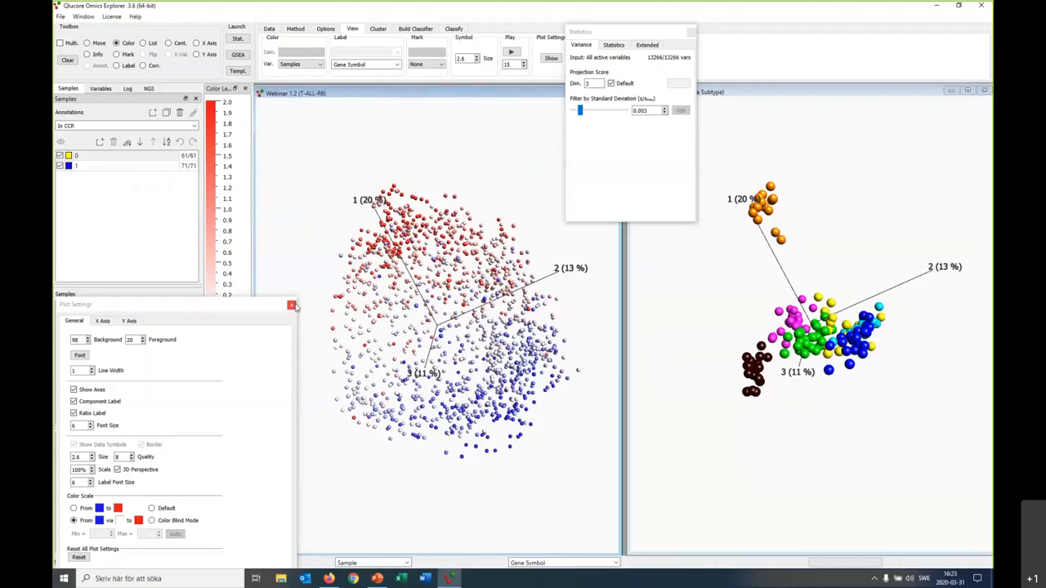
mouse_move(291, 306)
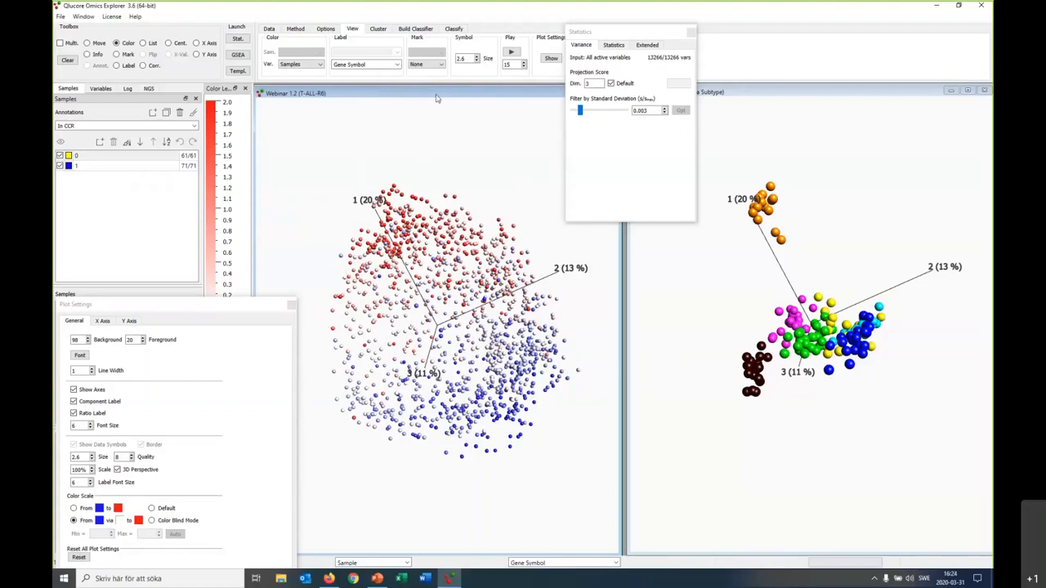
Switch the Webinar plot type to a heat map of samples against genes
left_click(294, 29)
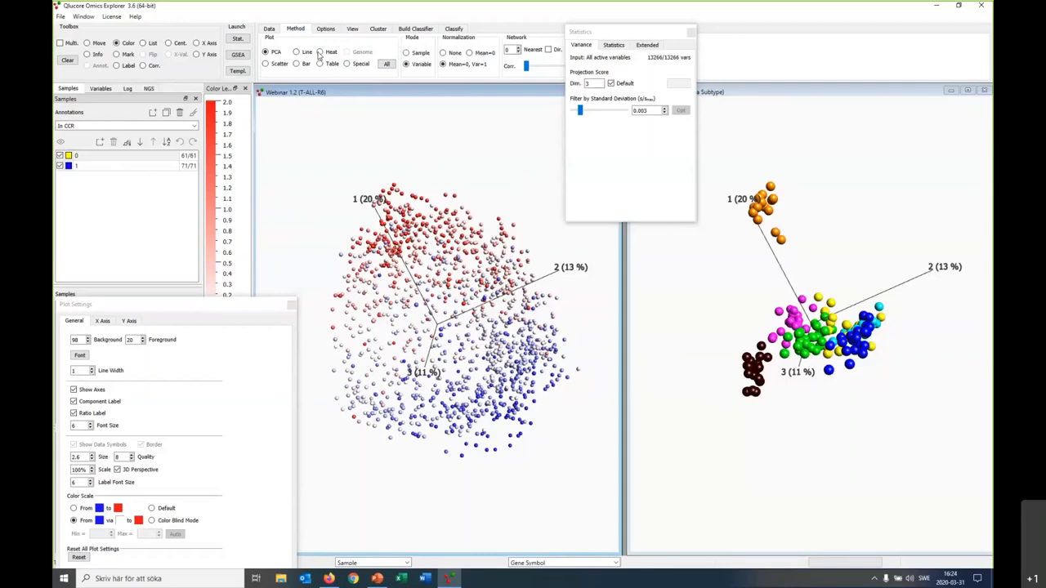
left_click(317, 51)
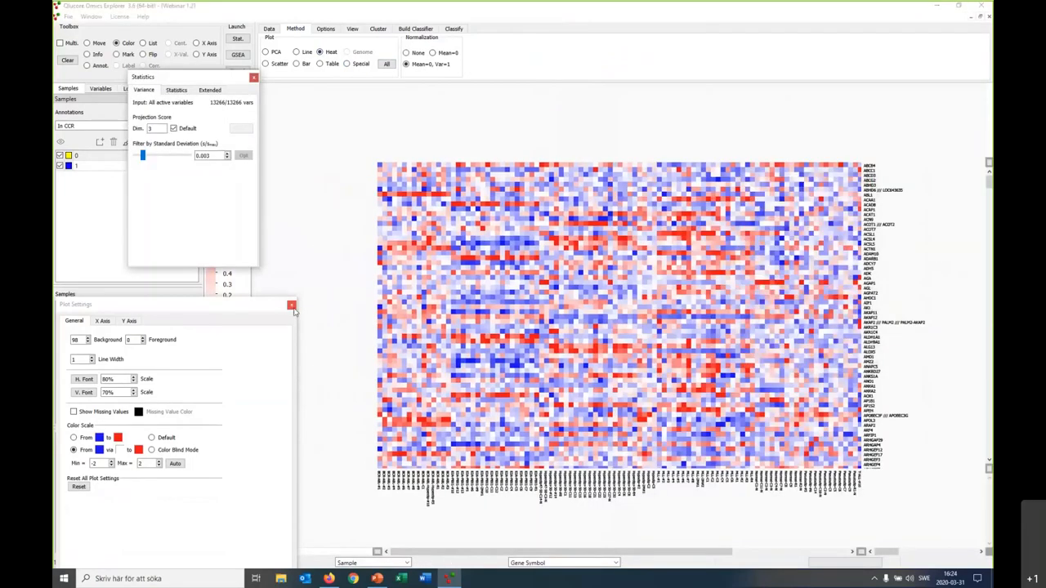
left_click(291, 306)
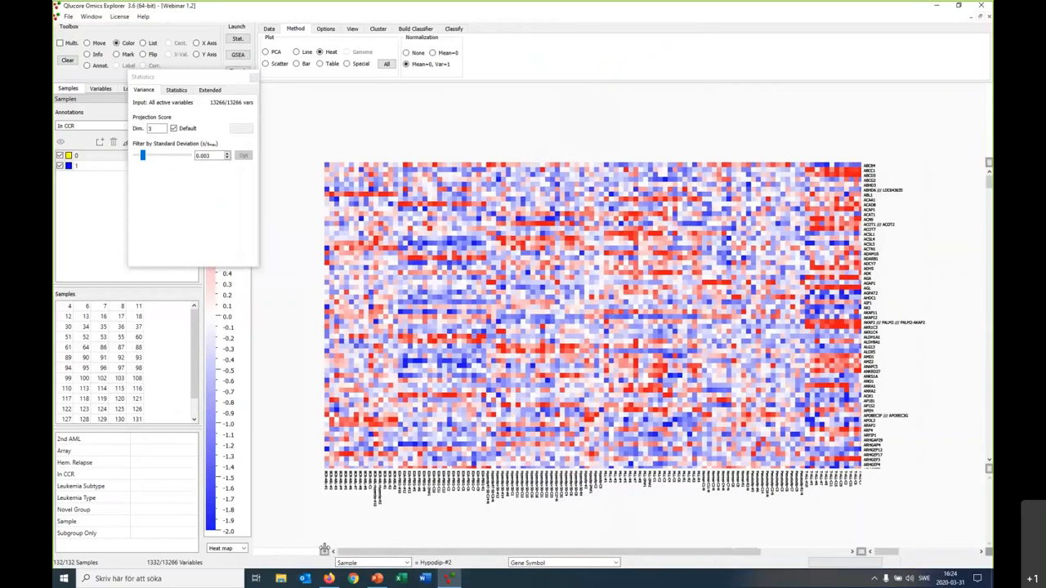
Show the heat map's View display options for sizing, labels and ordering
left_click(350, 30)
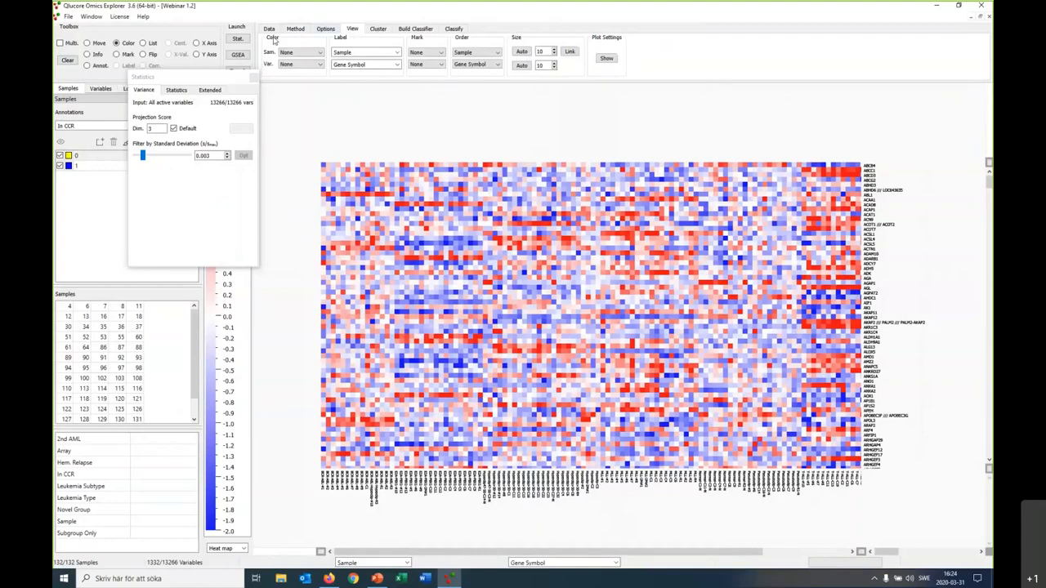
mouse_move(631, 64)
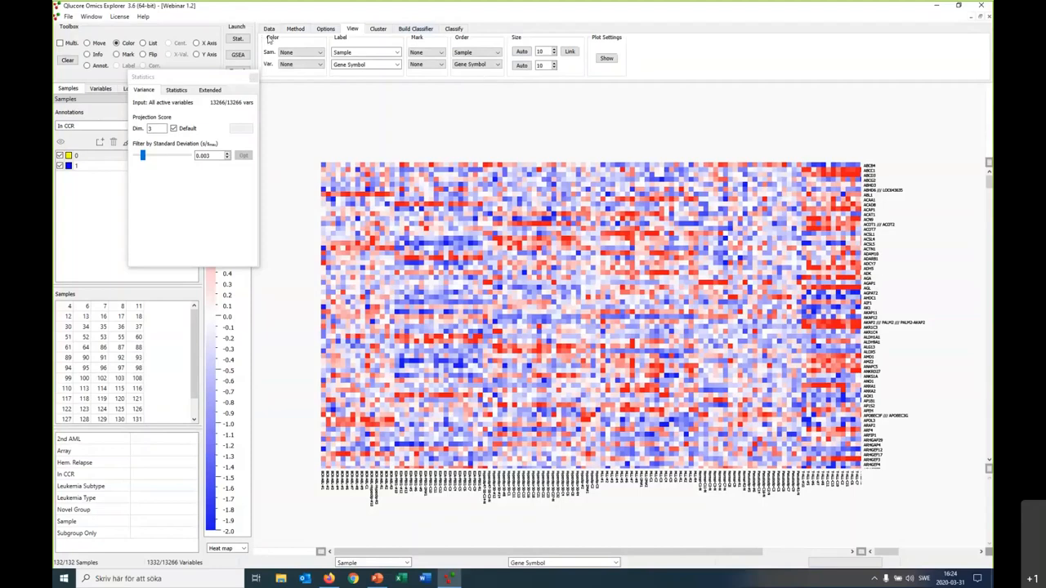
mouse_move(572, 40)
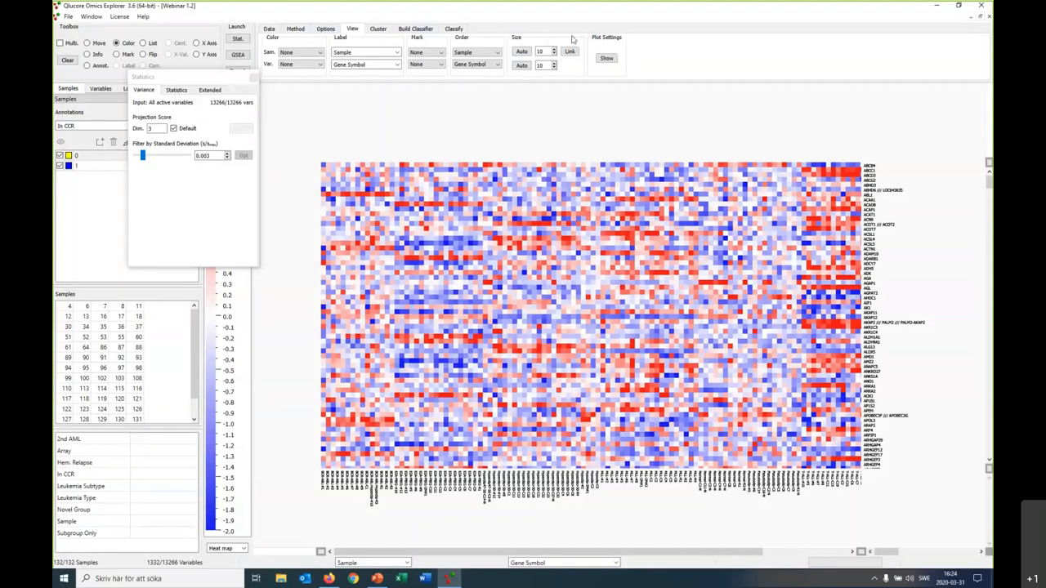
mouse_move(531, 29)
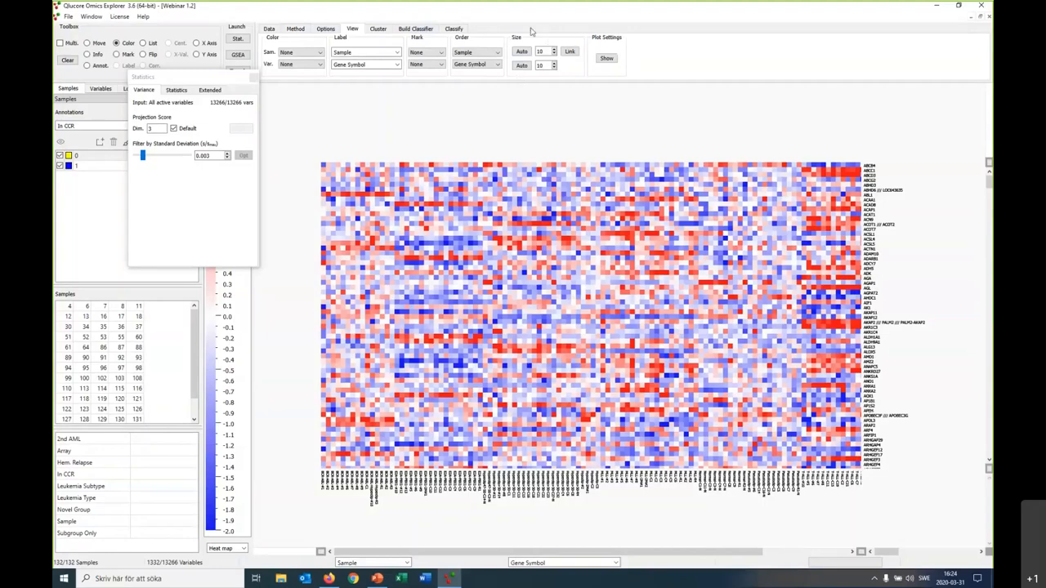
mouse_move(526, 180)
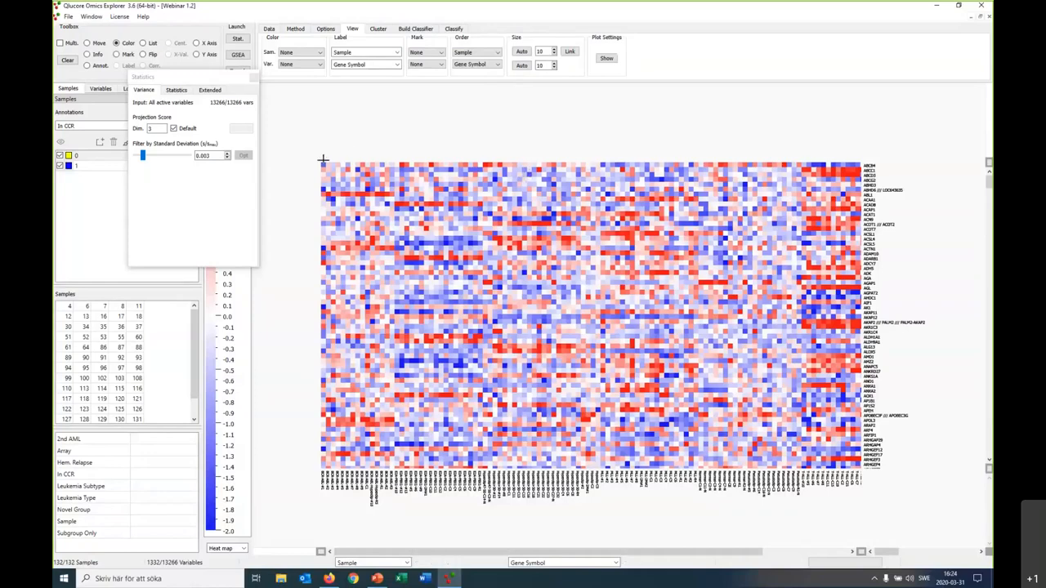
mouse_move(294, 500)
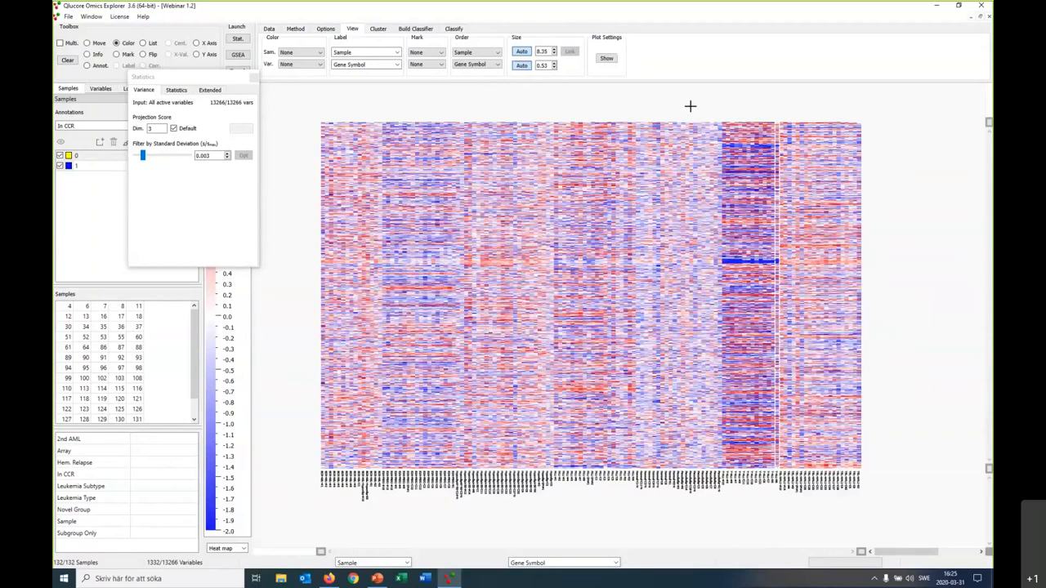
mouse_move(630, 118)
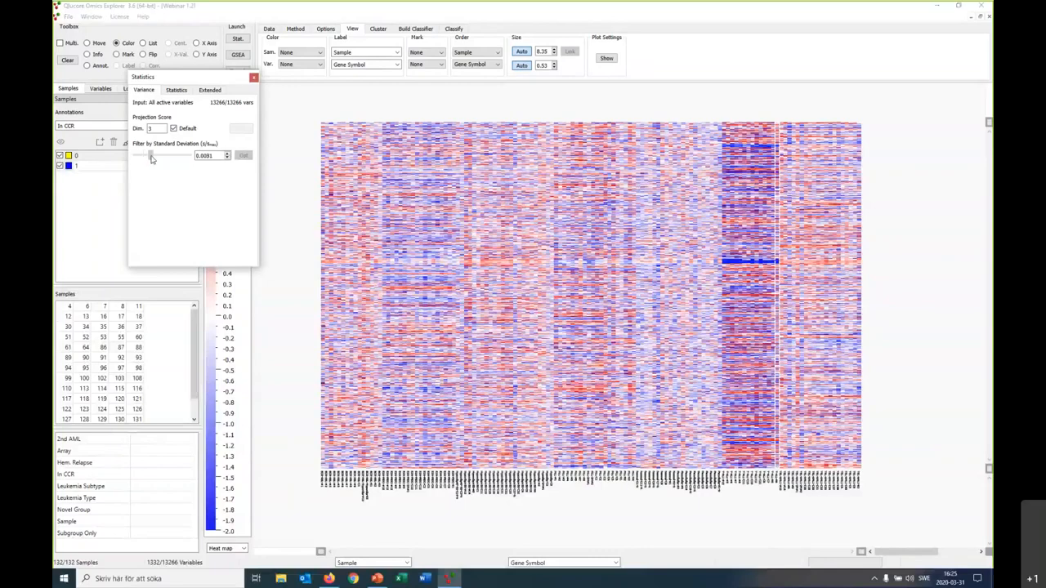
Raise the standard-deviation filter so the heat map keeps about 748 high-variance genes
left_click_drag(150, 156, 168, 155)
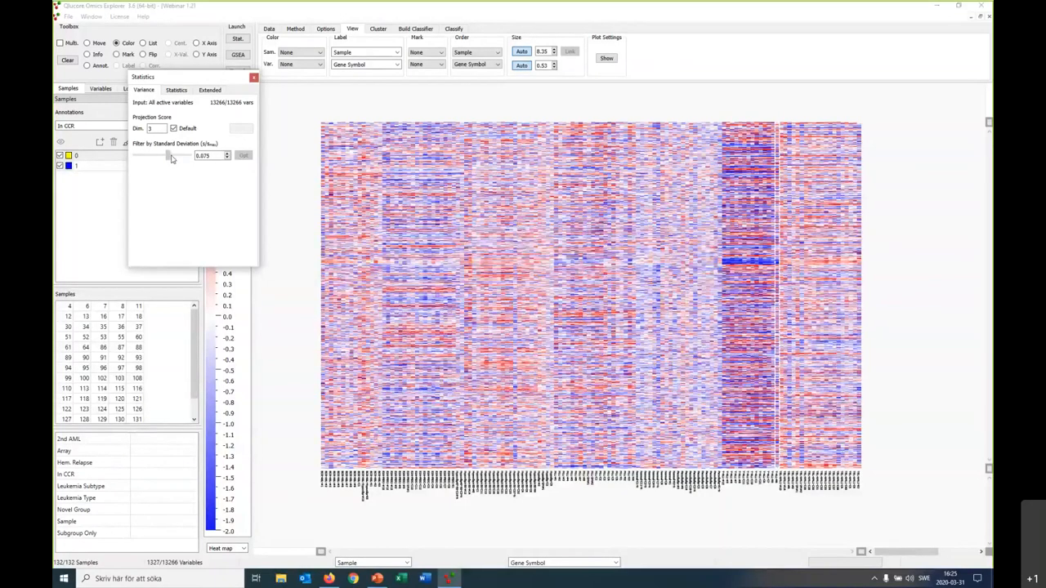
left_click_drag(167, 156, 174, 155)
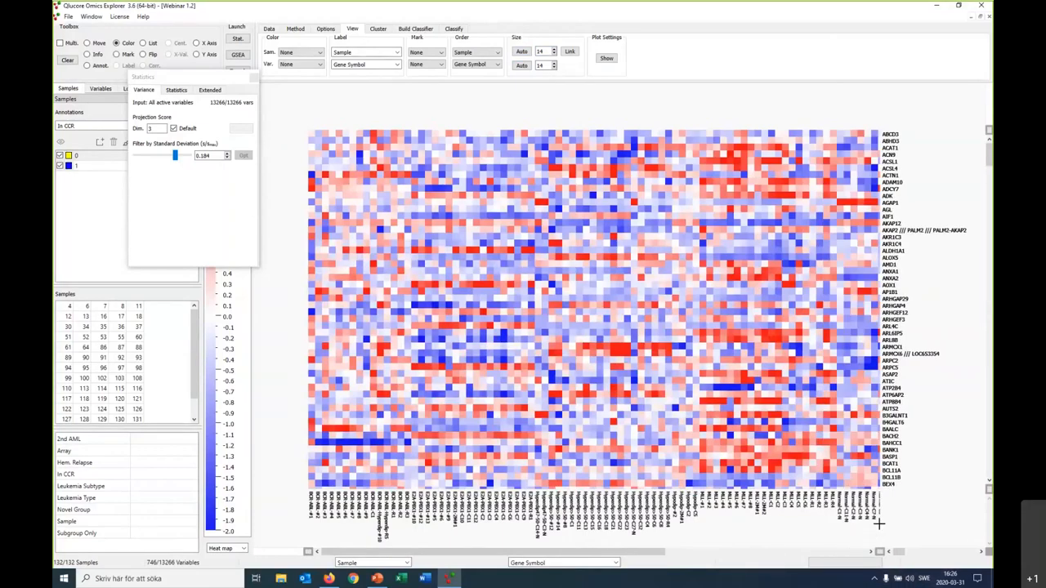
mouse_move(977, 417)
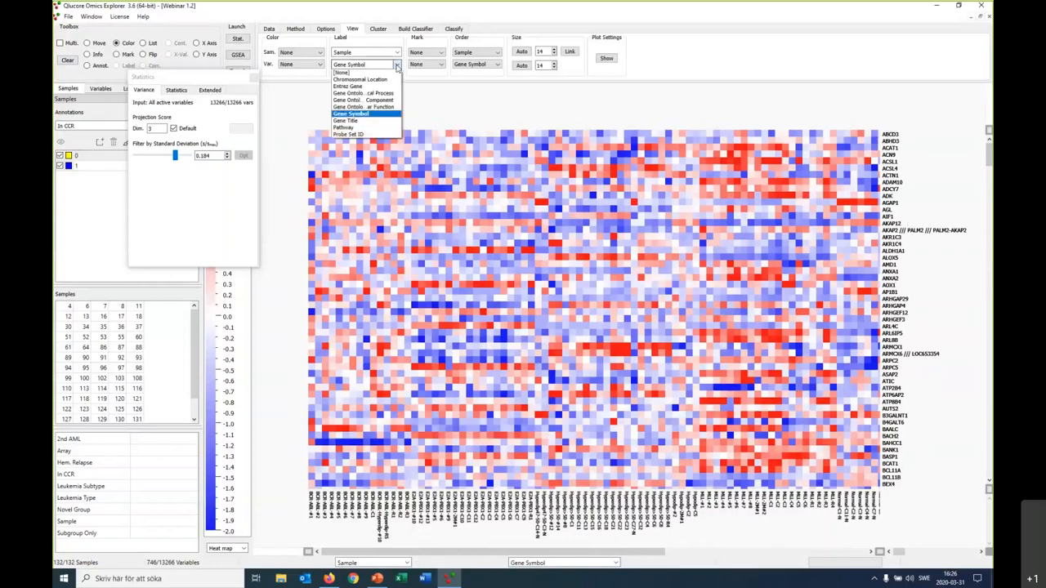
Label genes by Gene Symbol (after trying Entrez Gene) and samples by Leukemia Subtype
left_click(359, 85)
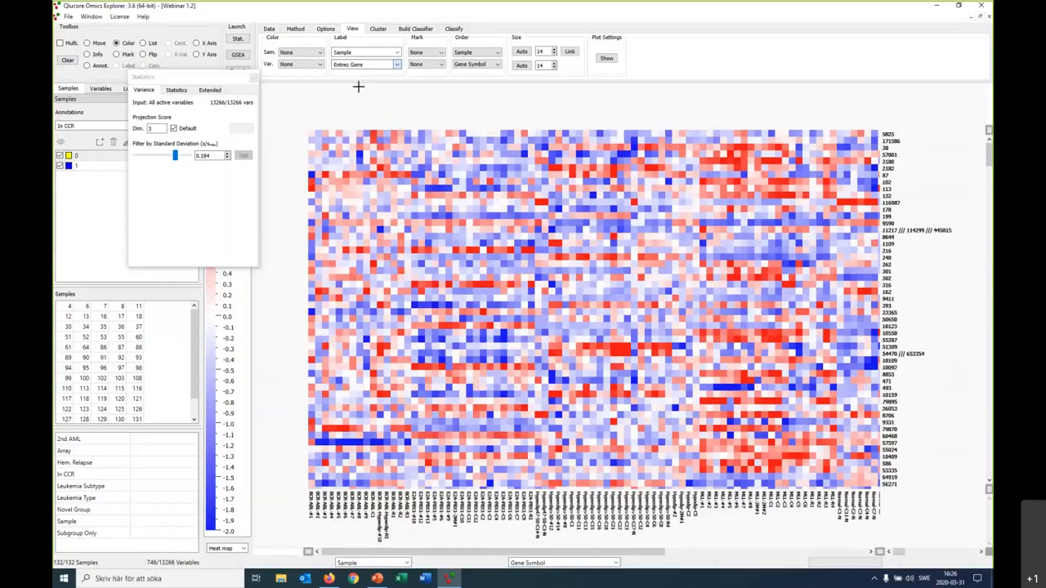
left_click(395, 64)
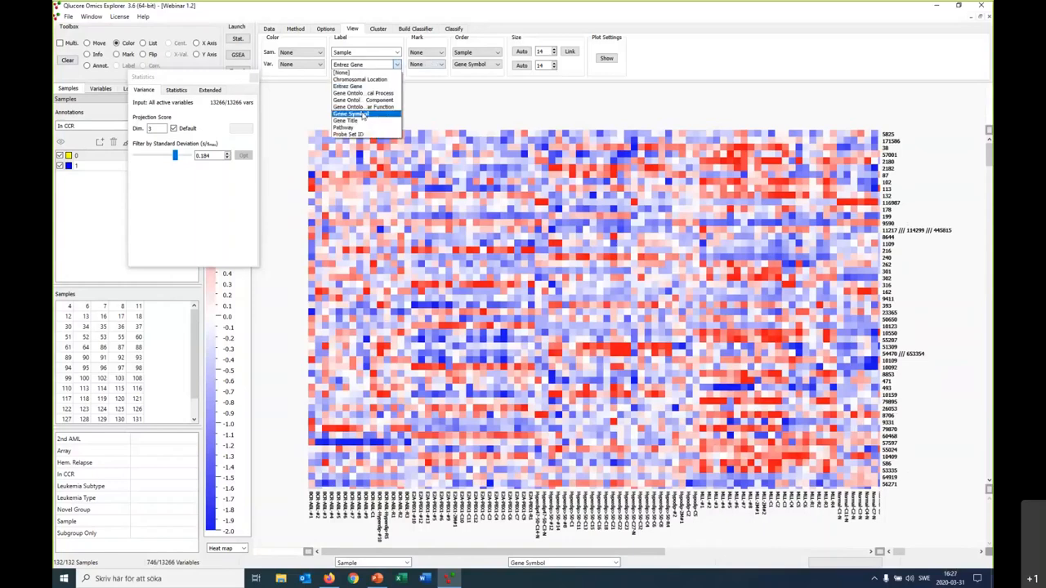
left_click(350, 114)
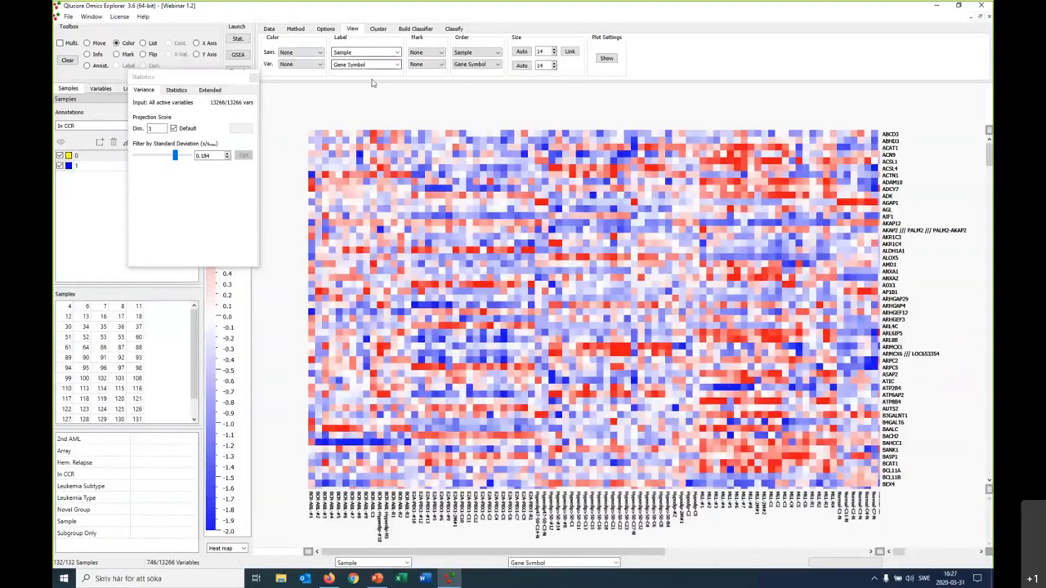
left_click(393, 51)
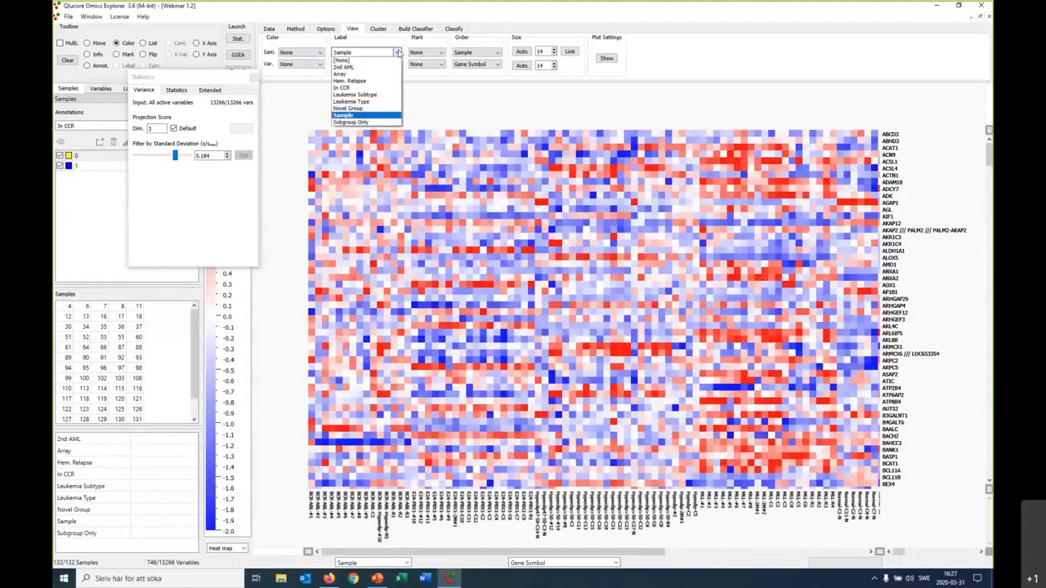
left_click(370, 98)
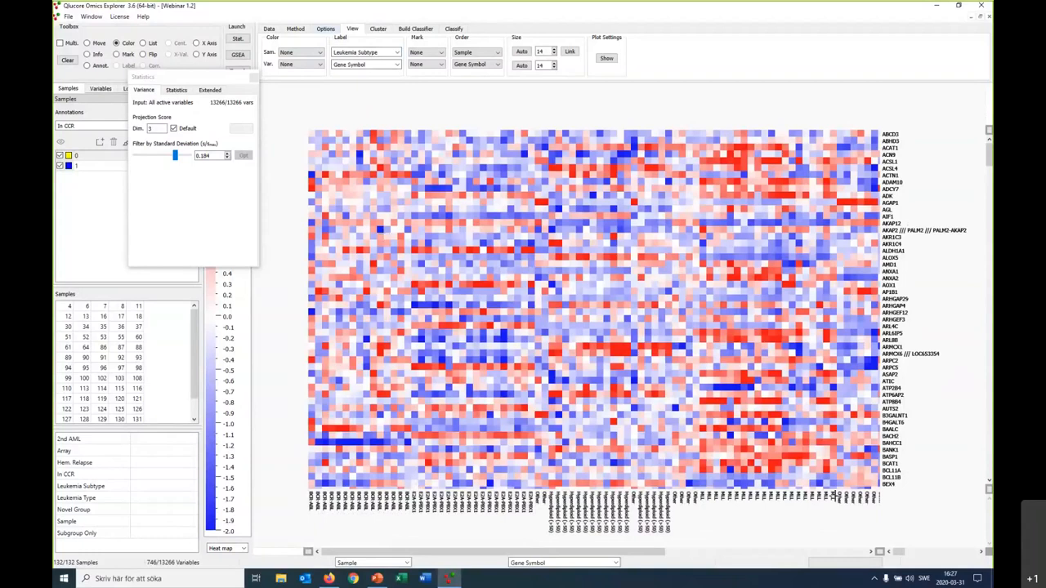
mouse_move(465, 528)
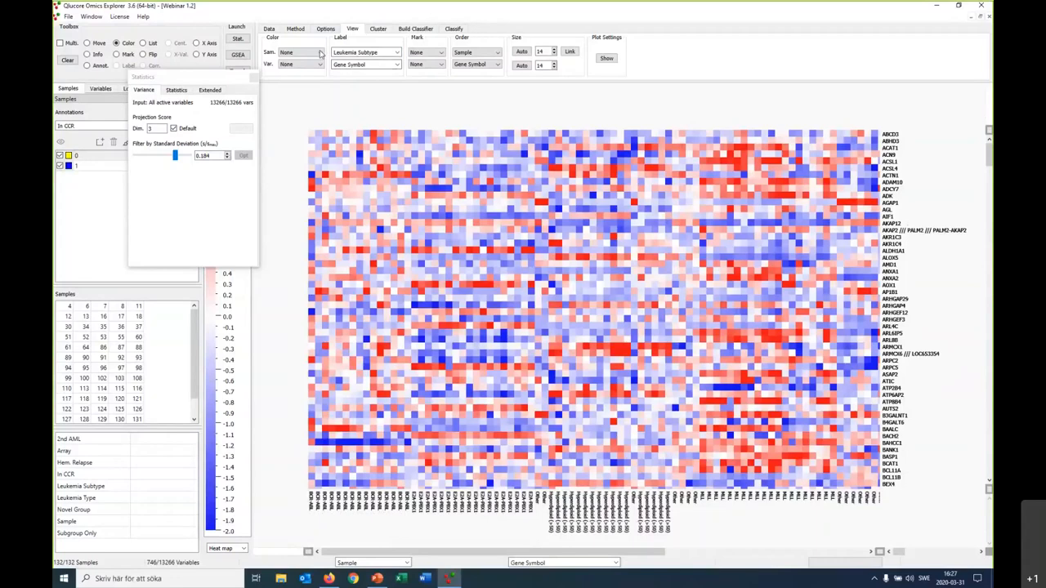
Colour genes by p-value and samples by annotation, adding extra annotation colour bars
left_click(318, 65)
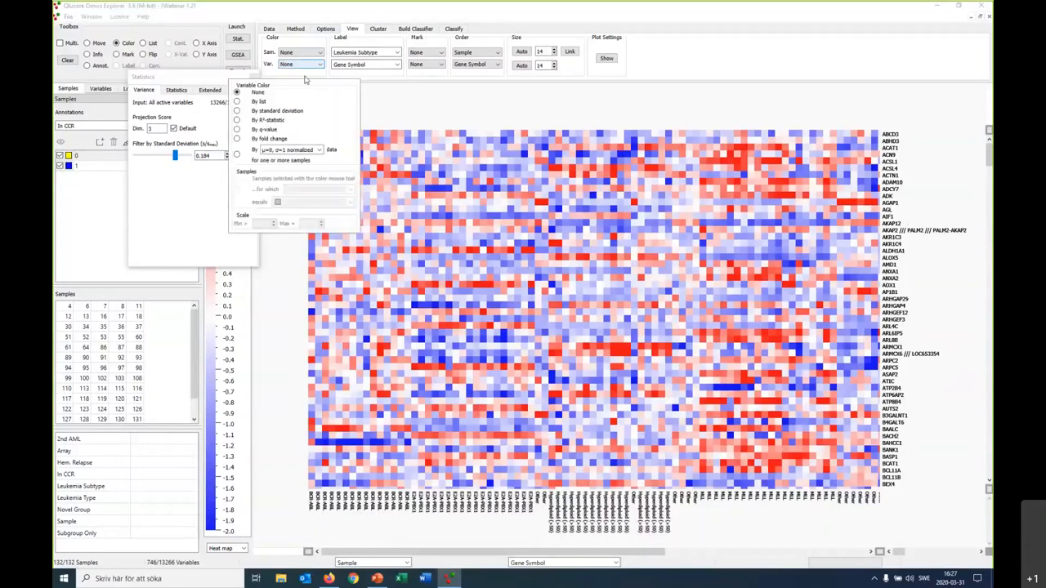
left_click(240, 129)
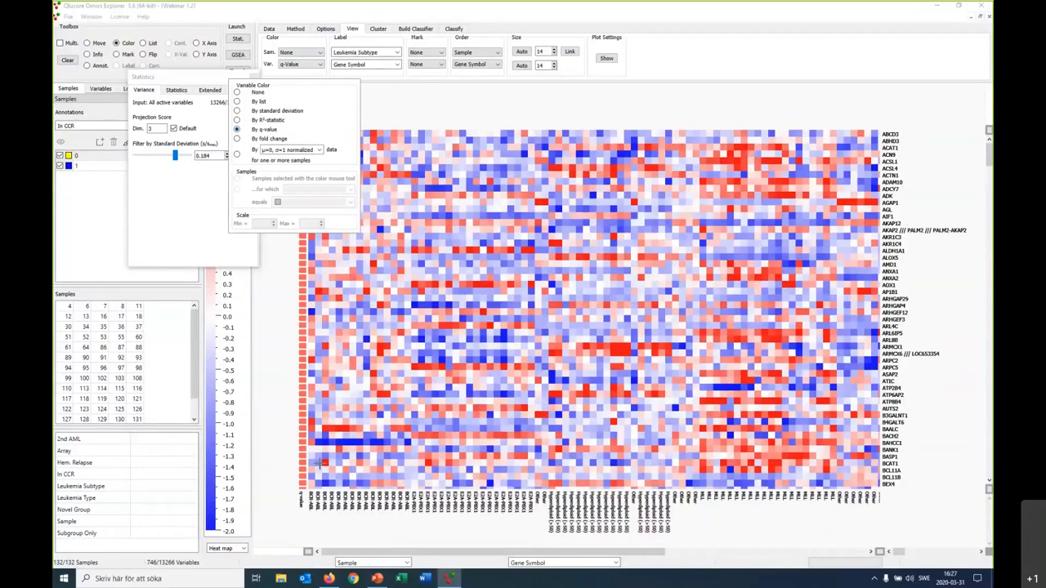
left_click(294, 52)
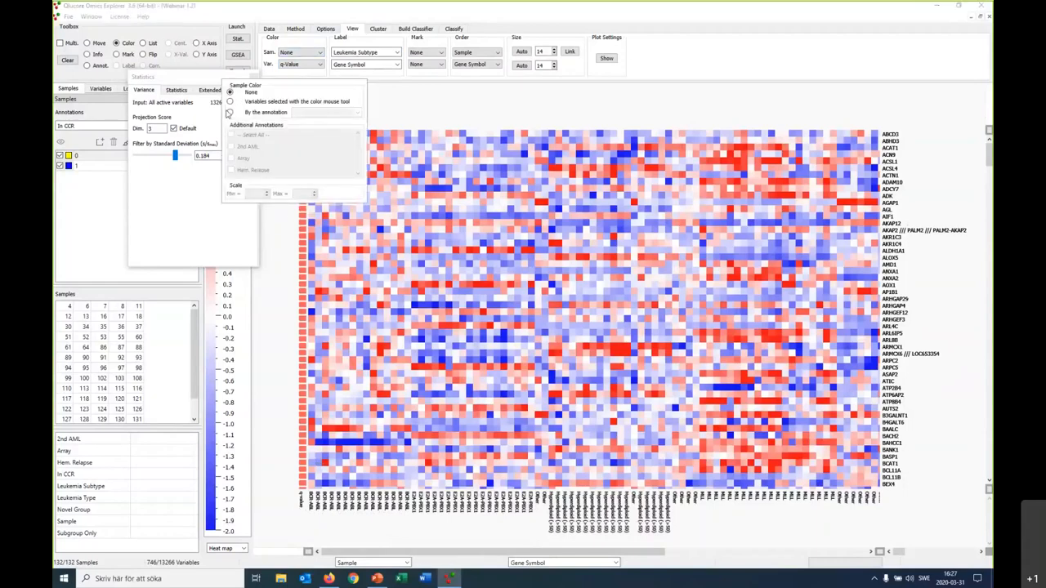
left_click(232, 112)
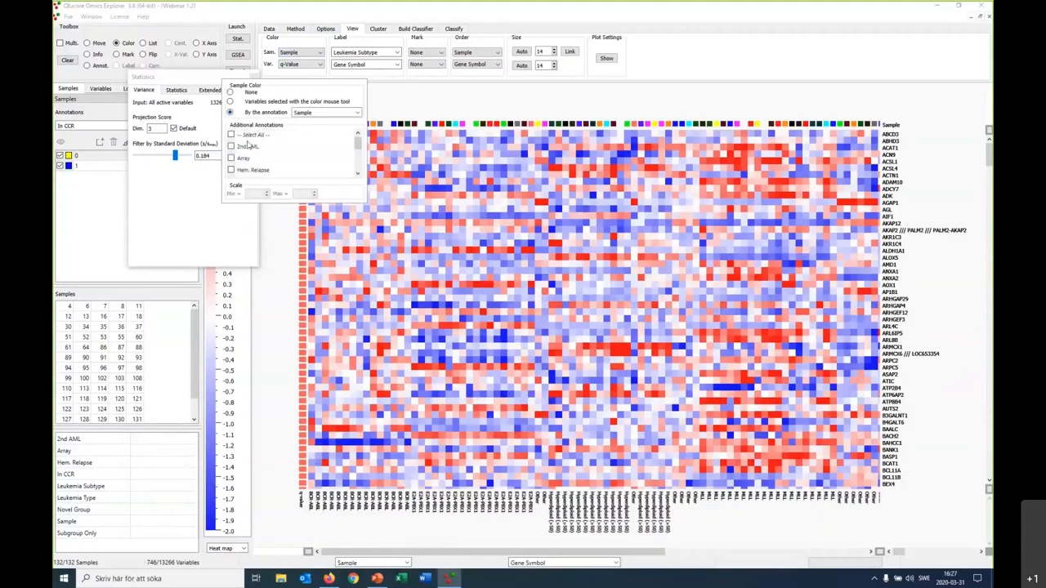
left_click(232, 147)
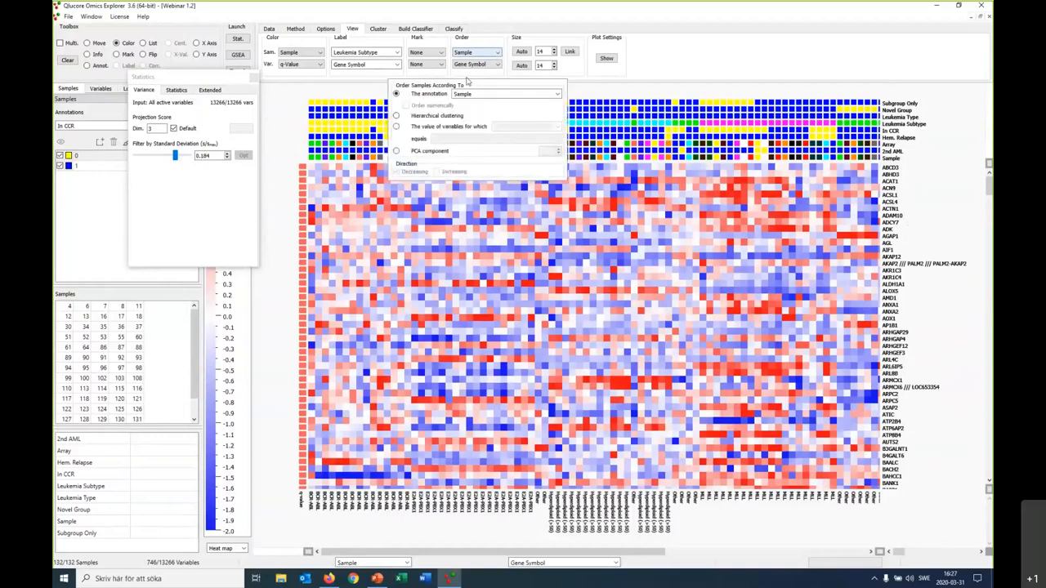
Order samples by the In CCR annotation instead of clustering and recolour one group green
left_click(395, 115)
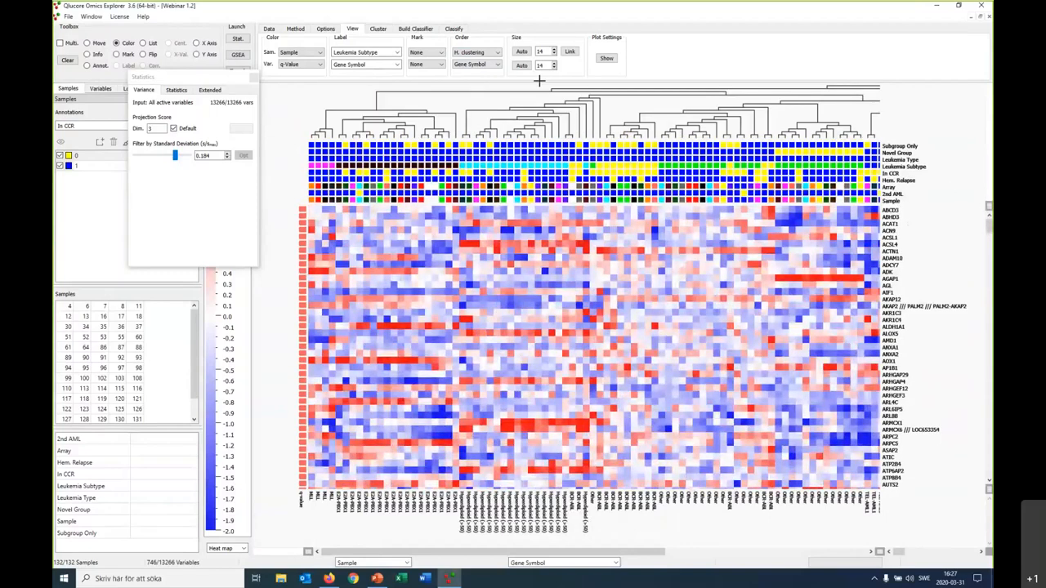
left_click(493, 50)
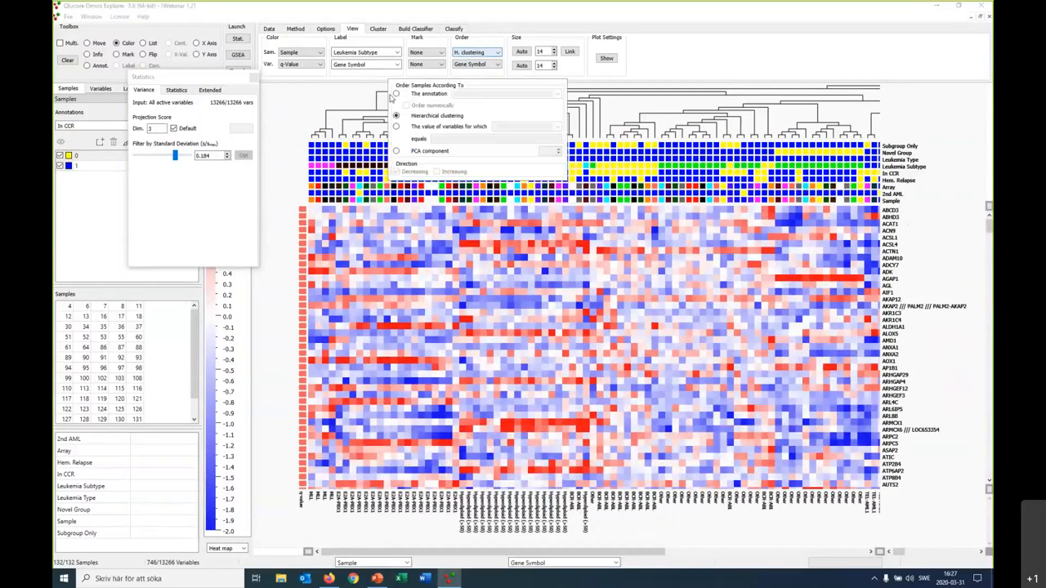
left_click(557, 93)
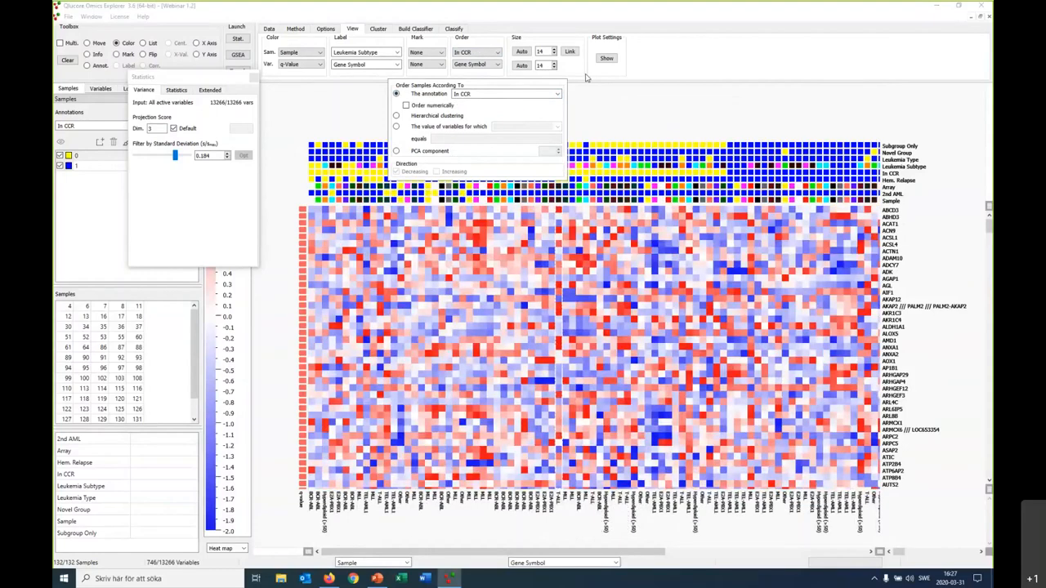
left_click(575, 78)
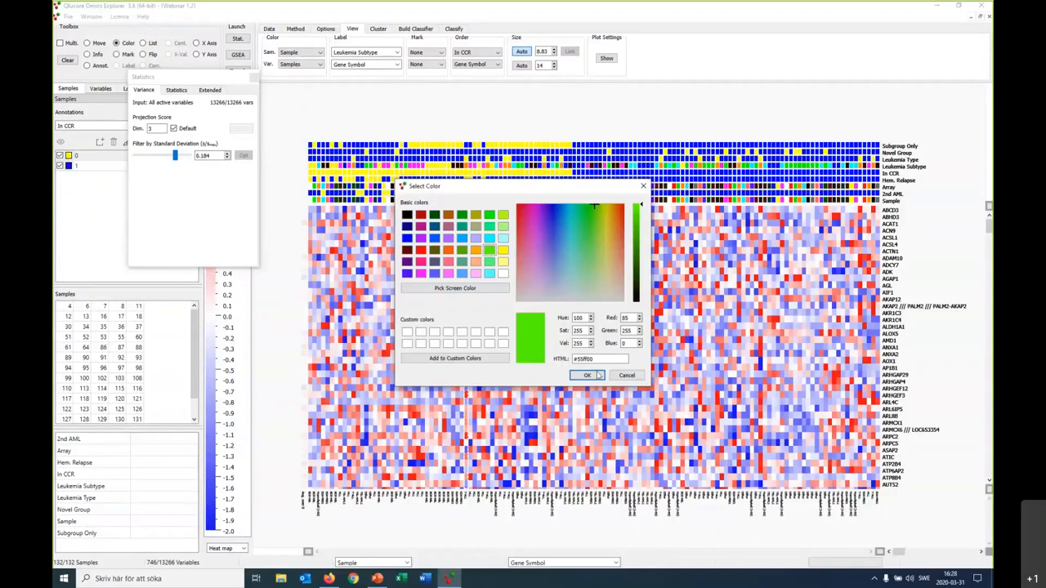
left_click(587, 375)
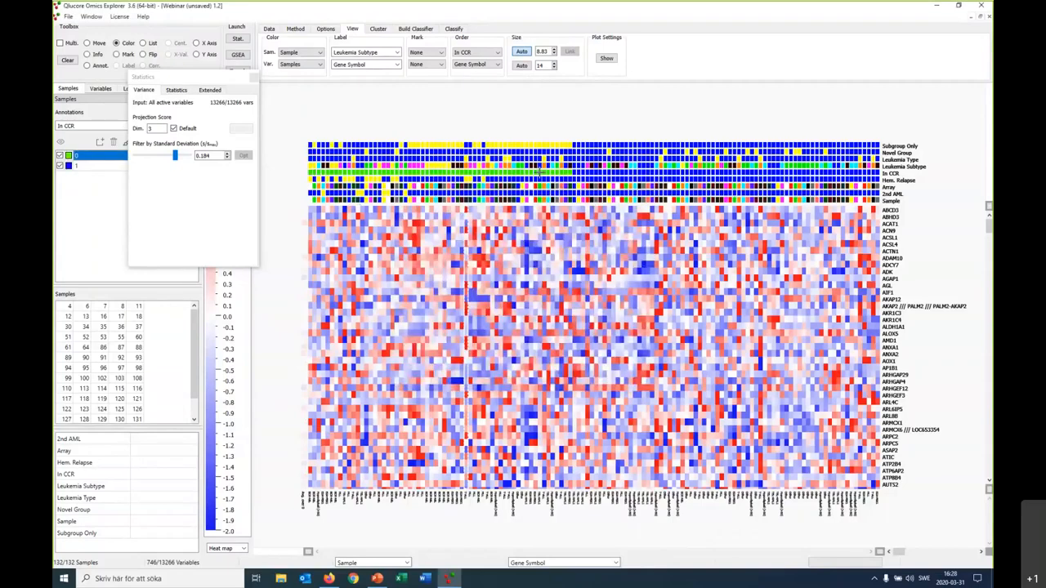
mouse_move(962, 157)
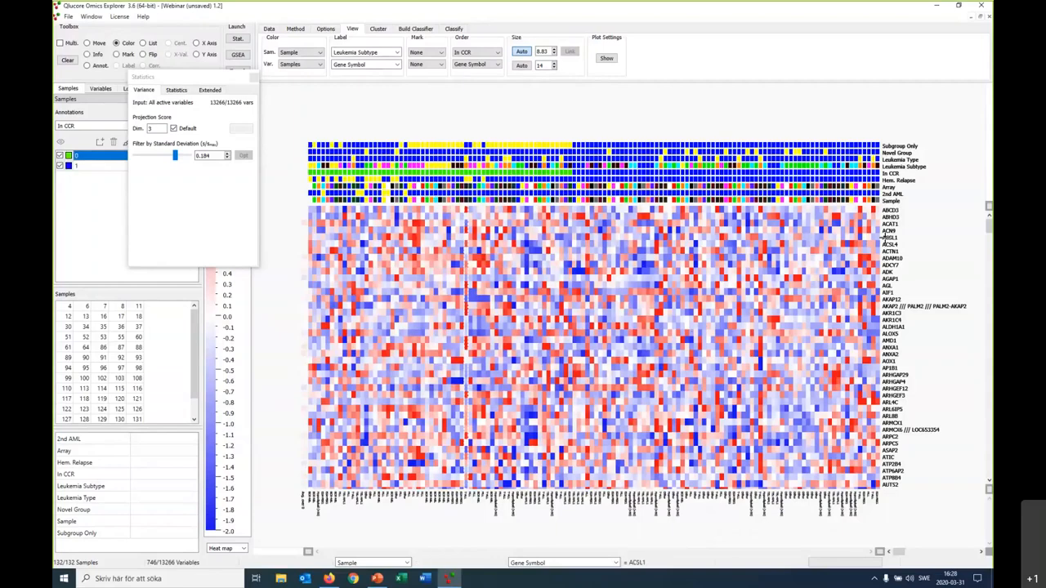
Adjust the heat map's cell width/height scaling, keeping the blue-to-red colour scale after a red-green trial
left_click(603, 58)
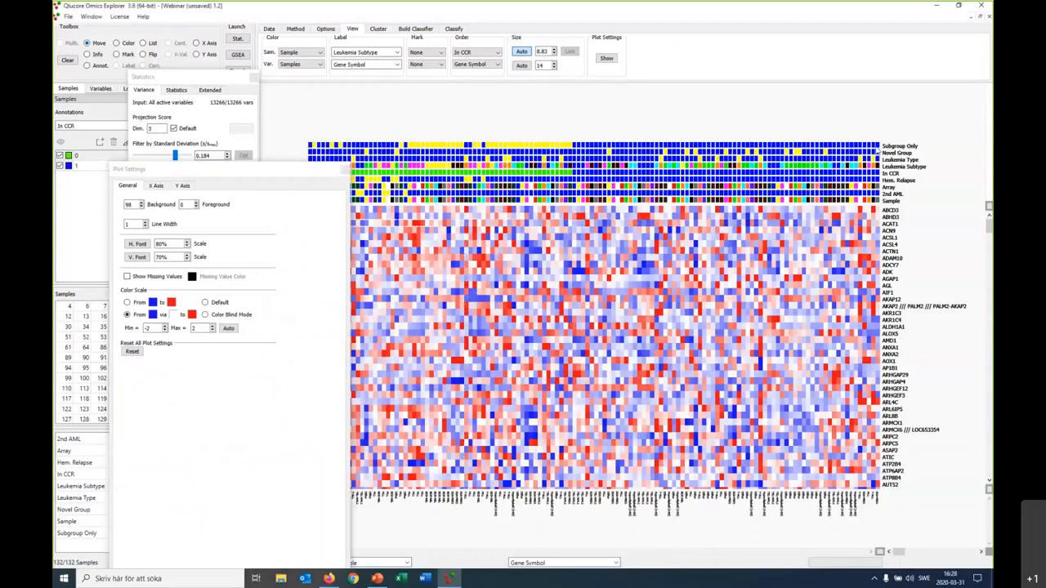
mouse_move(895, 293)
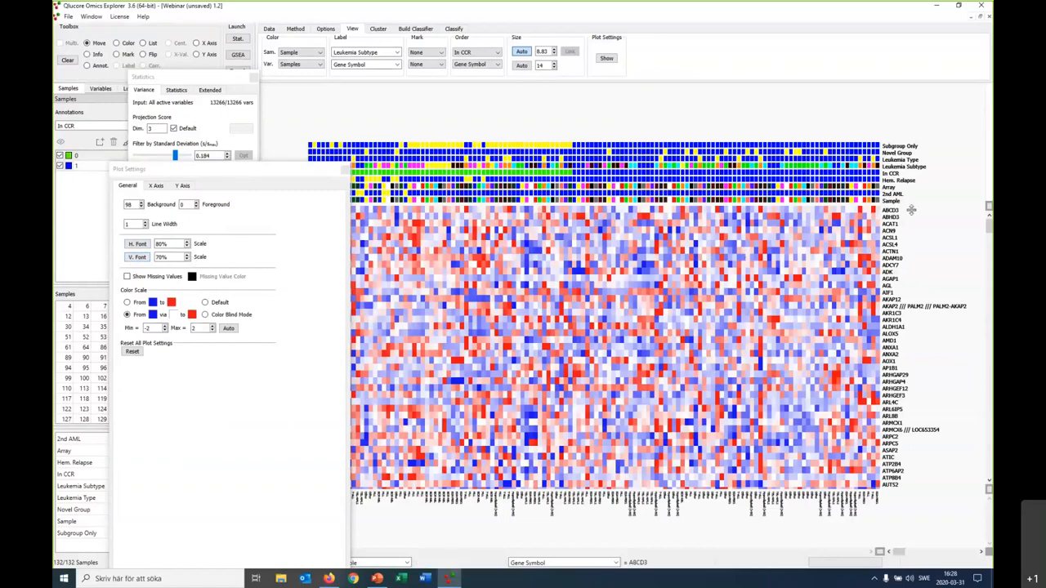
mouse_move(908, 210)
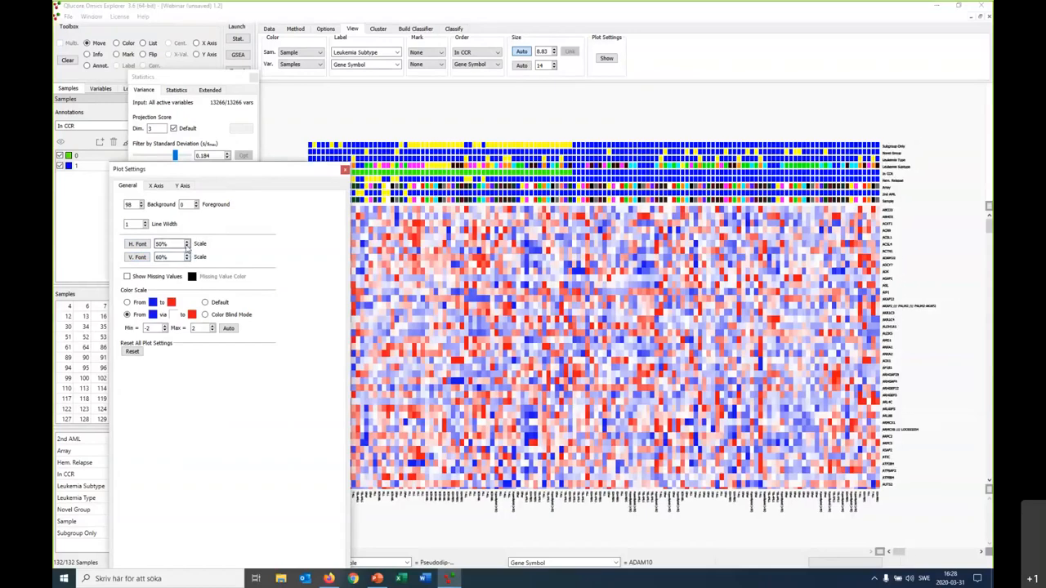
left_click(187, 243)
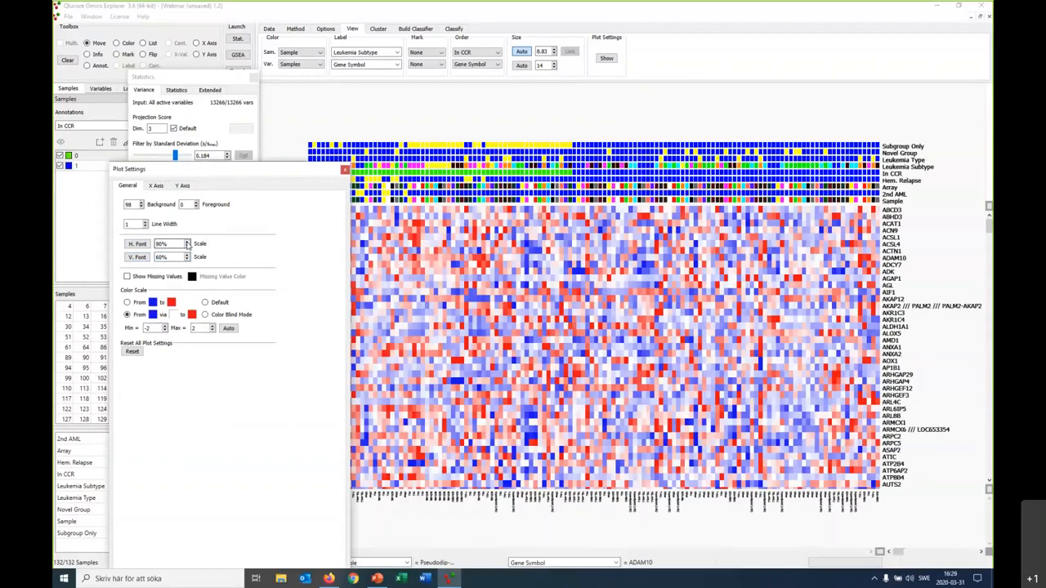
left_click(190, 243)
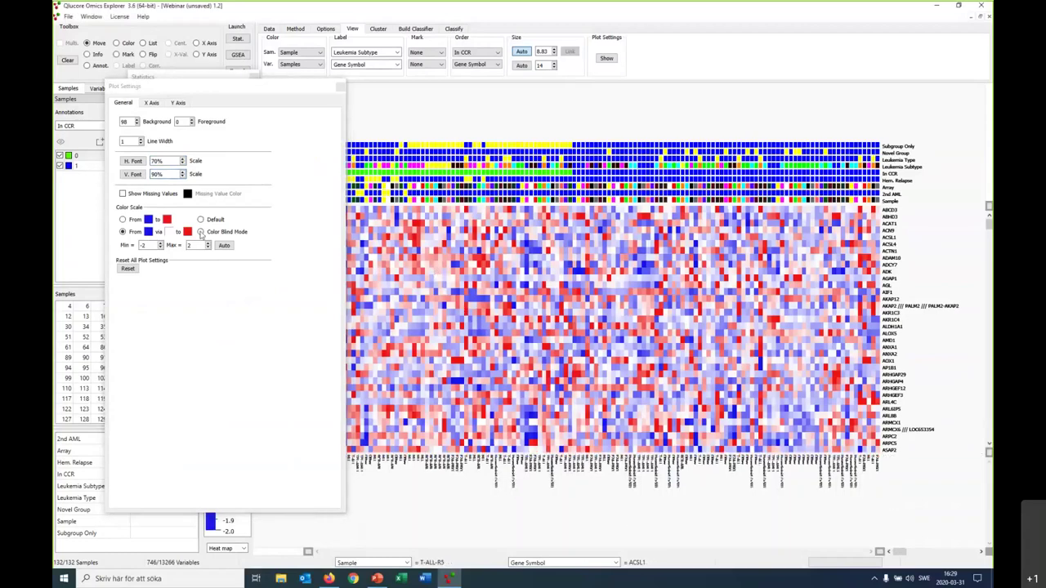
left_click(199, 232)
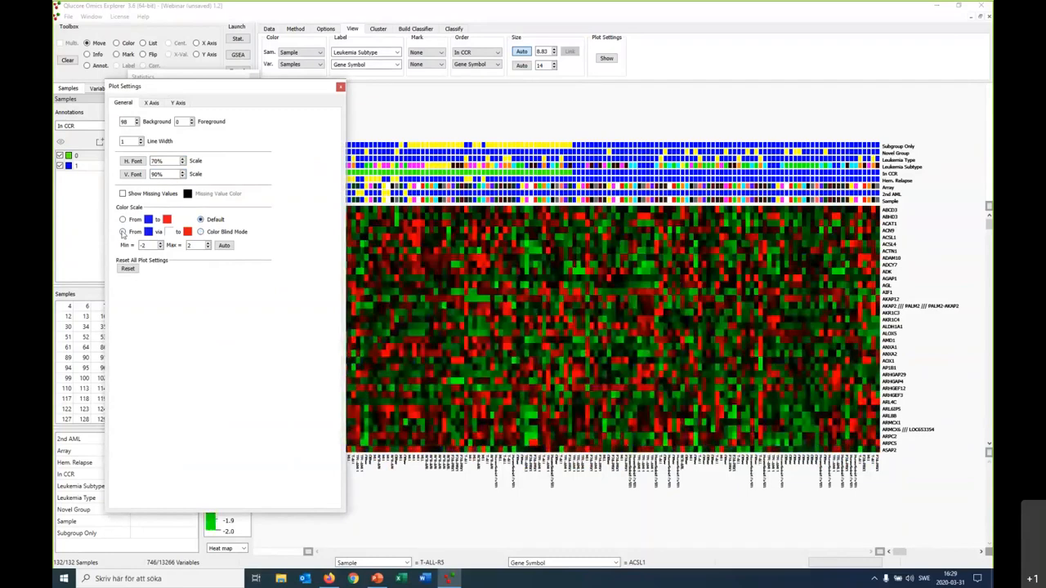
left_click(121, 232)
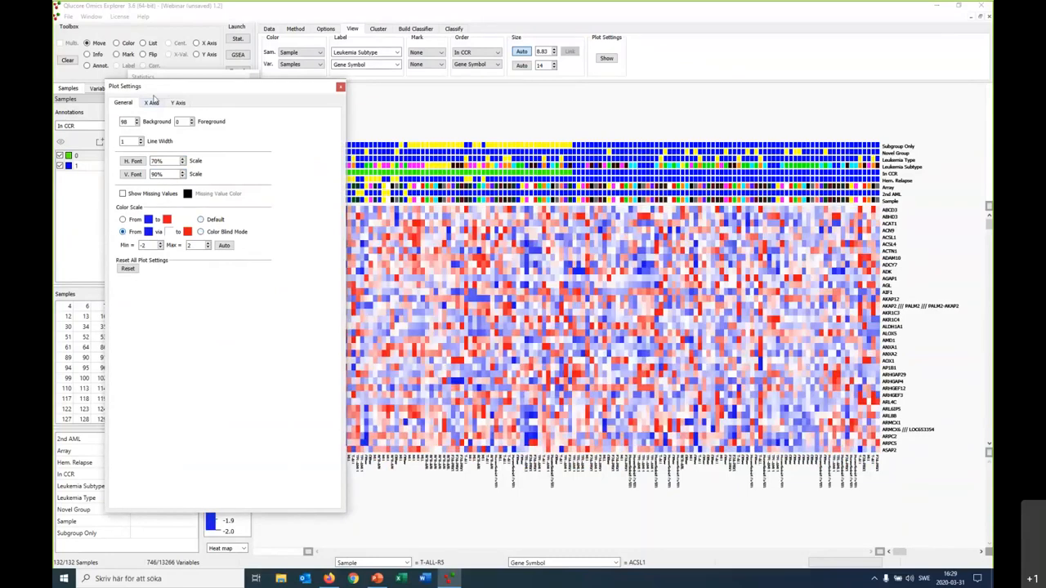
left_click(177, 101)
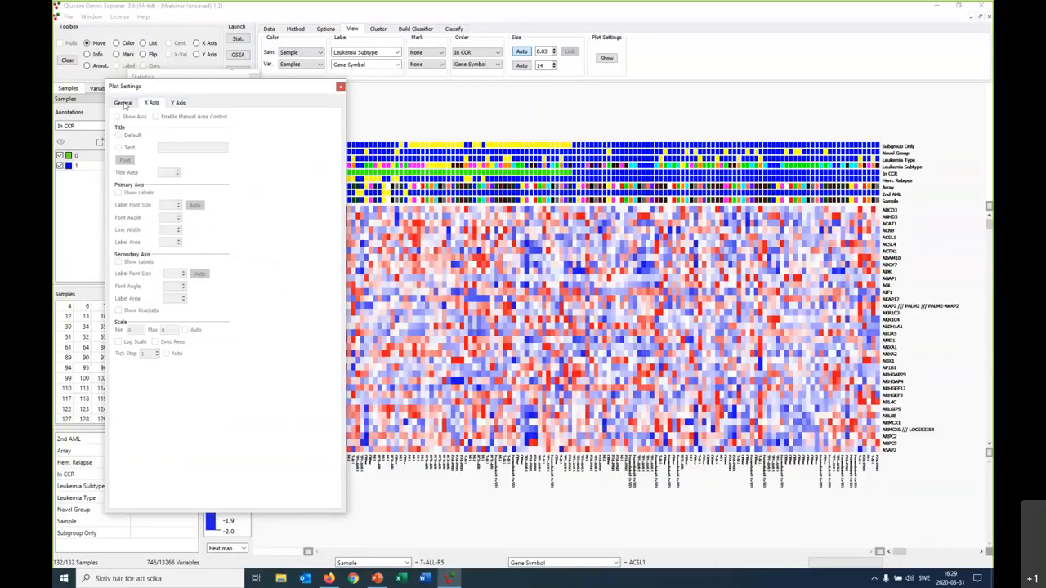
left_click(121, 102)
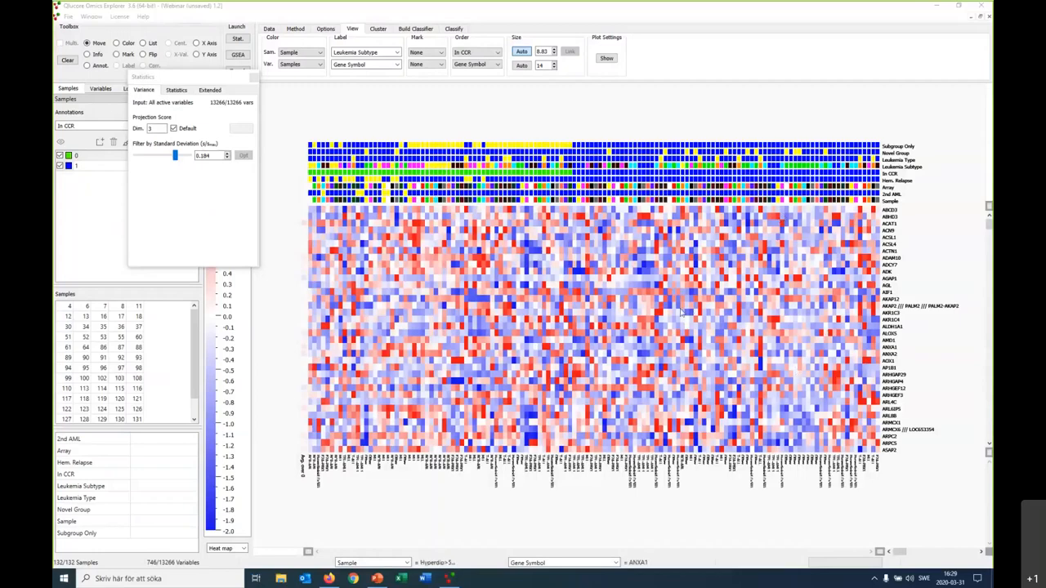
mouse_move(807, 301)
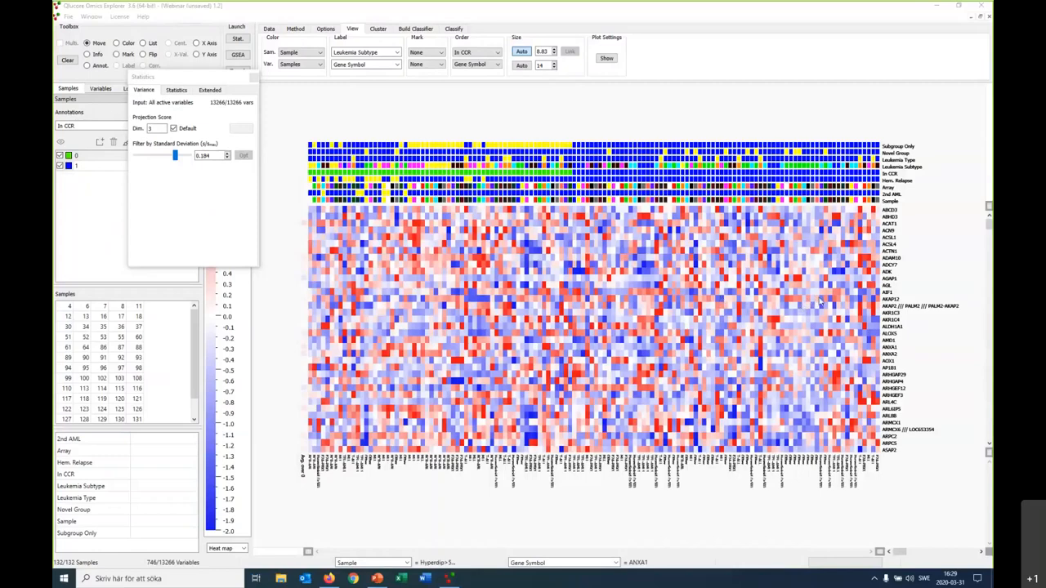
mouse_move(791, 300)
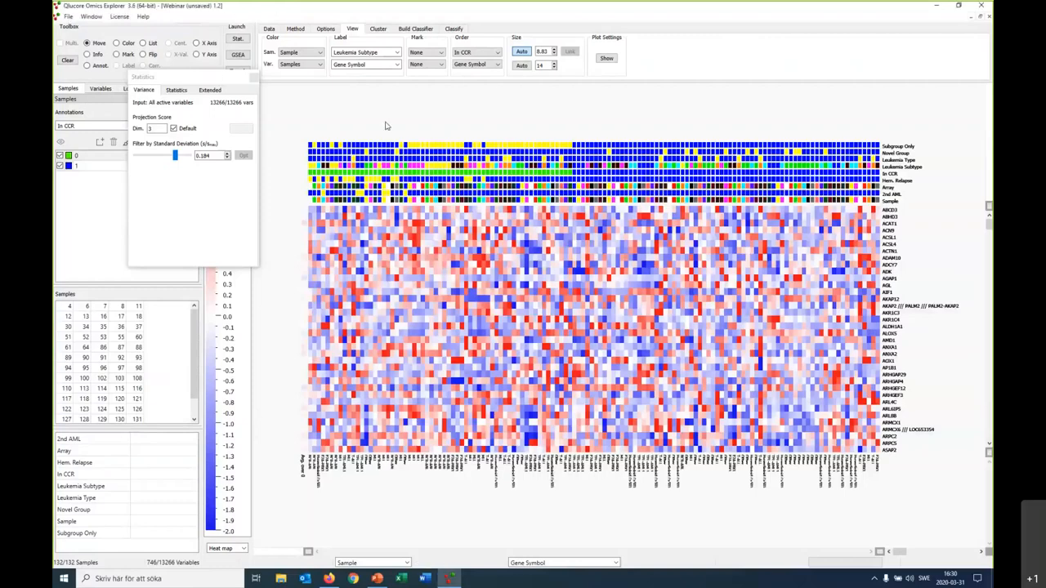
Copy the heat map image to the clipboard and bring PowerPoint to the front
right_click(549, 260)
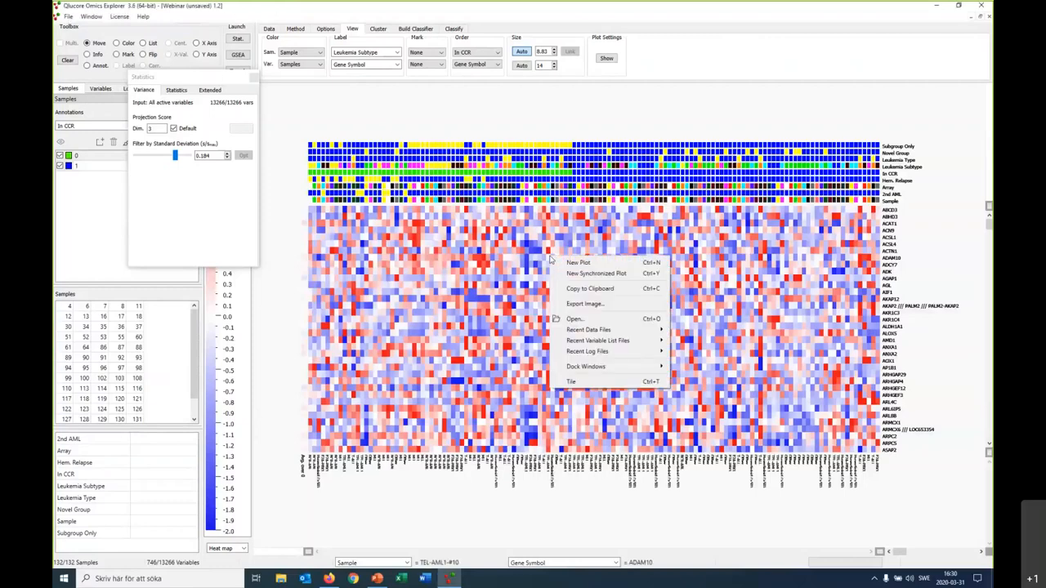
mouse_move(618, 288)
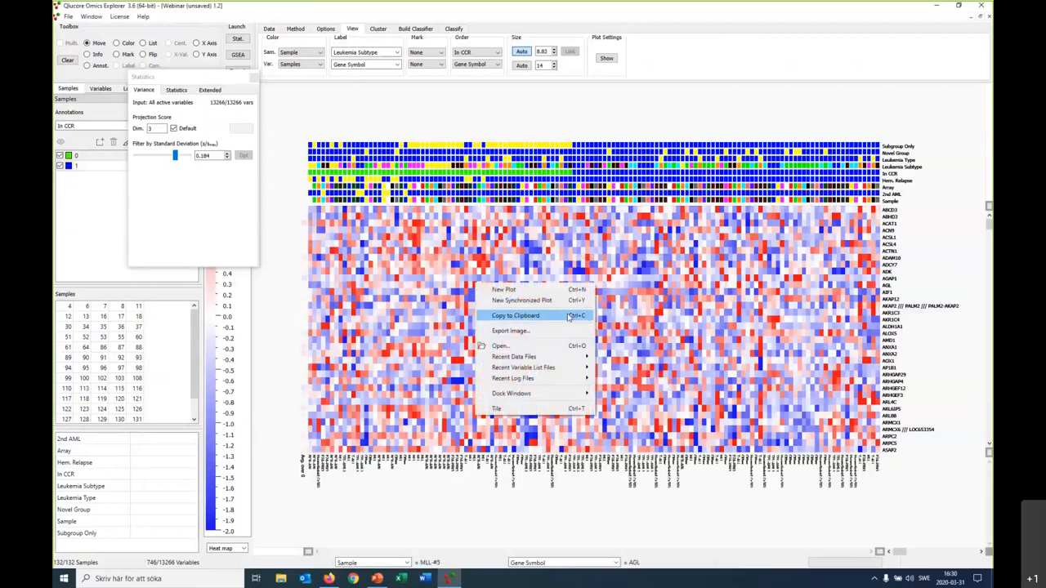
left_click(515, 315)
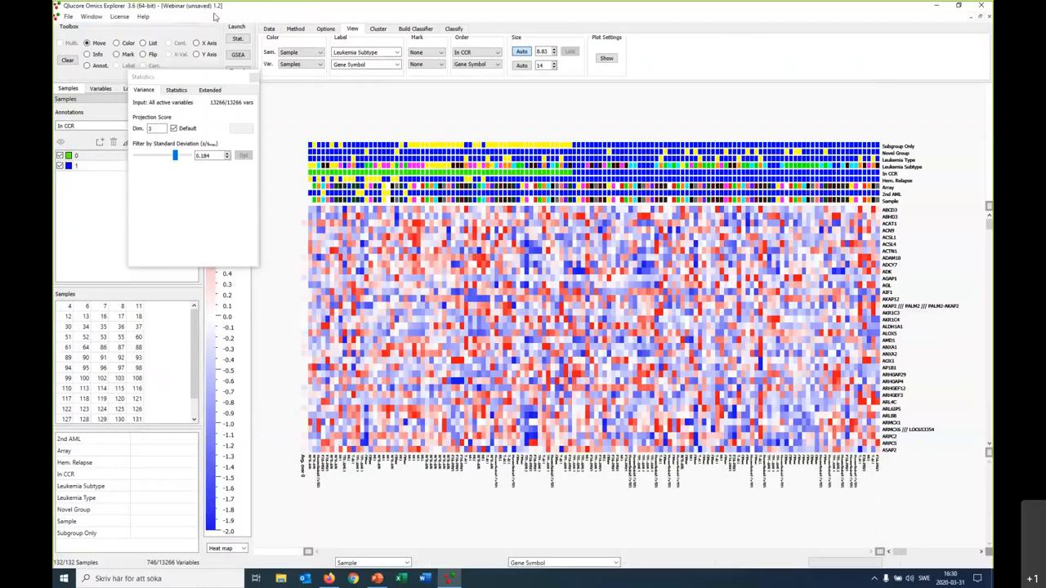
left_click(72, 16)
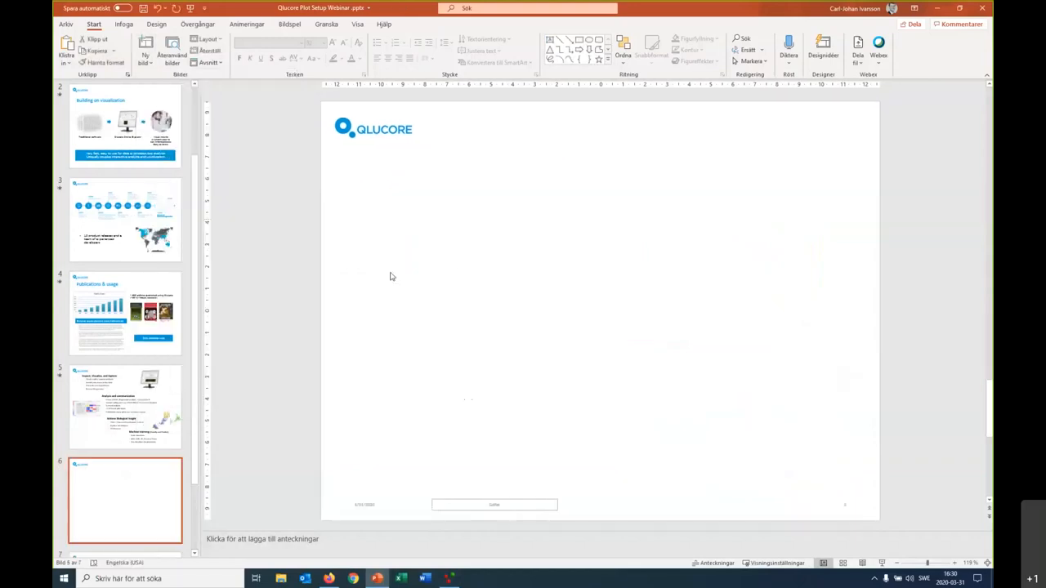
Paste the heat map image onto the empty Qlucore-branded slide
right_click(392, 276)
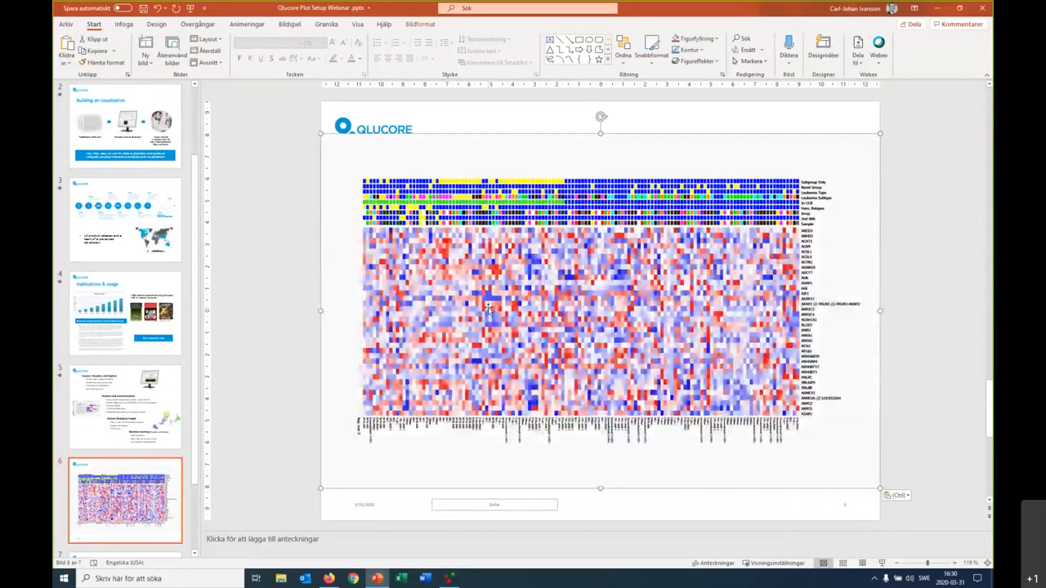
left_click(821, 46)
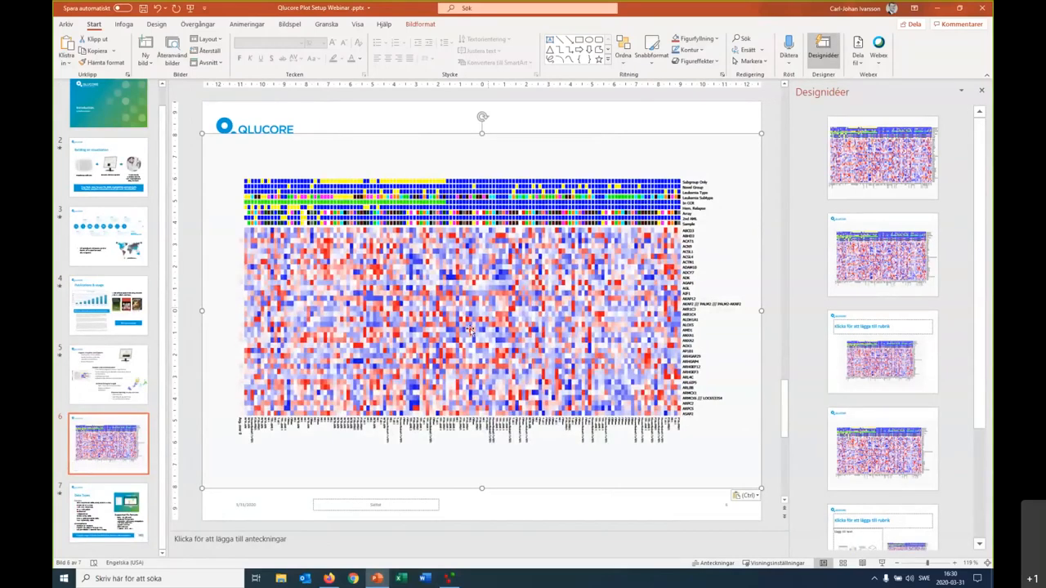
mouse_move(452, 579)
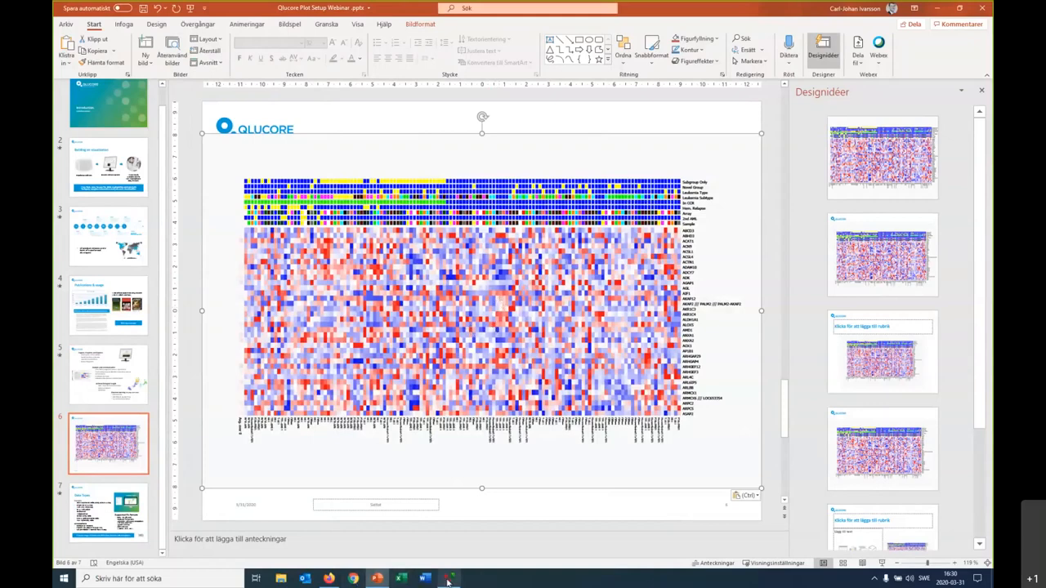
mouse_move(444, 580)
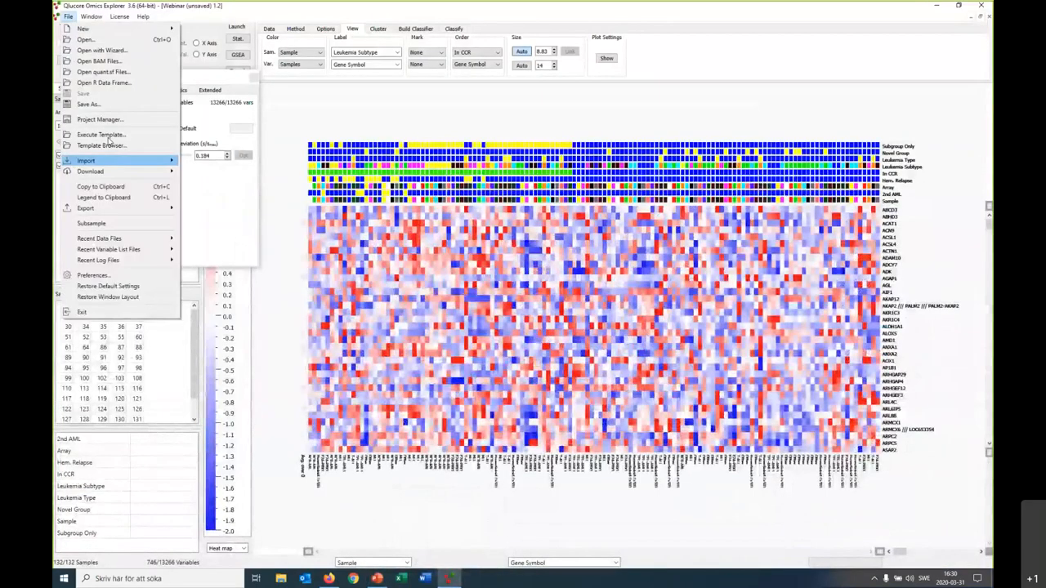
Copy the heat map's colour legend to the clipboard and switch to PowerPoint
left_click(100, 187)
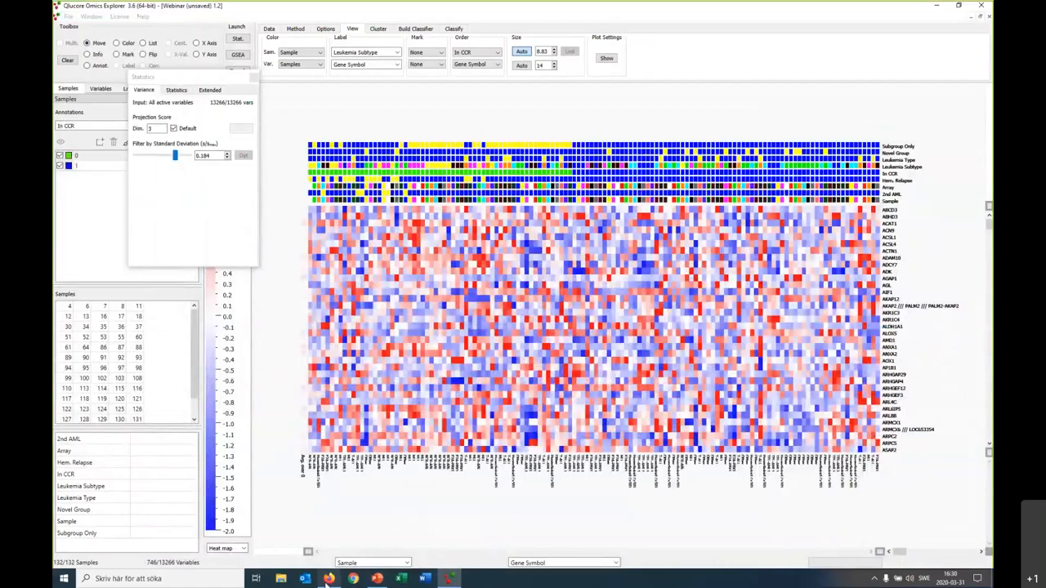
mouse_move(399, 579)
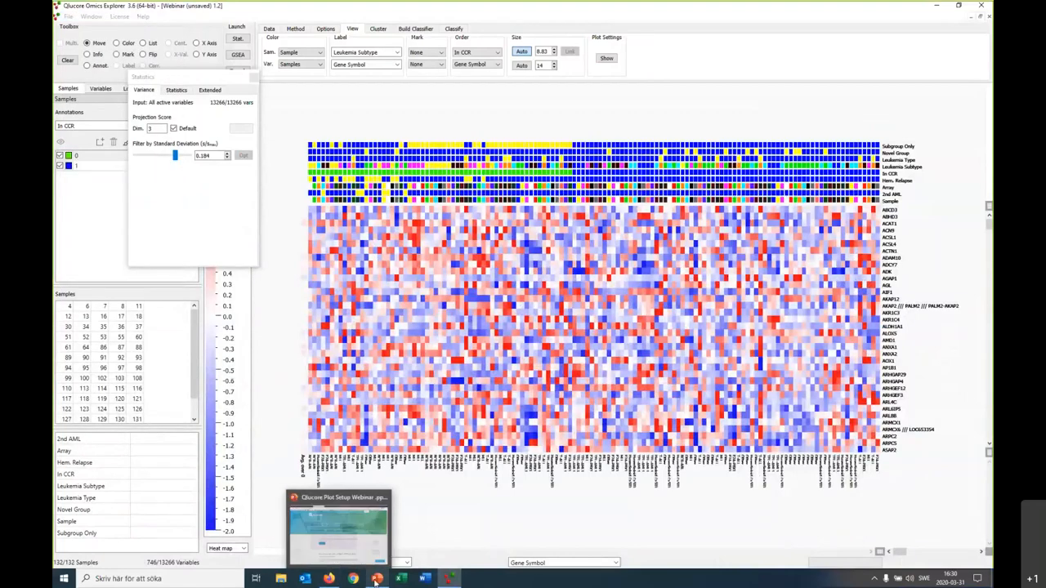
left_click(337, 520)
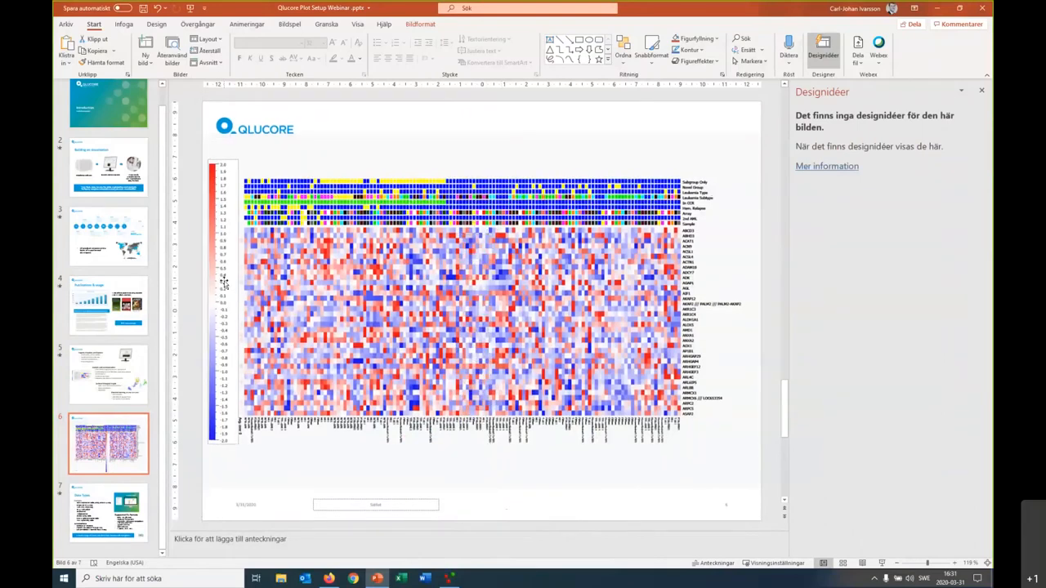
Select the pasted colour legend to position it left of the heat map
left_click(223, 286)
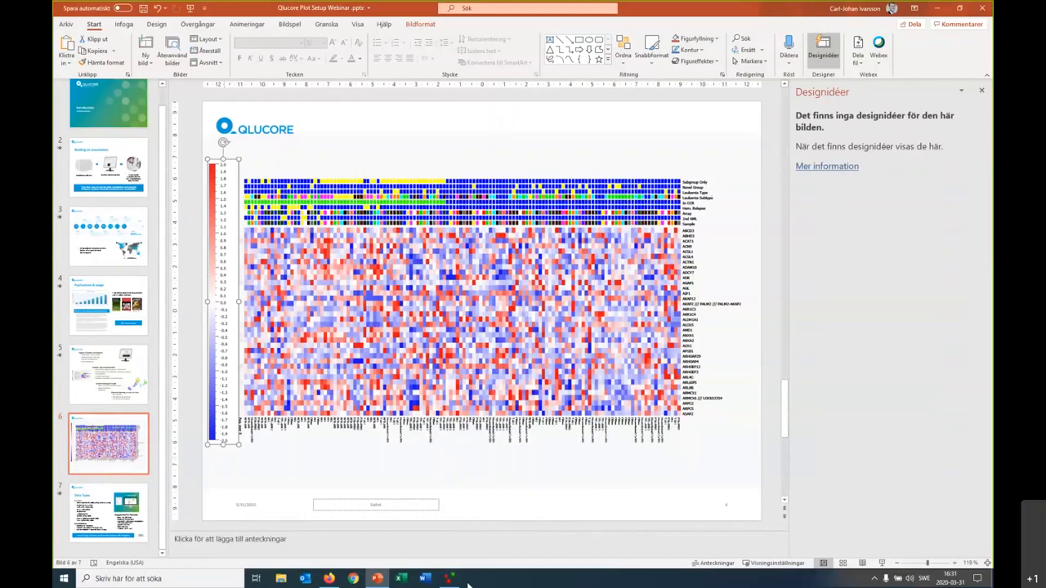
mouse_move(444, 579)
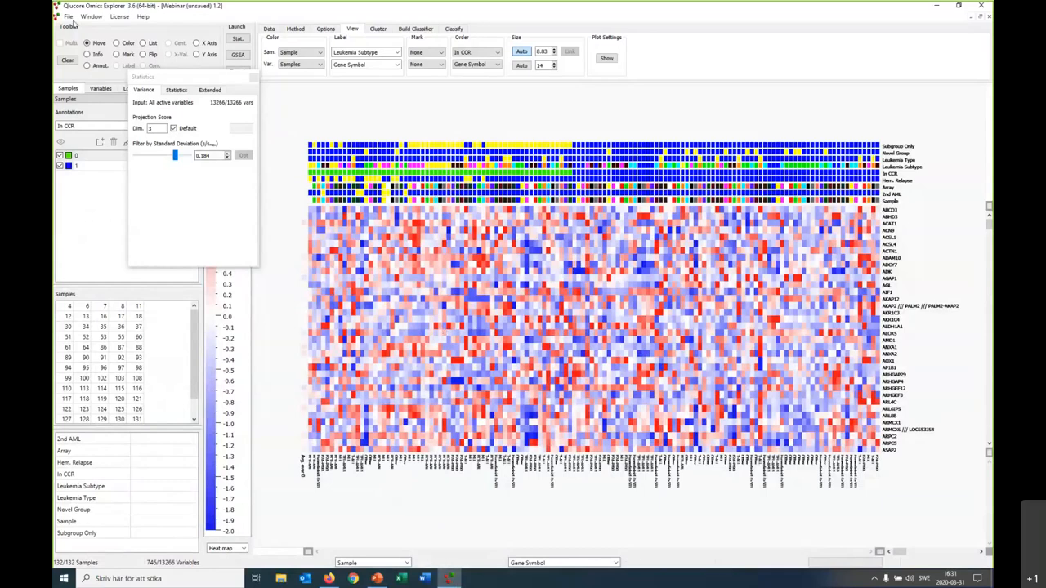
Export the heat map as an image, saving it as test.jpg in JPEG format
left_click(72, 16)
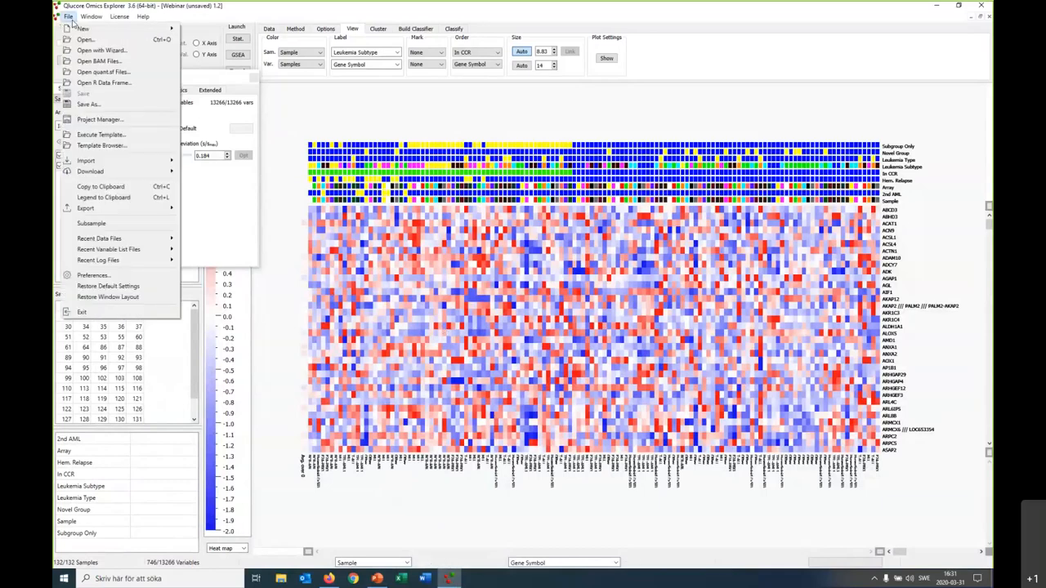
mouse_move(107, 196)
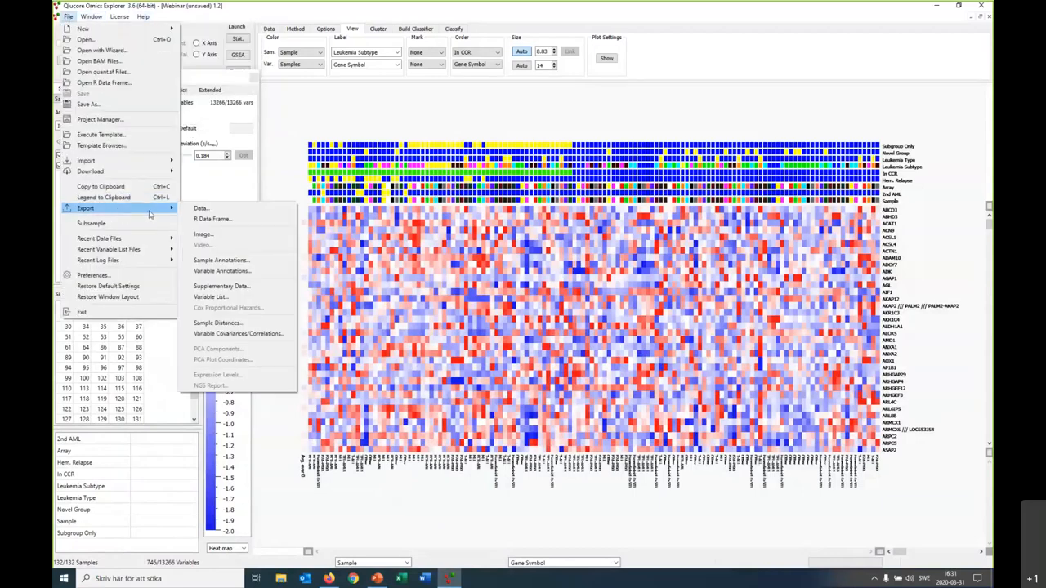
mouse_move(204, 232)
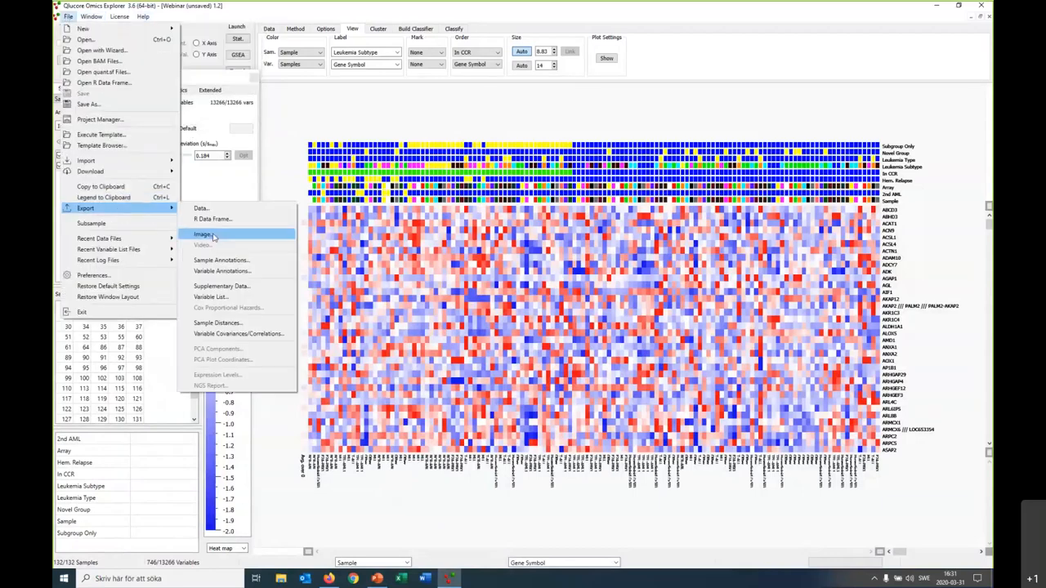
left_click(202, 235)
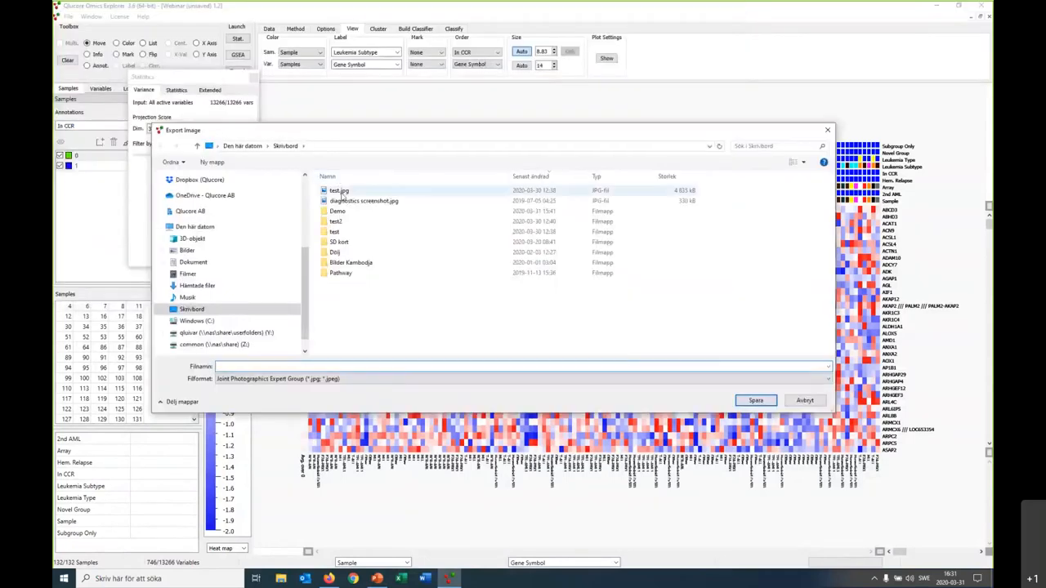
left_click(342, 189)
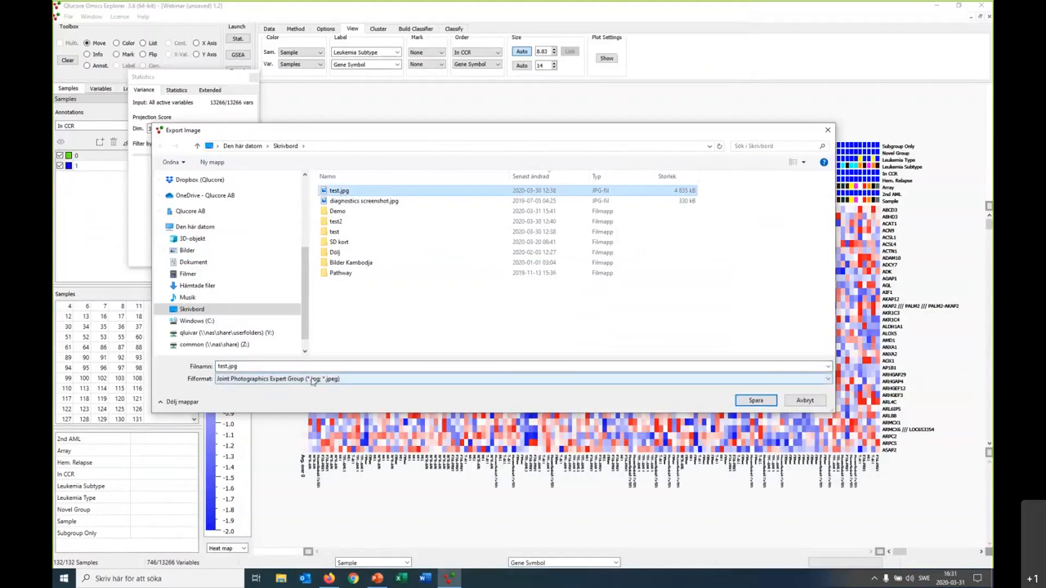
left_click(823, 369)
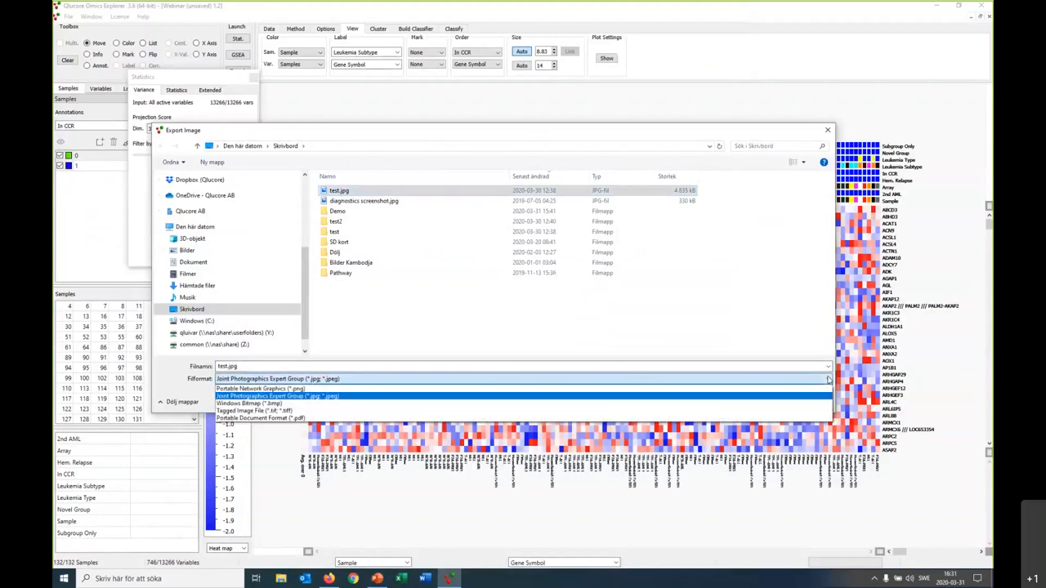
mouse_move(269, 387)
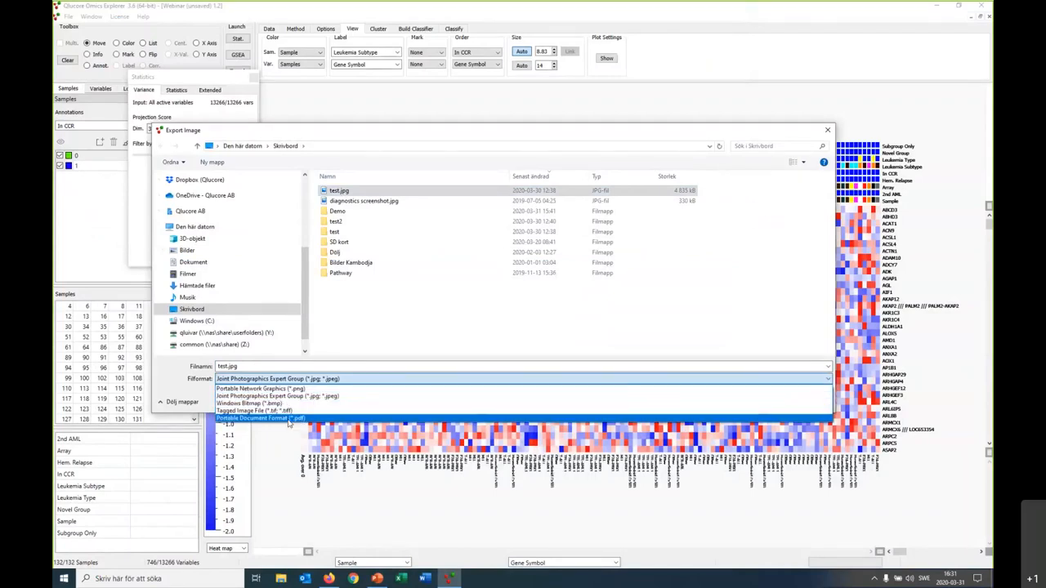
mouse_move(301, 419)
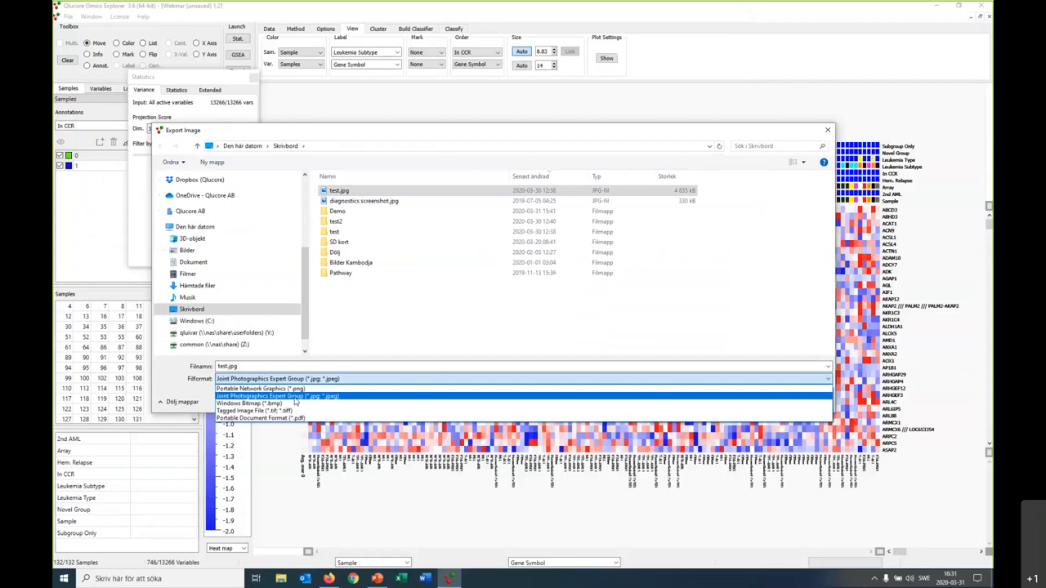
left_click(281, 397)
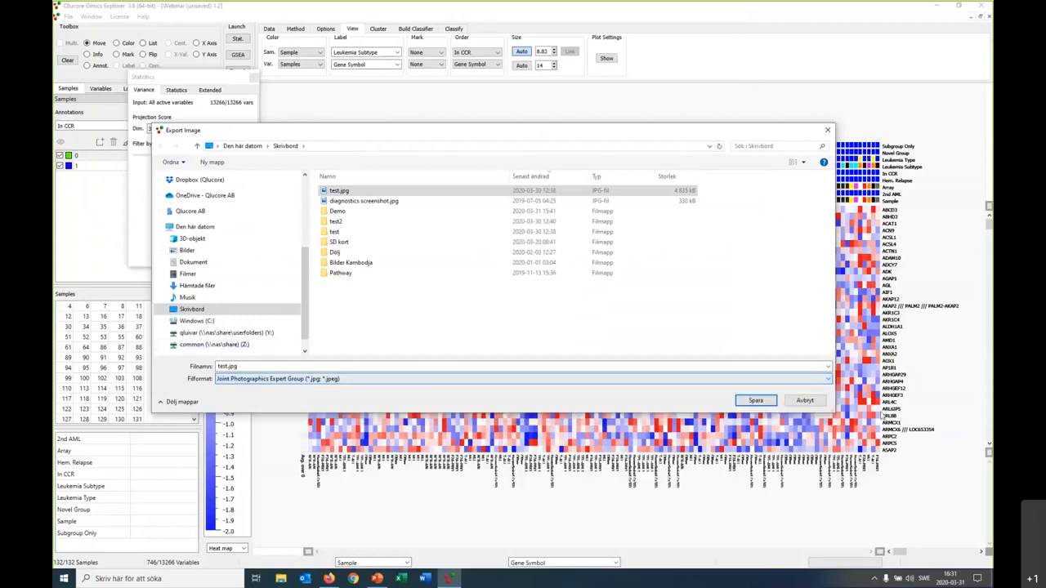
left_click(755, 400)
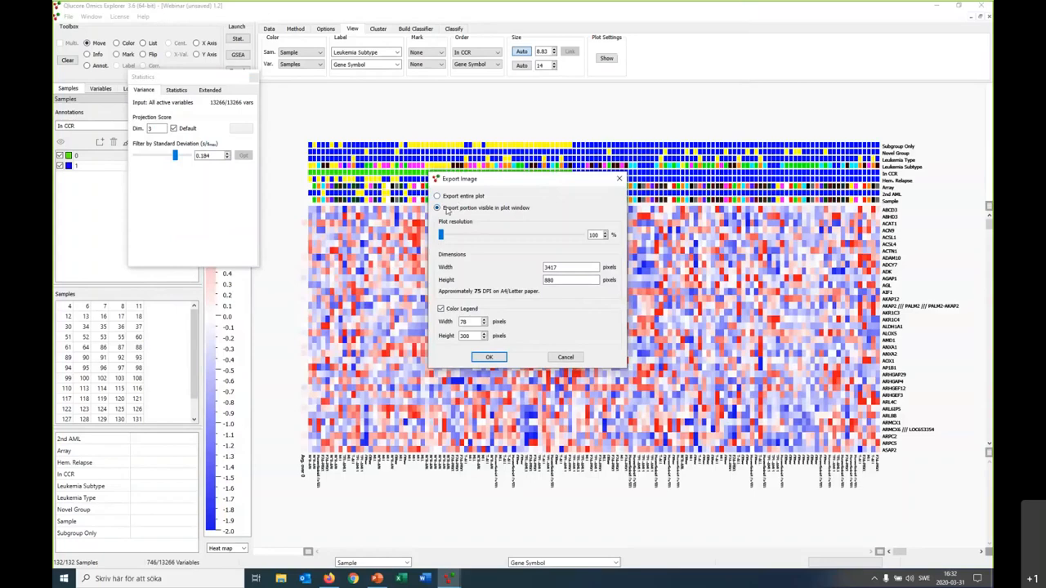
mouse_move(526, 211)
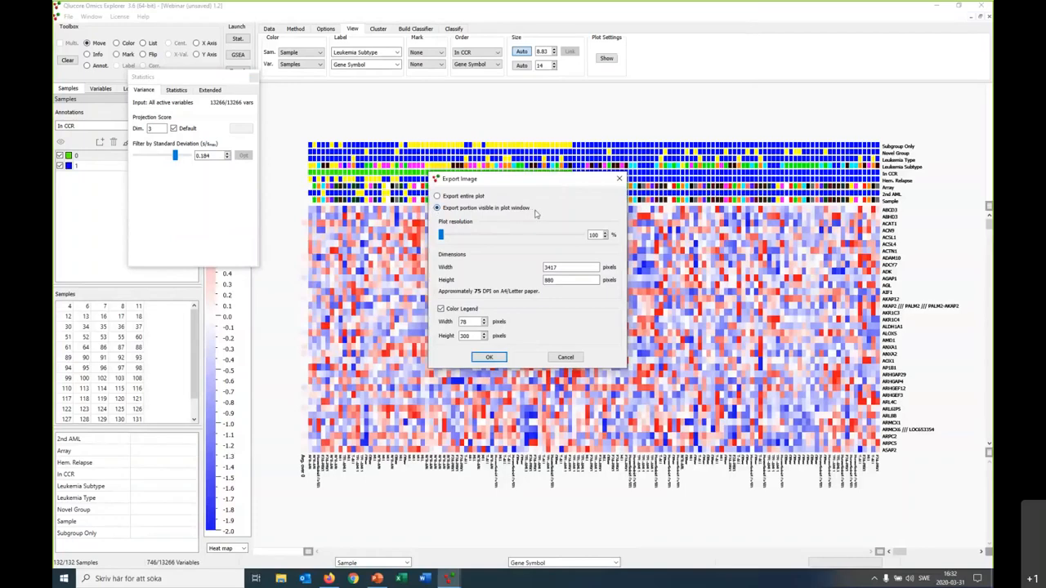
Export the entire plot with colour legend, trying higher resolutions before settling on 100%
left_click(438, 196)
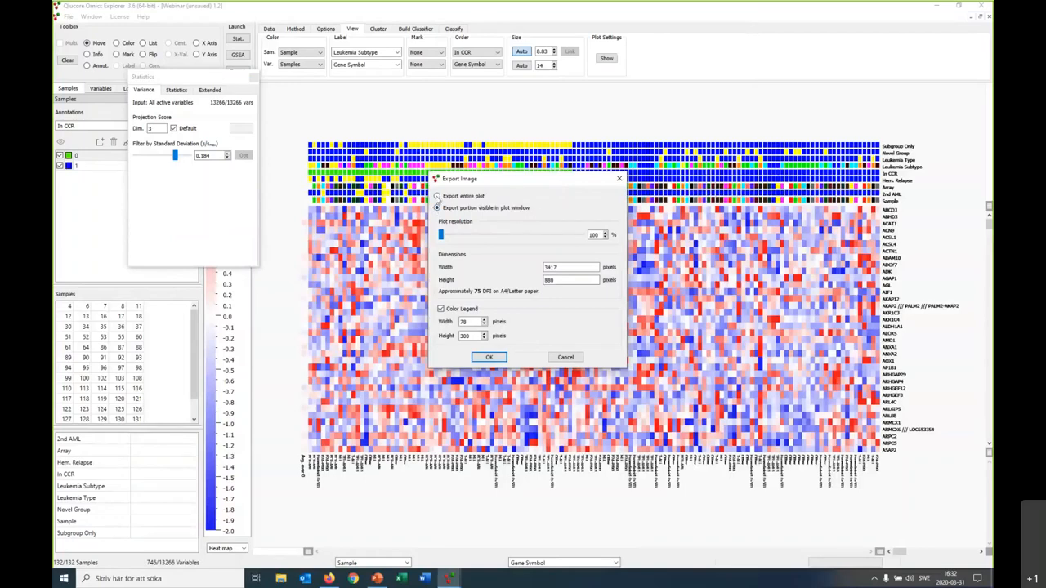
left_click(438, 196)
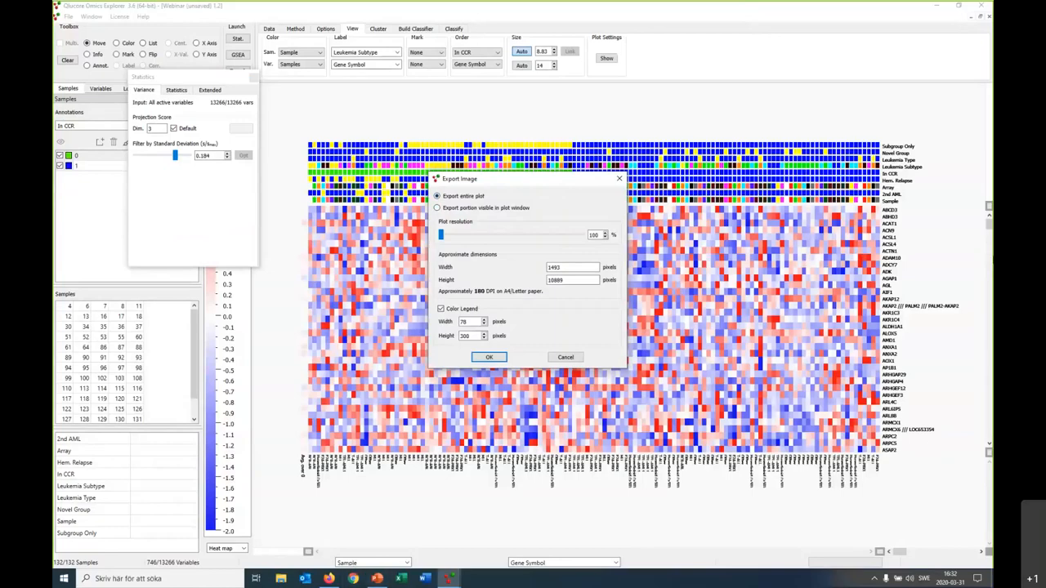
mouse_move(974, 418)
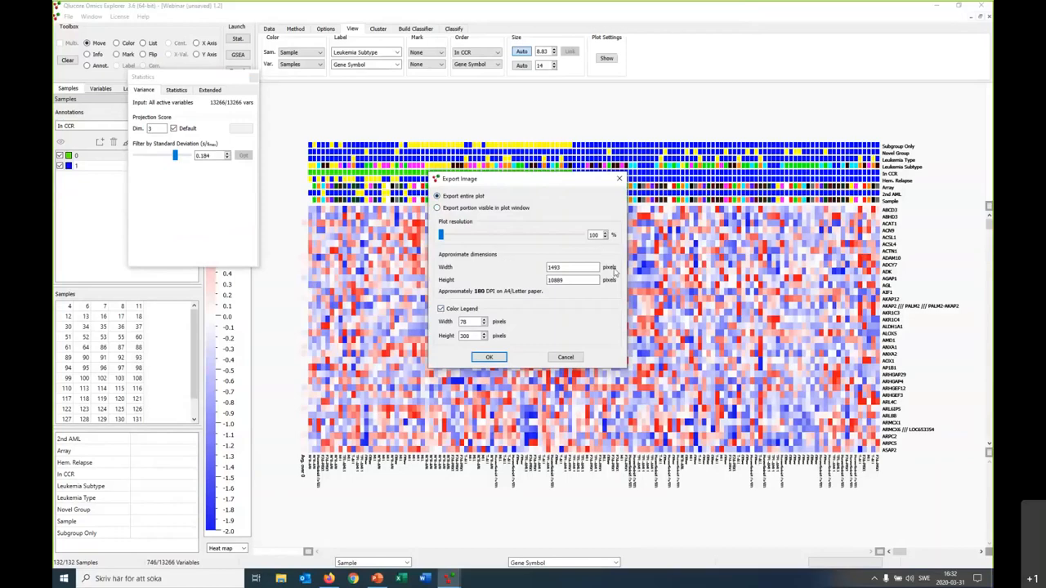
mouse_move(549, 287)
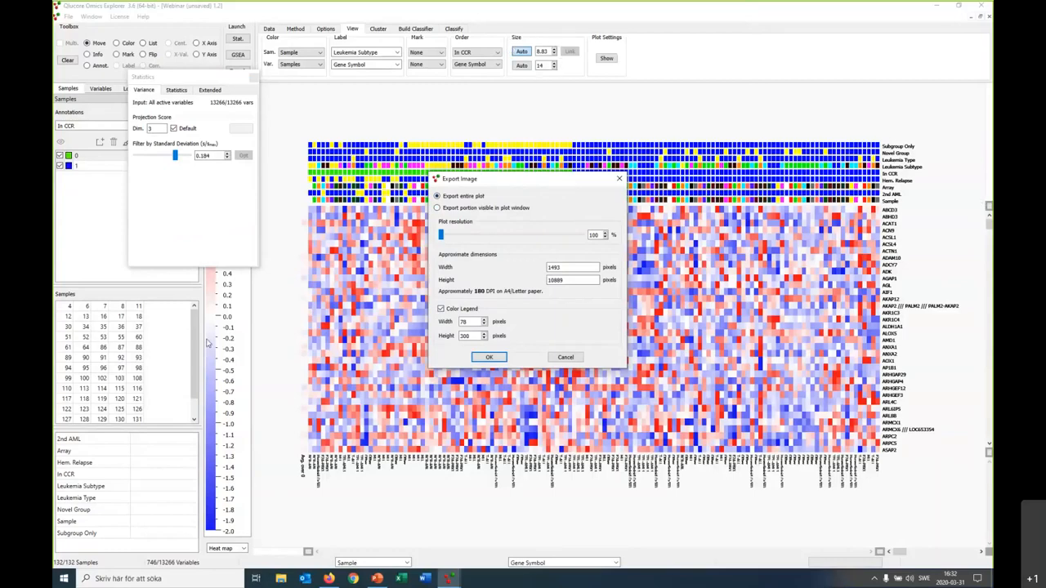
mouse_move(345, 518)
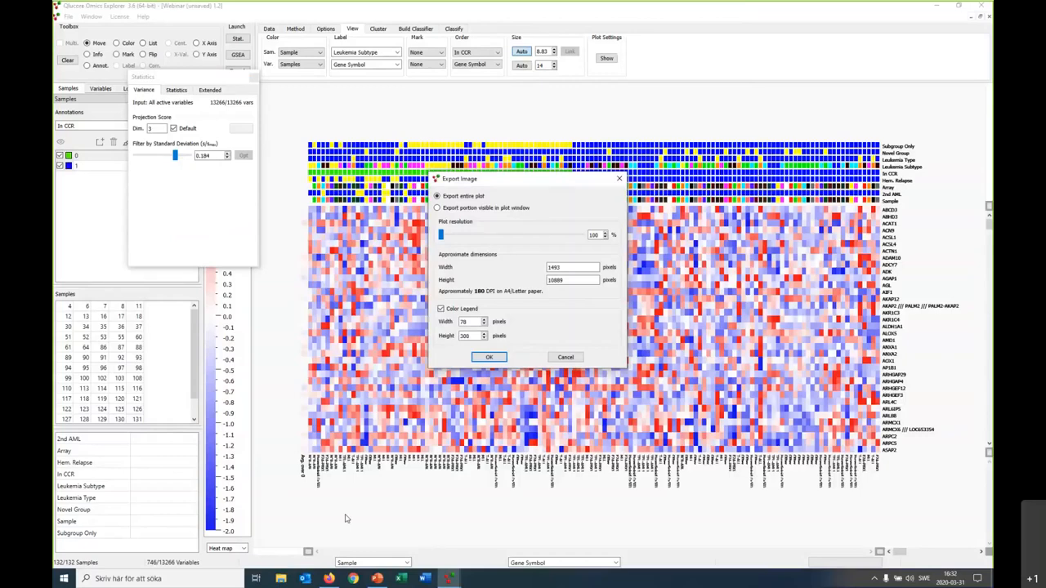
mouse_move(346, 518)
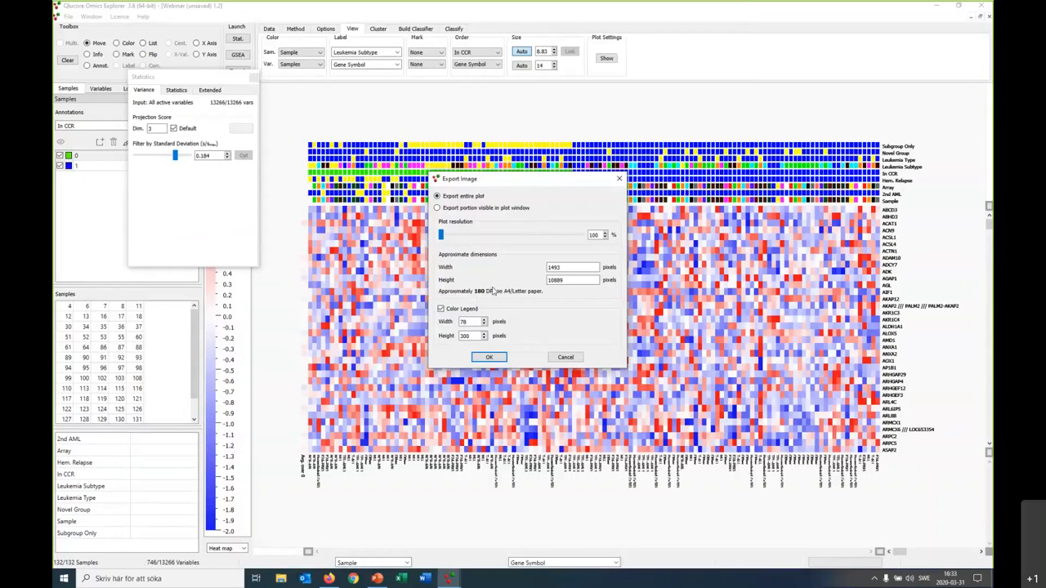
mouse_move(492, 300)
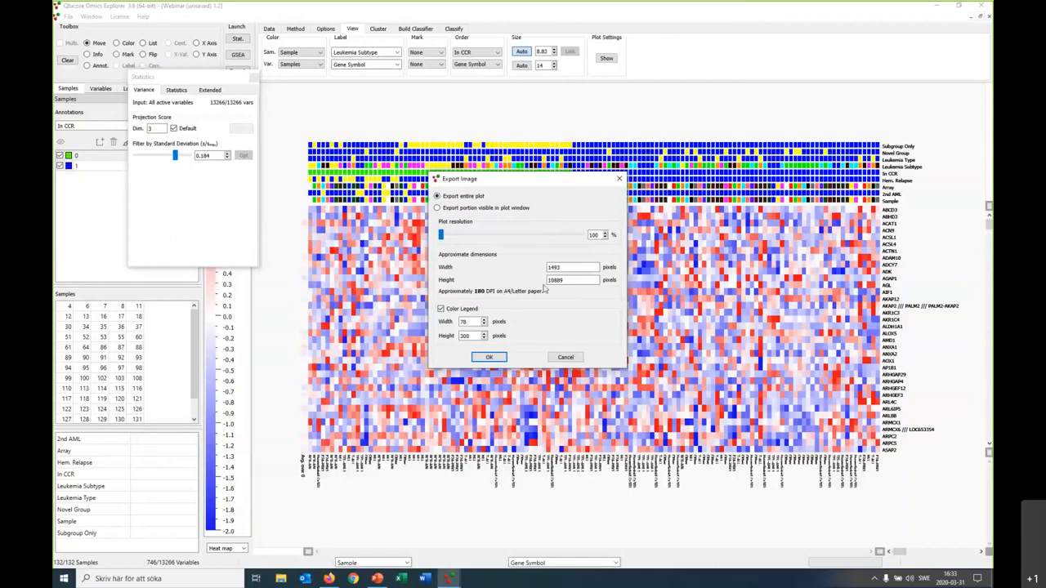
mouse_move(539, 297)
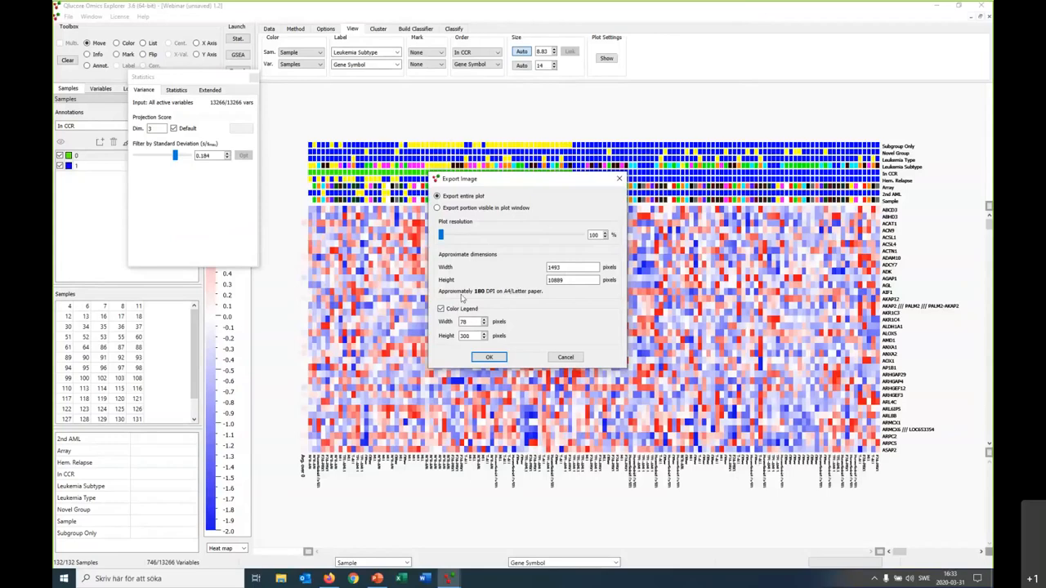
mouse_move(578, 245)
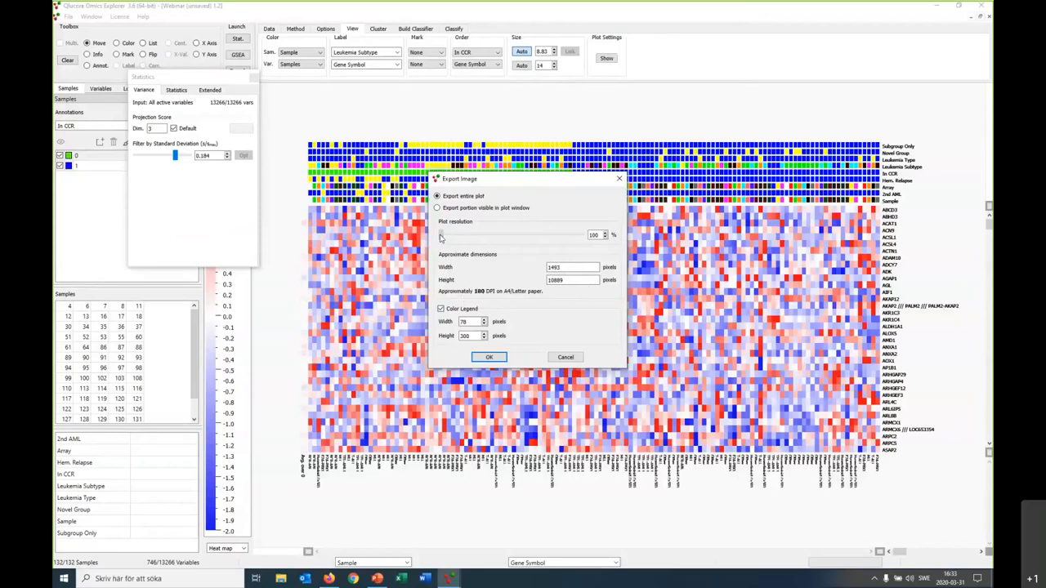
left_click_drag(441, 235, 456, 235)
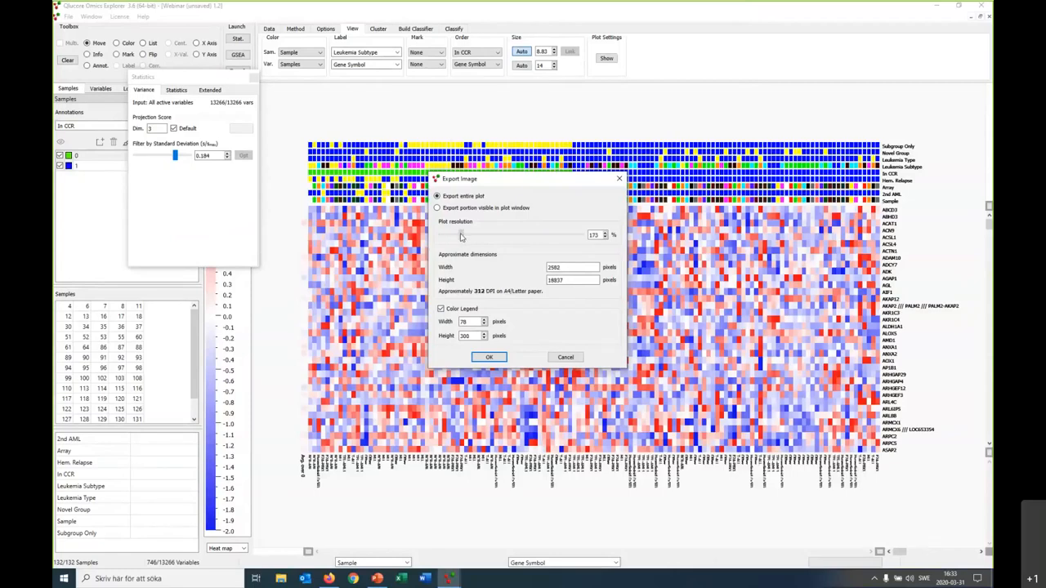
left_click_drag(461, 235, 510, 236)
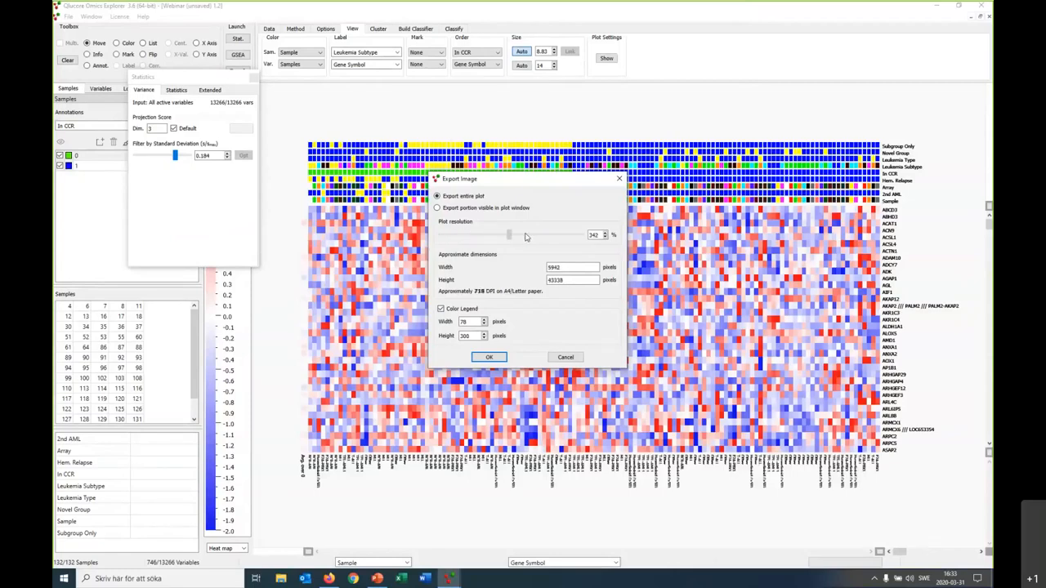
left_click_drag(510, 235, 575, 235)
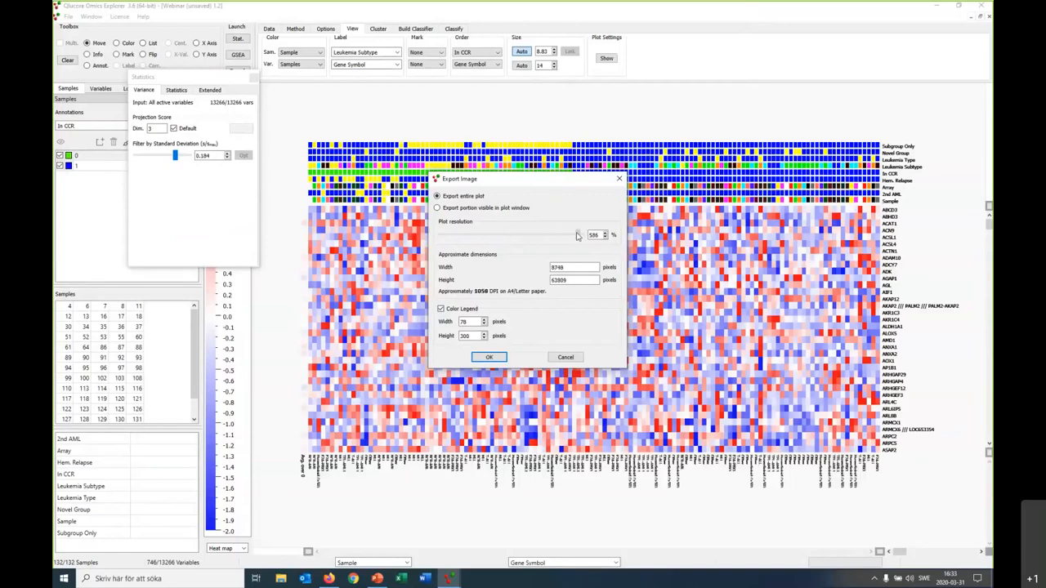
left_click_drag(578, 236, 439, 235)
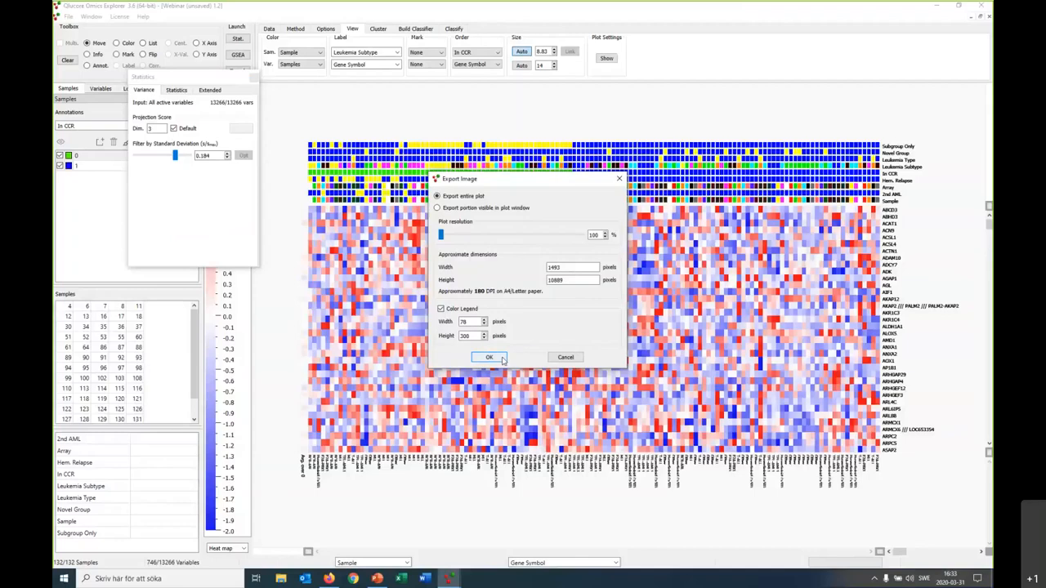
left_click(490, 356)
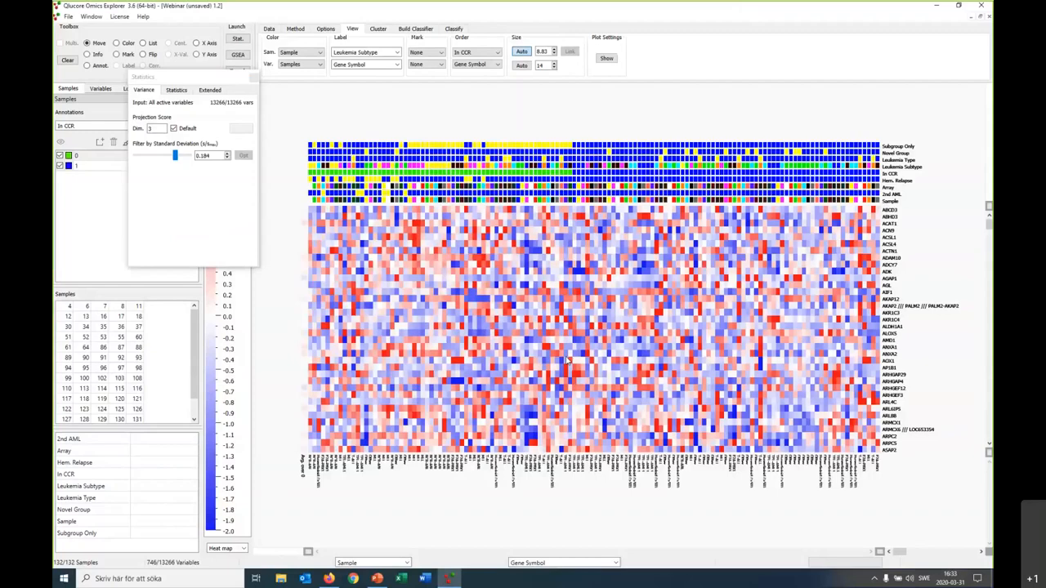
mouse_move(482, 209)
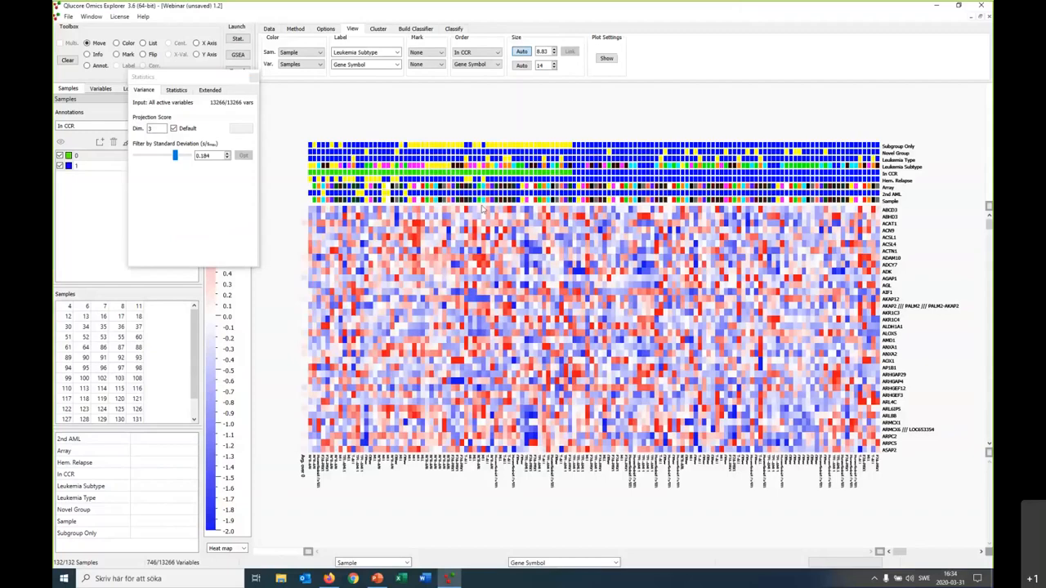
Switch to a volcano plot with Two Group Comparison statistics and a lower variance filter
left_click(295, 29)
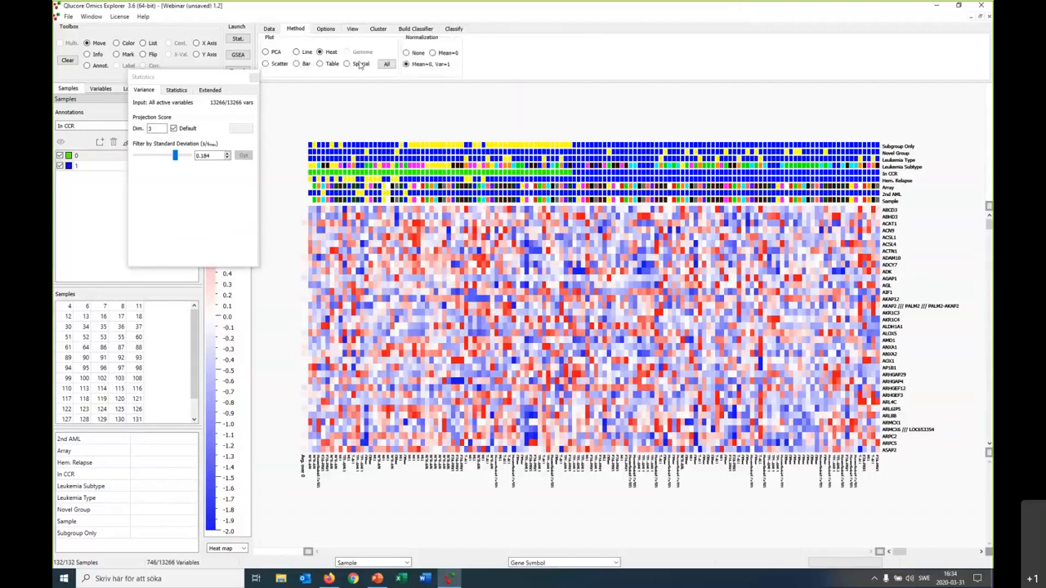
left_click(385, 64)
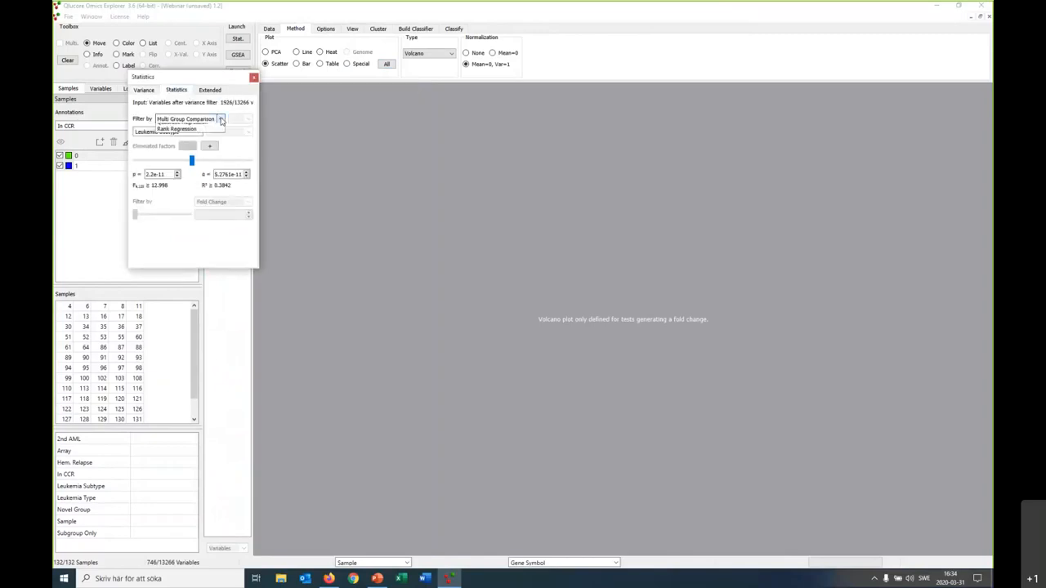
left_click(188, 120)
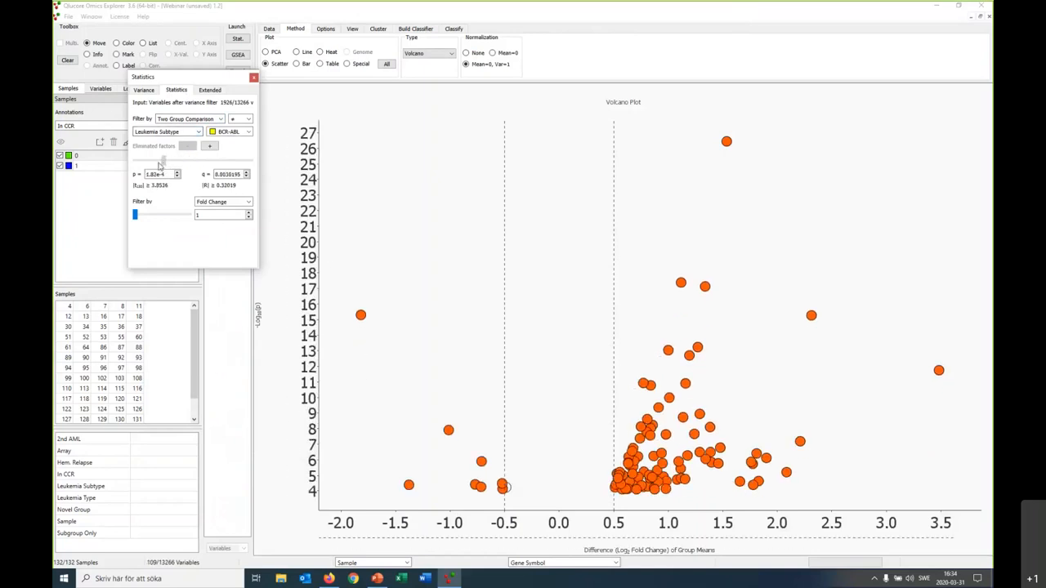
left_click(137, 90)
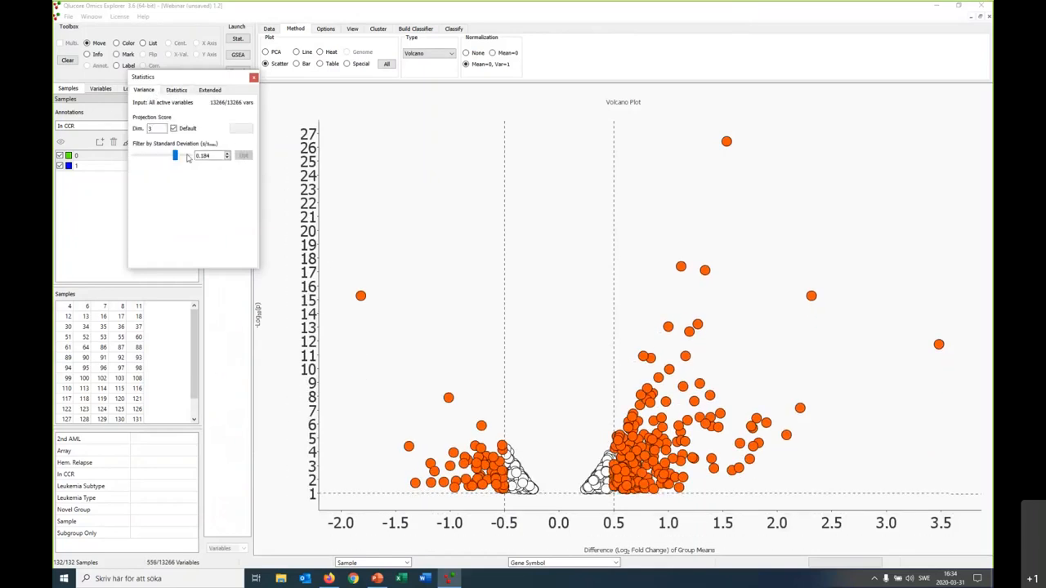
left_click_drag(175, 155, 139, 155)
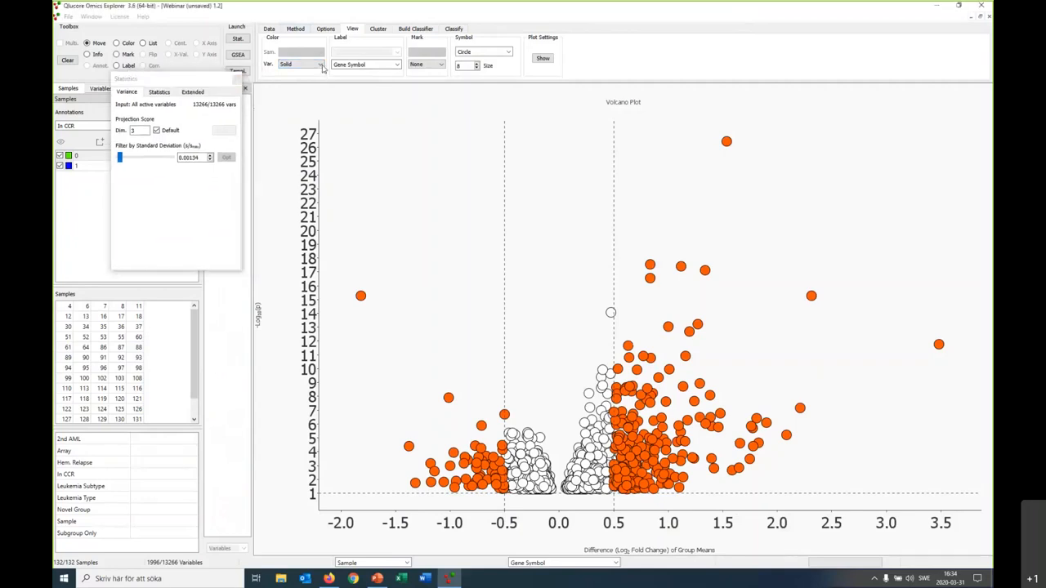
Try square and cross point symbols for the volcano plot, then settle on circles
left_click(320, 65)
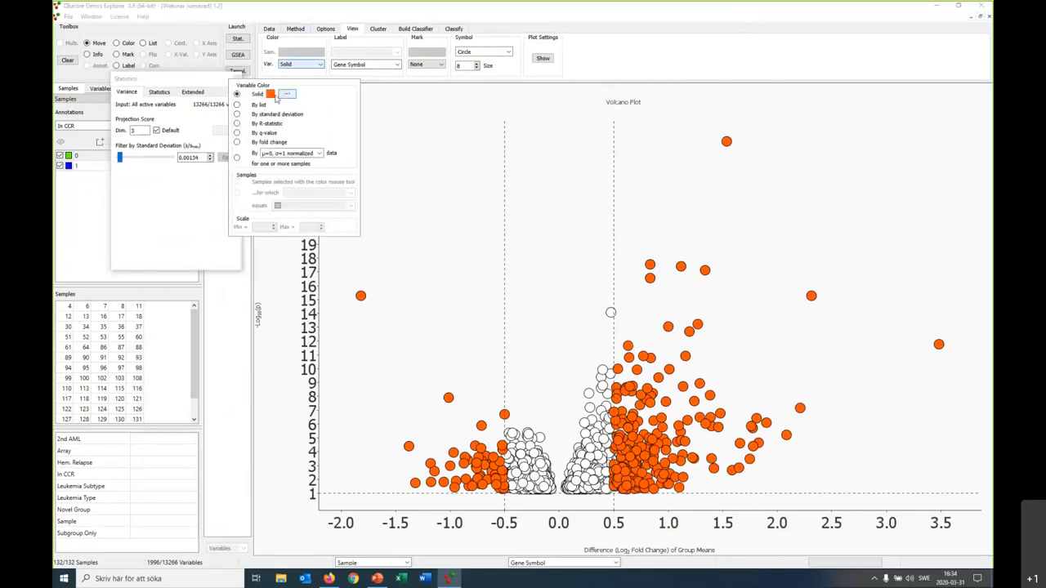
mouse_move(313, 85)
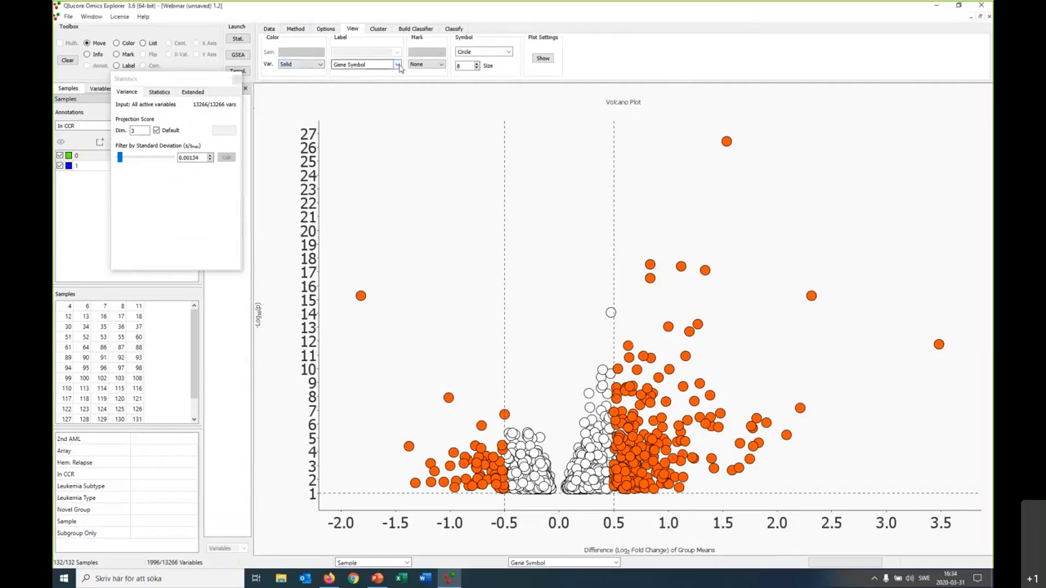
left_click(506, 51)
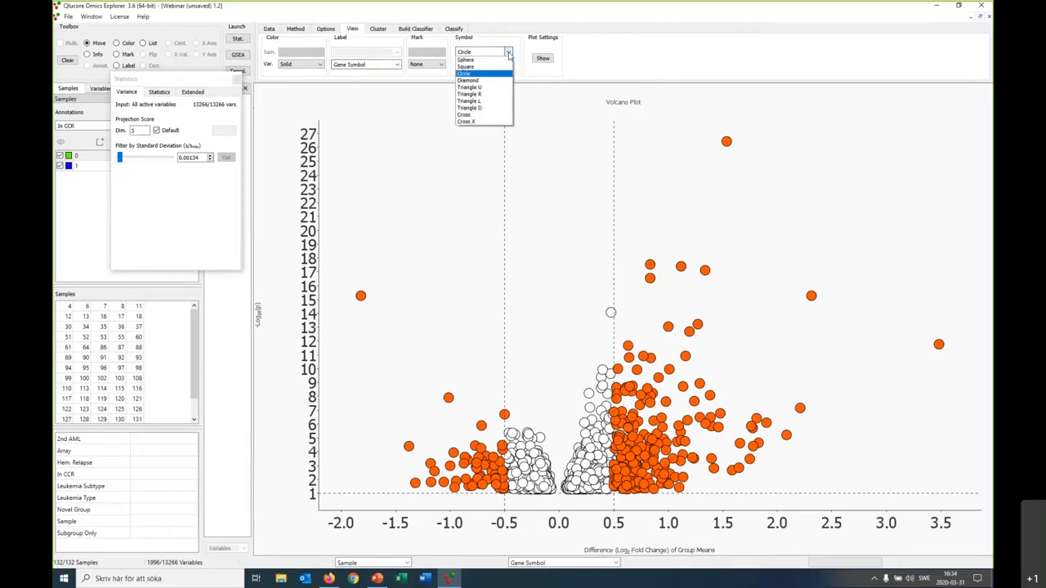
mouse_move(591, 39)
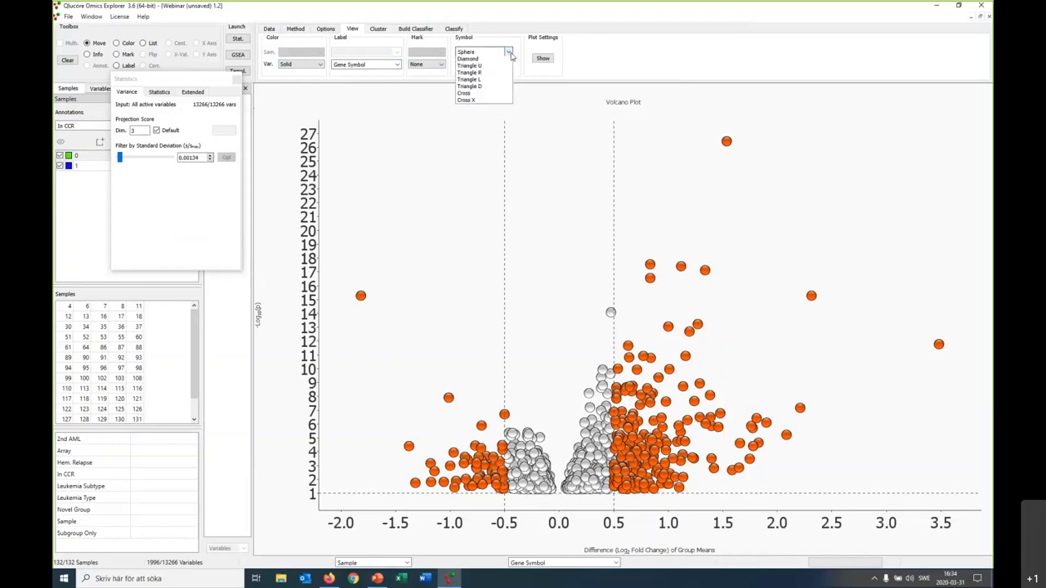
left_click(477, 67)
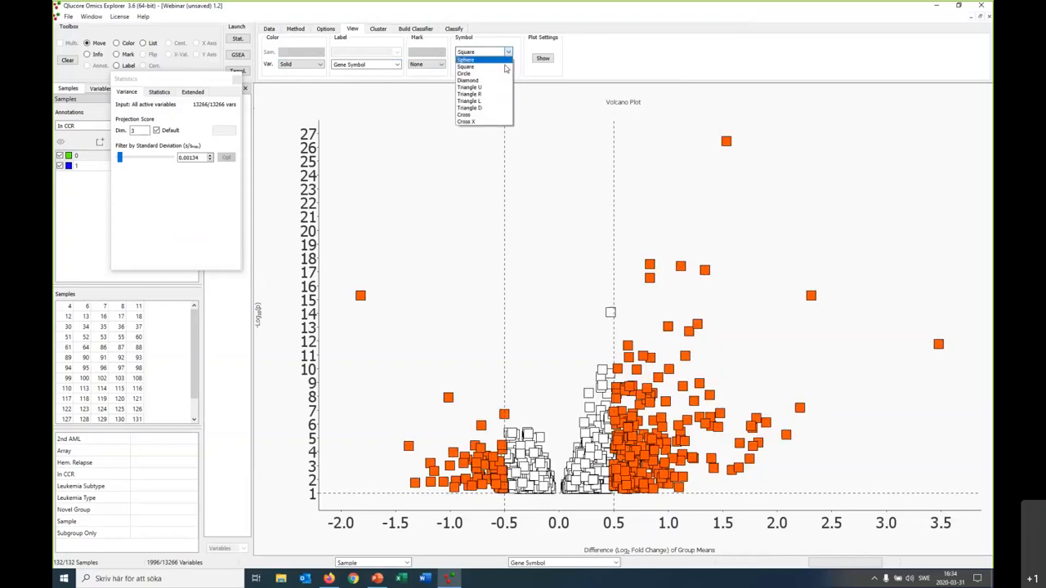
mouse_move(493, 80)
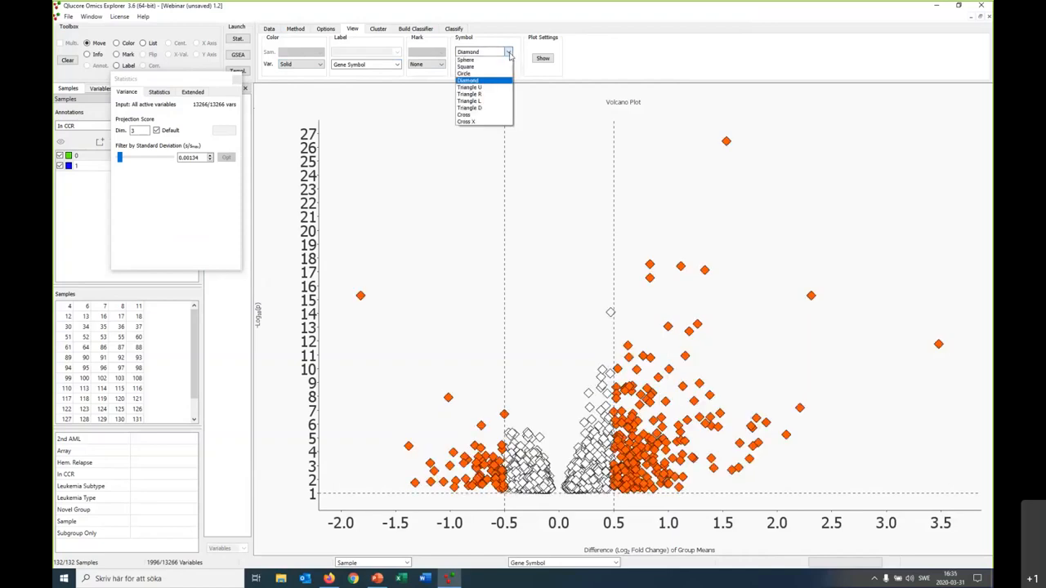
left_click(471, 114)
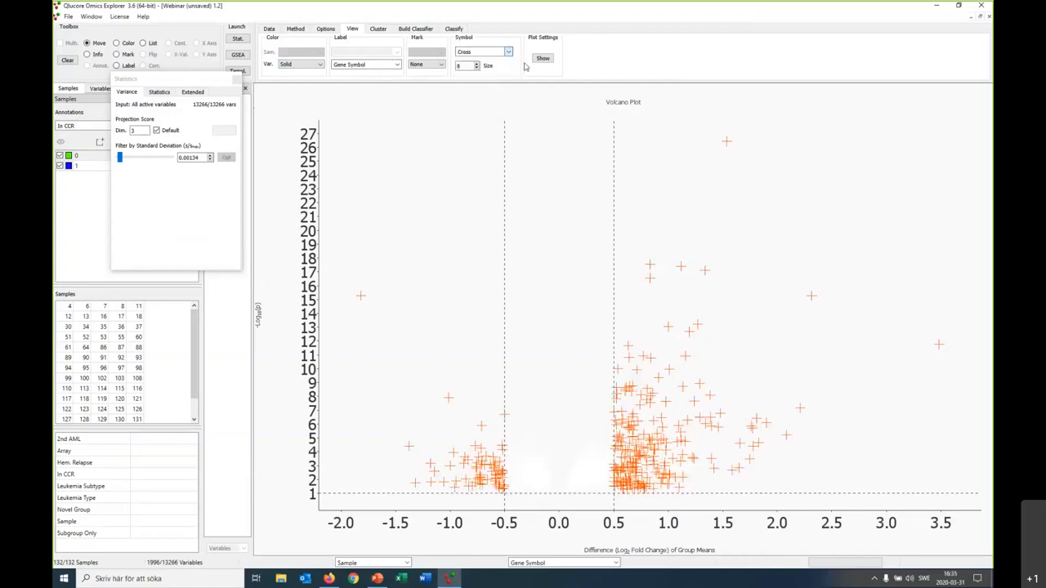
left_click(503, 50)
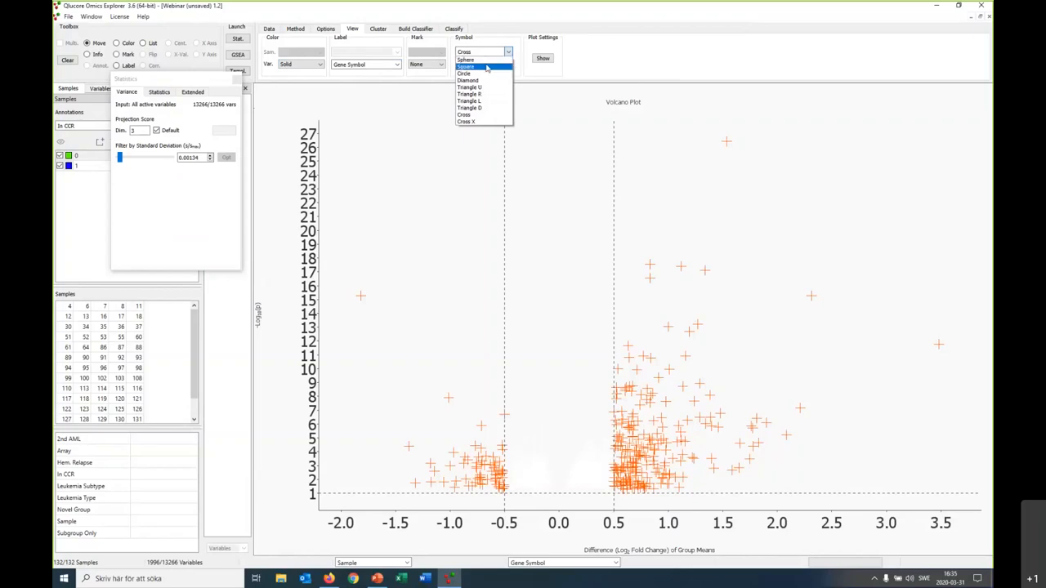
left_click(461, 71)
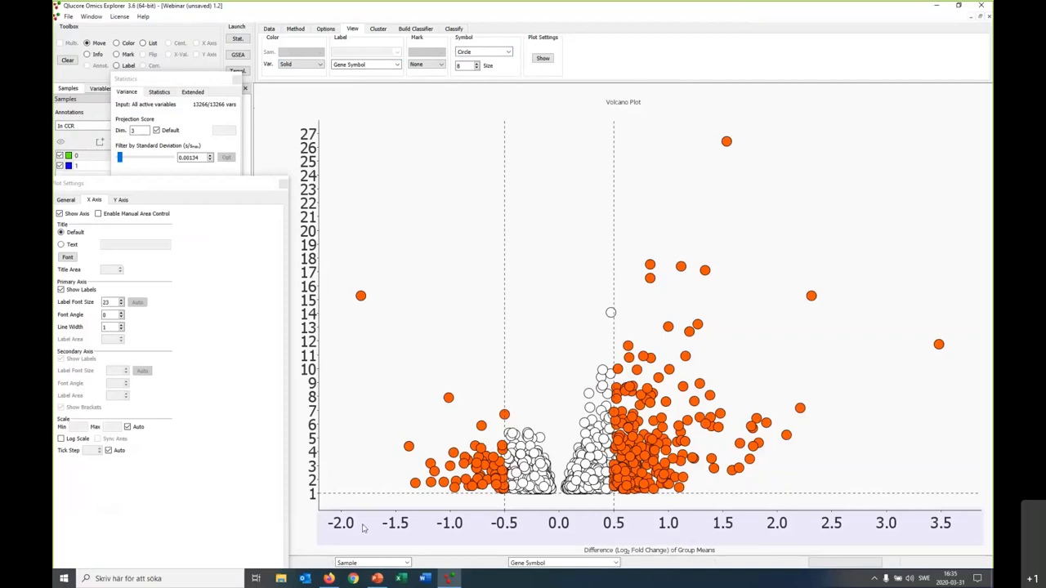
mouse_move(557, 536)
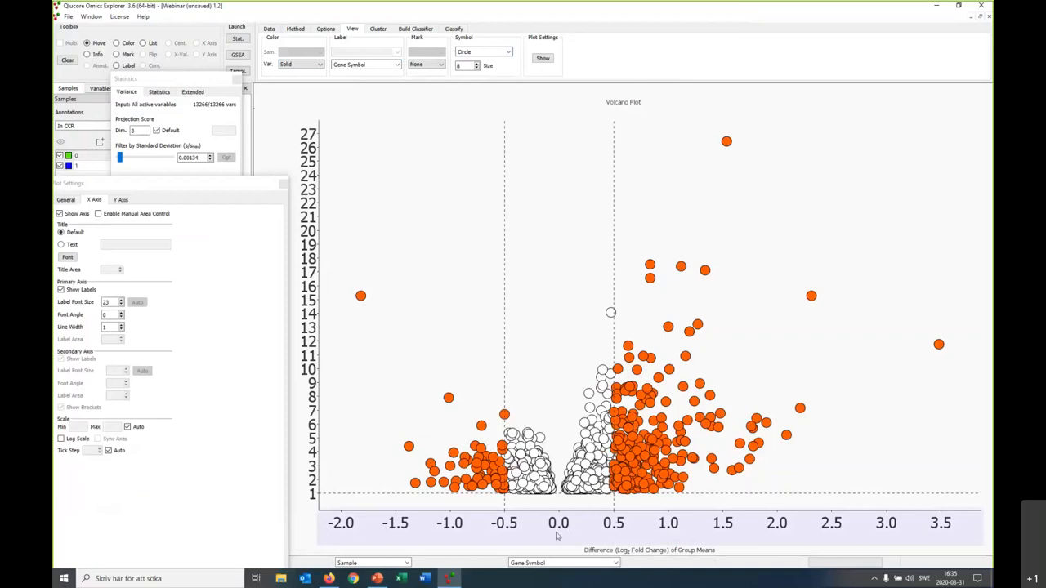
mouse_move(98, 213)
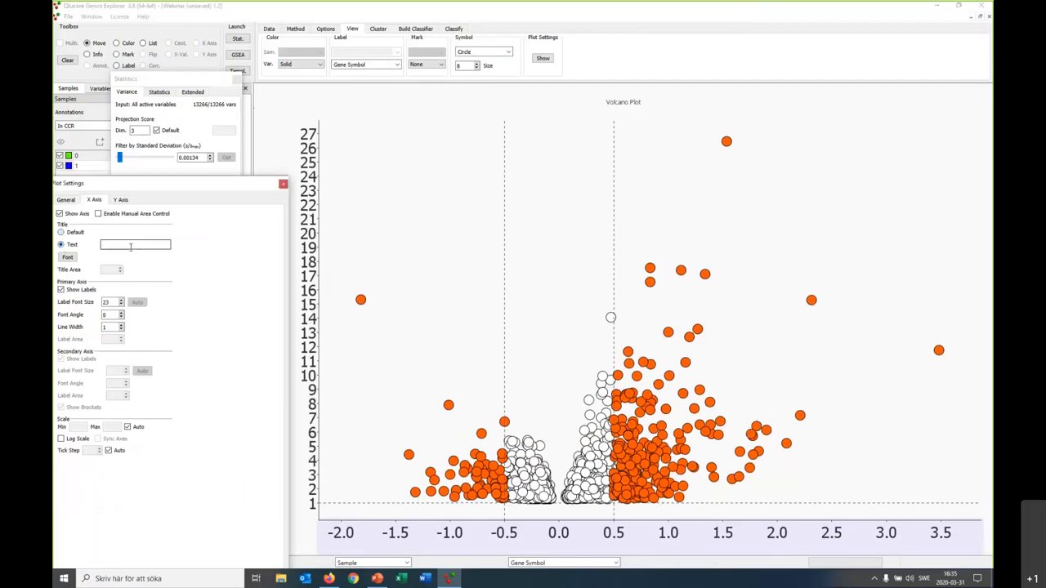
Set the x-axis text title with a larger font and widen the y-axis tick step
type("This is a webinar")
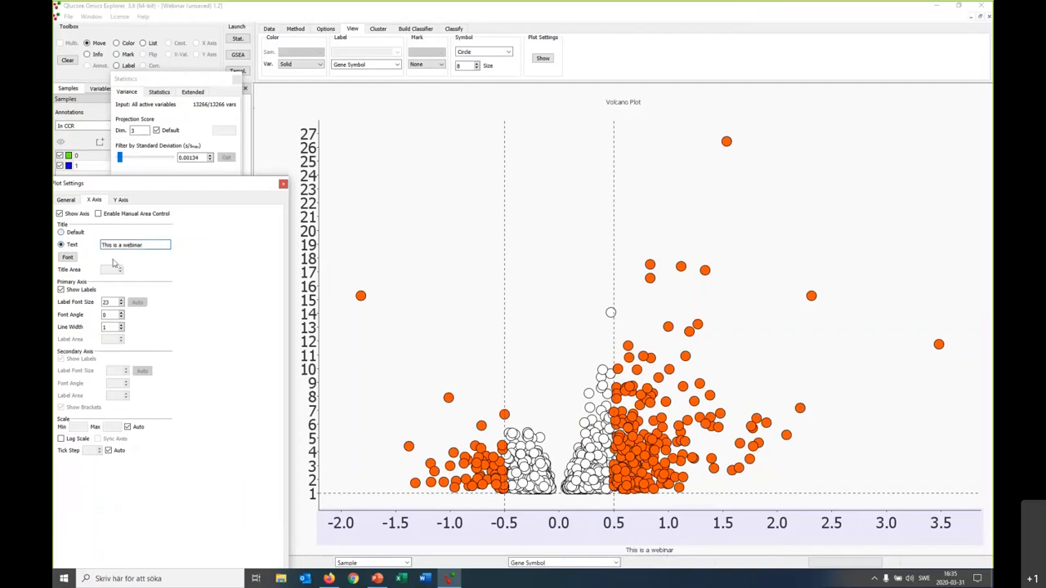
left_click(56, 256)
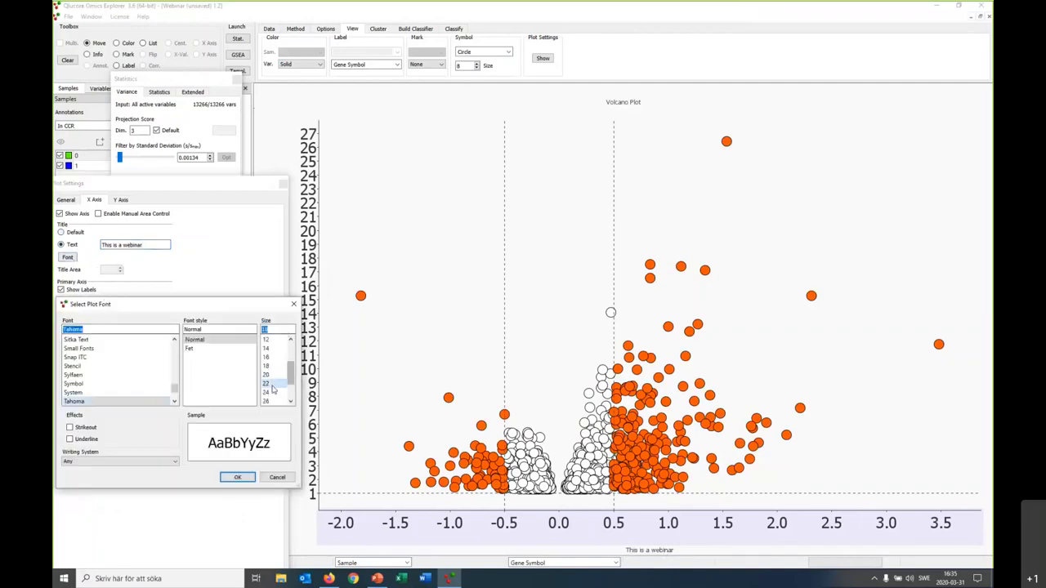
left_click(237, 477)
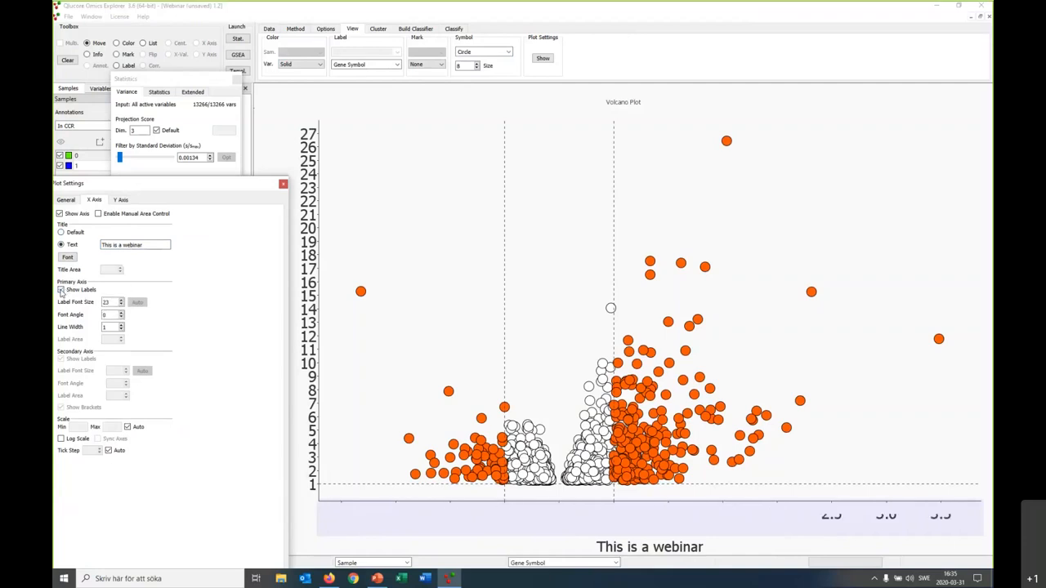
left_click(61, 290)
type("11")
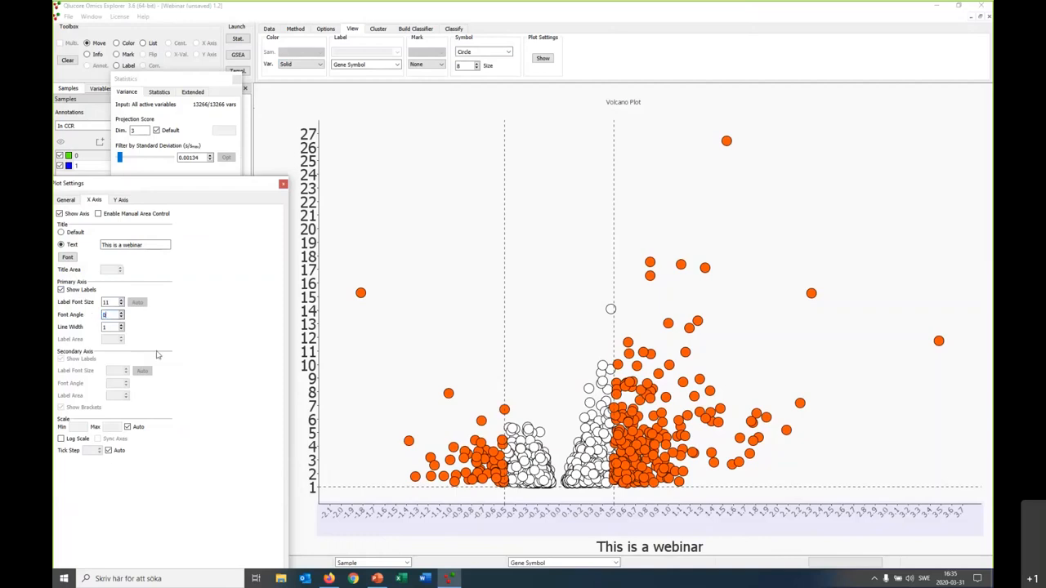
mouse_move(106, 213)
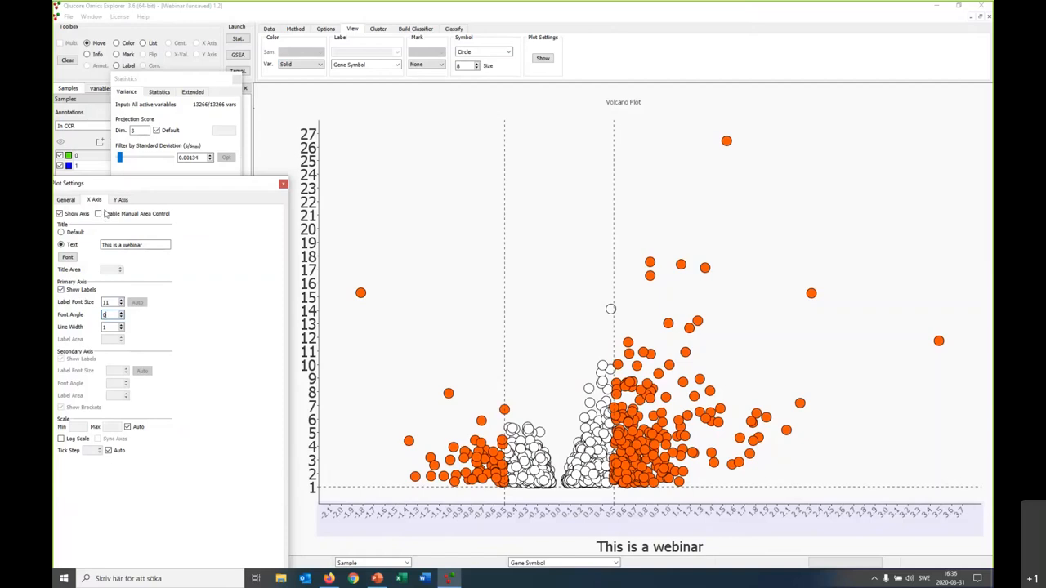
left_click(121, 200)
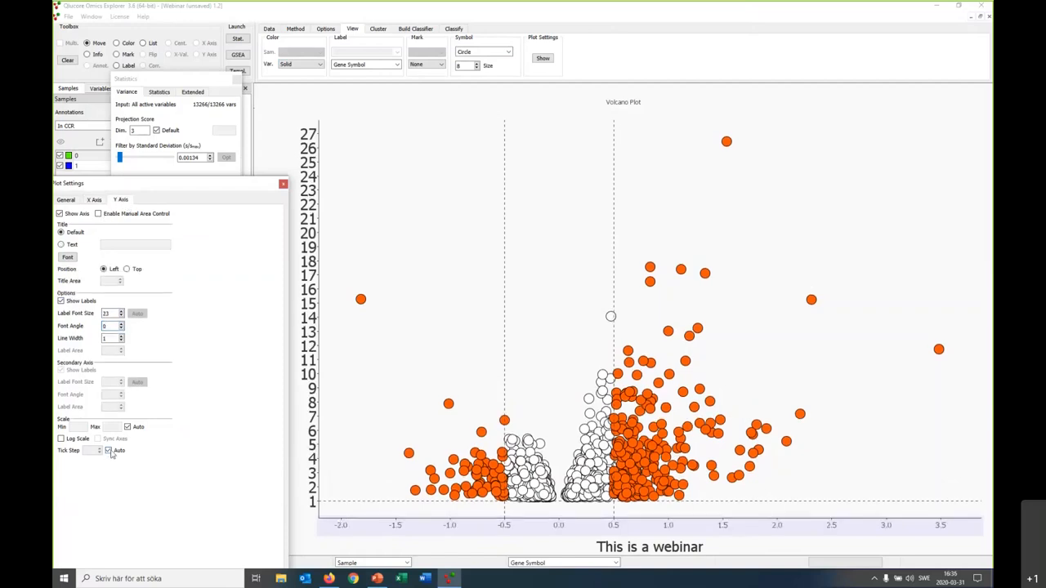
left_click(108, 451)
type("4")
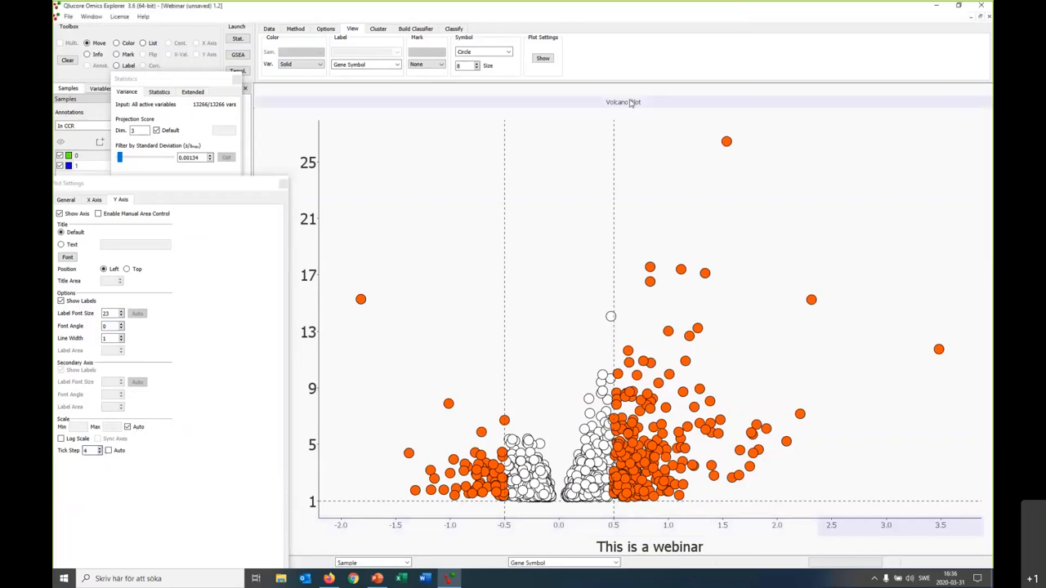
Set the plot title text to 'Webinar', then bring up the PCA plot
left_click(65, 199)
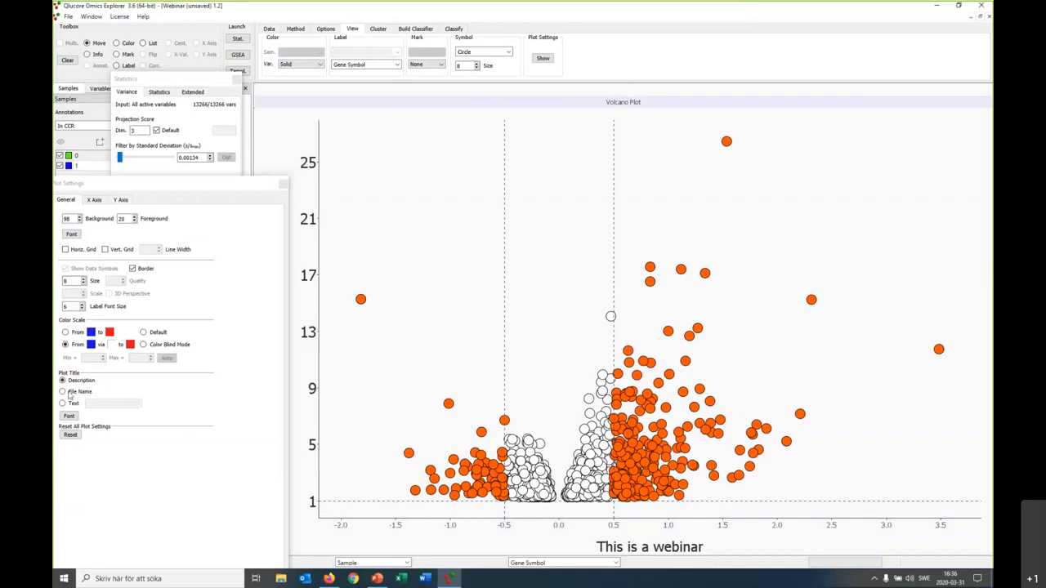
left_click(62, 402)
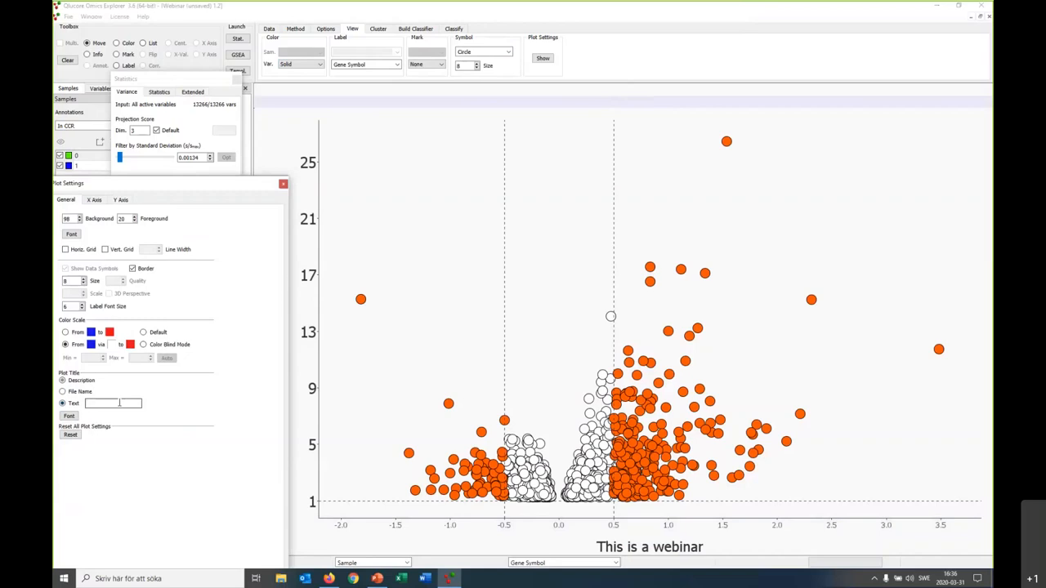
type("Webinar")
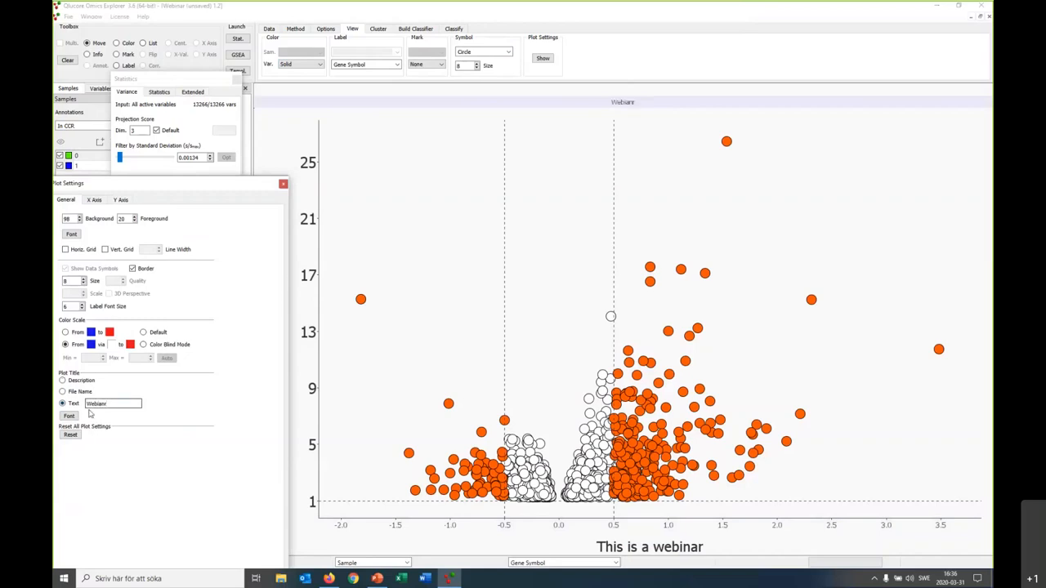
left_click(113, 404)
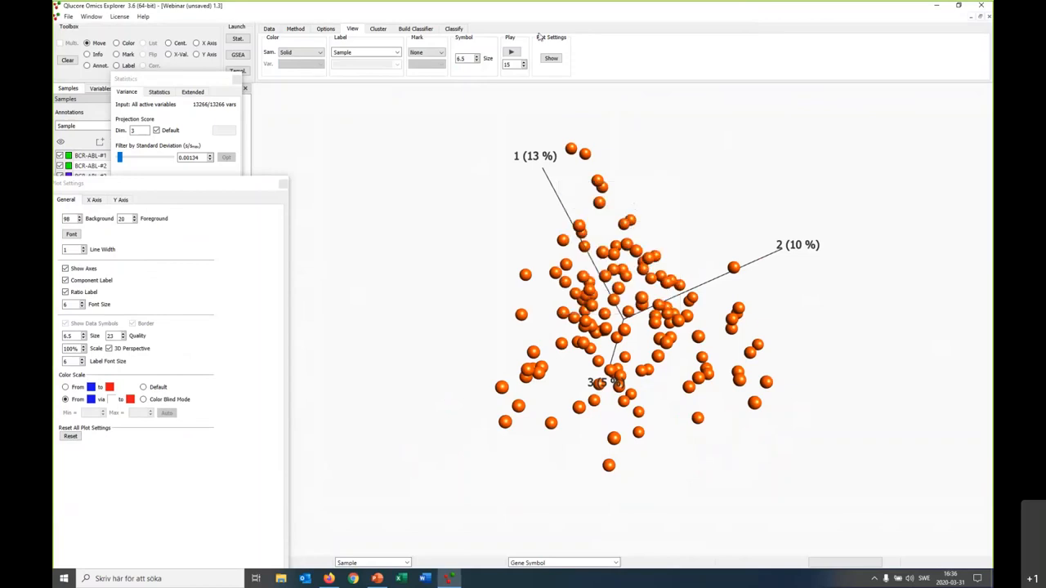
Choose a bar plot with Leukemia Subtype on the x axis and Manual Variable on y
left_click(296, 26)
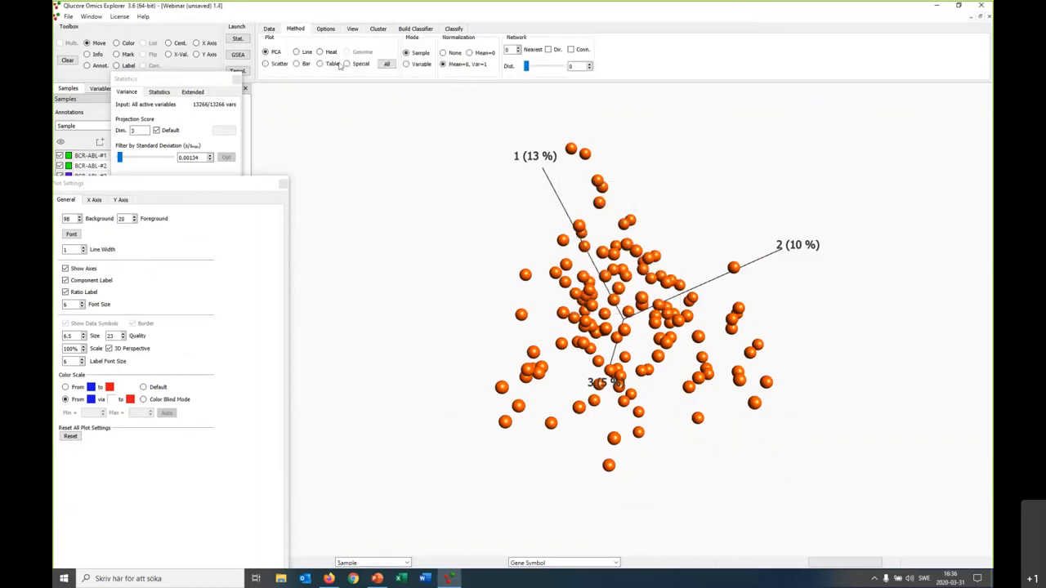
left_click(321, 64)
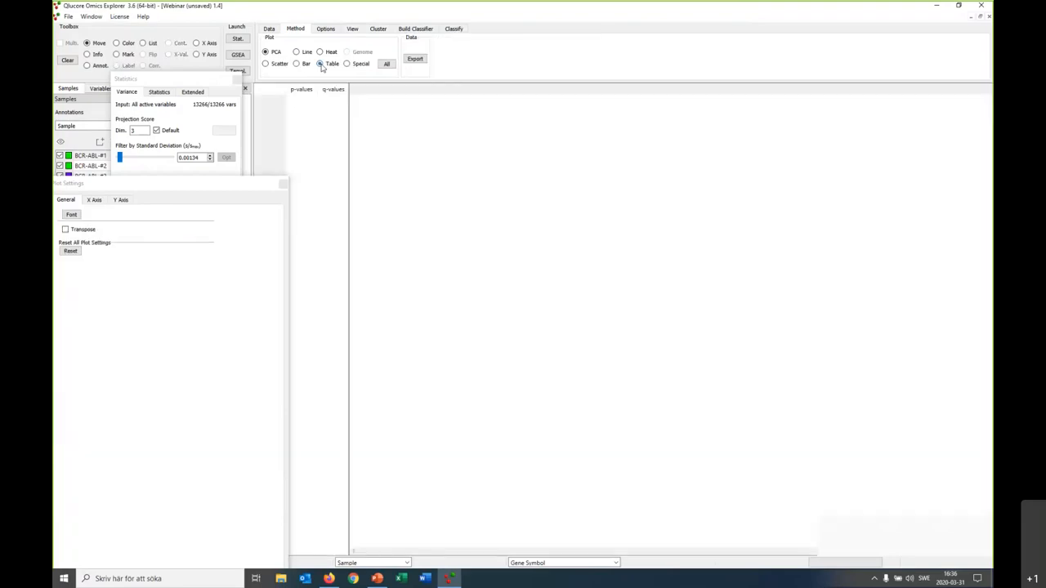
left_click(320, 64)
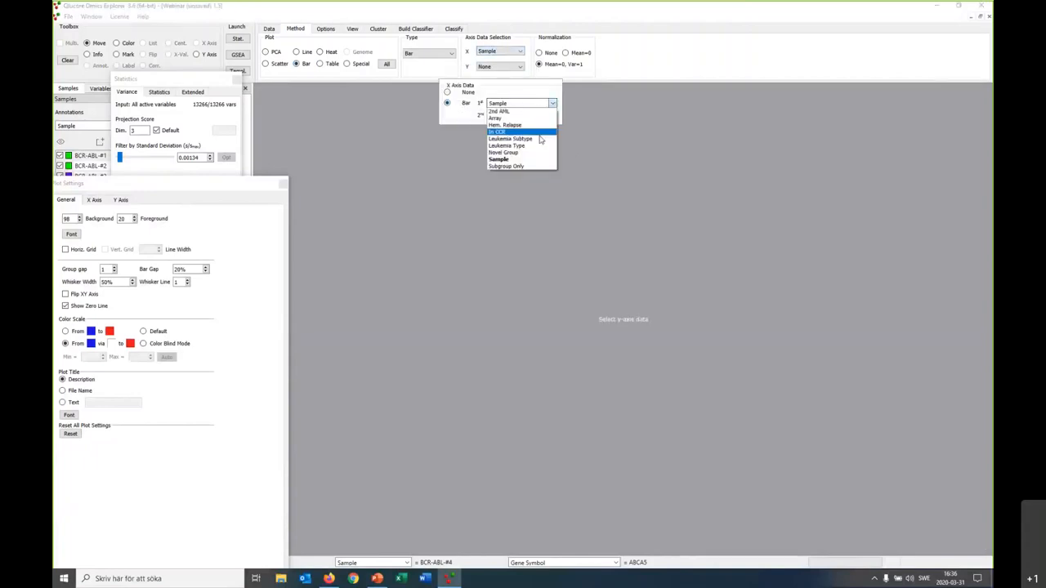
left_click(516, 137)
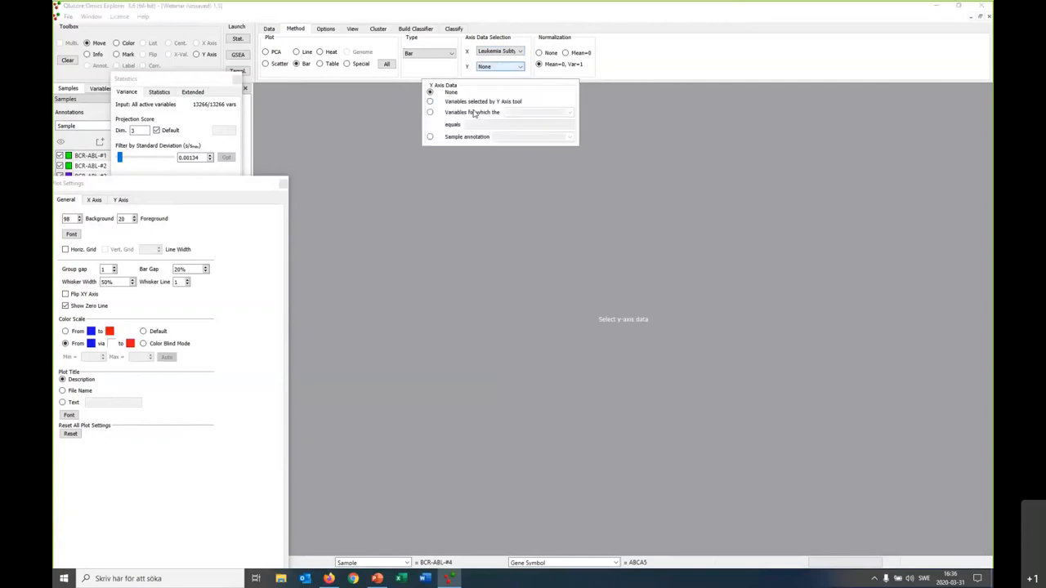
left_click(430, 102)
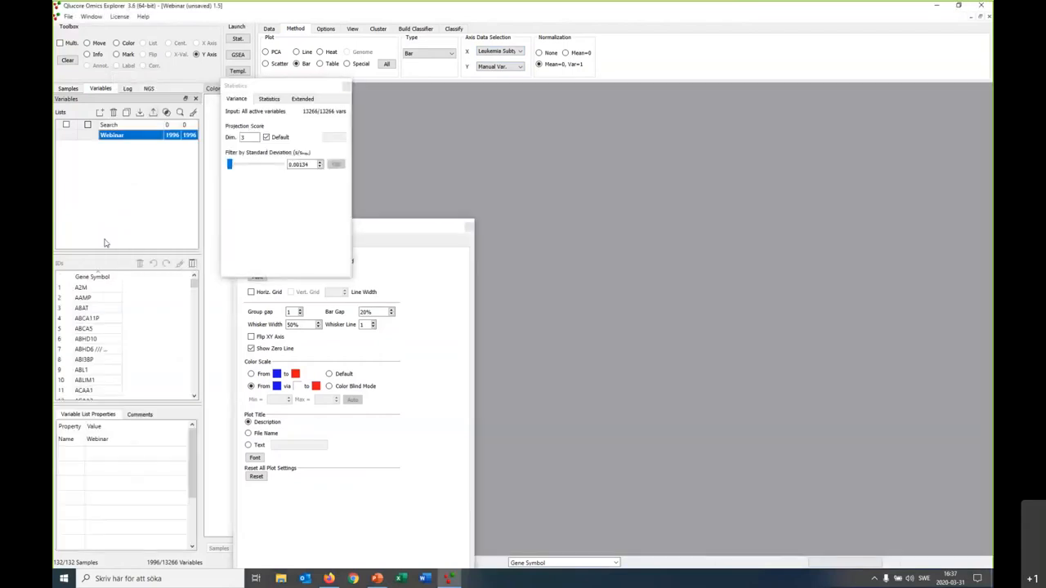
Plot gene ABAT, then revisit the volcano plot and table in the plot log
left_click(82, 307)
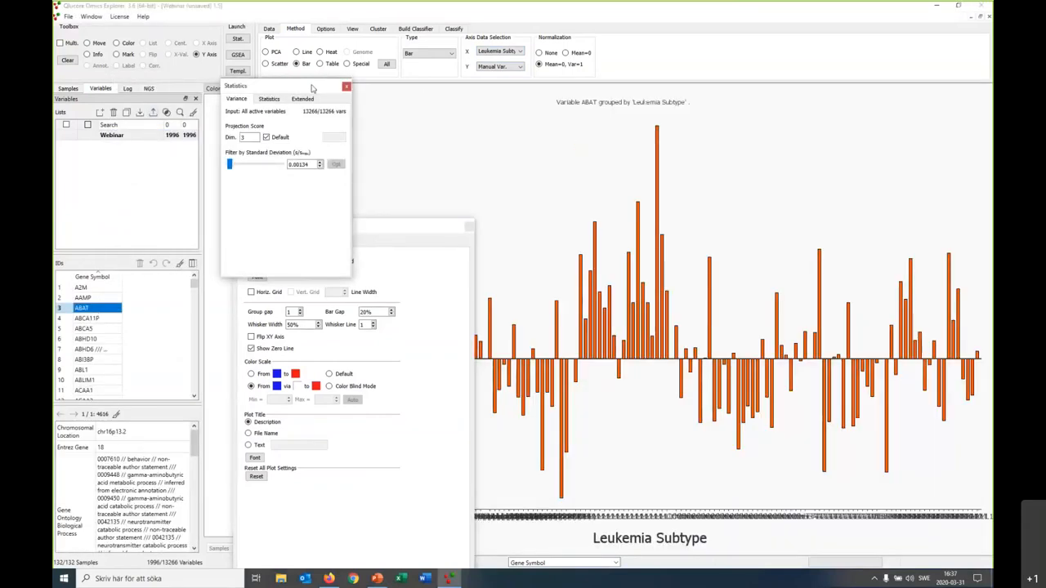
mouse_move(577, 209)
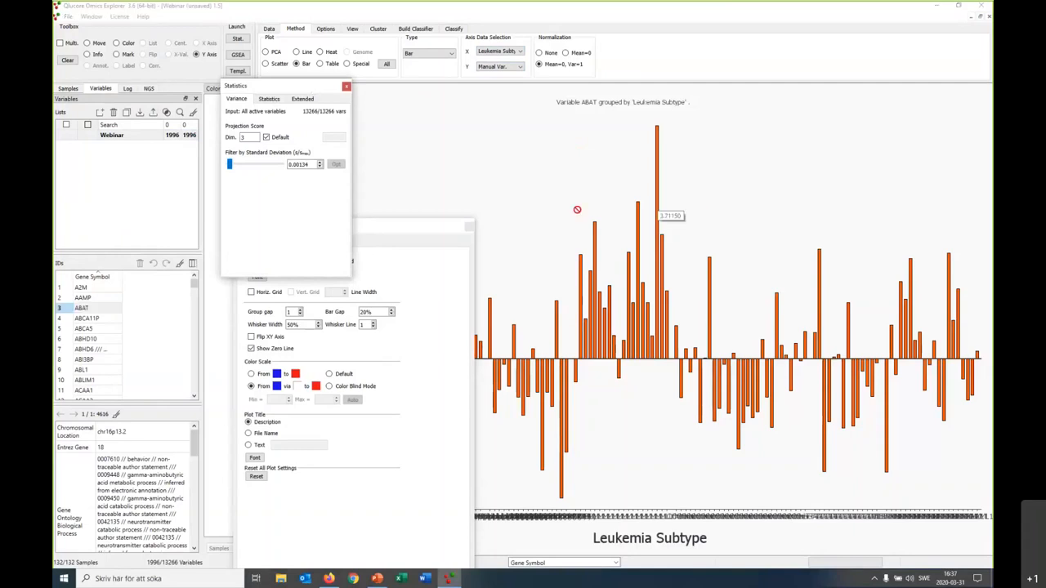
mouse_move(591, 183)
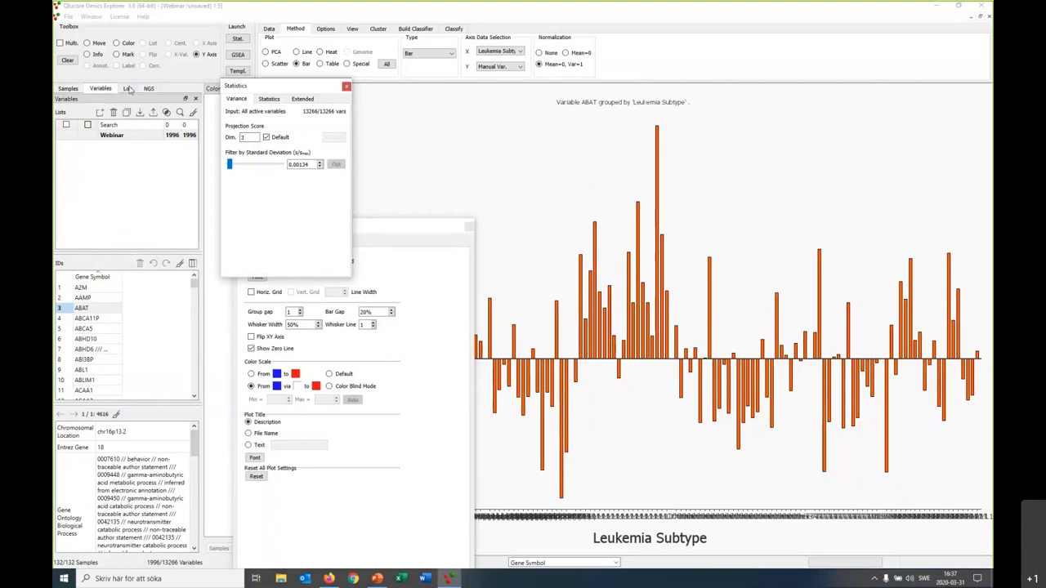
left_click(126, 88)
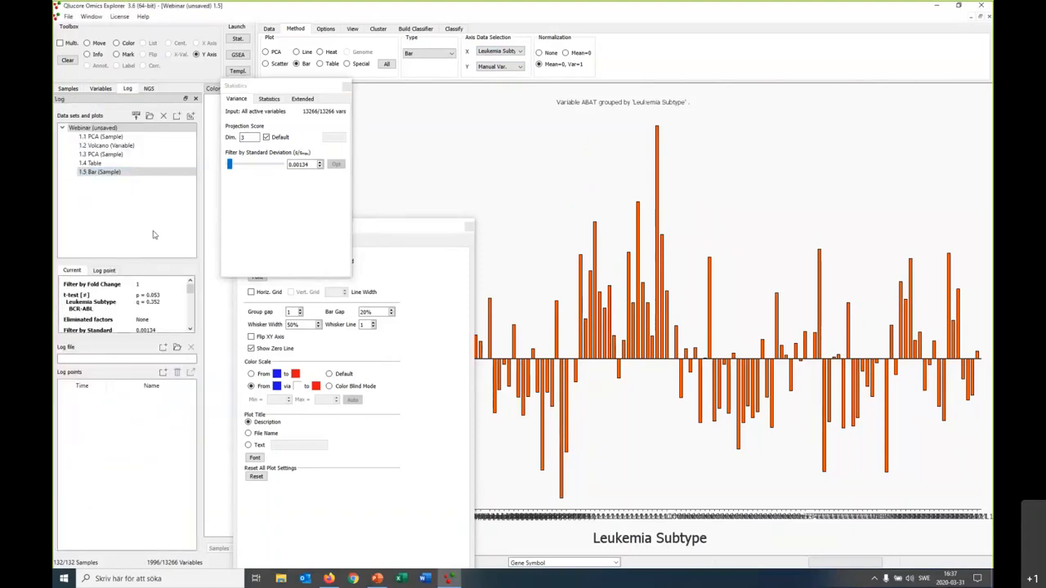
left_click(92, 127)
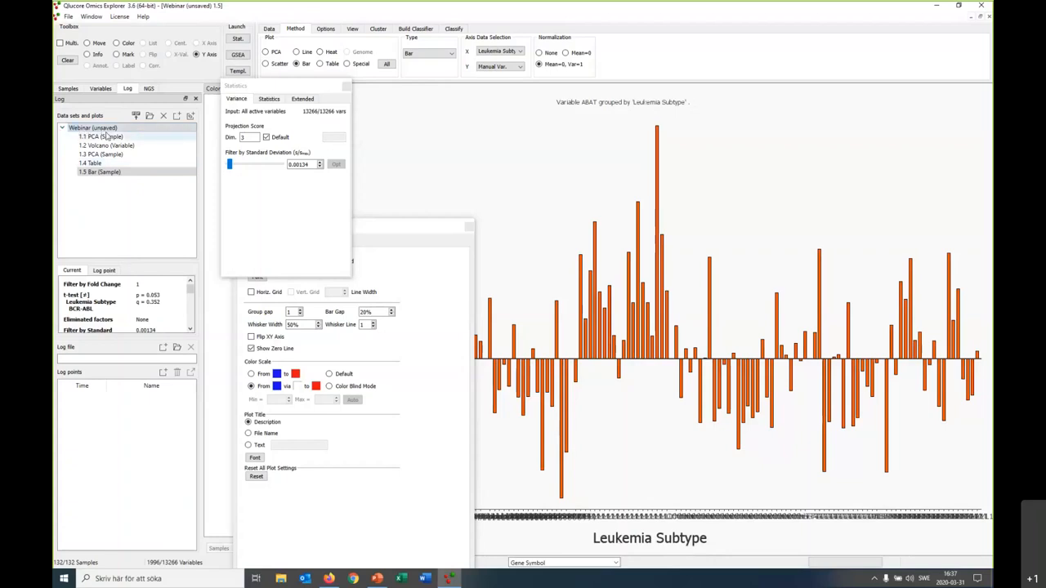
left_click(108, 145)
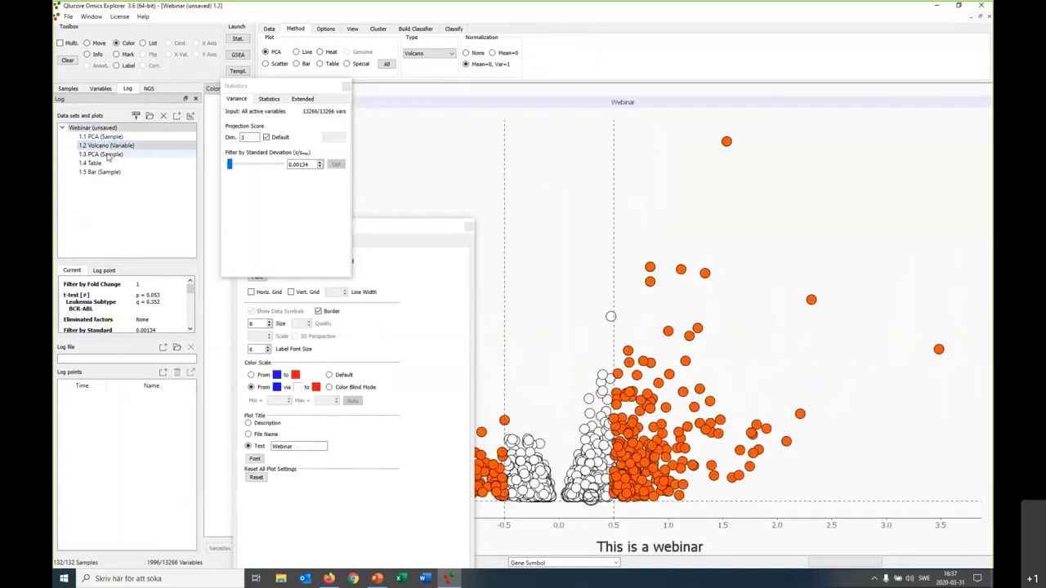
left_click(91, 165)
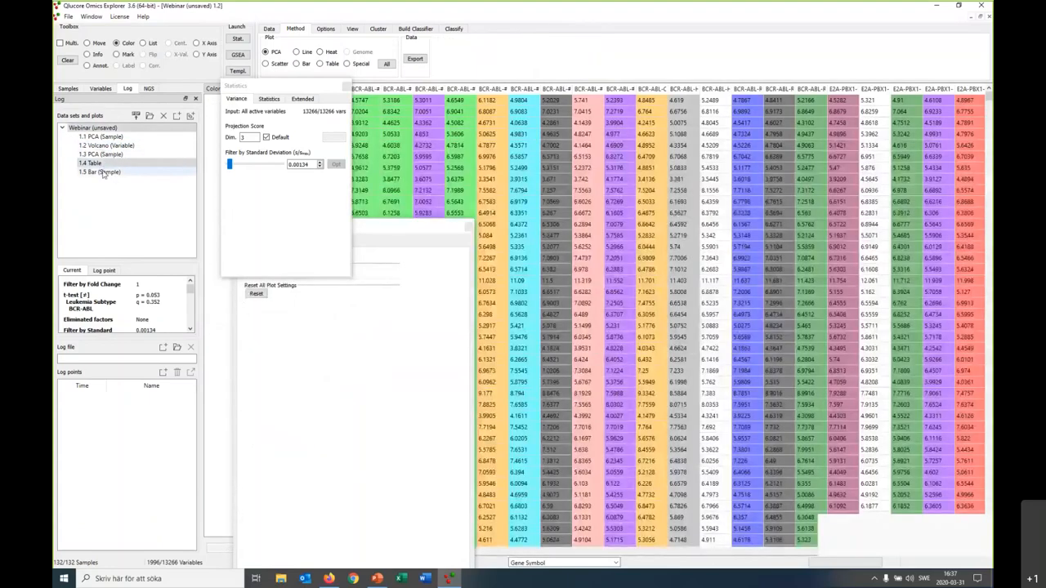
Open the saved PCA sample plot, dismissing the unsaved changes warning
left_click(100, 137)
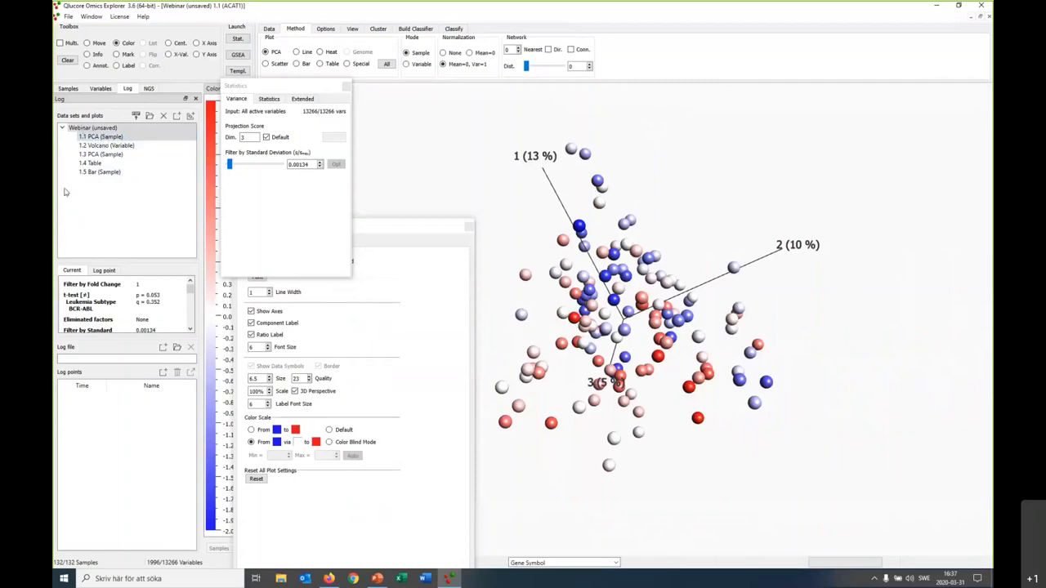
left_click(106, 146)
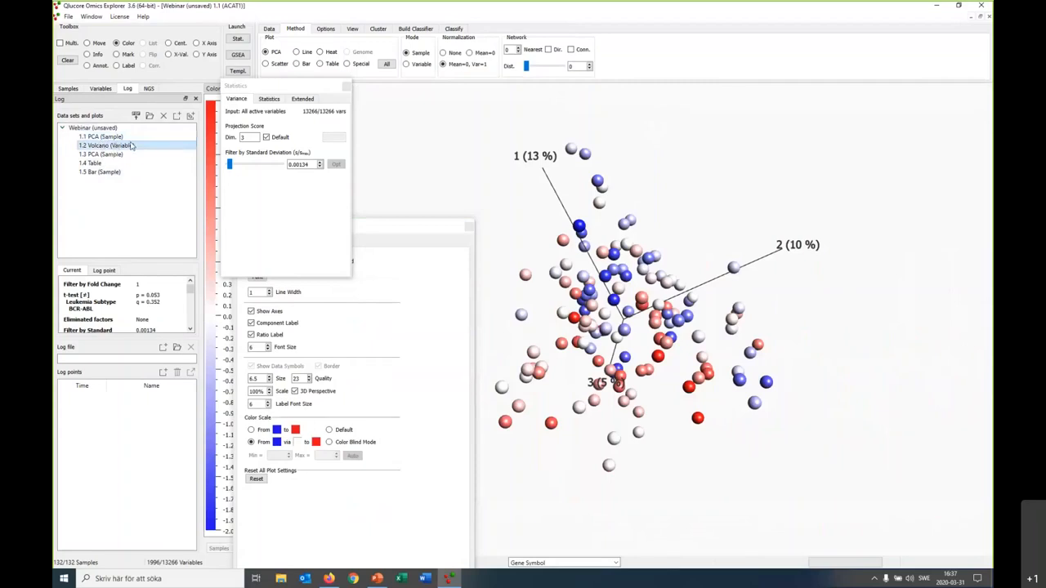
left_click(100, 154)
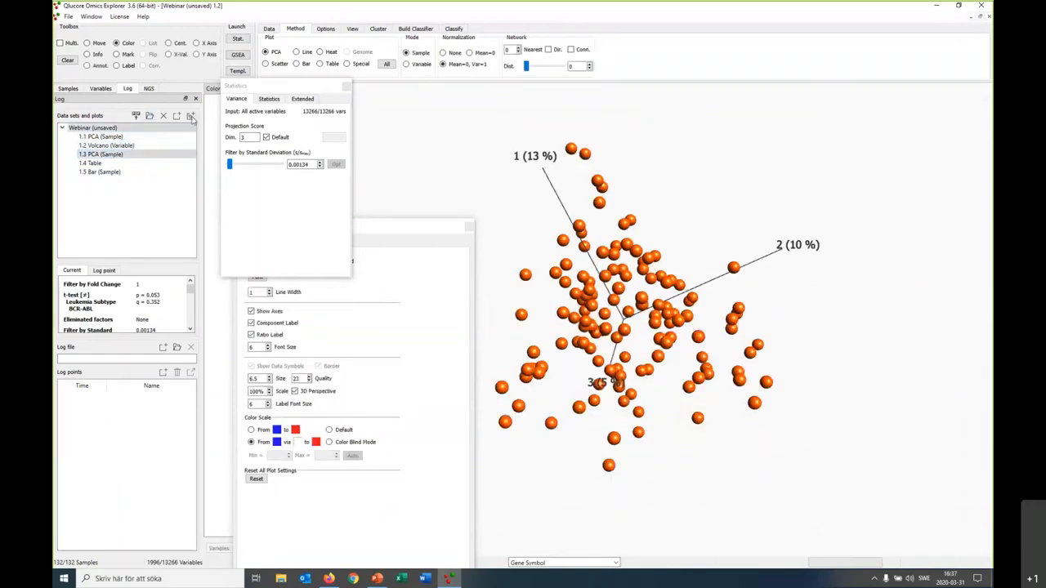
mouse_move(189, 115)
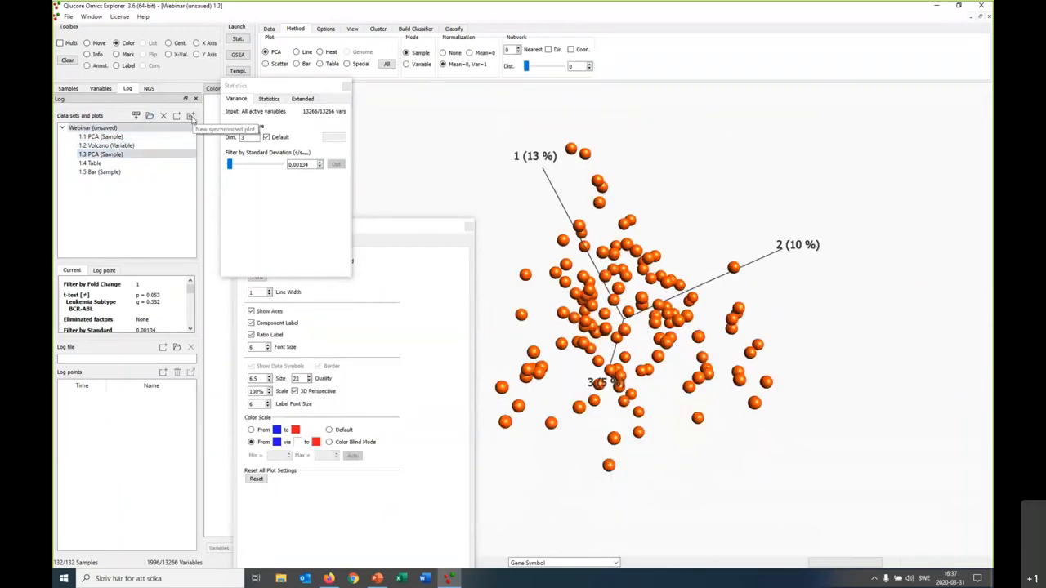
left_click(85, 164)
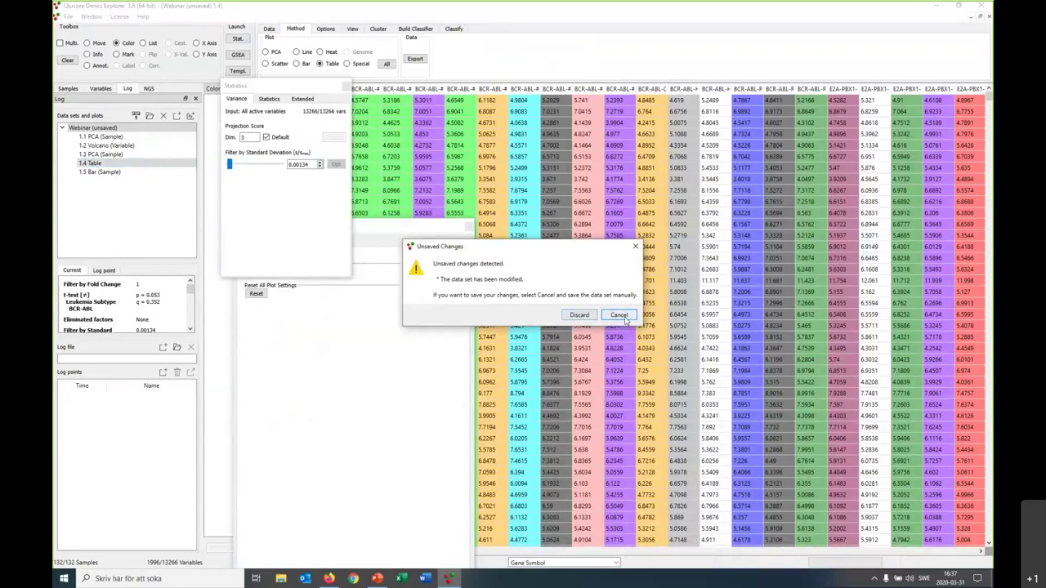
left_click(618, 314)
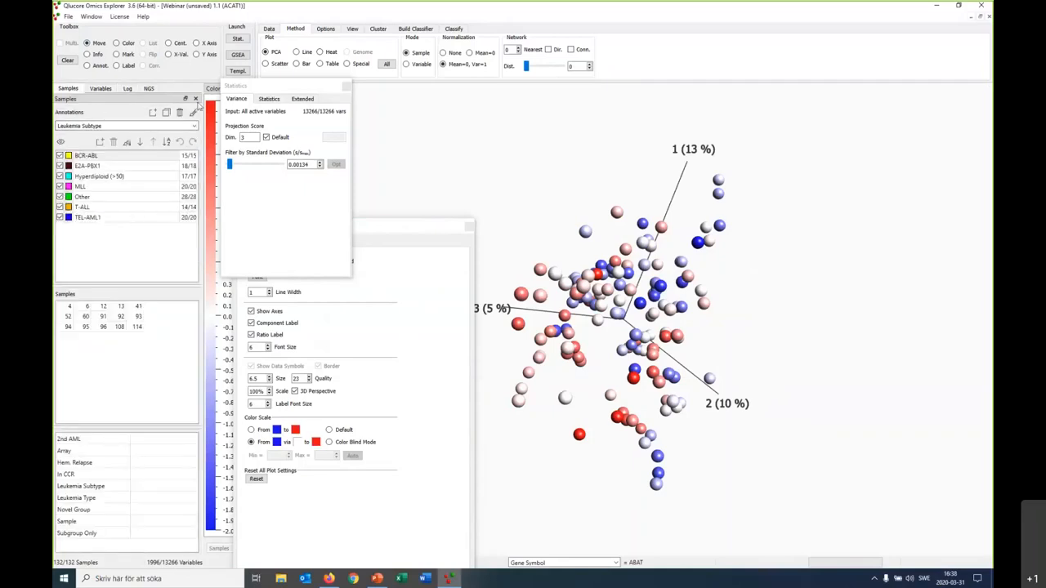
mouse_move(317, 100)
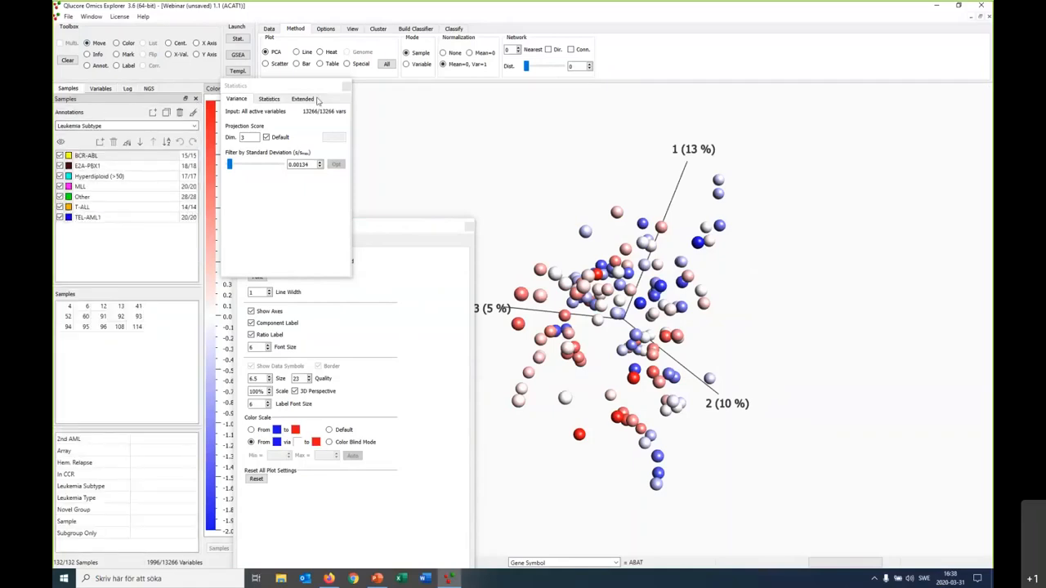
Peek at the plot settings, then switch the PCA sample plot to a heat map
left_click(351, 30)
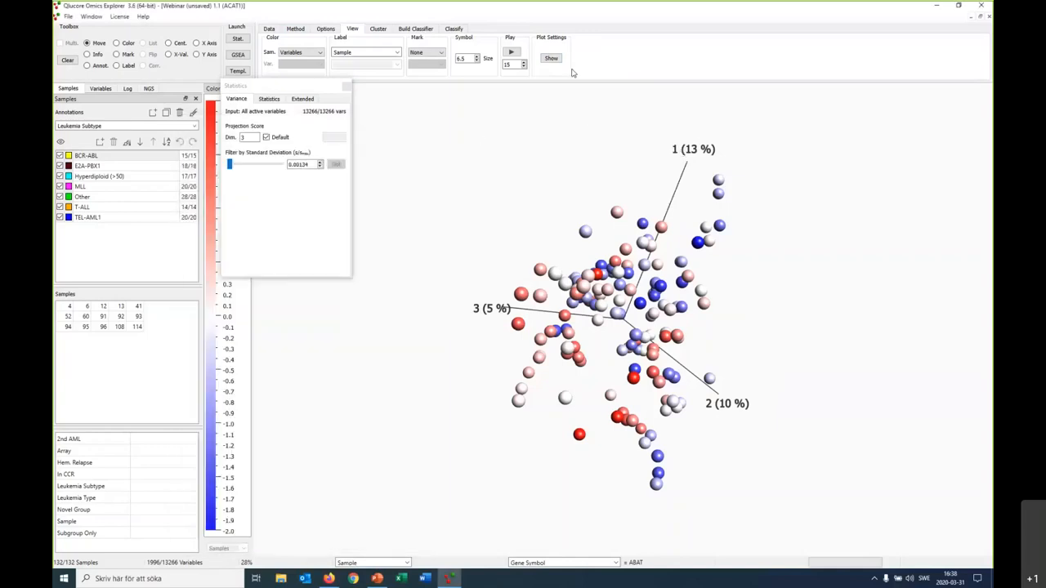
left_click(551, 59)
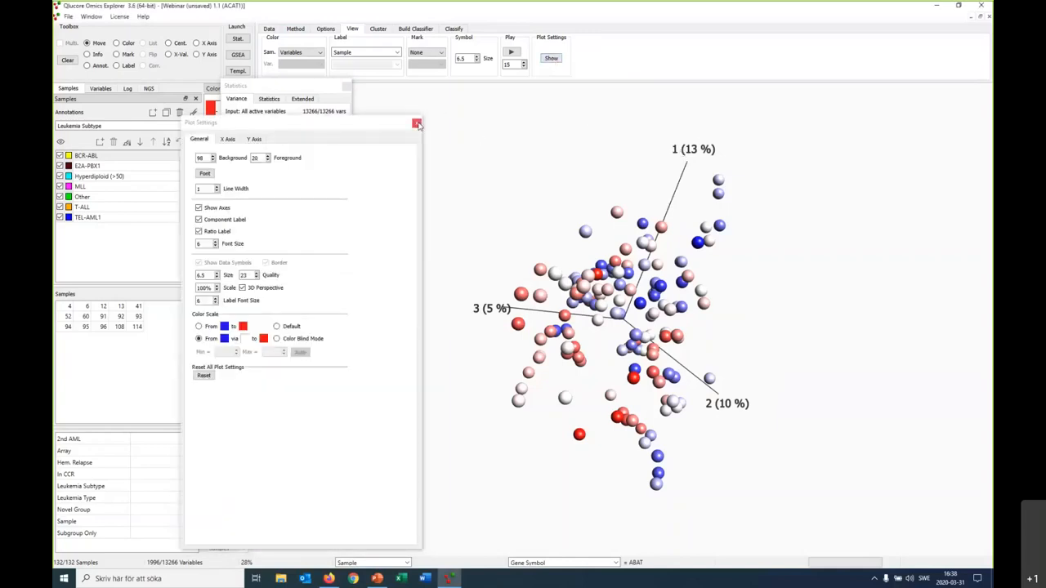
left_click(416, 124)
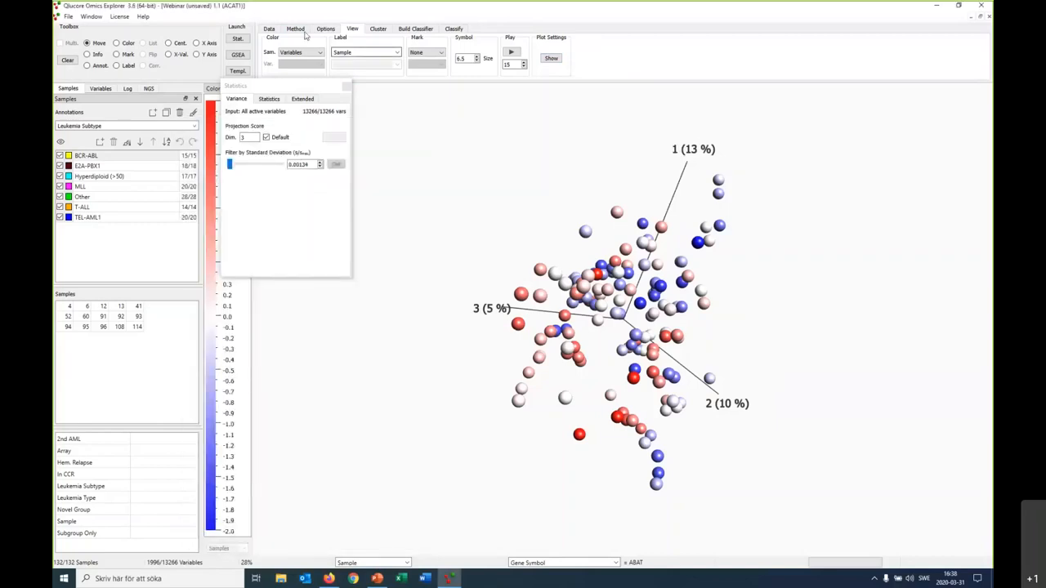
left_click(295, 28)
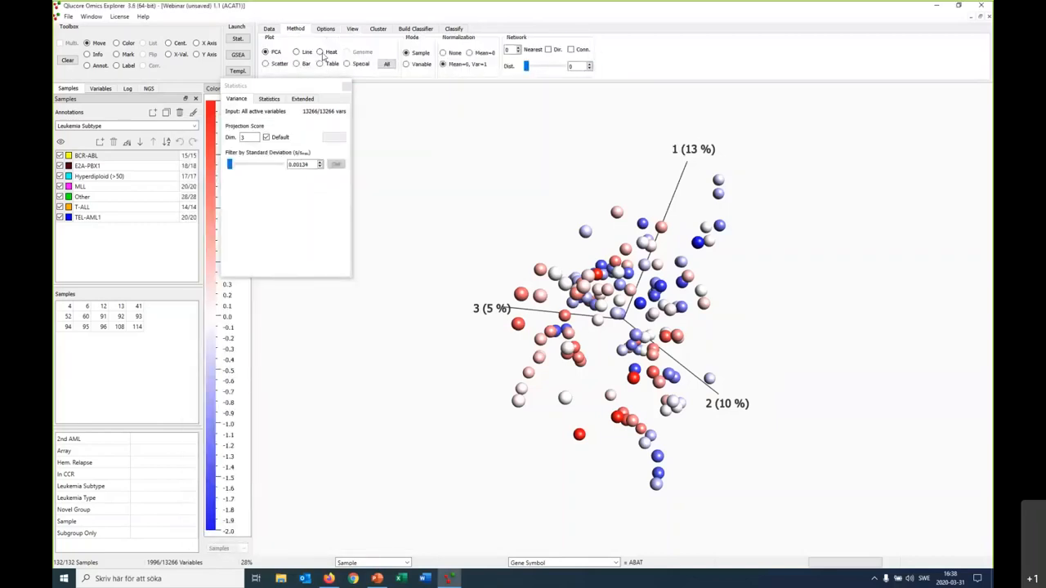
left_click(317, 51)
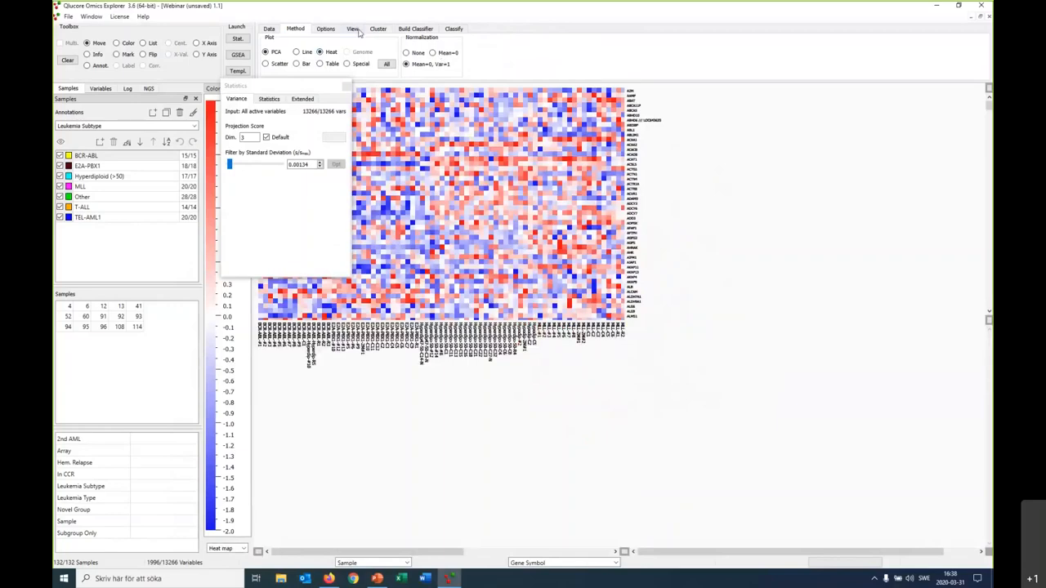
Order the Webinar heat map's samples by Leukemia Subtype and its genes by hierarchical clustering
left_click(362, 30)
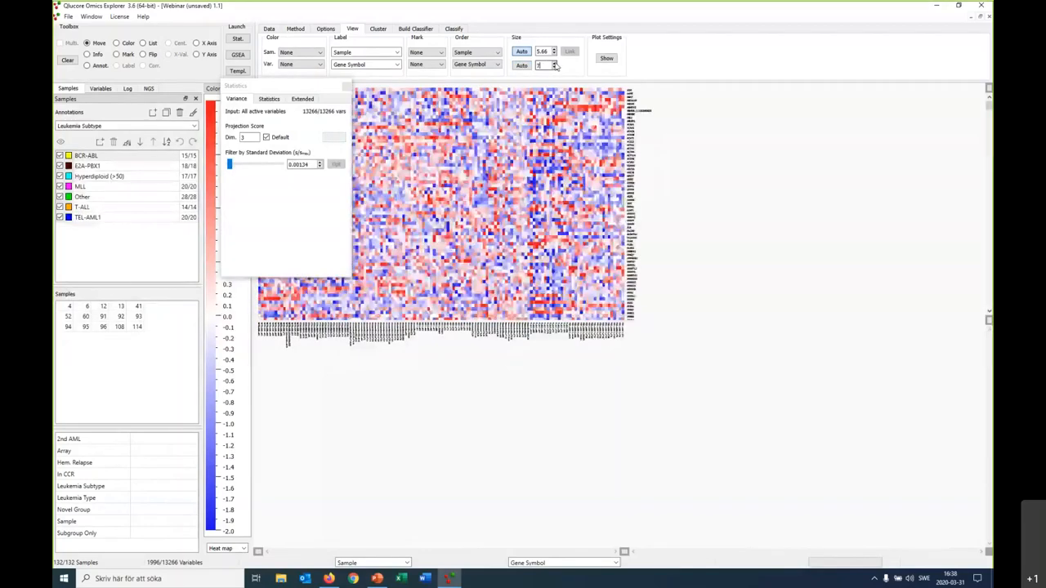
left_click(562, 65)
type("15")
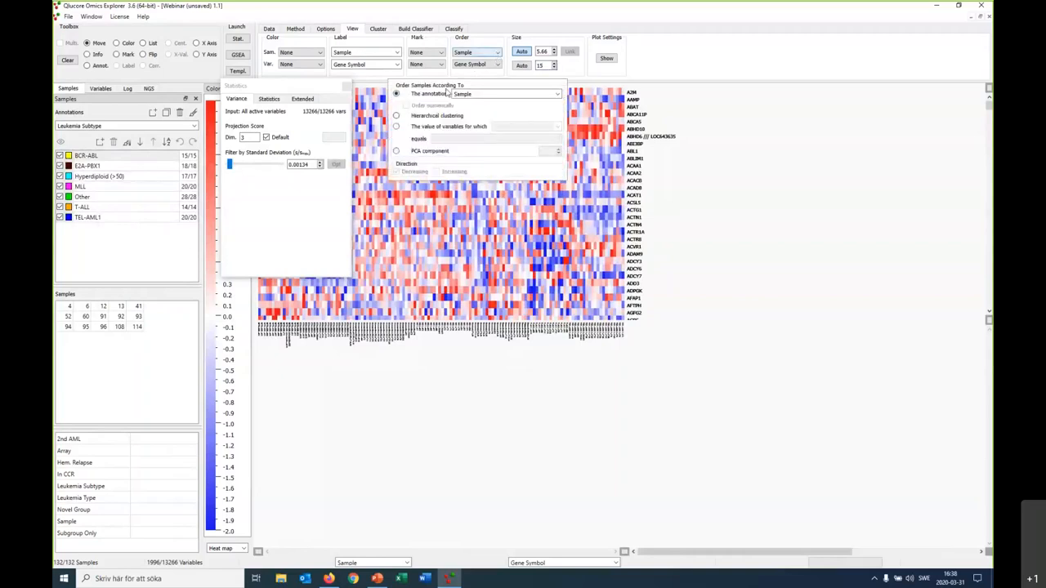
left_click(556, 94)
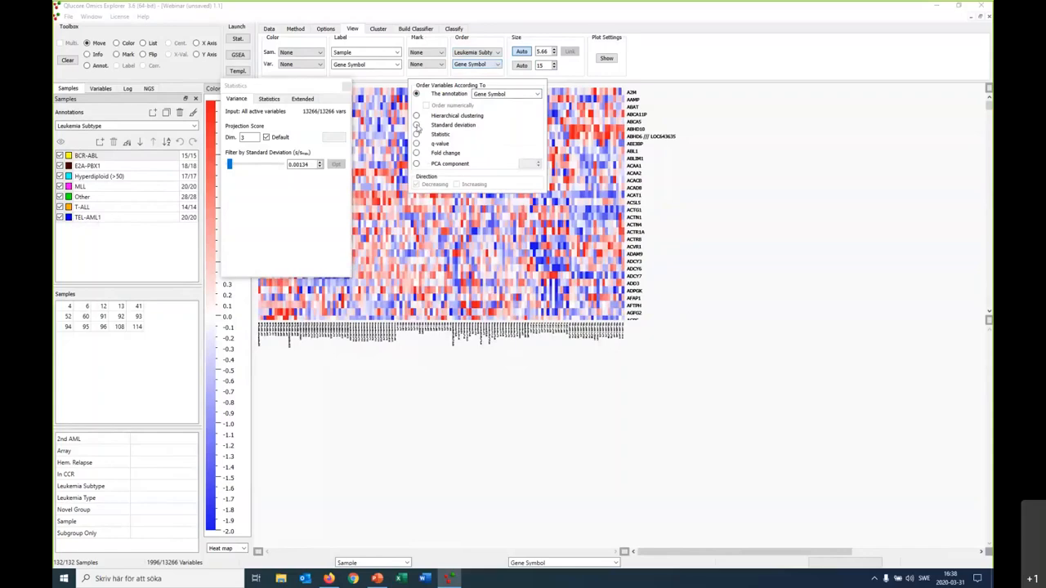
left_click(417, 115)
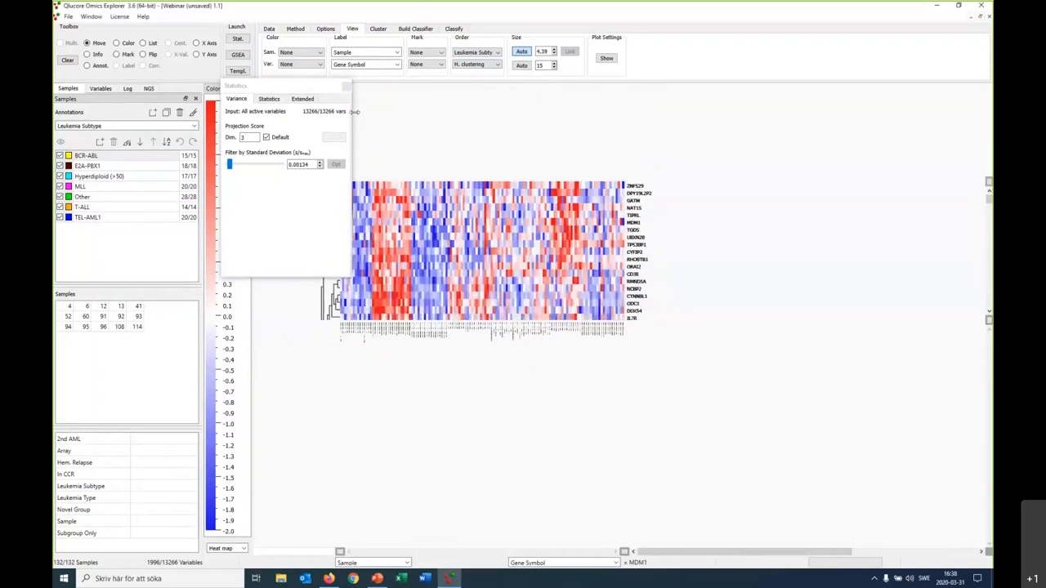
left_click(296, 29)
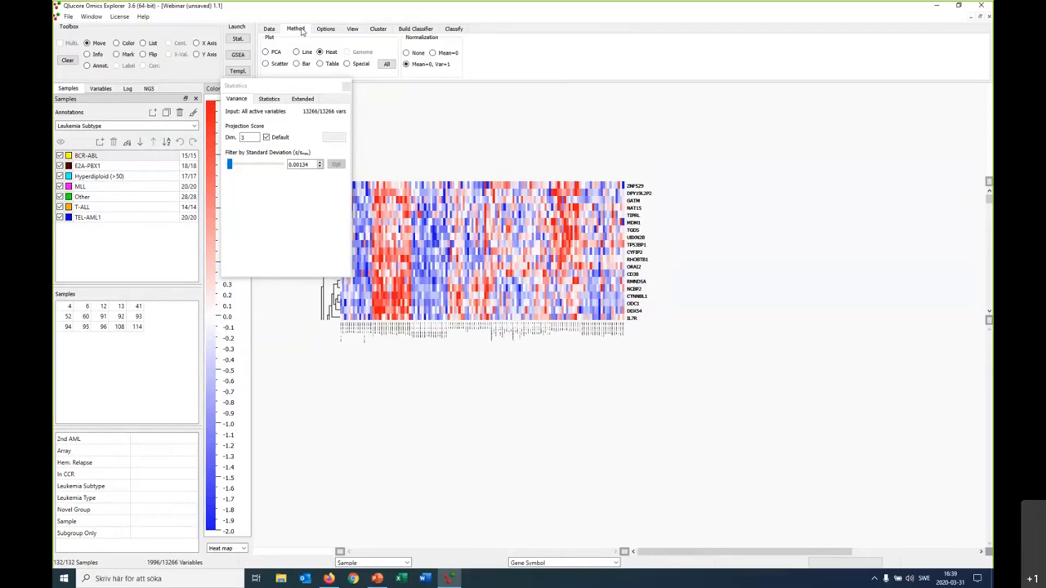
left_click(56, 16)
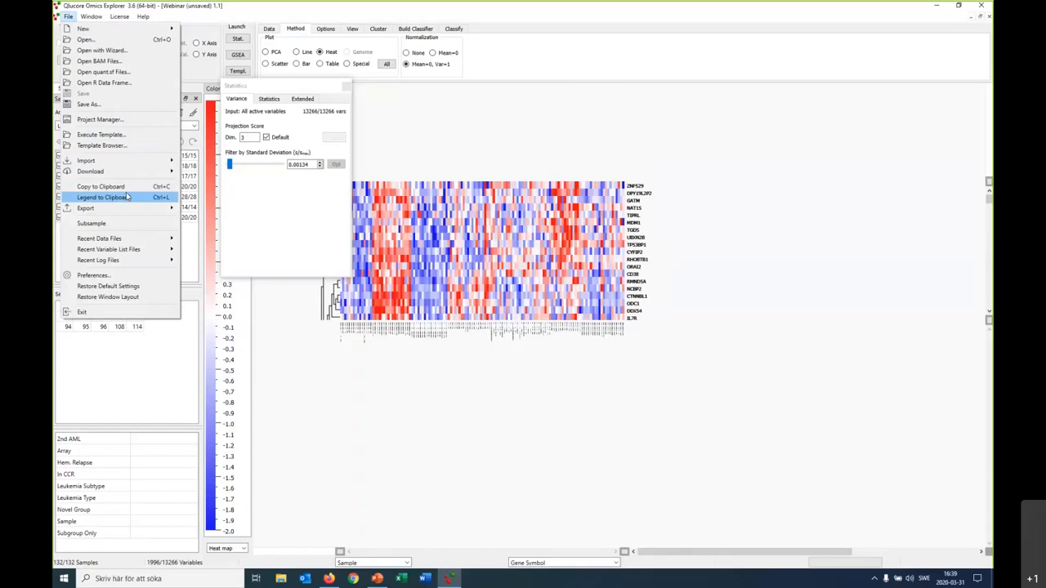
mouse_move(800, 480)
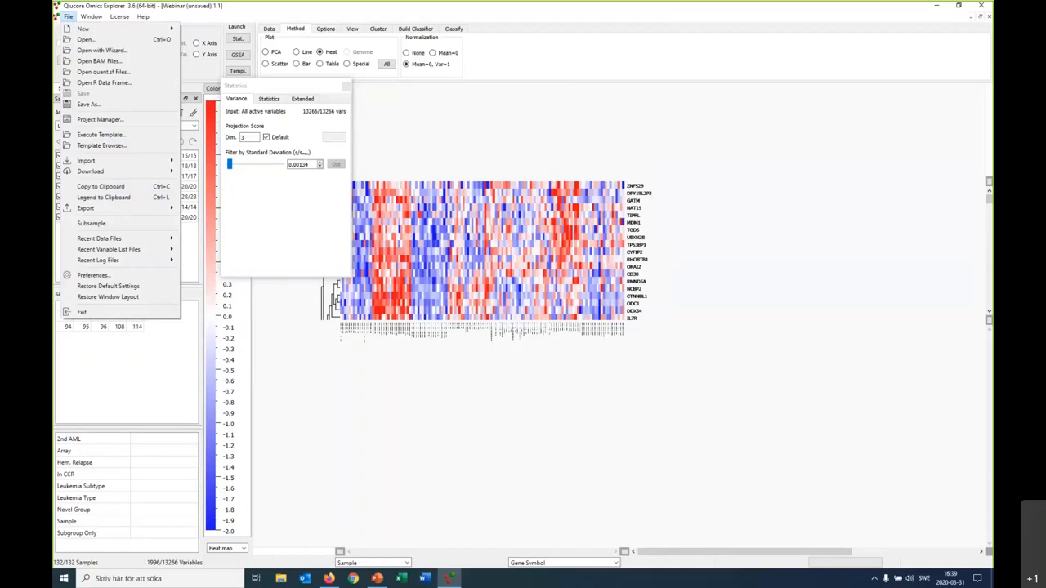
mouse_move(604, 16)
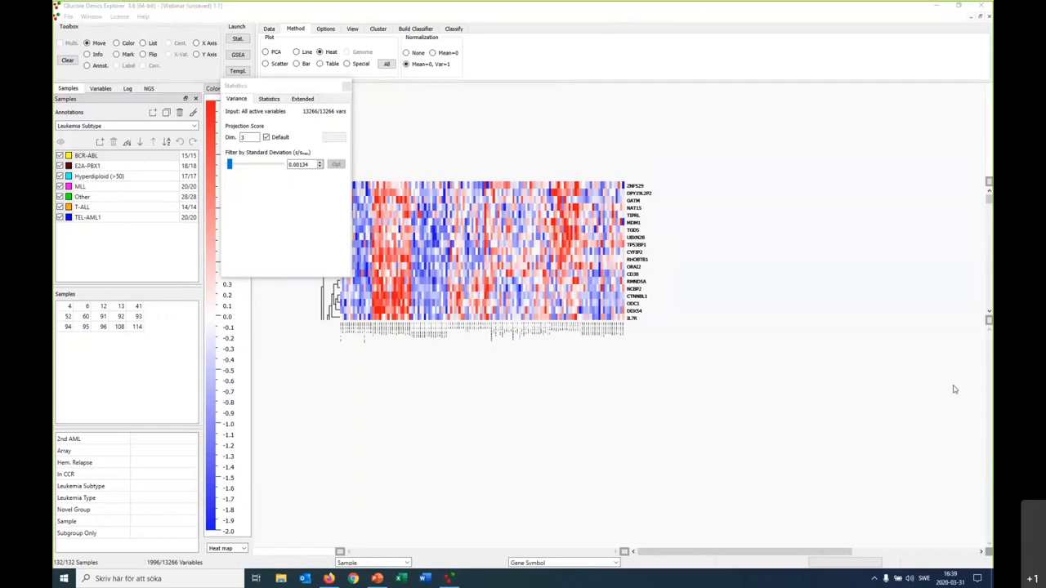
mouse_move(854, 441)
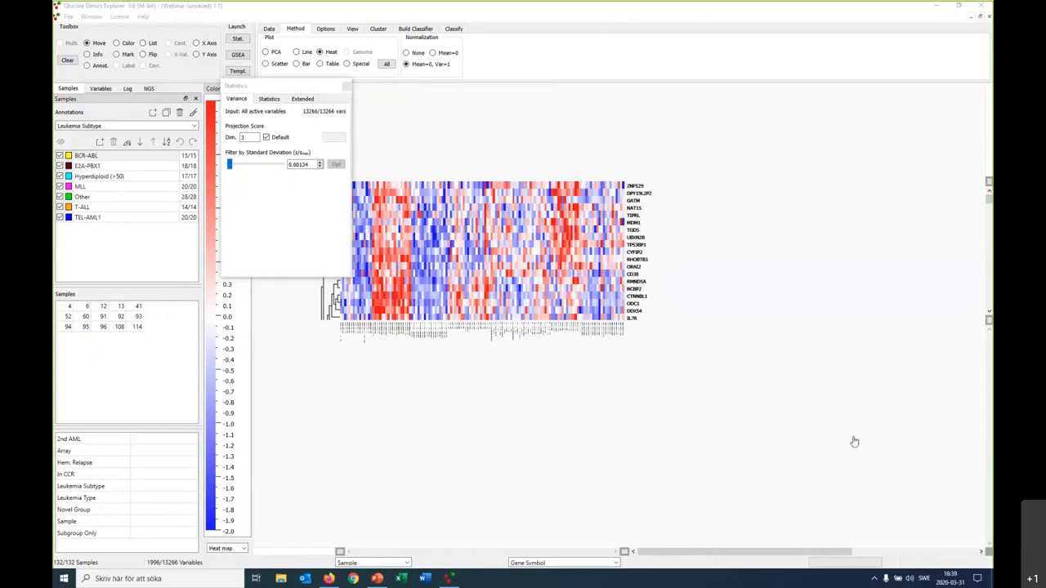
mouse_move(589, 277)
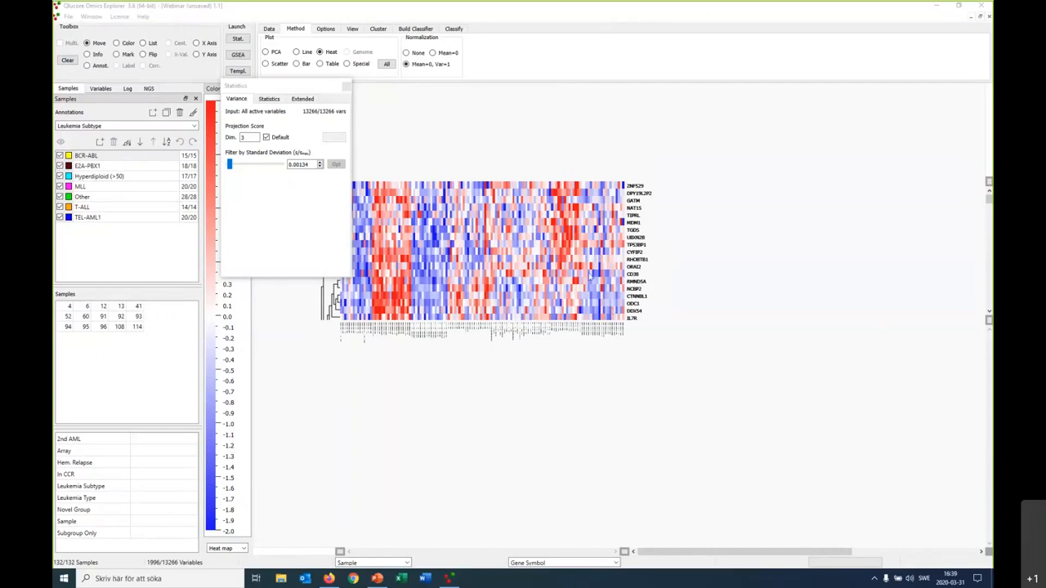
mouse_move(402, 258)
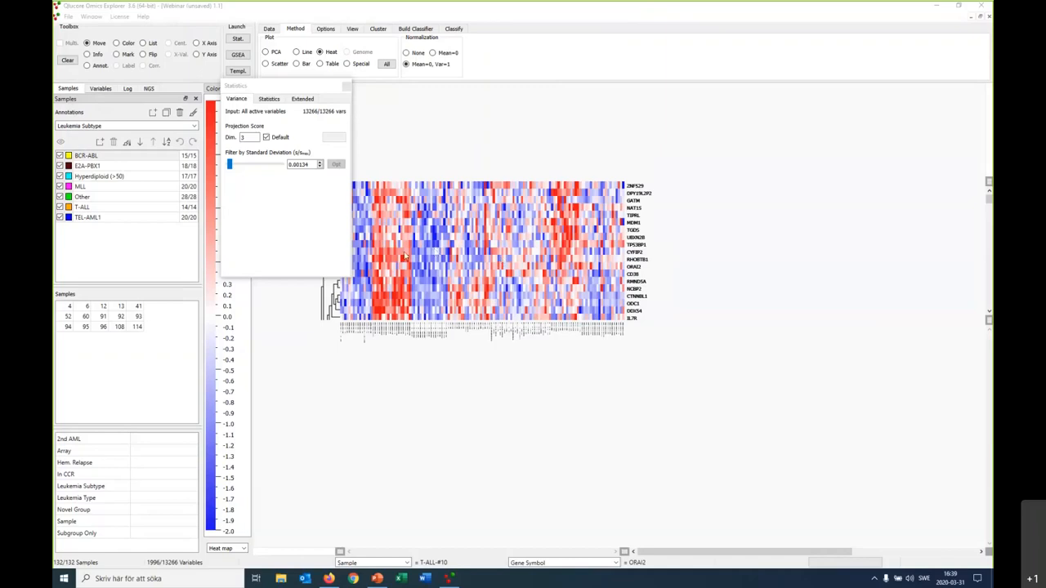
mouse_move(554, 258)
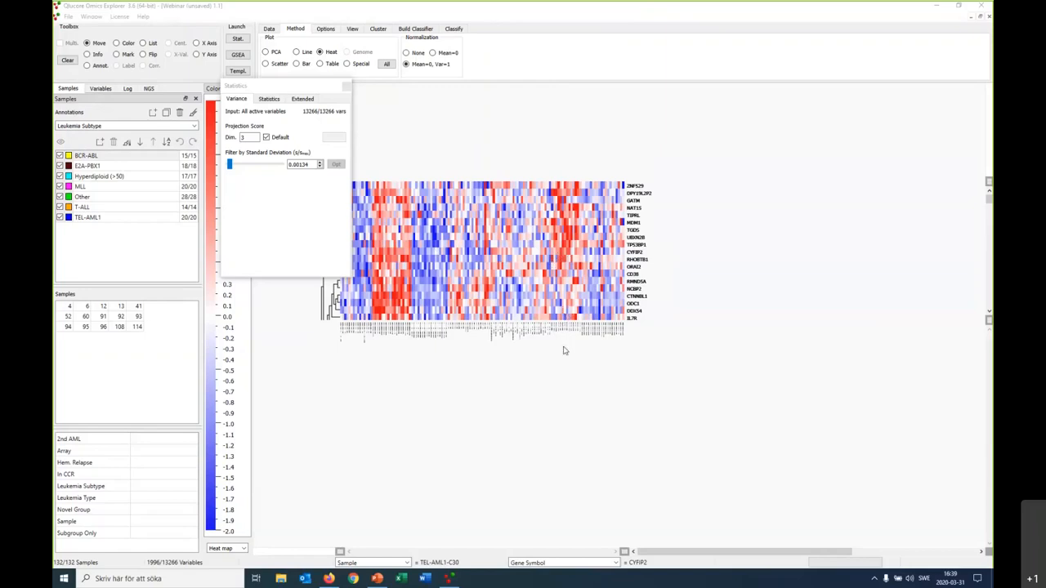
mouse_move(551, 376)
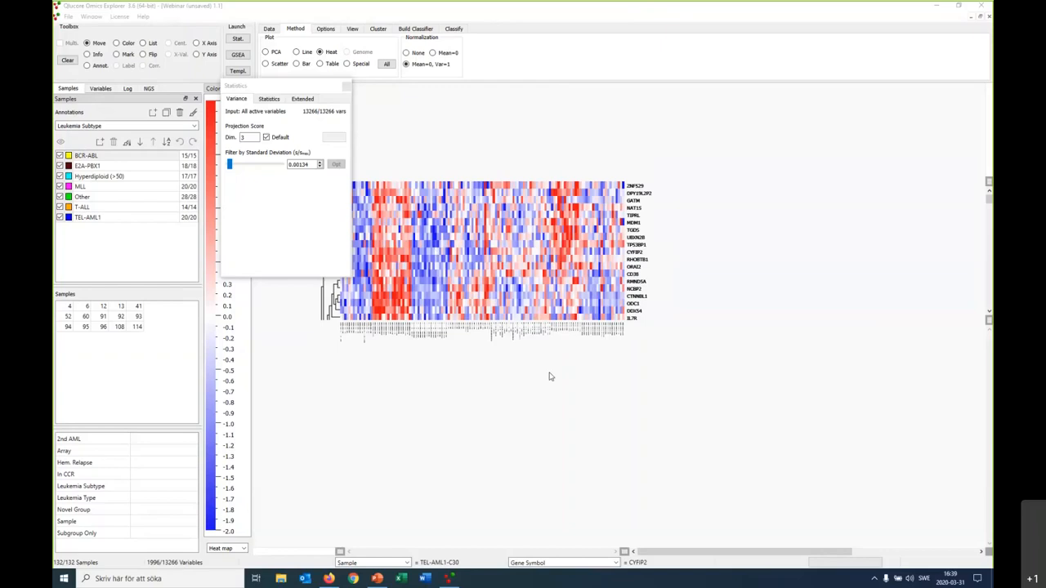
mouse_move(415, 374)
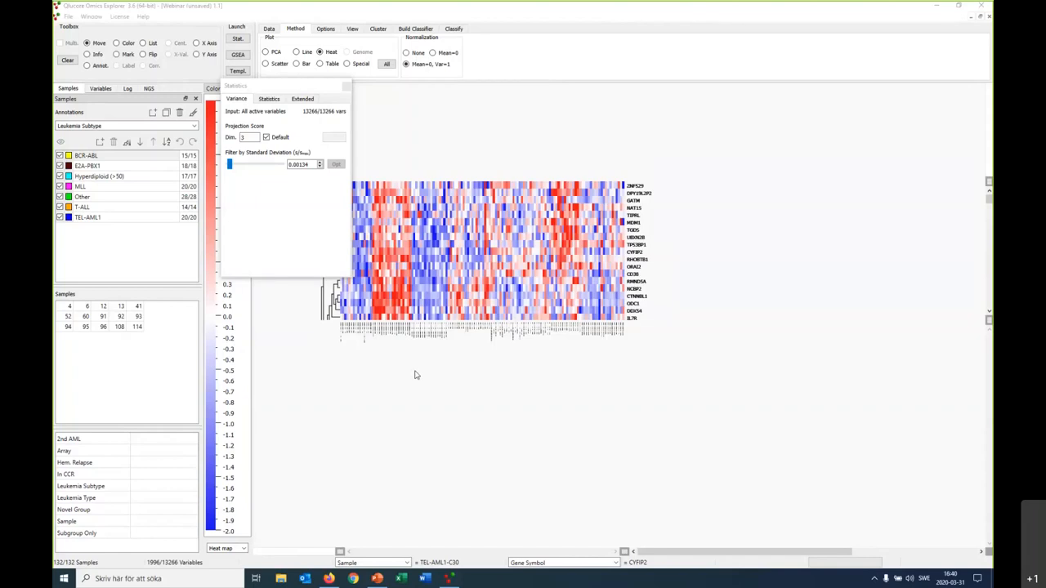
mouse_move(501, 164)
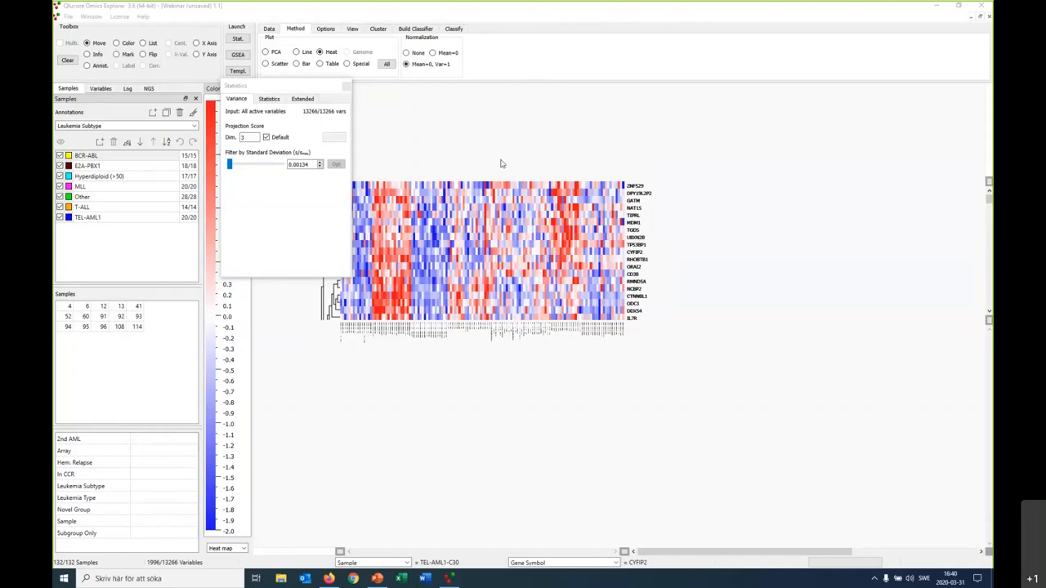